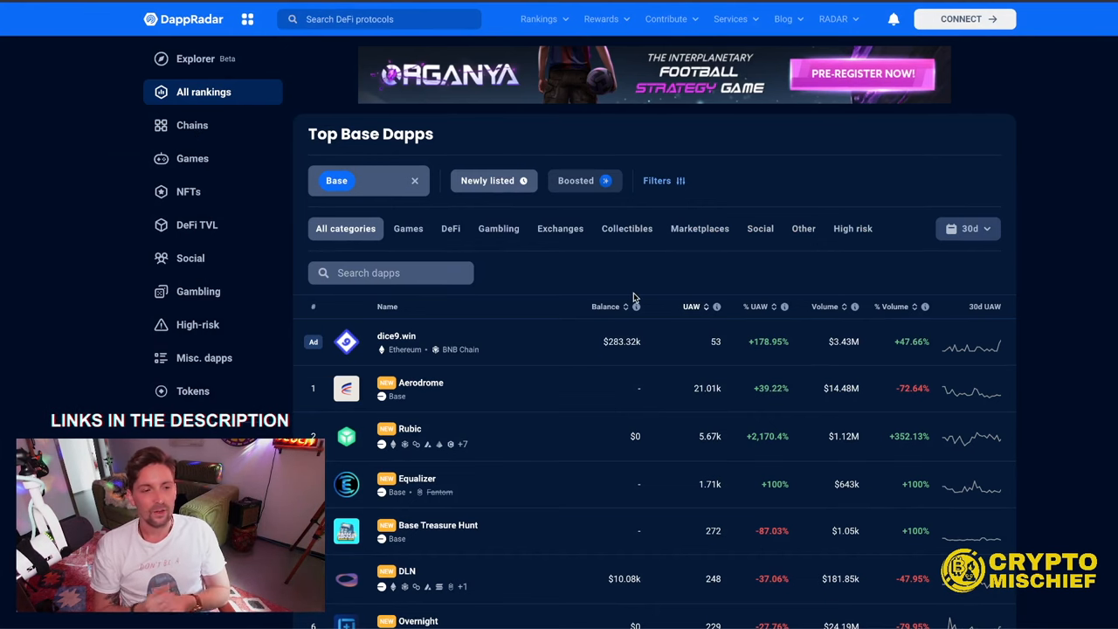
{"action": "mouse_move", "coordinate": [492, 180]}
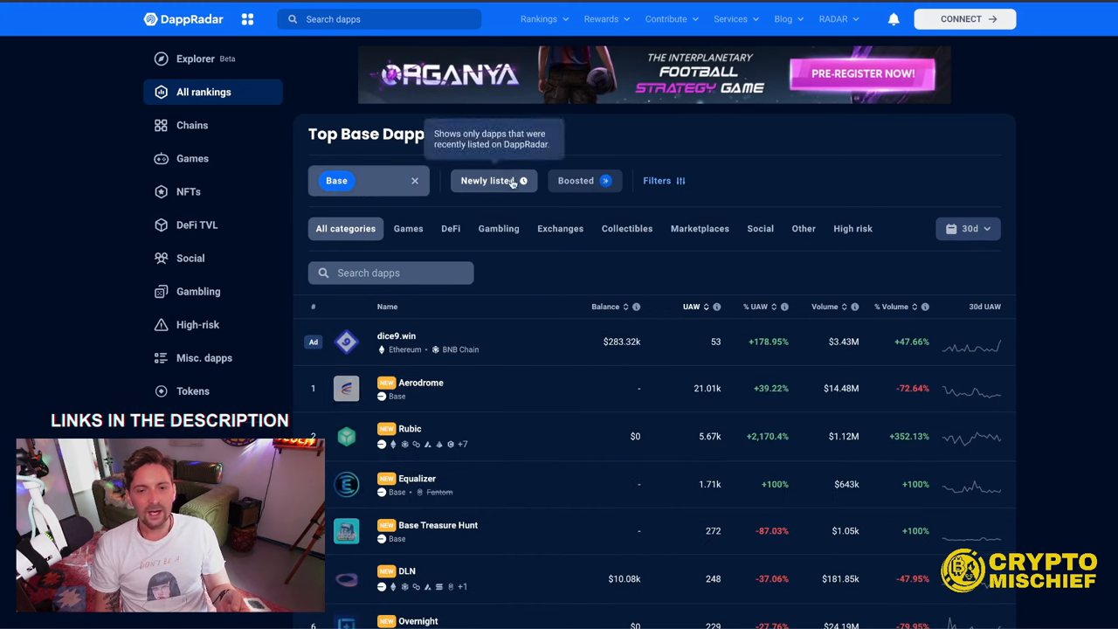
Rank DappRadar's Base dapps by Volume and narrow the category to High risk
{"action": "scroll", "scroll_direction": "down", "scroll_amount": 3}
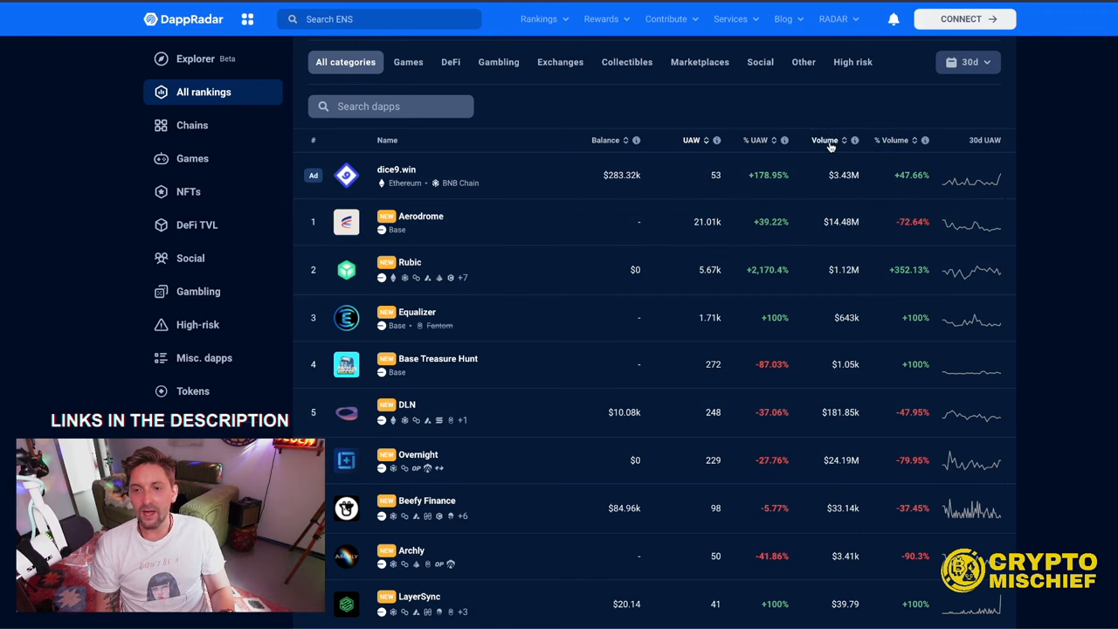
{"action": "left_click", "coordinate": [824, 140]}
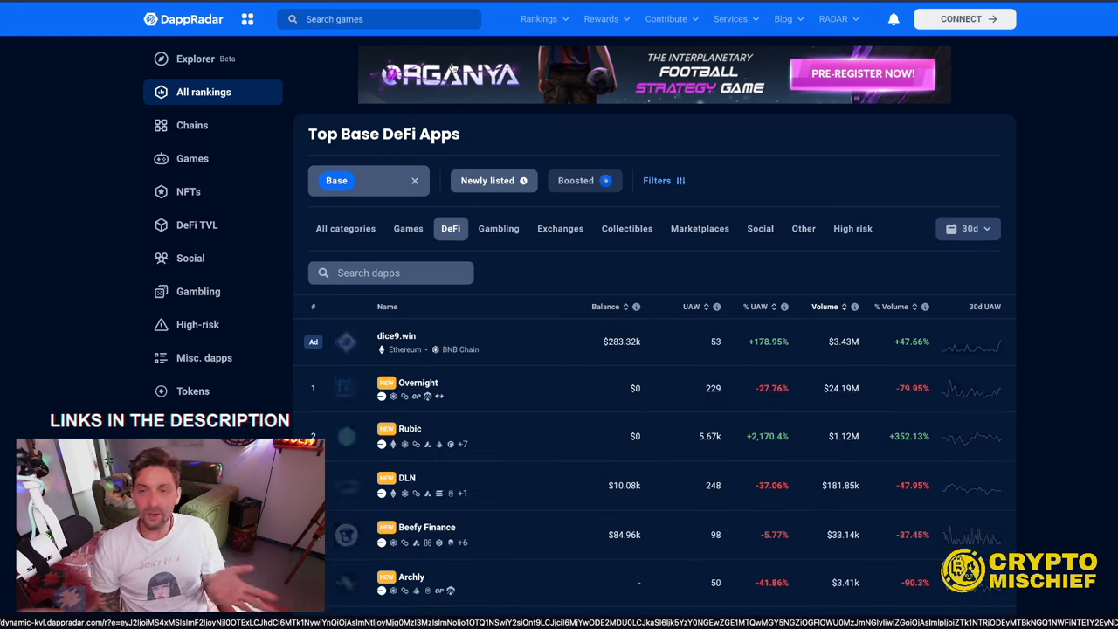
{"action": "scroll", "scroll_direction": "down", "scroll_amount": 3}
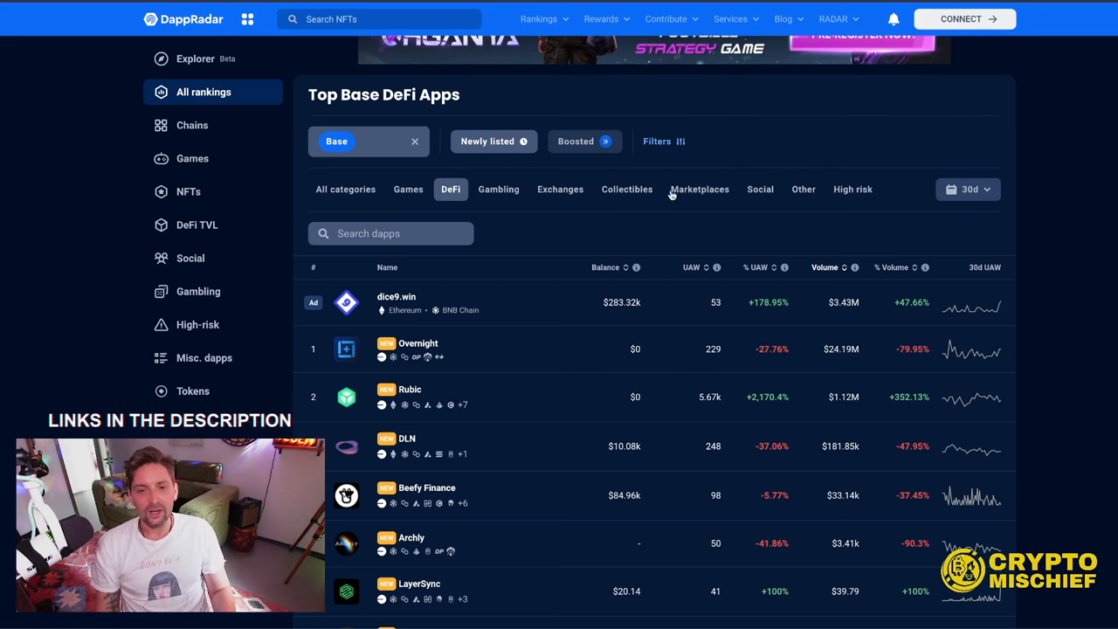
{"action": "left_click", "coordinate": [852, 189]}
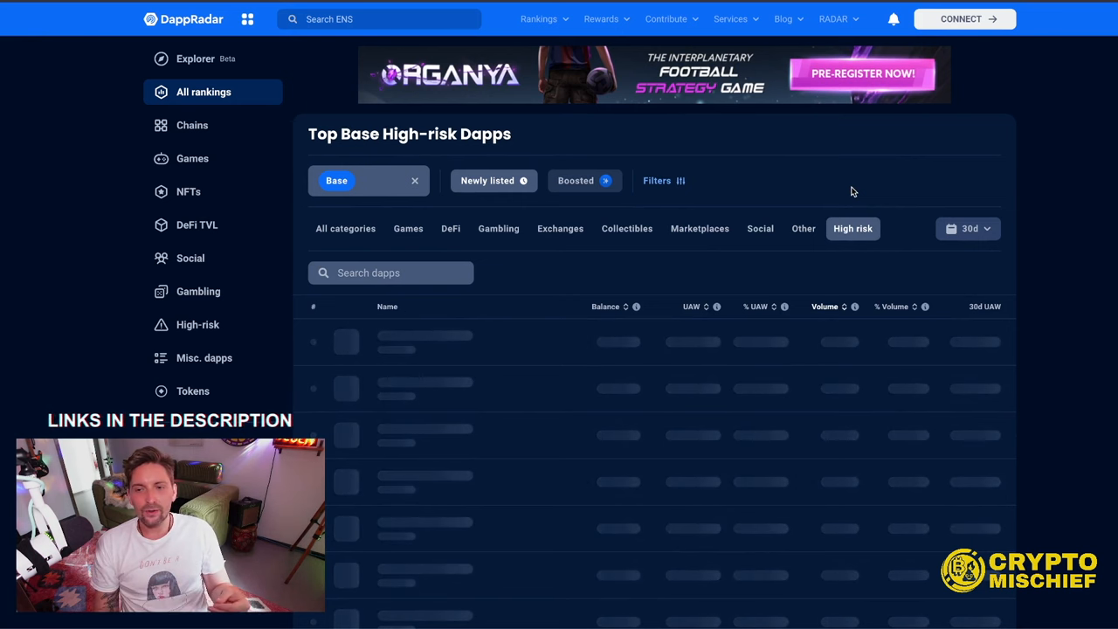
Turn off the Newly listed filter and bring up CAROL's trading chart on DEX Screener
{"action": "scroll", "scroll_direction": "down", "scroll_amount": 3}
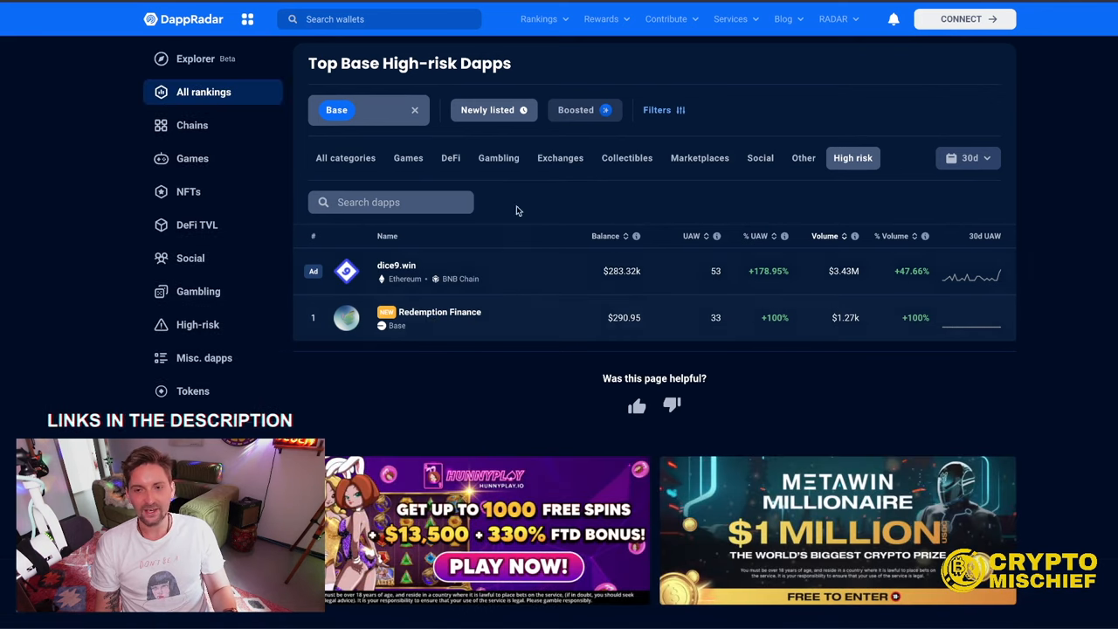
{"action": "mouse_move", "coordinate": [576, 108]}
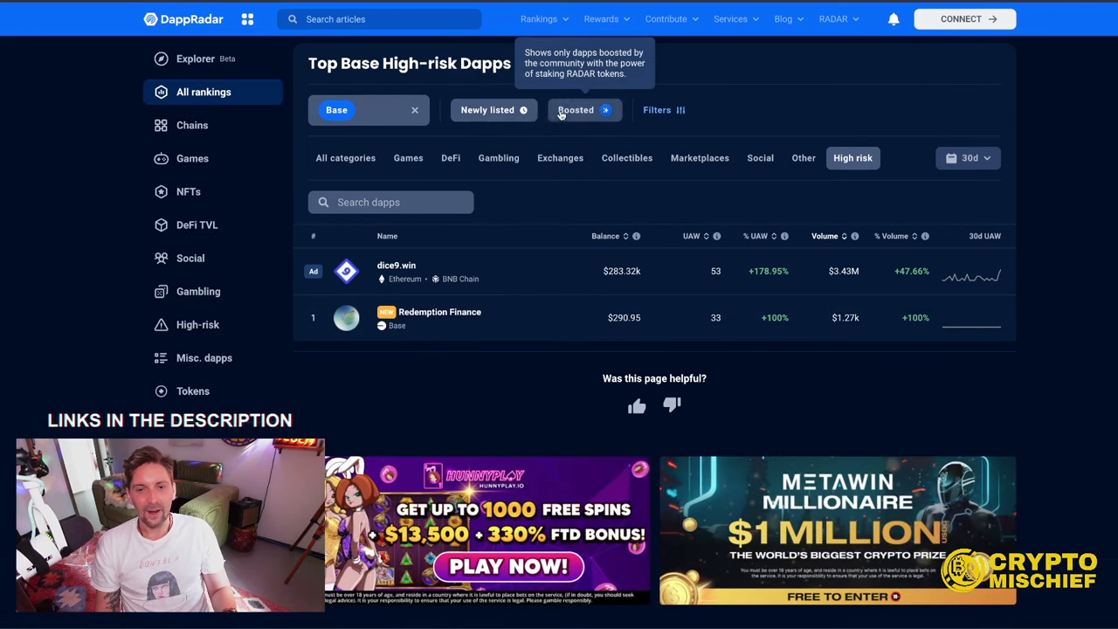
{"action": "left_click", "coordinate": [577, 109]}
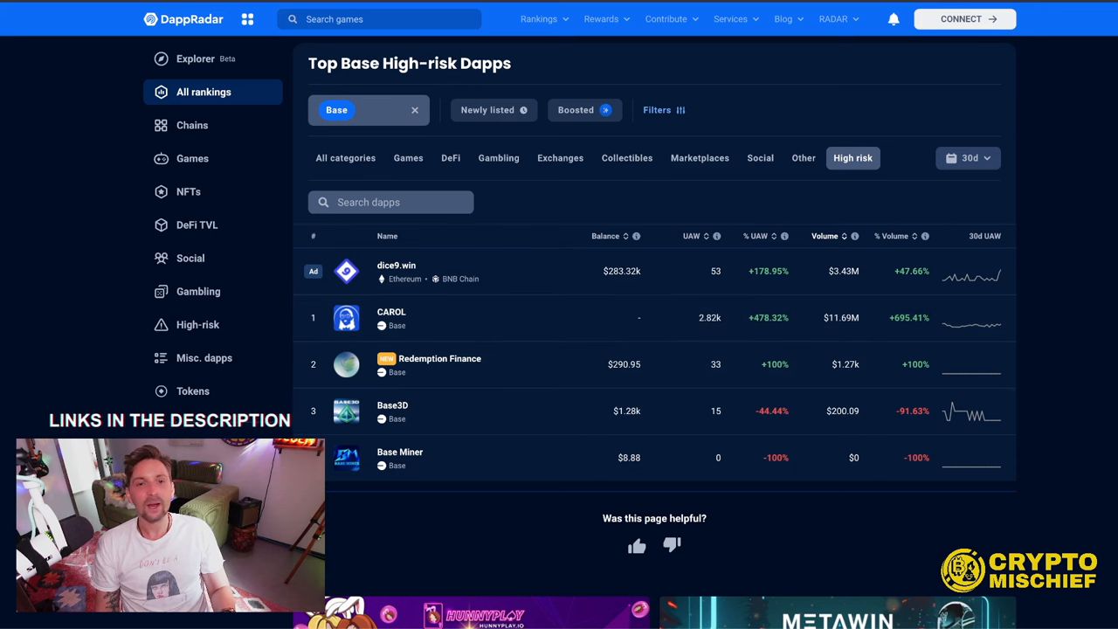
{"action": "left_click", "coordinate": [391, 318]}
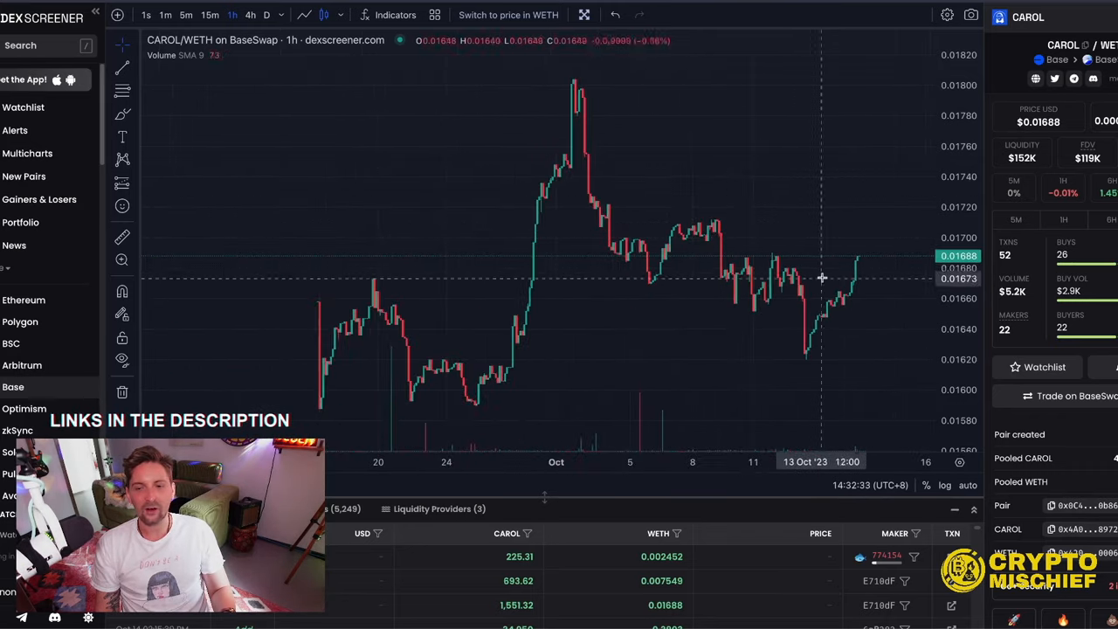
{"action": "mouse_move", "coordinate": [661, 148]}
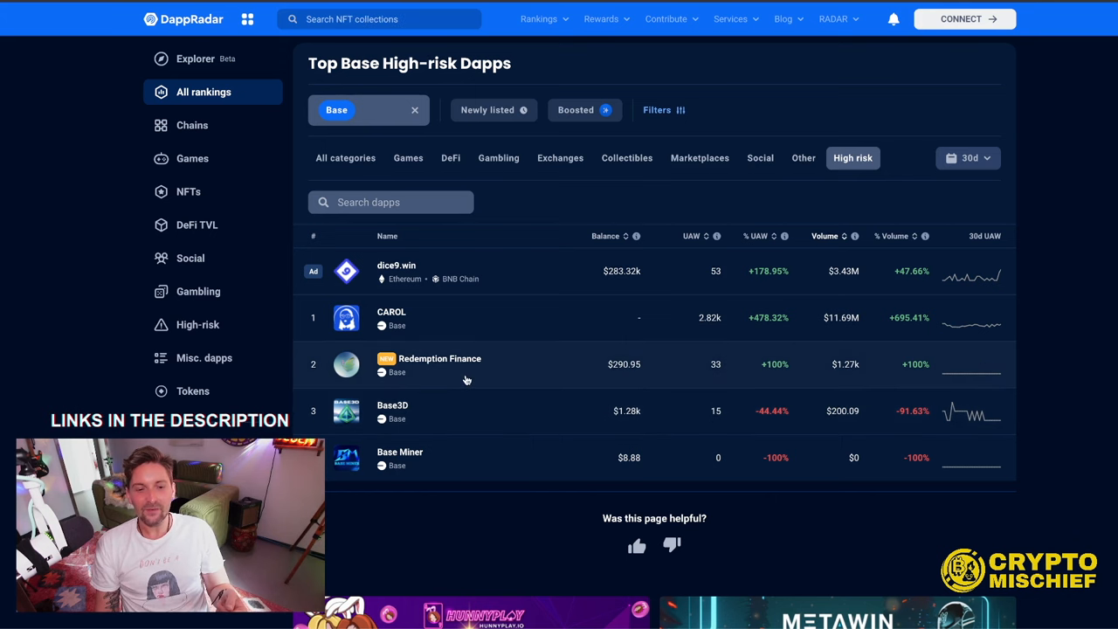
{"action": "mouse_move", "coordinate": [705, 395]}
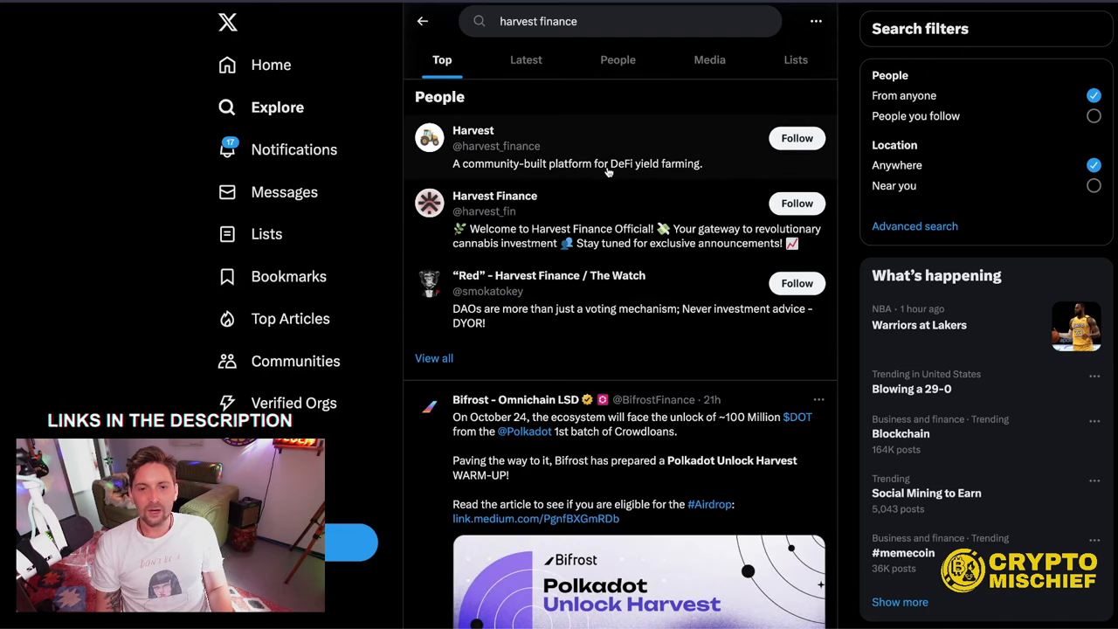
Follow the Harvest Finance profile from the 'harvest finance' People results
{"action": "left_click", "coordinate": [472, 129]}
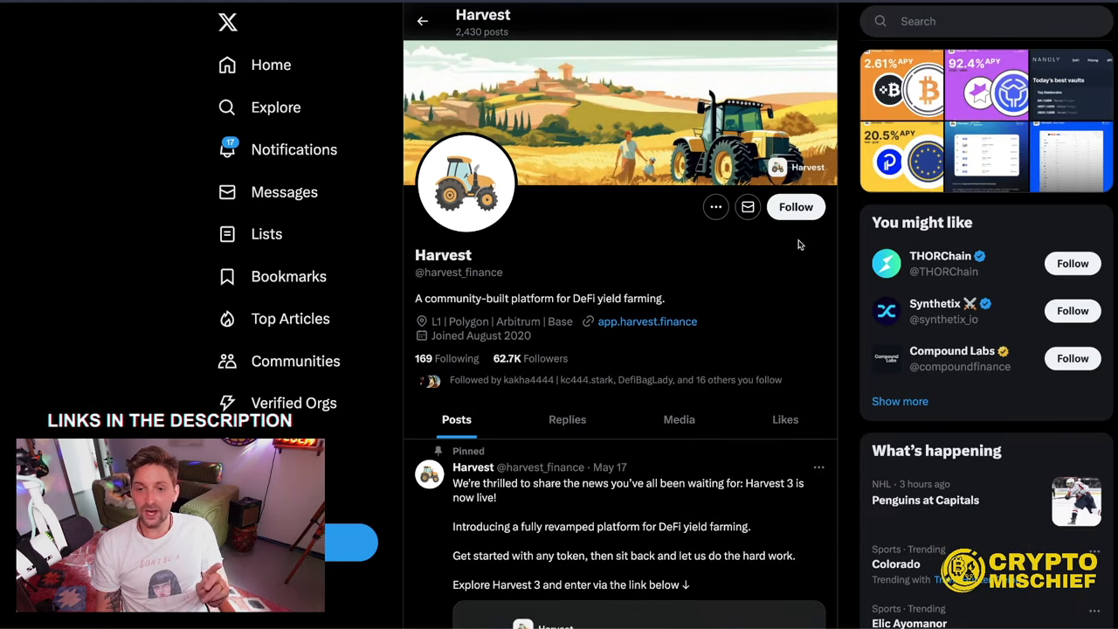
{"action": "left_click", "coordinate": [795, 206]}
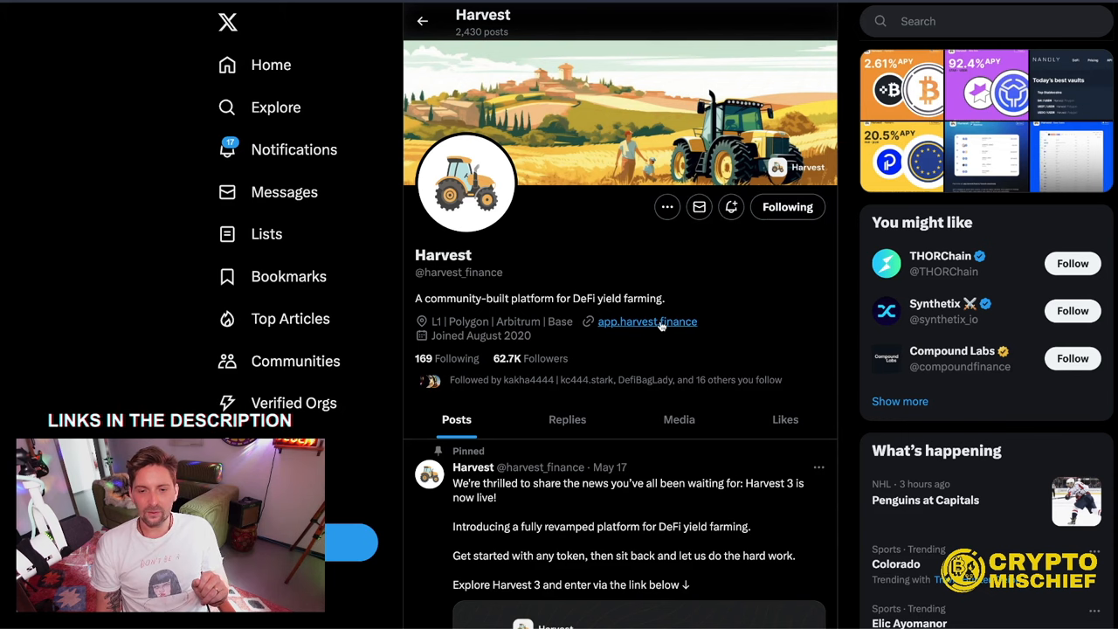
{"action": "scroll", "scroll_direction": "down", "scroll_amount": 3}
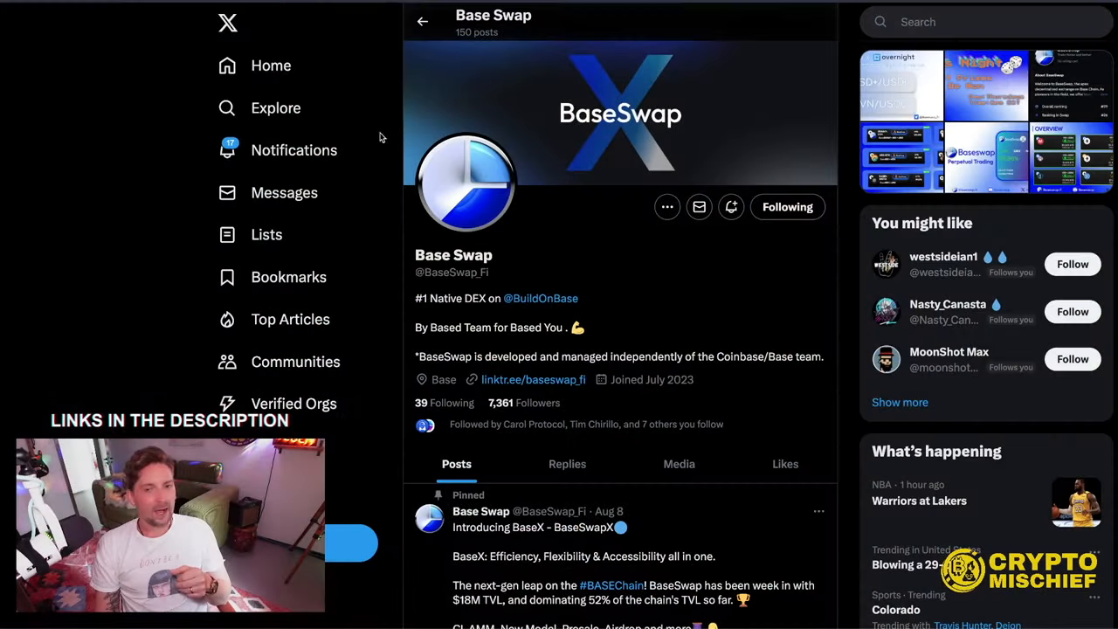
Start a new X search for #buildonbase from the Base Swap profile
{"action": "left_click", "coordinate": [961, 21]}
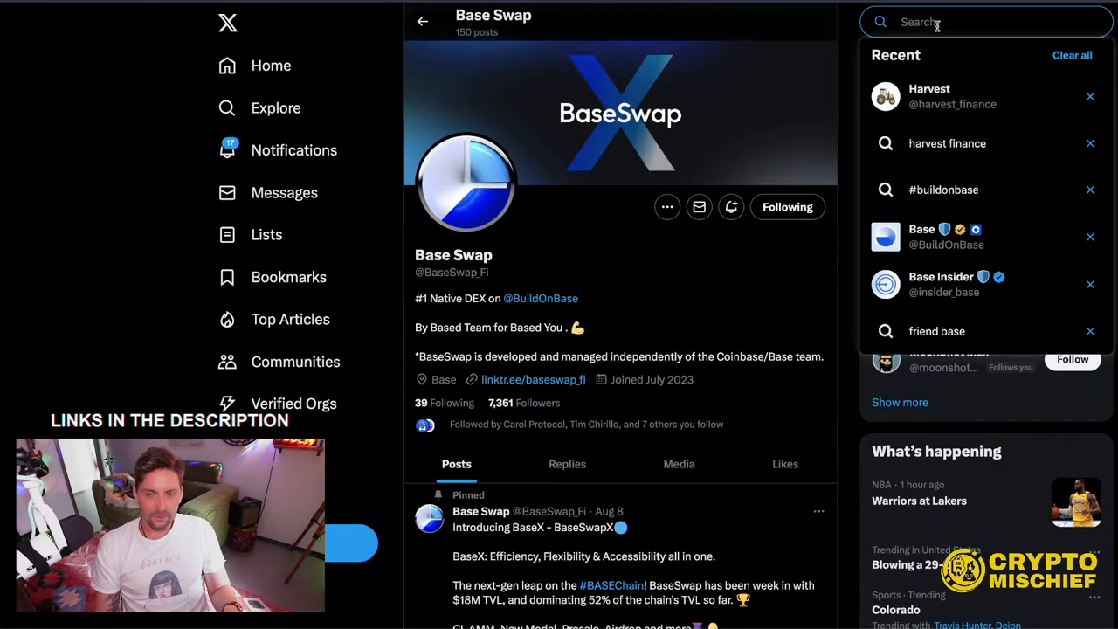
{"action": "type", "text": "#buildonbase"}
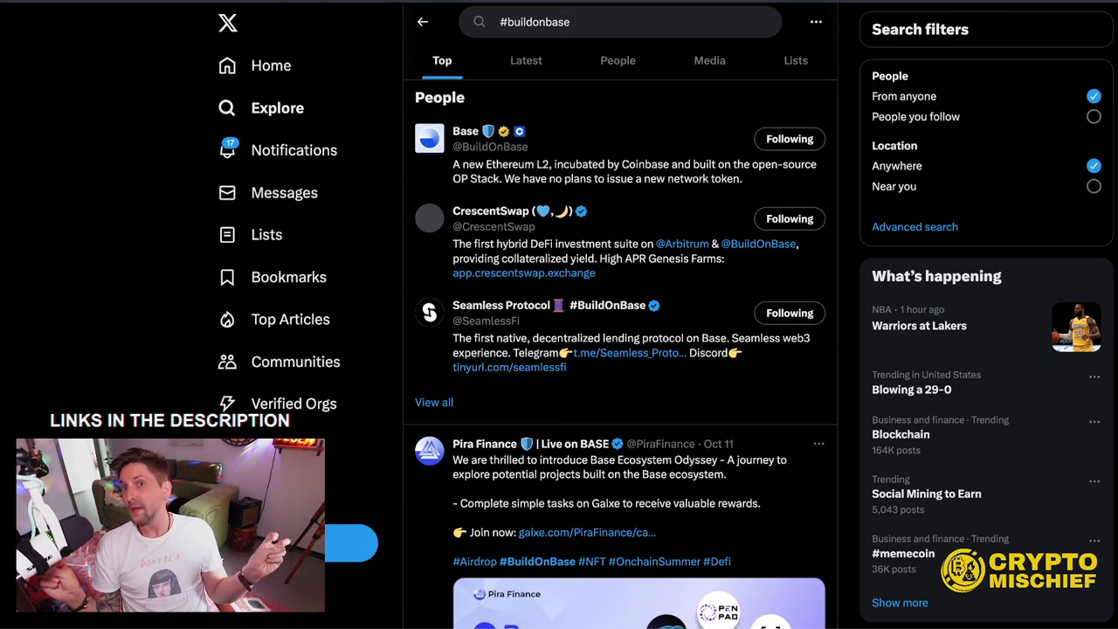
Scroll the #buildonbase Top results down to the Base Degenz post
{"action": "scroll", "scroll_direction": "down", "scroll_amount": 3}
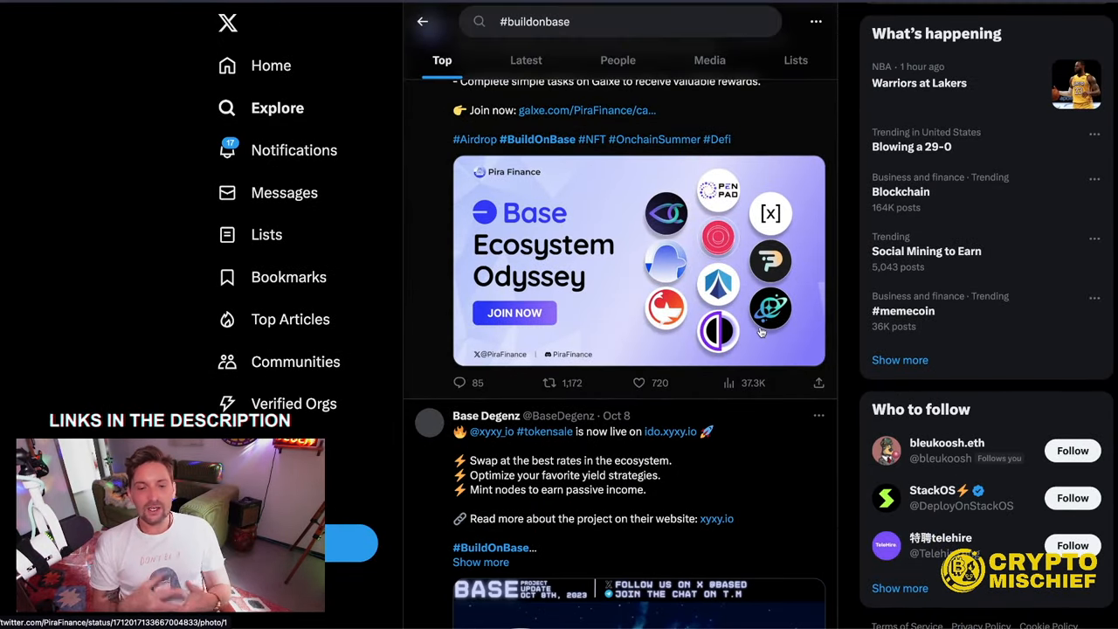
{"action": "scroll", "scroll_direction": "down", "scroll_amount": 3}
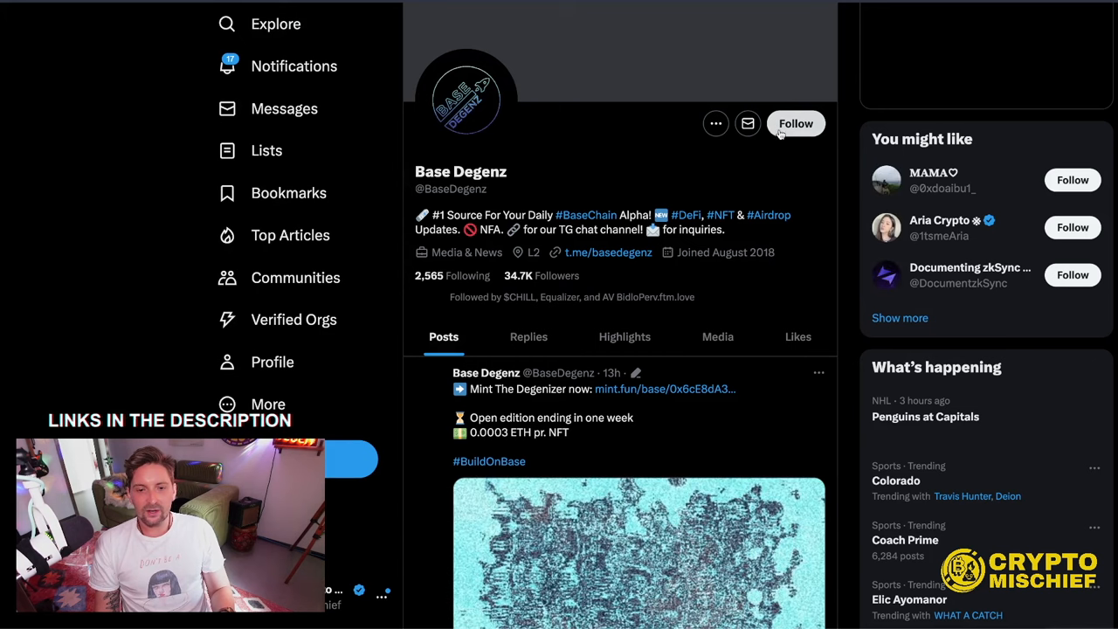
Follow Base Degenz and read down through its recent Base ecosystem posts
{"action": "left_click", "coordinate": [795, 123]}
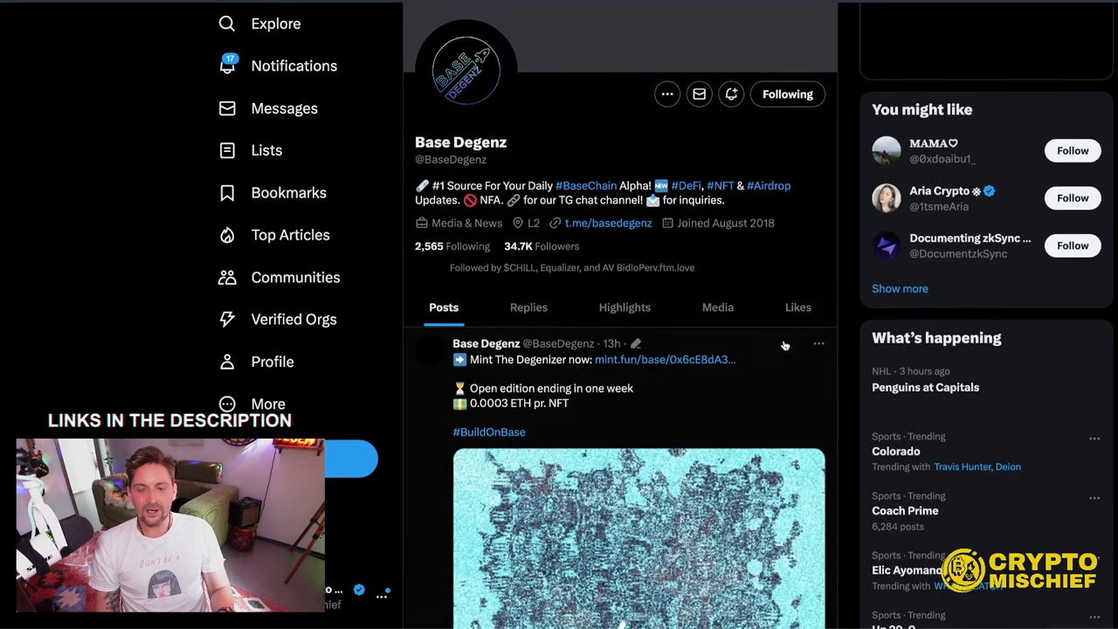
{"action": "scroll", "scroll_direction": "down", "scroll_amount": 3}
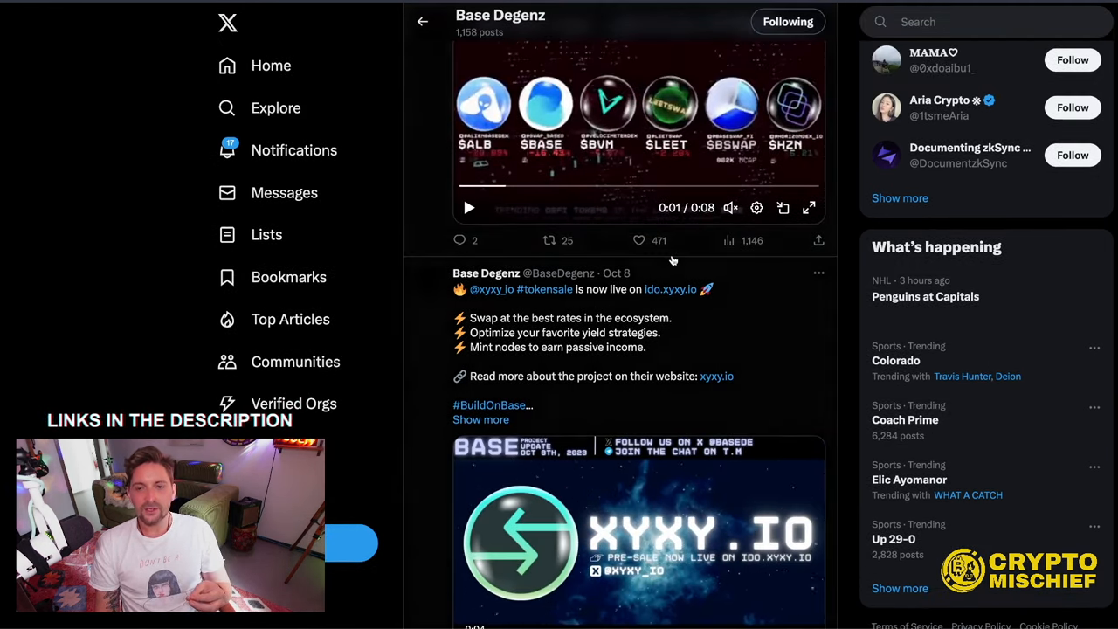
{"action": "scroll", "scroll_direction": "down", "scroll_amount": 3}
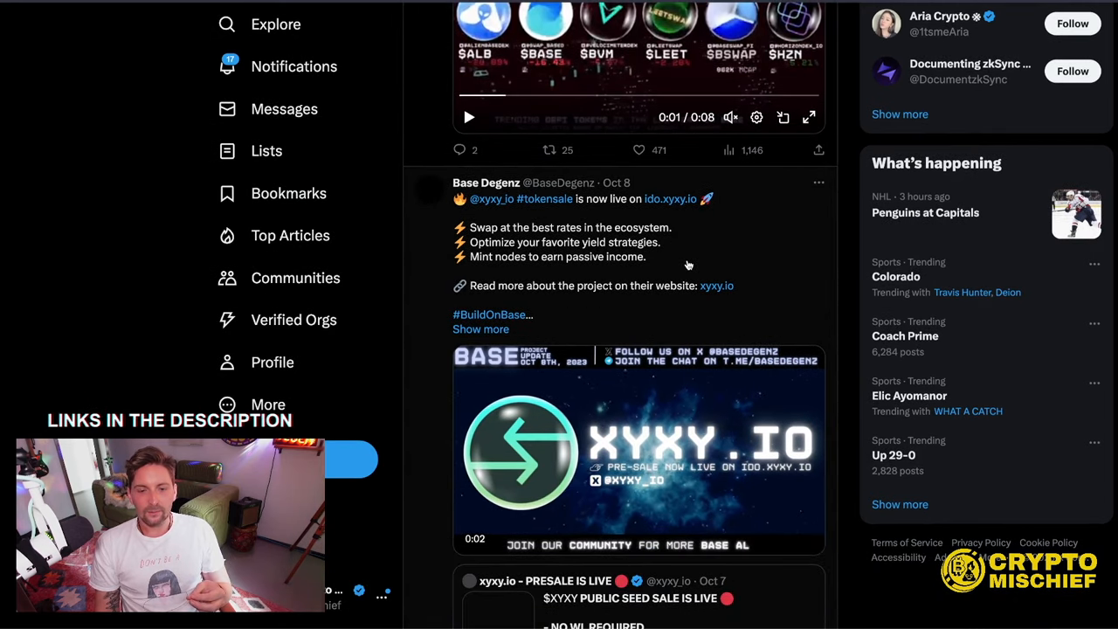
{"action": "scroll", "scroll_direction": "down", "scroll_amount": 3}
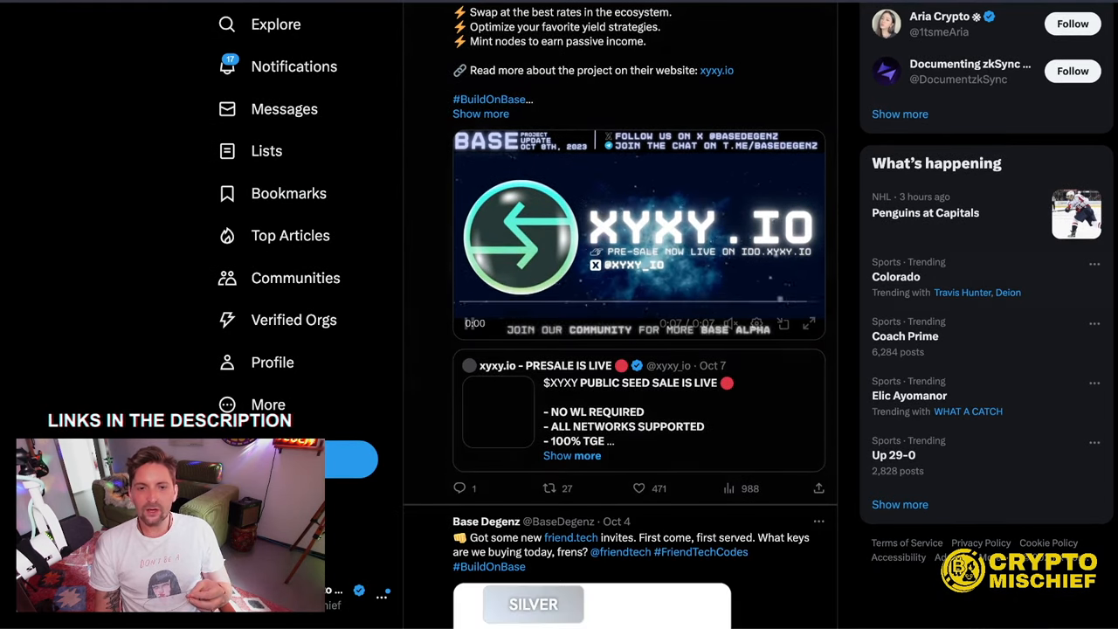
{"action": "scroll", "scroll_direction": "down", "scroll_amount": 3}
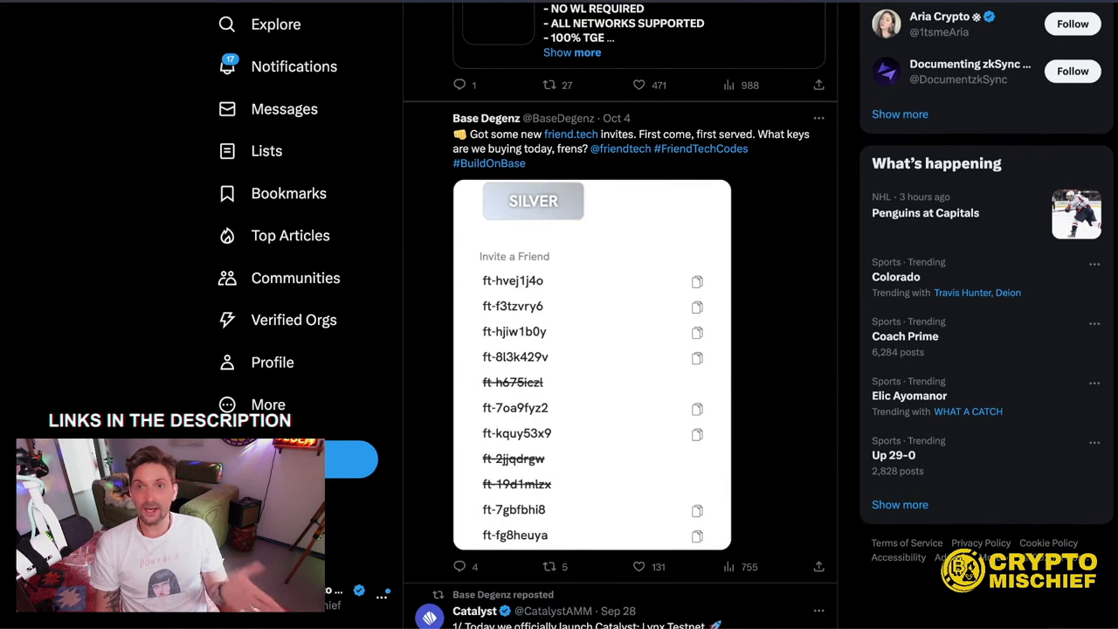
{"action": "scroll", "scroll_direction": "down", "scroll_amount": 3}
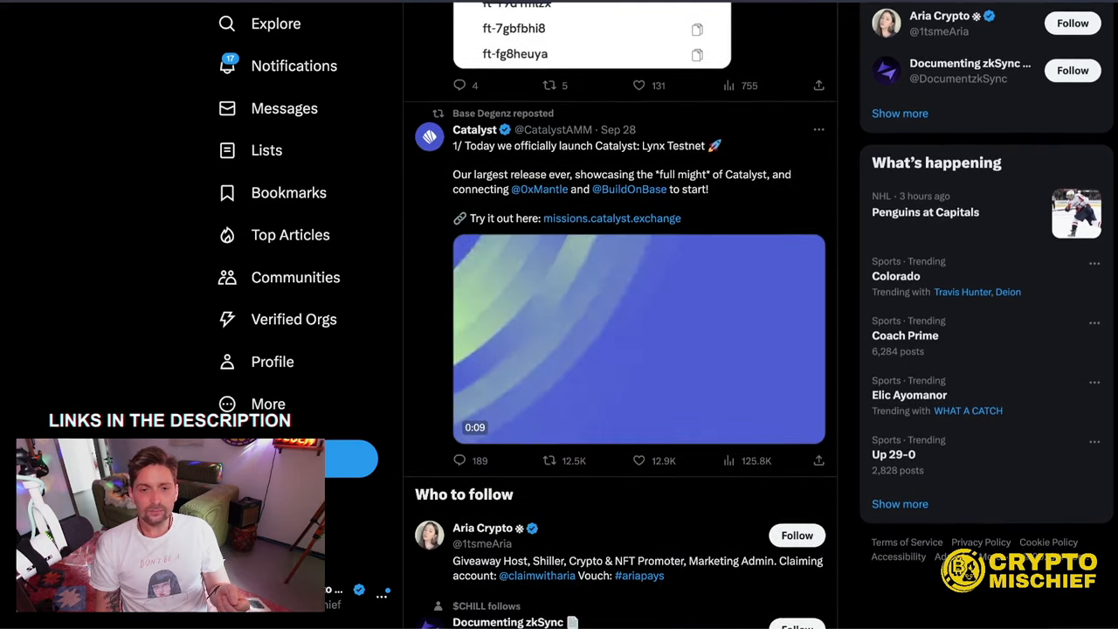
{"action": "scroll", "scroll_direction": "down", "scroll_amount": 3}
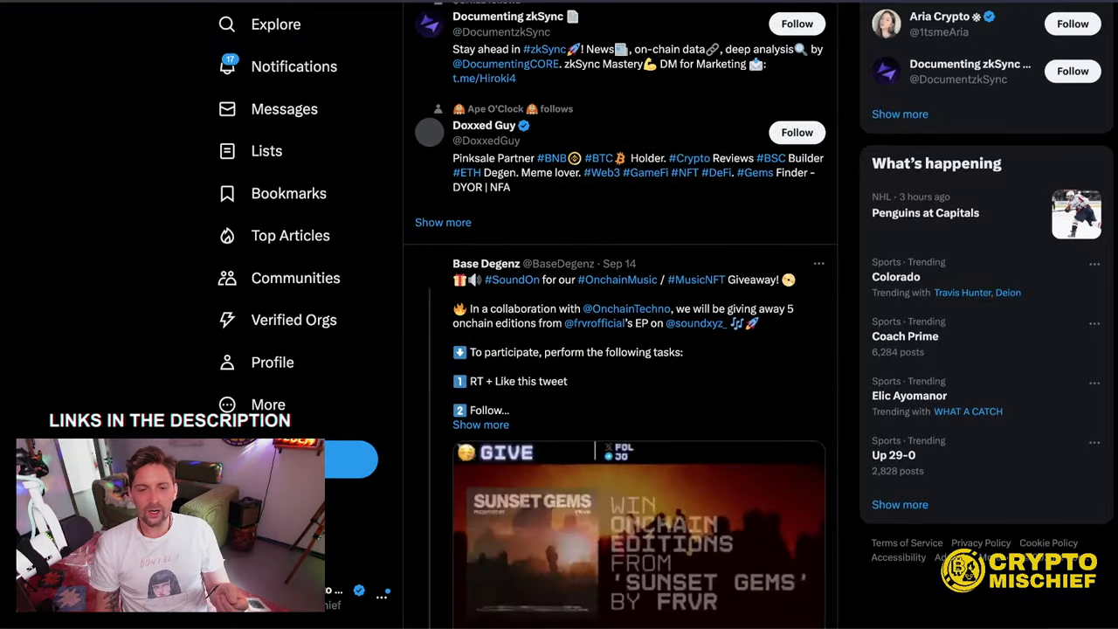
{"action": "scroll", "scroll_direction": "down", "scroll_amount": 3}
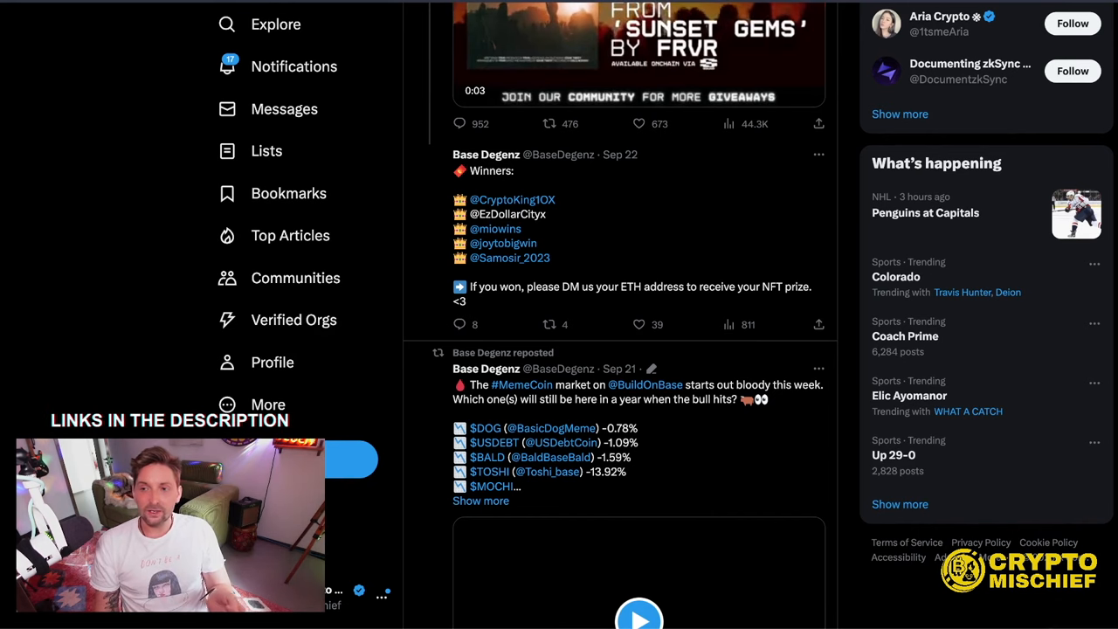
{"action": "scroll", "scroll_direction": "down", "scroll_amount": 3}
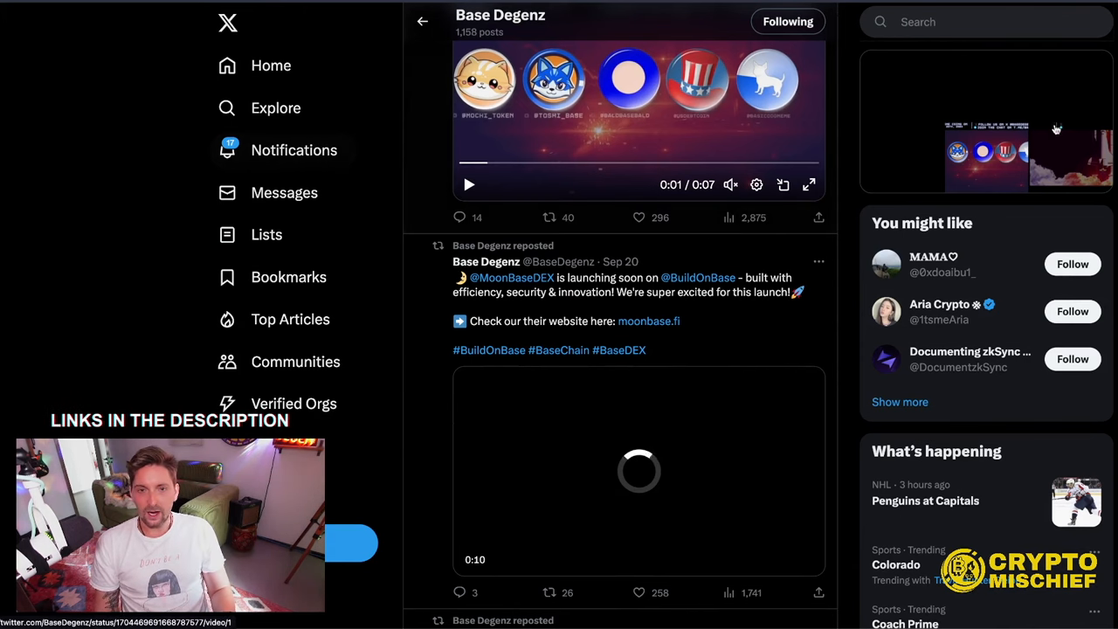
{"action": "scroll", "scroll_direction": "down", "scroll_amount": 3}
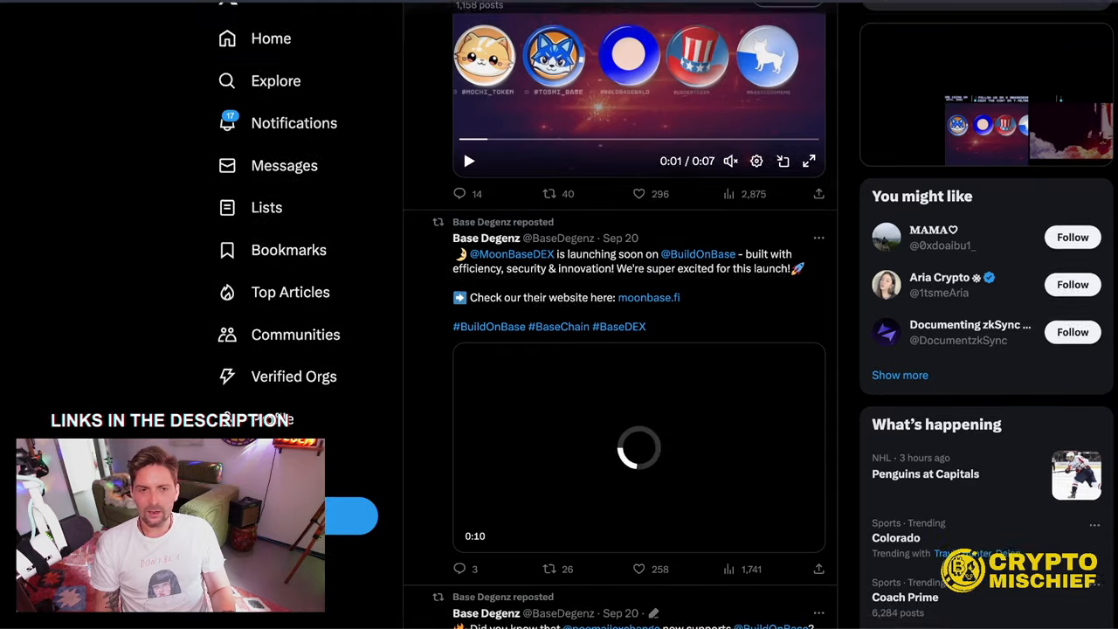
{"action": "scroll", "scroll_direction": "down", "scroll_amount": 3}
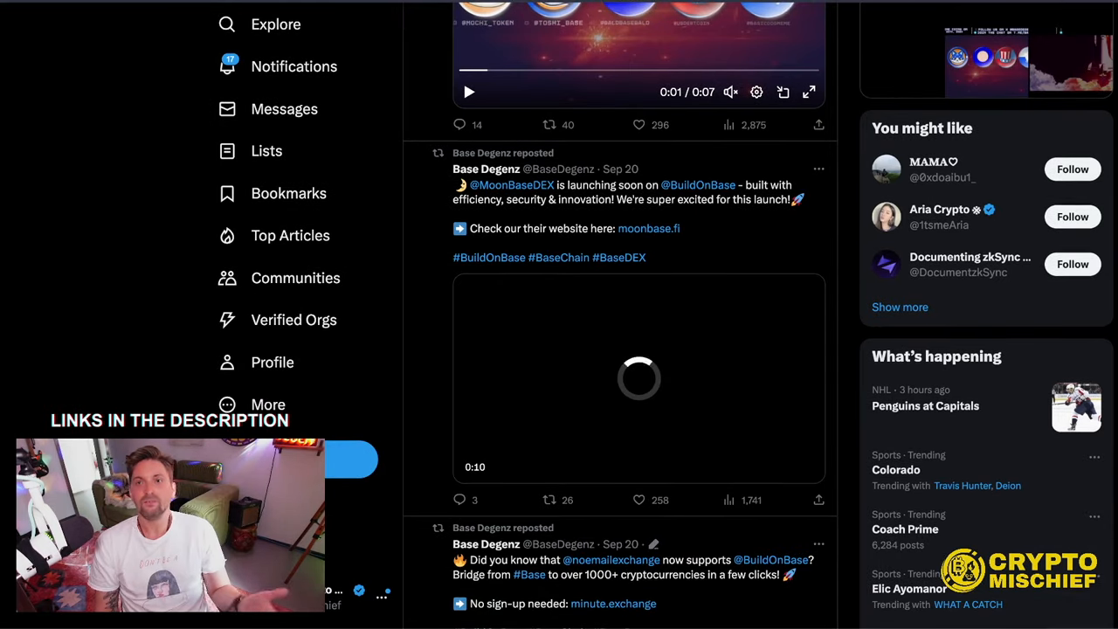
{"action": "scroll", "scroll_direction": "down", "scroll_amount": 3}
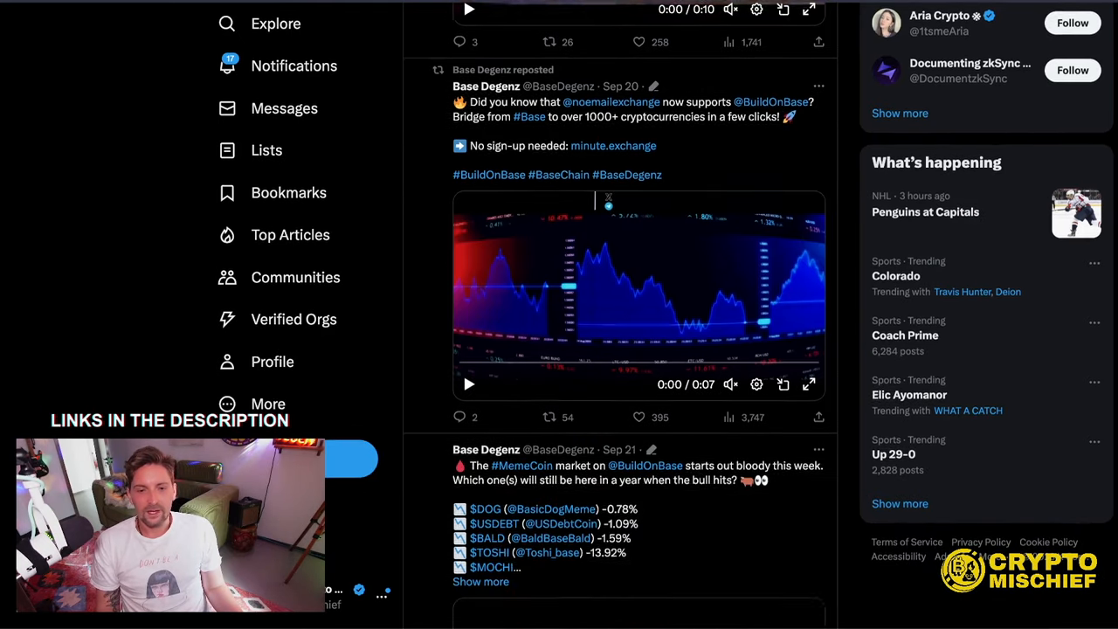
{"action": "scroll", "scroll_direction": "down", "scroll_amount": 3}
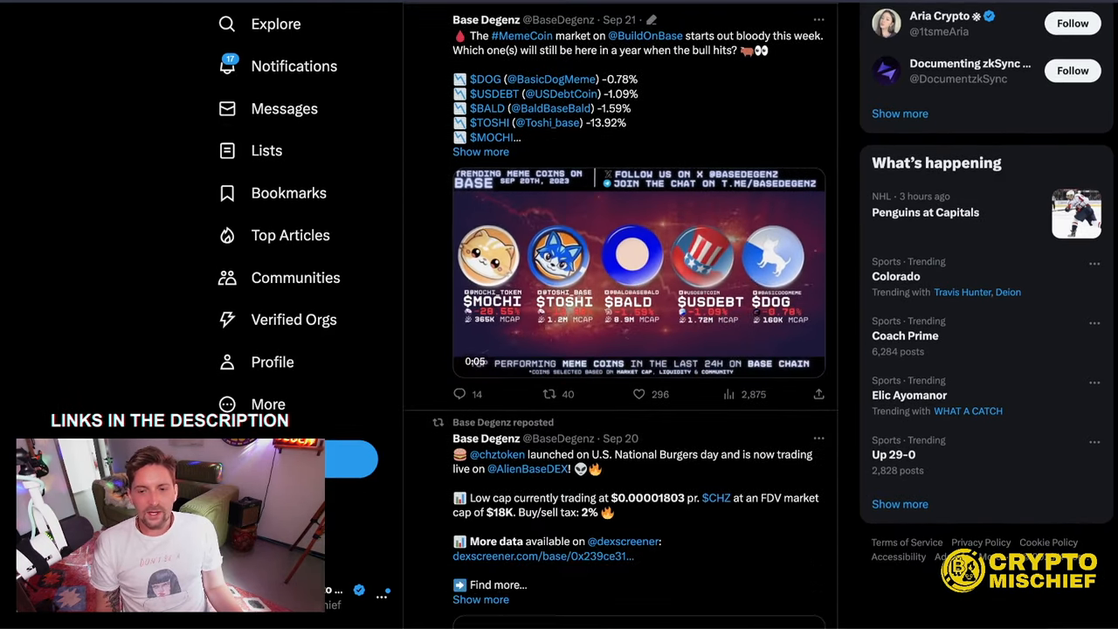
{"action": "scroll", "scroll_direction": "down", "scroll_amount": 3}
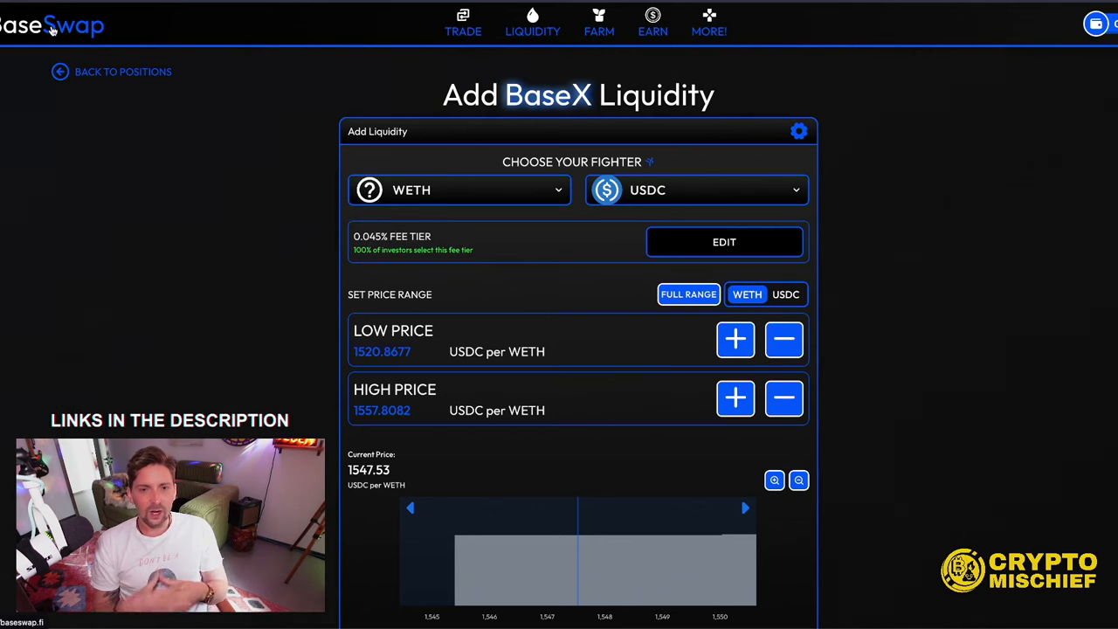
Switch to BaseSwap's Add BaseX Liquidity page with WETH and USDC selected
{"action": "left_click", "coordinate": [598, 21]}
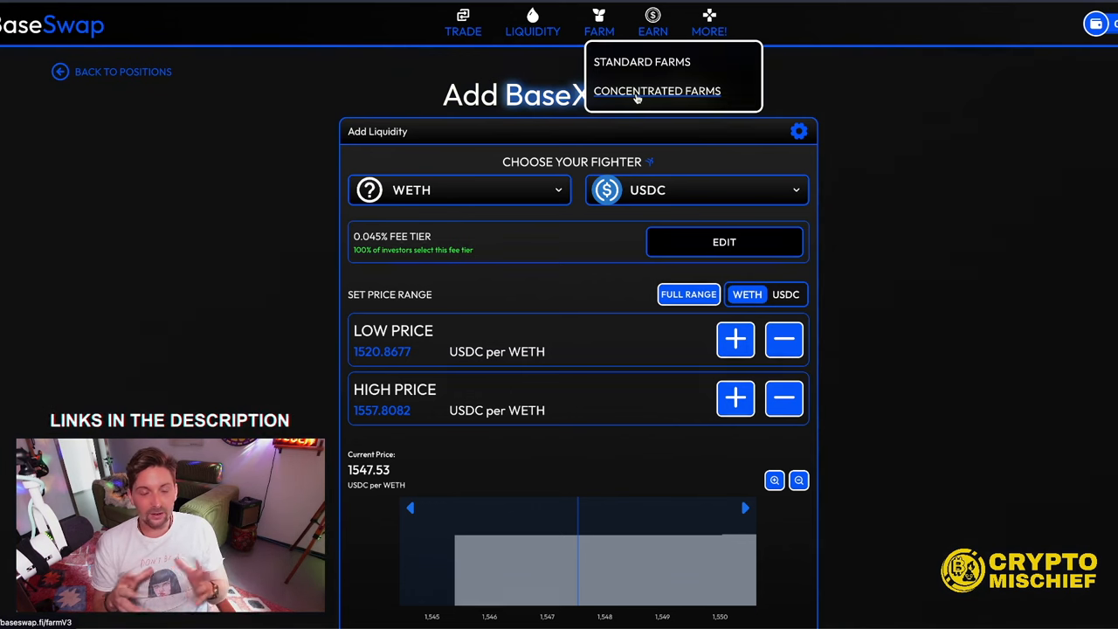
{"action": "mouse_move", "coordinate": [632, 63]}
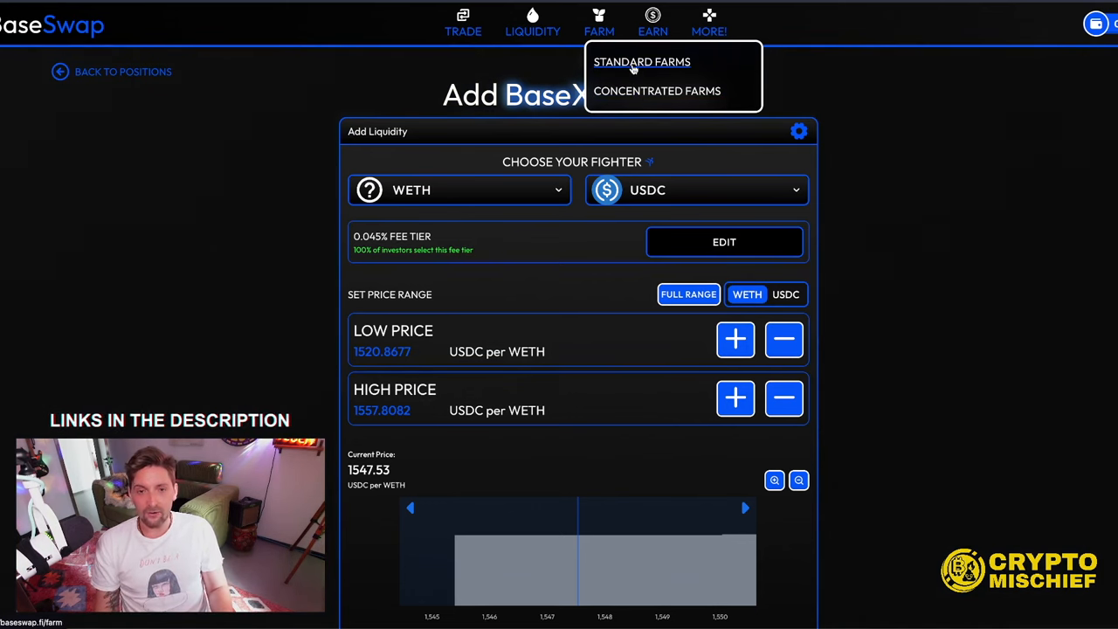
{"action": "mouse_move", "coordinate": [632, 68]}
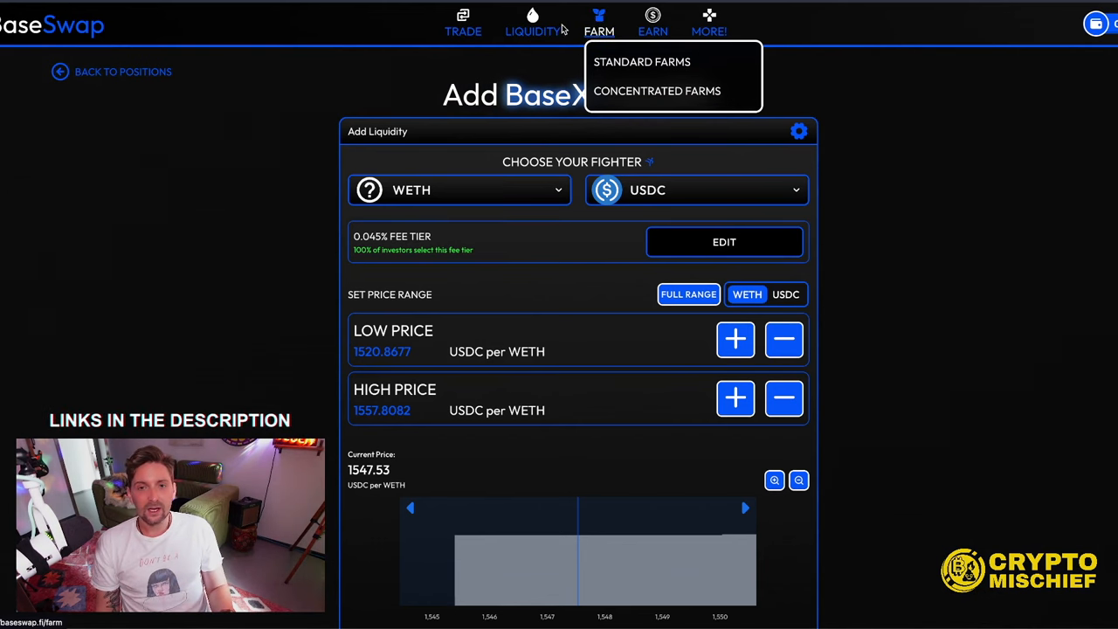
{"action": "mouse_move", "coordinate": [463, 21]}
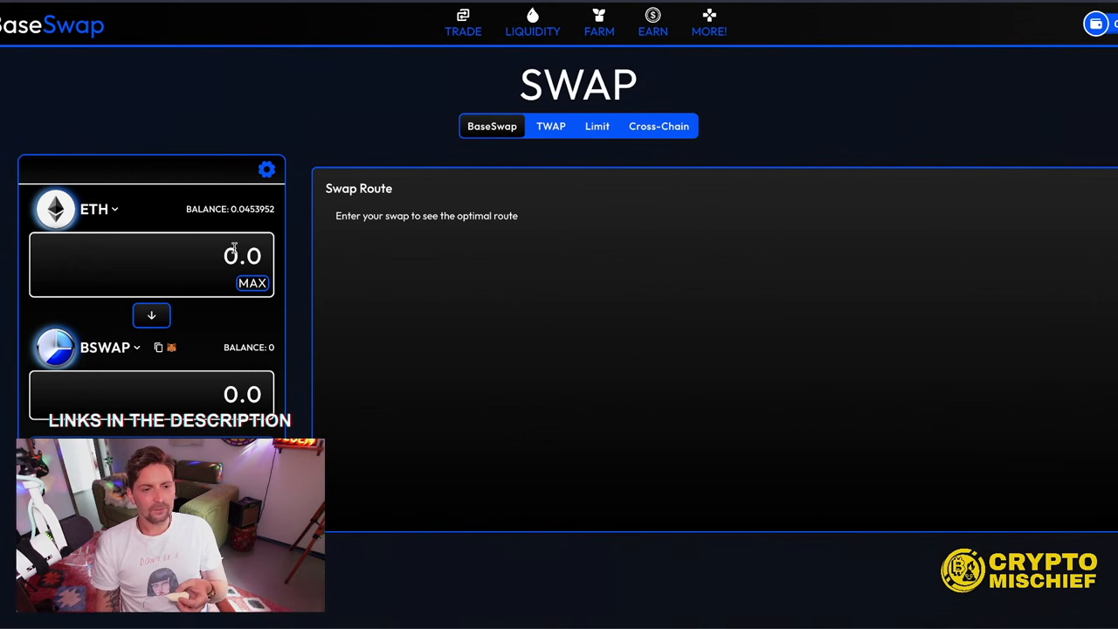
Choose Standard Farms from BaseSwap's Farm menu to list farm APRs
{"action": "left_click", "coordinate": [533, 23]}
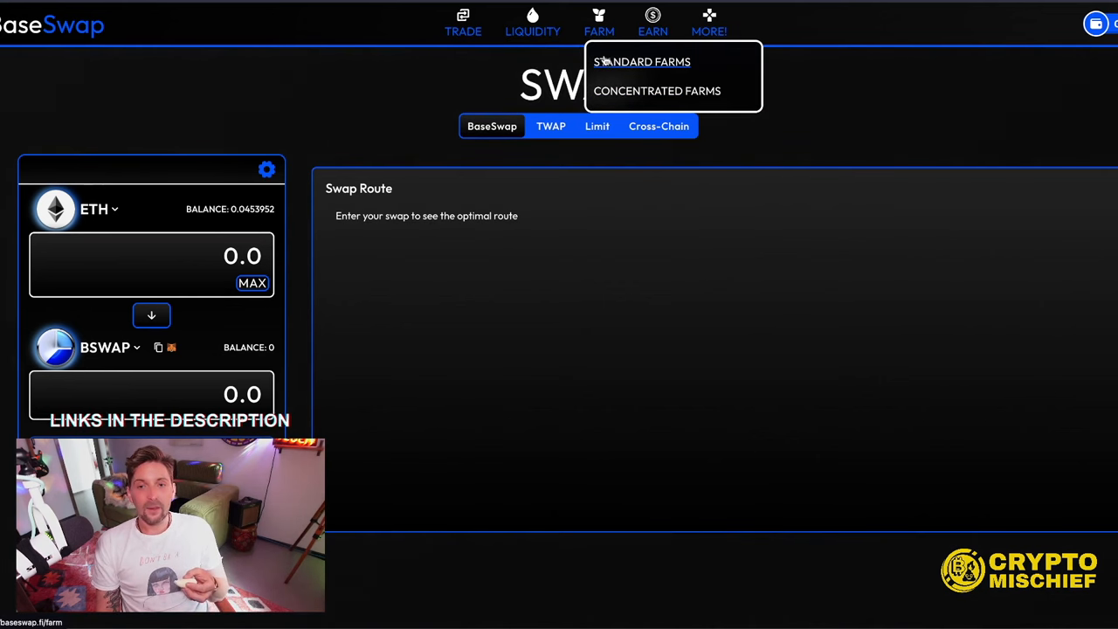
{"action": "mouse_move", "coordinate": [639, 71]}
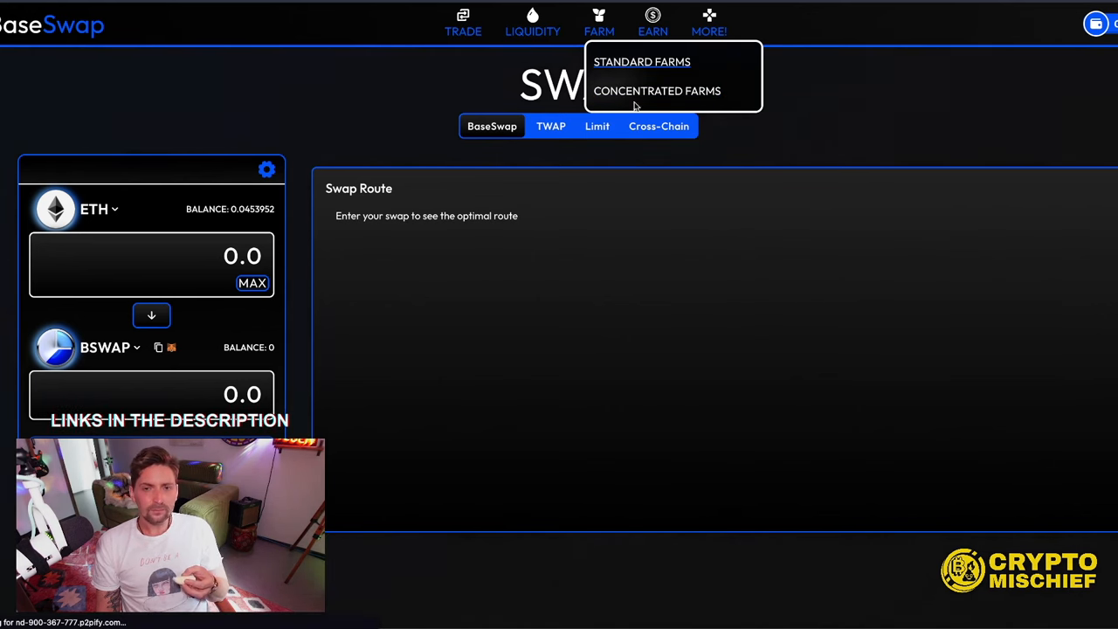
{"action": "left_click", "coordinate": [643, 61]}
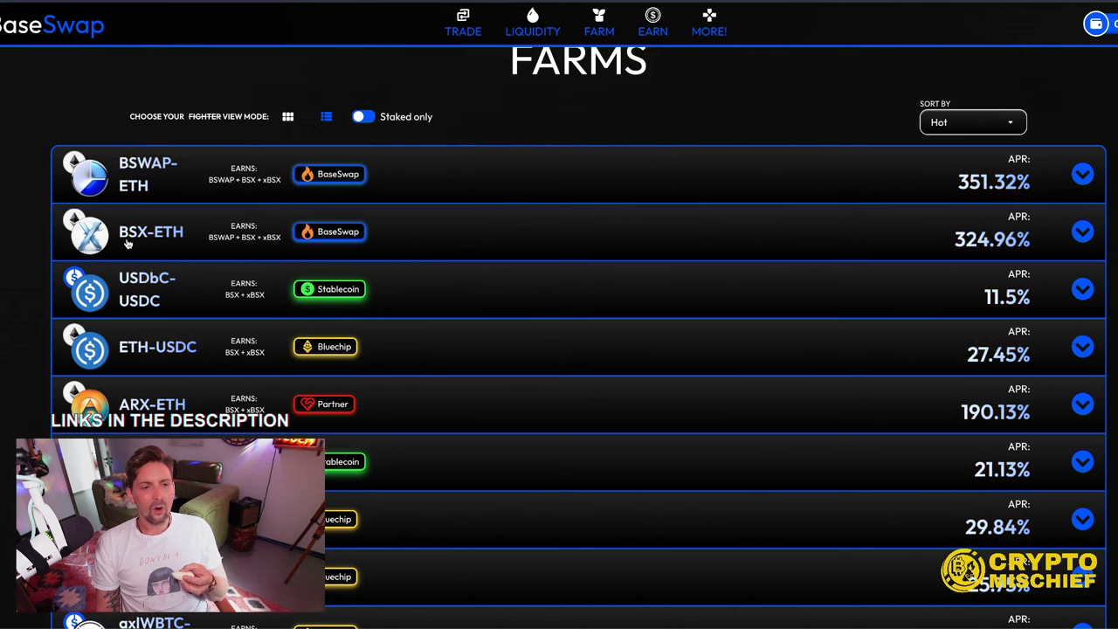
{"action": "mouse_move", "coordinate": [157, 178]}
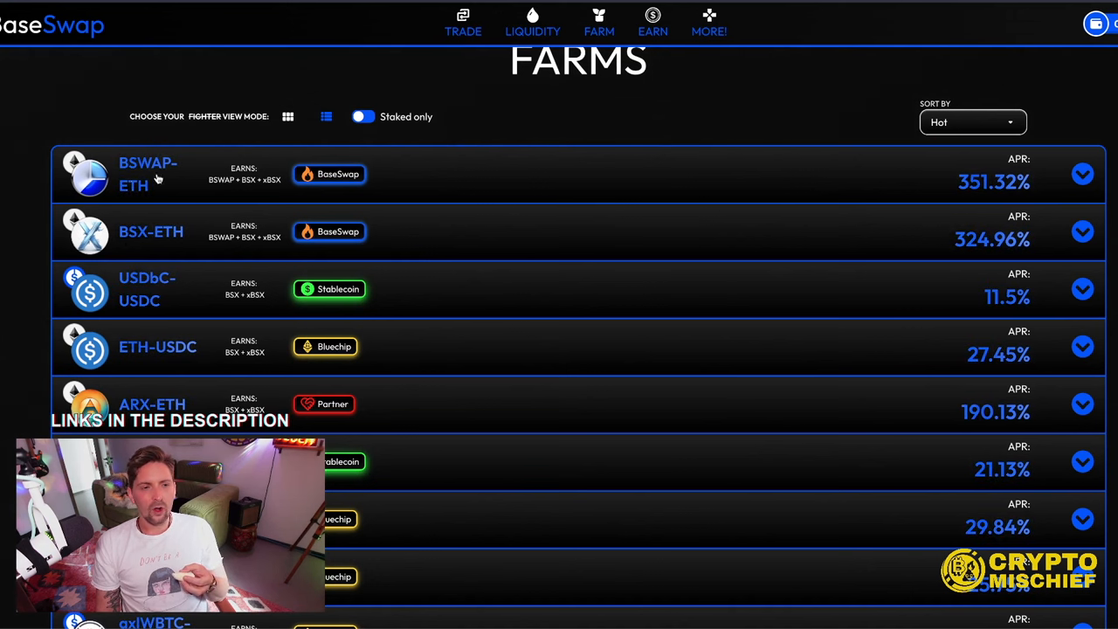
{"action": "mouse_move", "coordinate": [161, 201]}
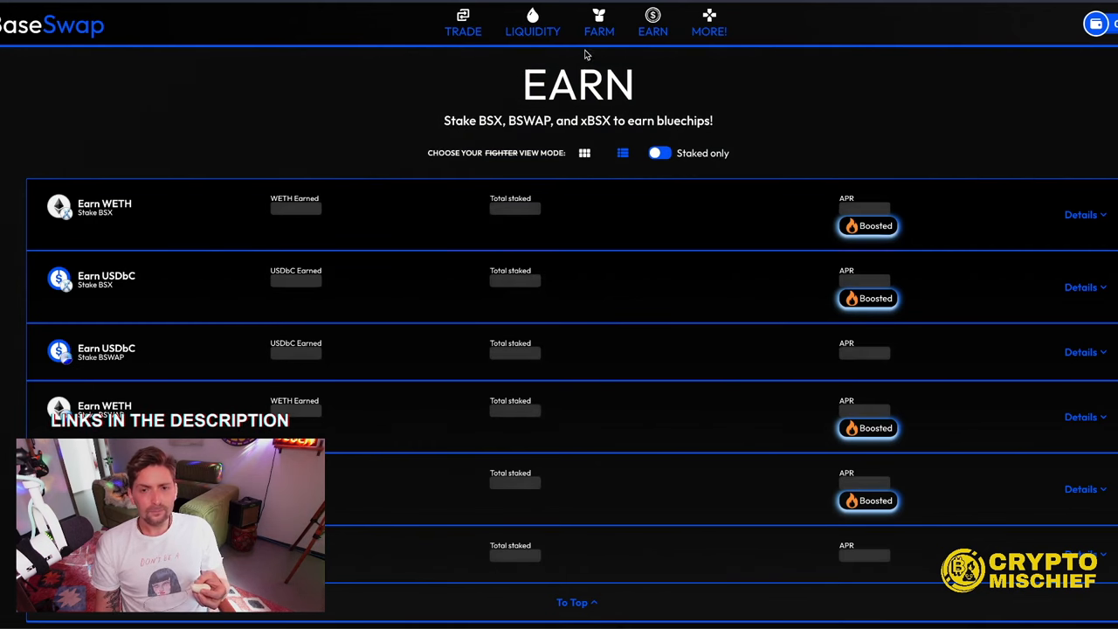
Go to BaseSwap's Earn staking pools for BSX, BSWAP and xBSX
{"action": "left_click", "coordinate": [598, 24]}
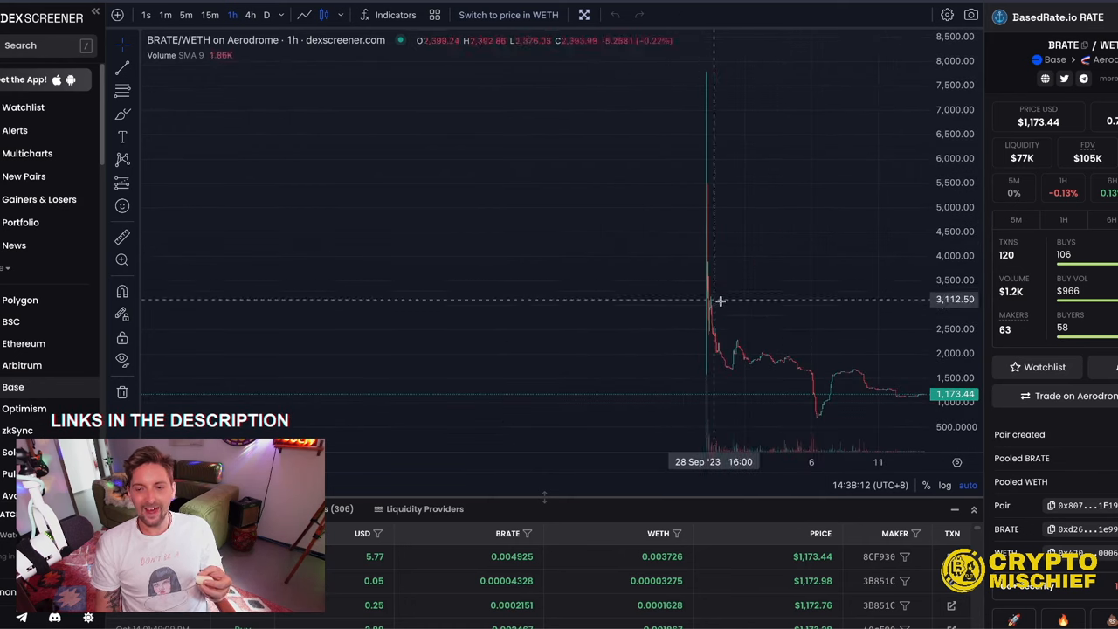
{"action": "mouse_move", "coordinate": [720, 59]}
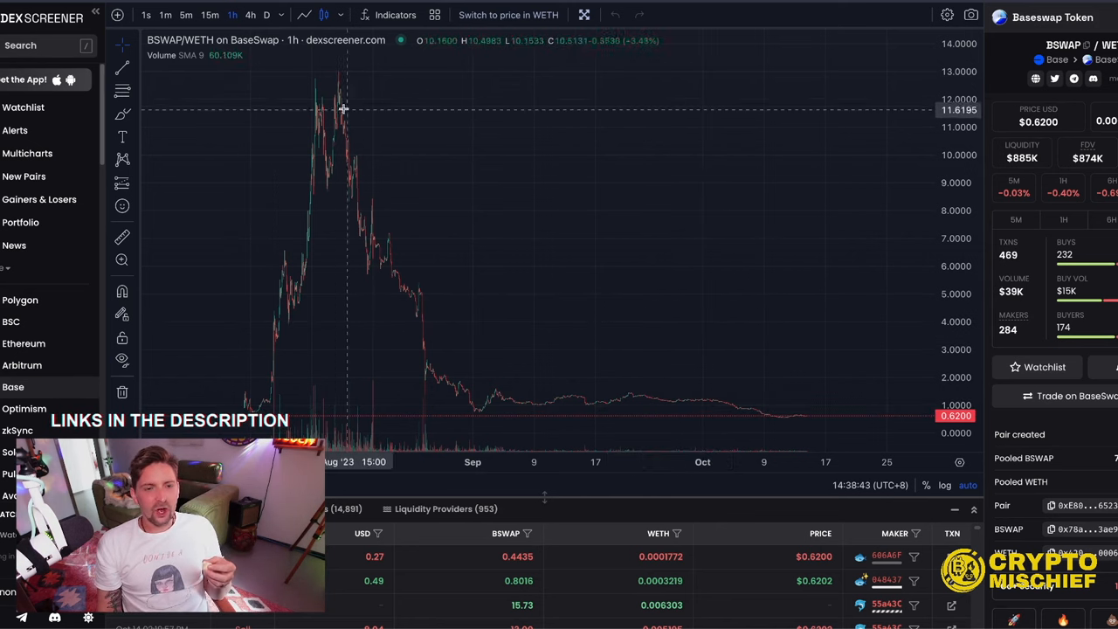
{"action": "mouse_move", "coordinate": [339, 62]}
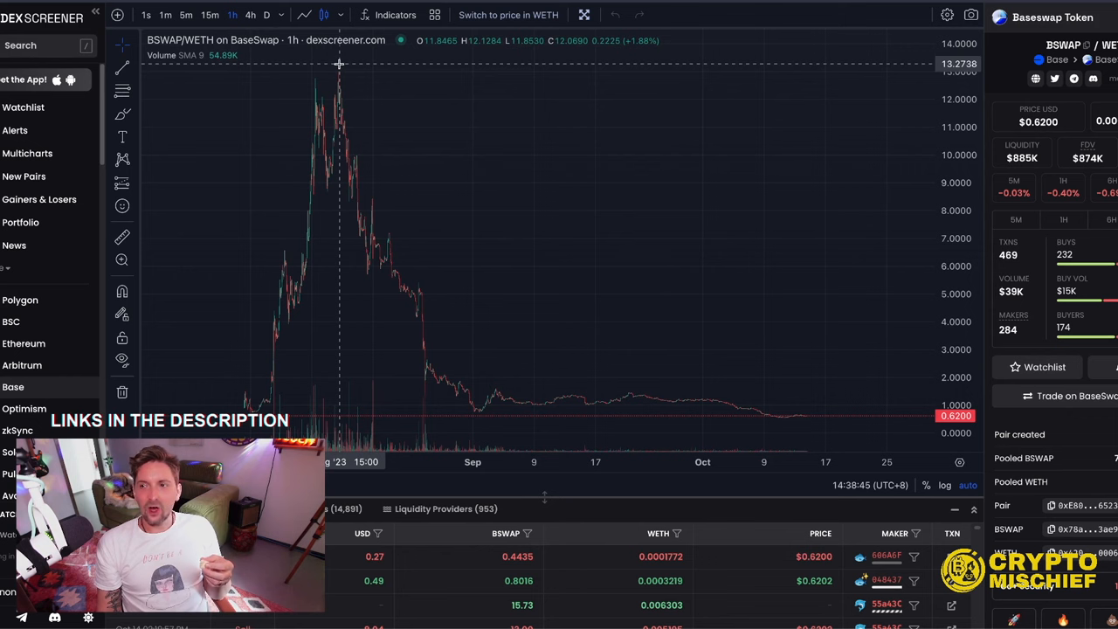
{"action": "mouse_move", "coordinate": [500, 371]}
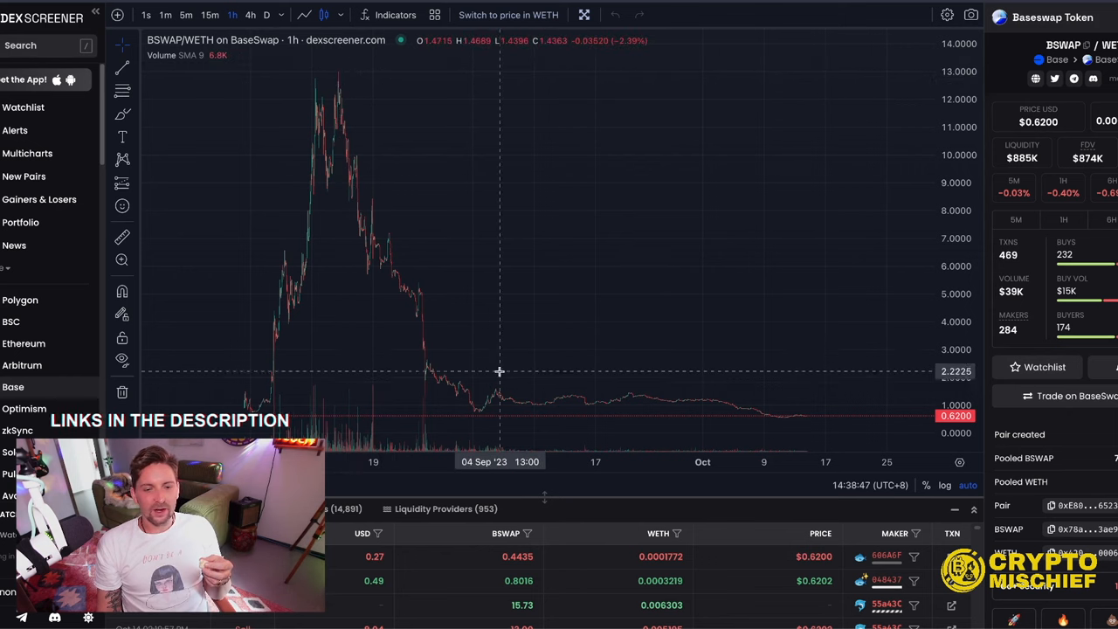
{"action": "mouse_move", "coordinate": [800, 428]}
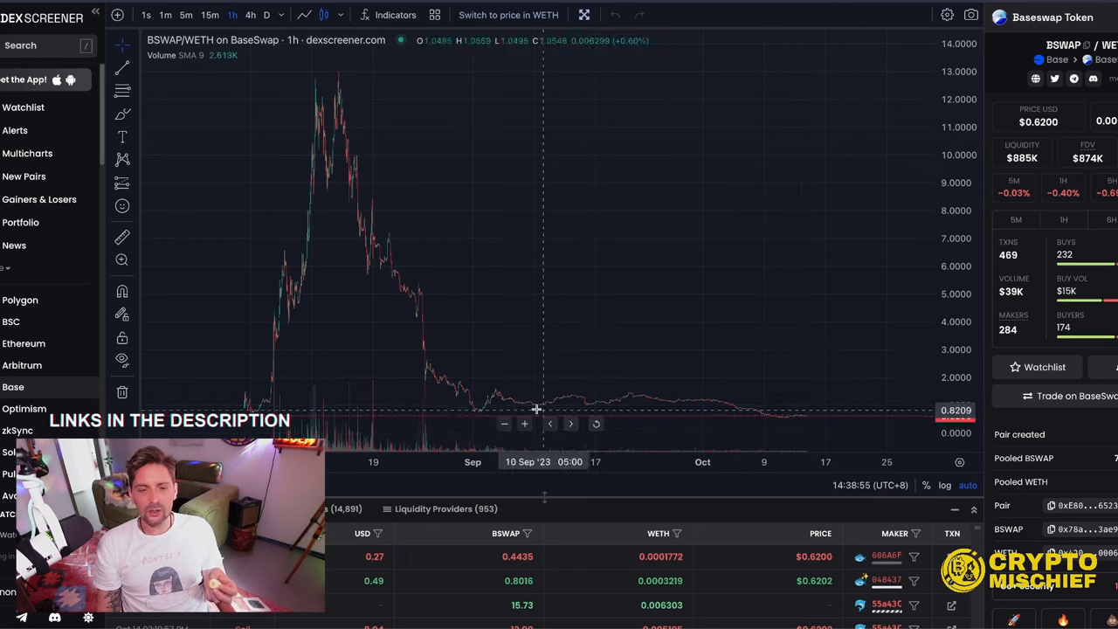
{"action": "mouse_move", "coordinate": [481, 410]}
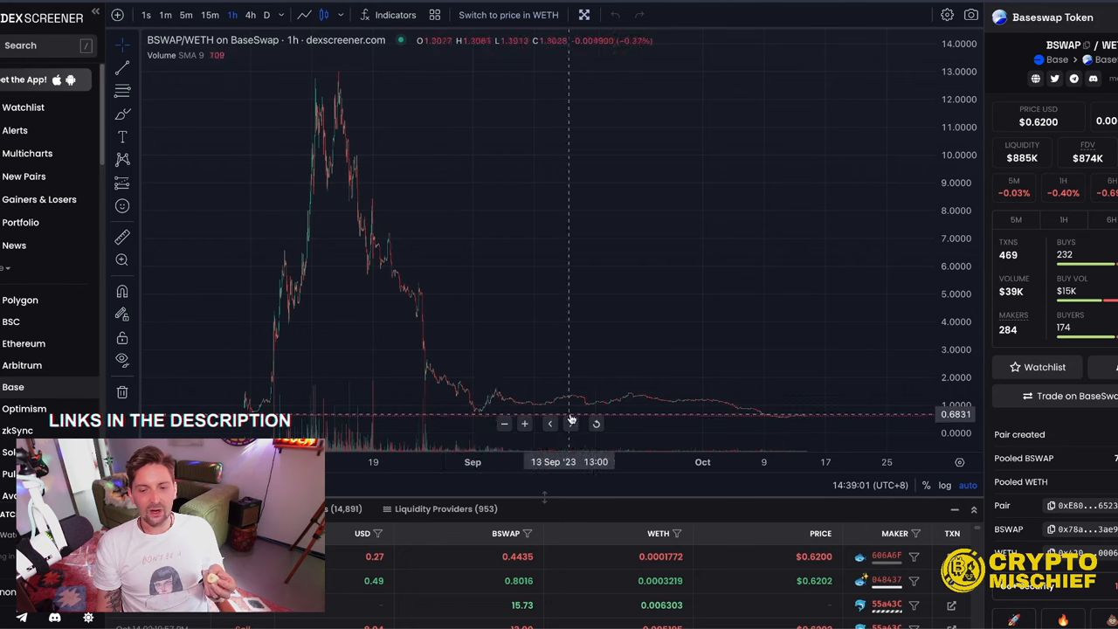
{"action": "mouse_move", "coordinate": [863, 426]}
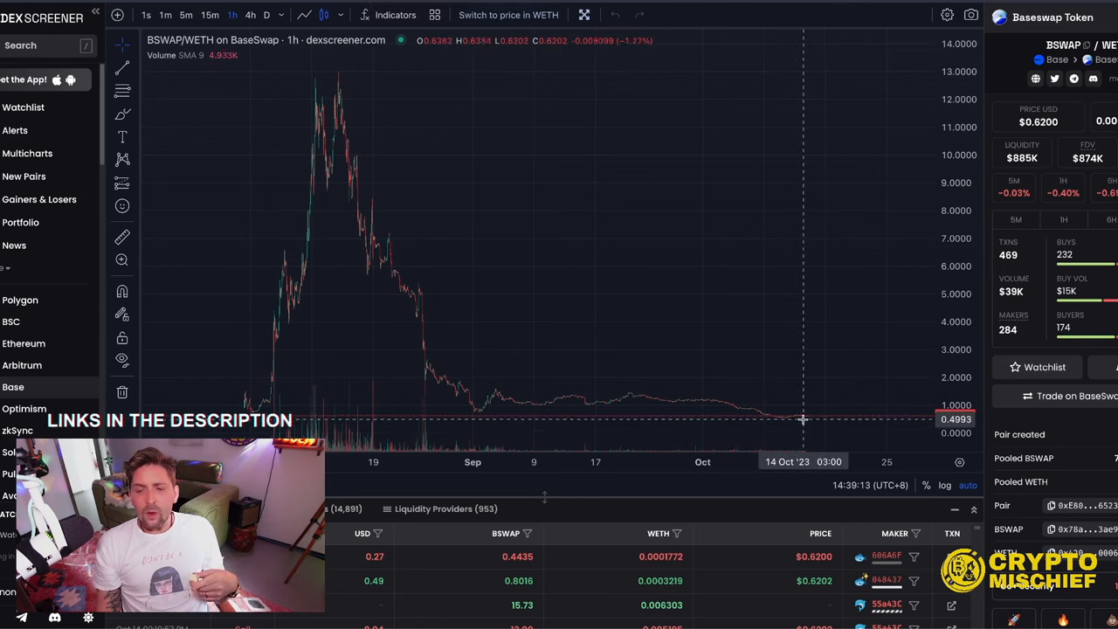
{"action": "mouse_move", "coordinate": [915, 430]}
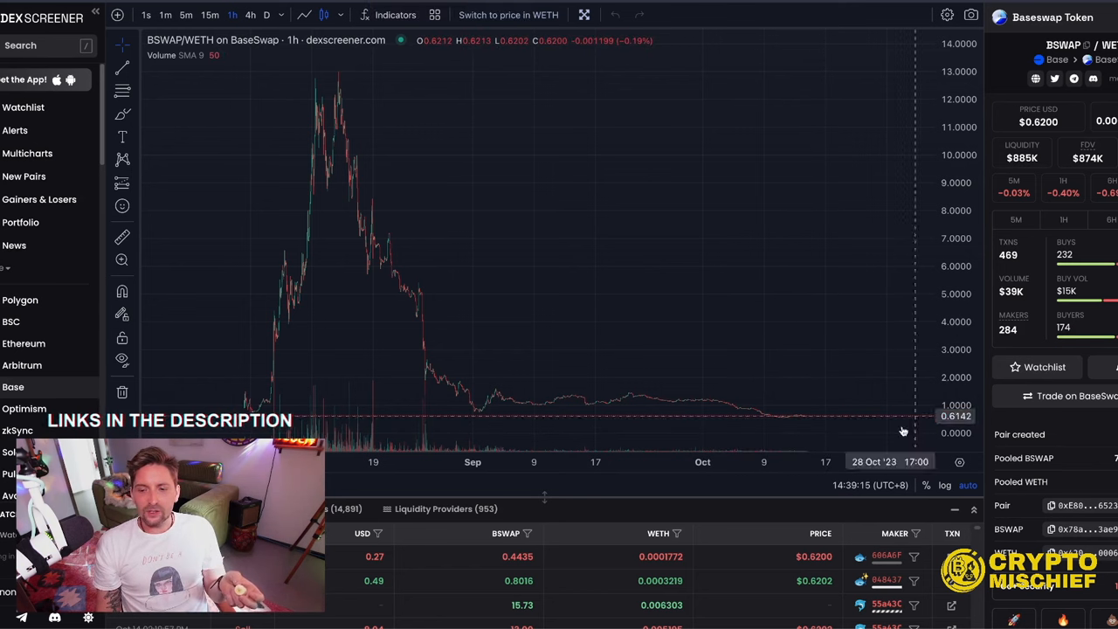
{"action": "mouse_move", "coordinate": [807, 421]}
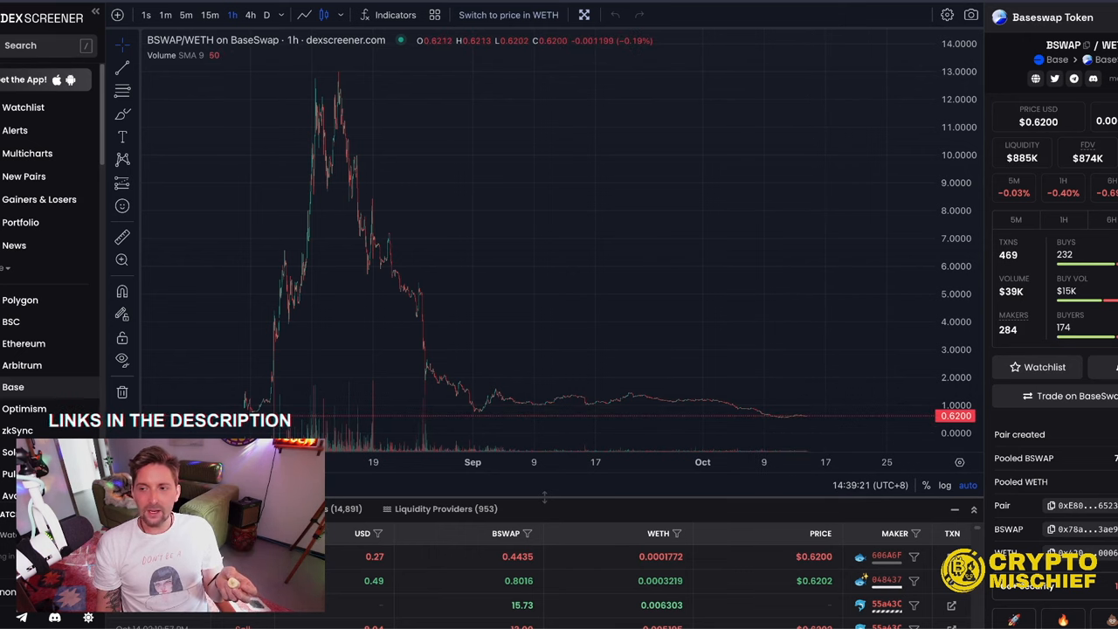
{"action": "mouse_move", "coordinate": [608, 63]}
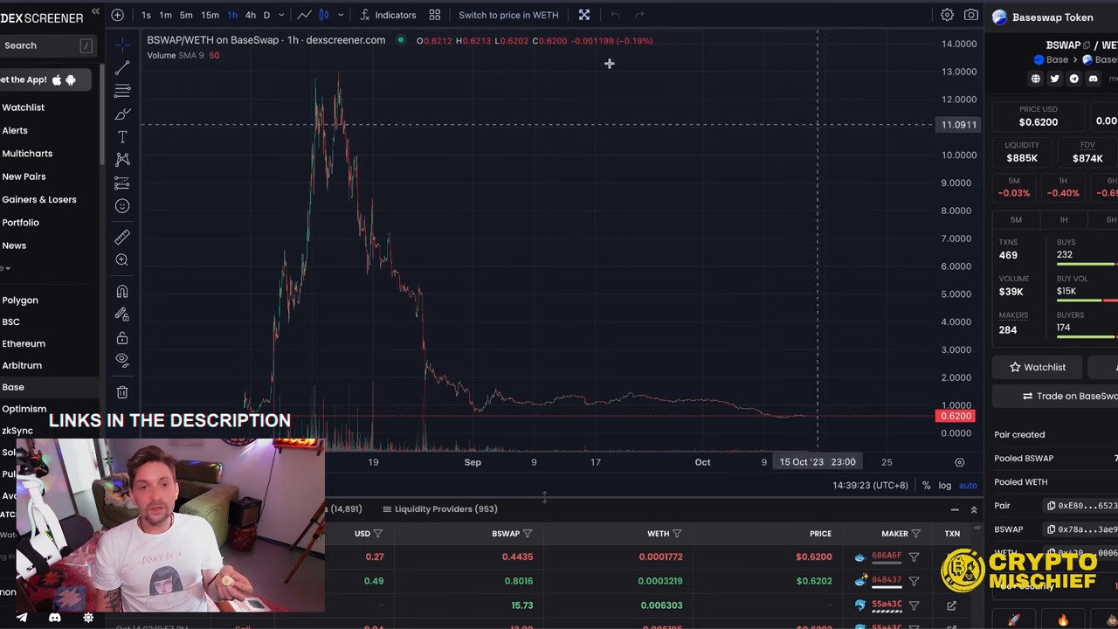
Return from the BSWAP/WETH DEX Screener chart to BaseSwap's Farms list
{"action": "left_click", "coordinate": [598, 32]}
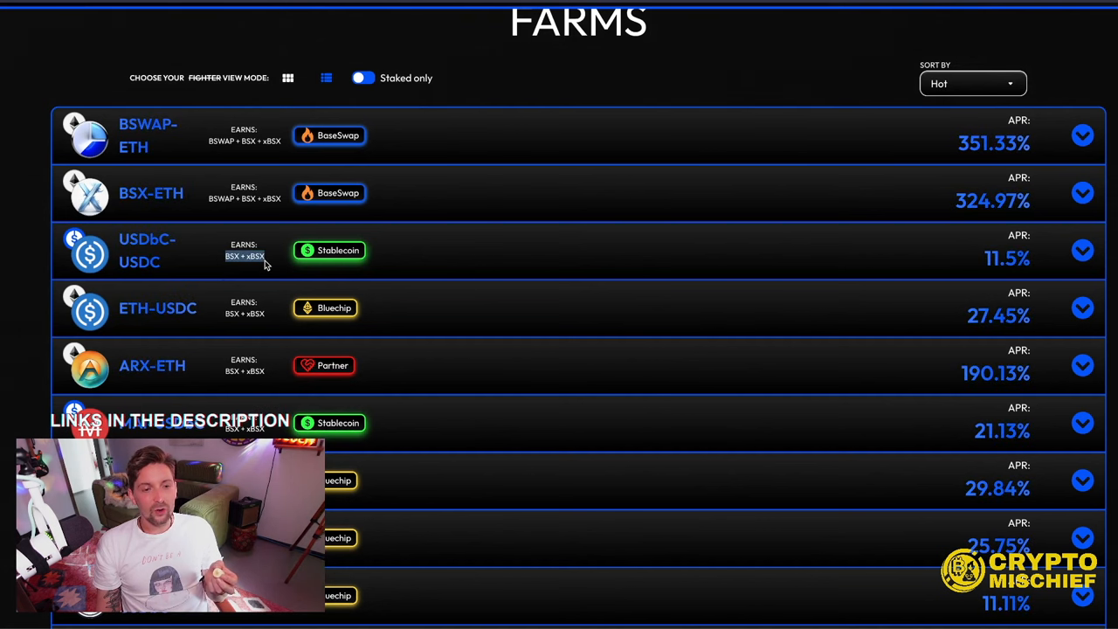
Expand the USDbC-USDC and ETH-USDC farms to show about $851,755 and $356,891 locked
{"action": "left_click", "coordinate": [1083, 252]}
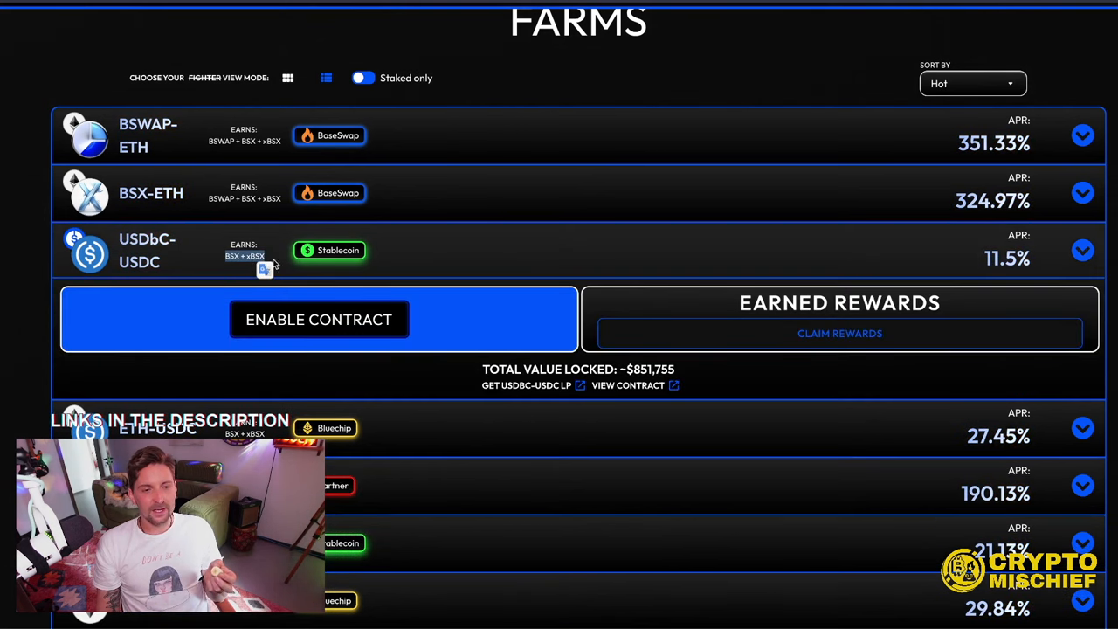
{"action": "scroll", "scroll_direction": "down", "scroll_amount": 3}
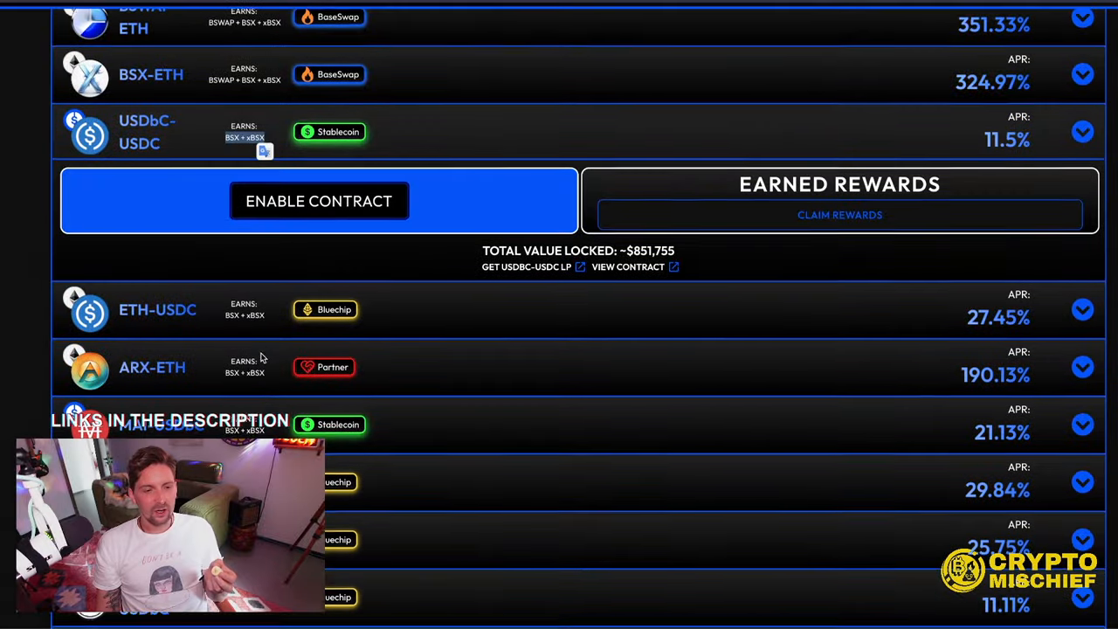
{"action": "scroll", "scroll_direction": "down", "scroll_amount": 3}
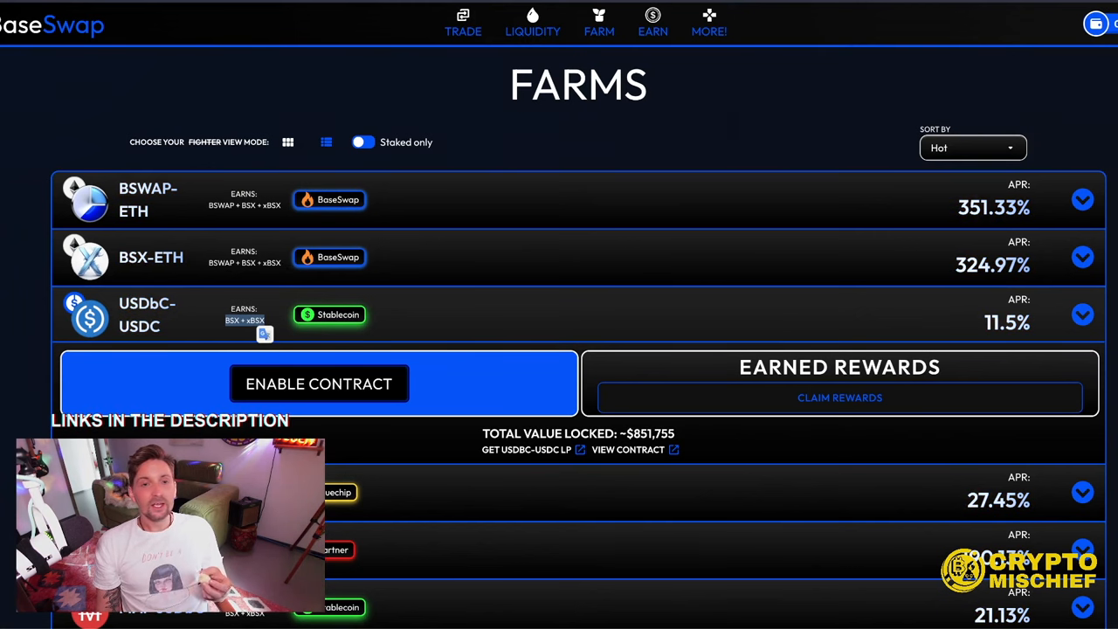
{"action": "scroll", "scroll_direction": "down", "scroll_amount": 3}
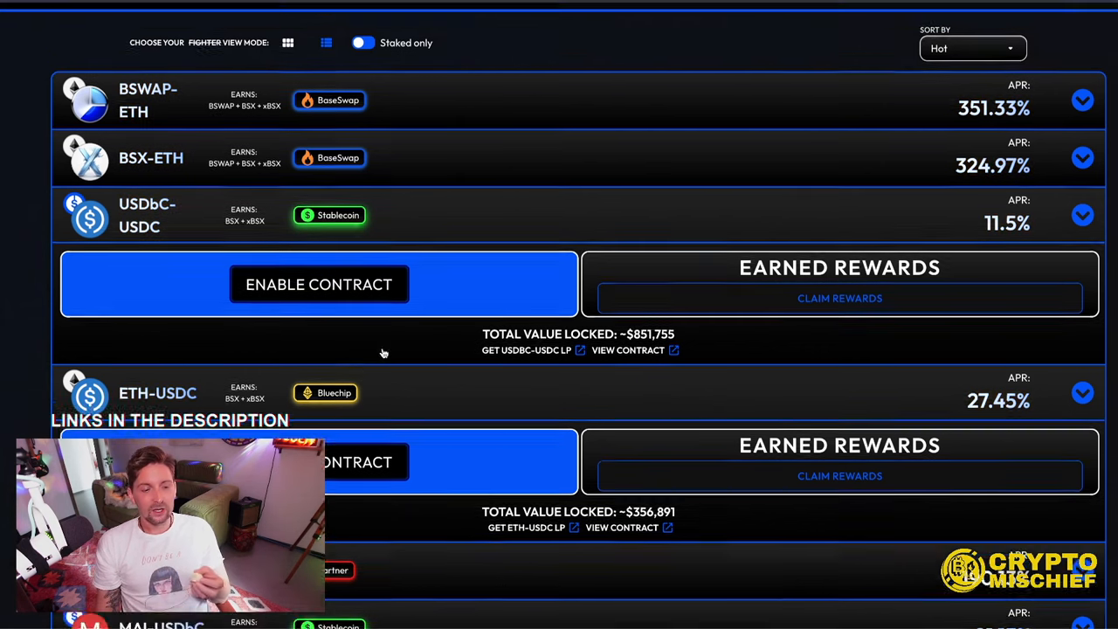
{"action": "left_click", "coordinate": [600, 25]}
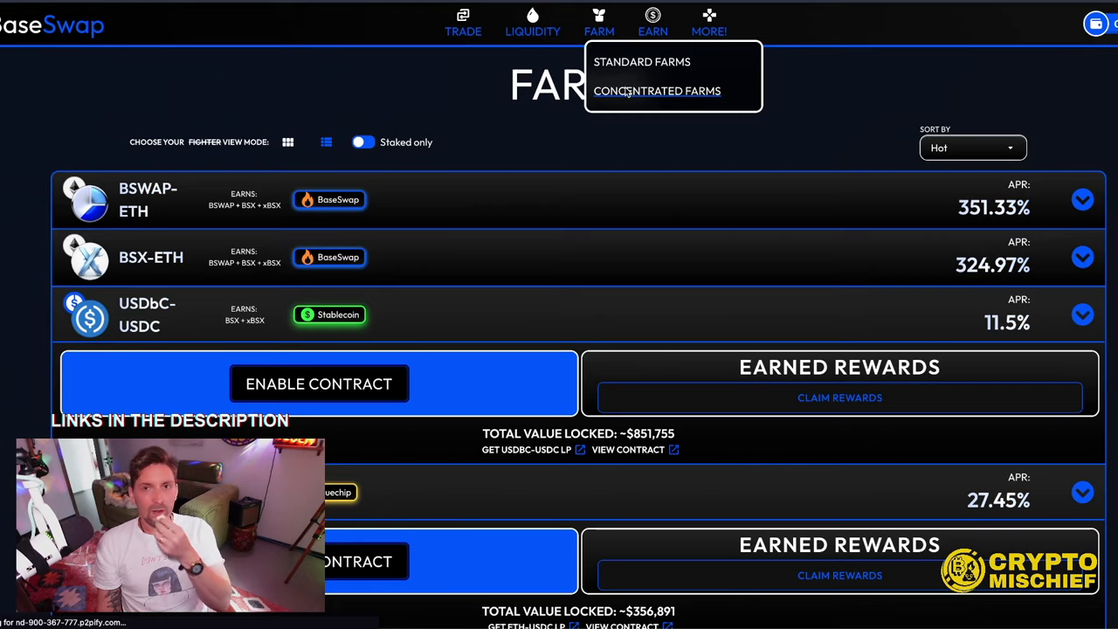
Compare the concentrated farms, note WETH-USDbC's 86.53% APR and start a new WETH-USDbC position
{"action": "left_click", "coordinate": [657, 91]}
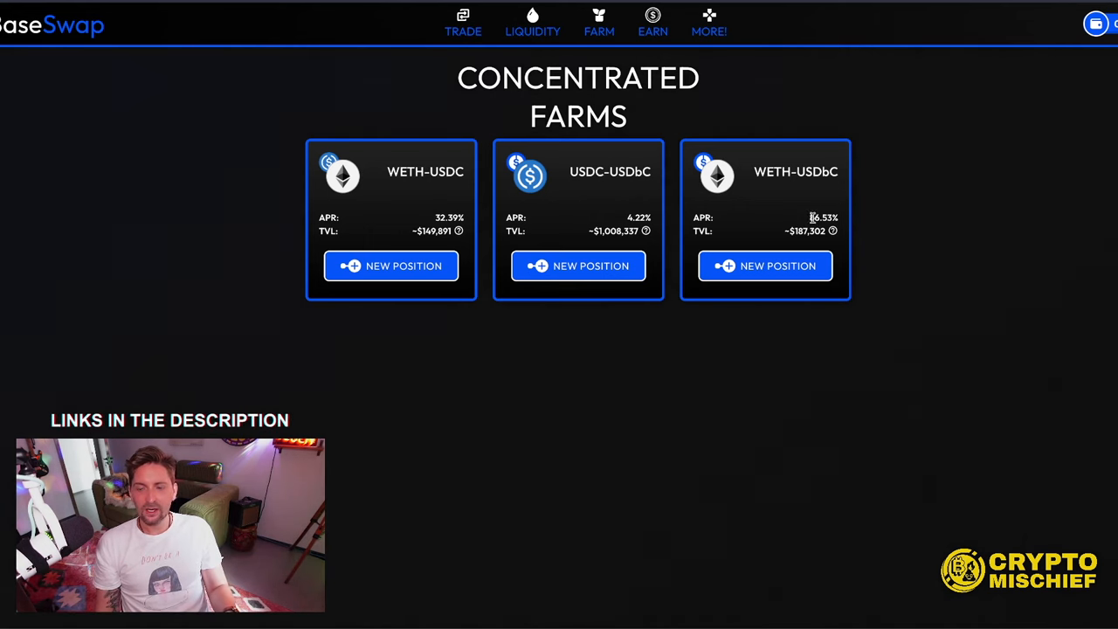
{"action": "double_click", "coordinate": [821, 217]}
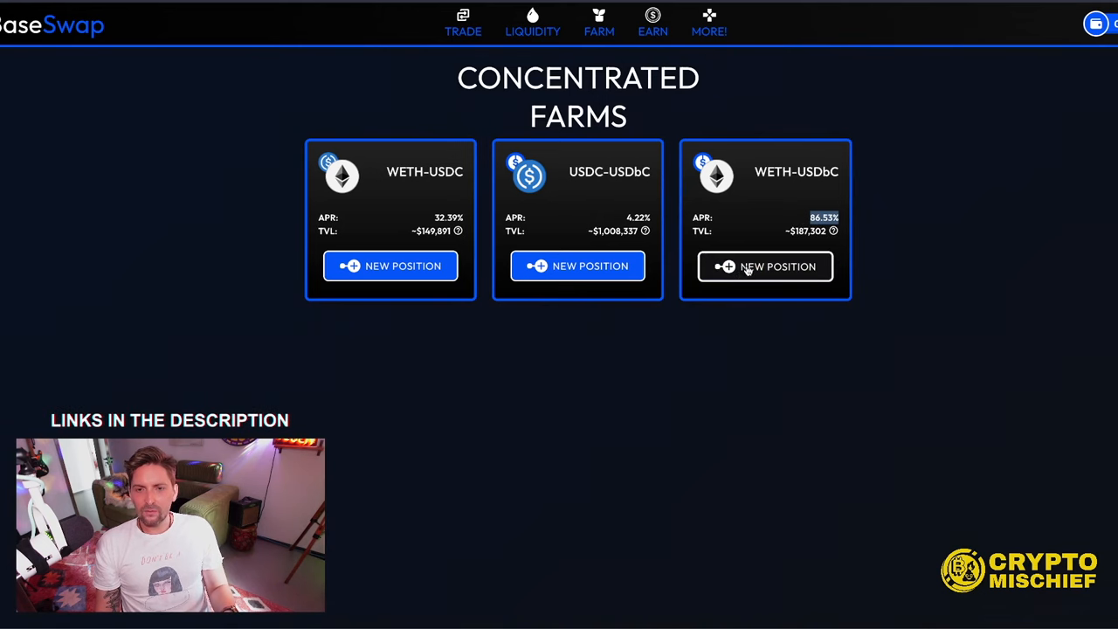
{"action": "left_click", "coordinate": [766, 266]}
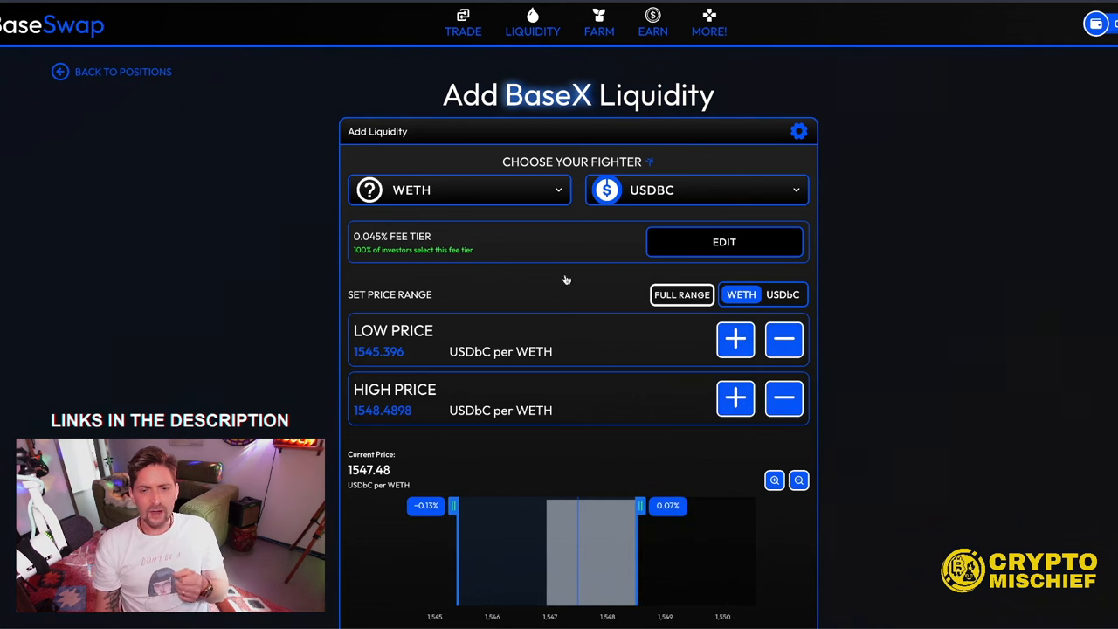
{"action": "scroll", "scroll_direction": "down", "scroll_amount": 3}
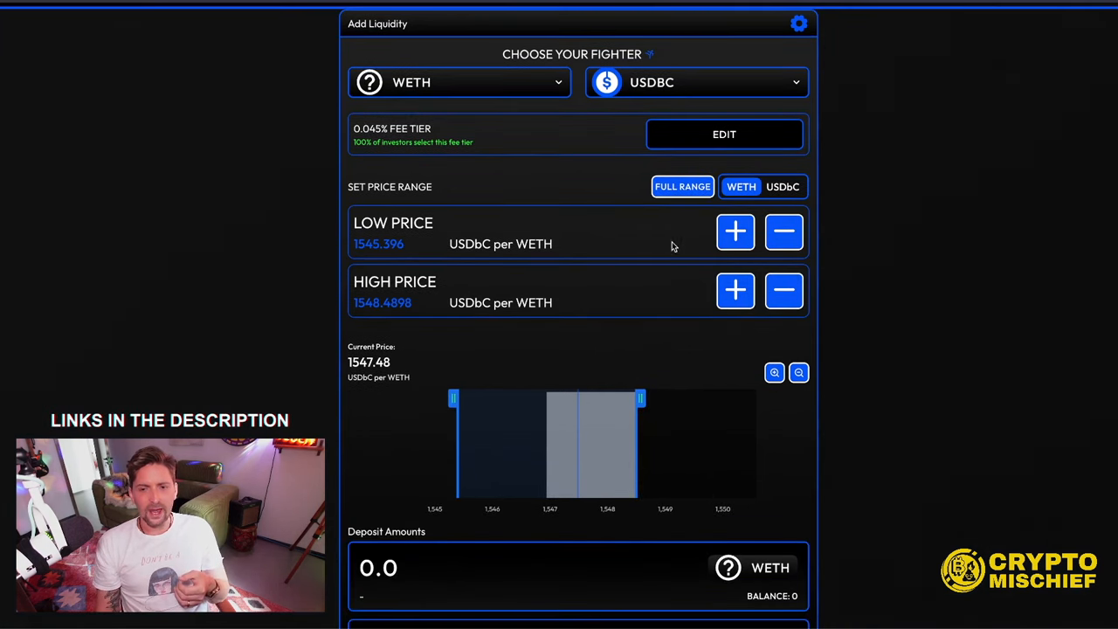
{"action": "mouse_move", "coordinate": [578, 489]}
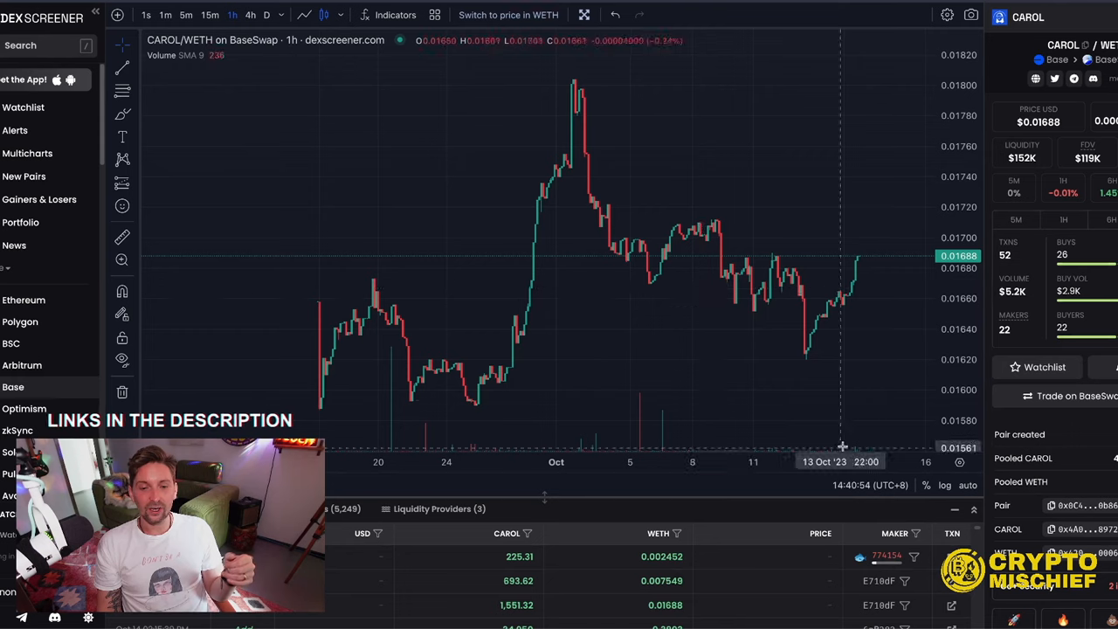
{"action": "mouse_move", "coordinate": [794, 366]}
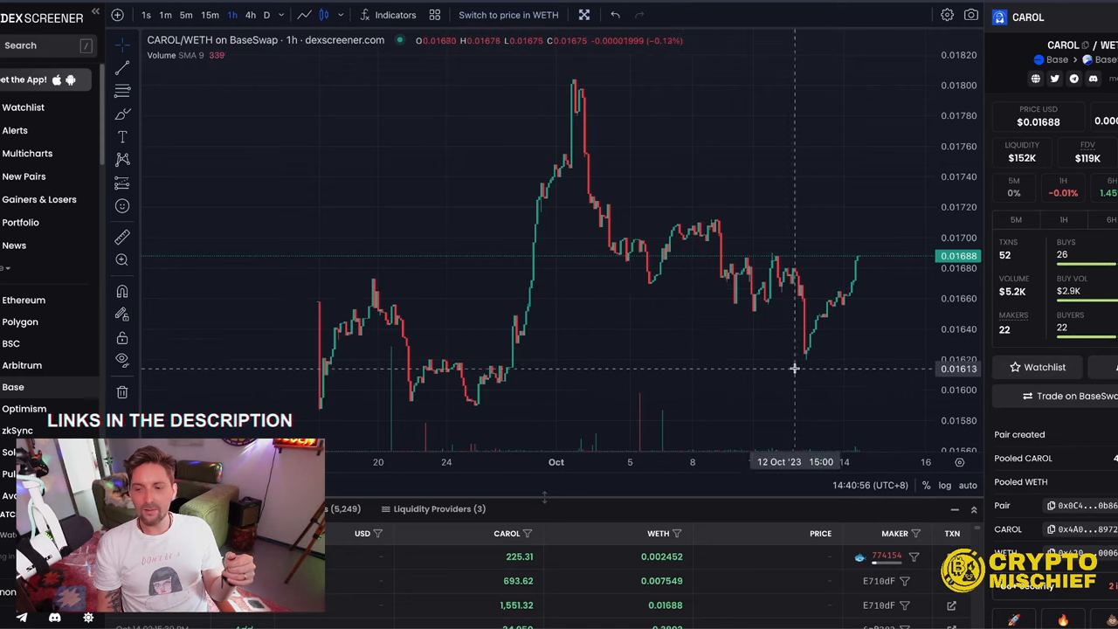
{"action": "mouse_move", "coordinate": [779, 279]}
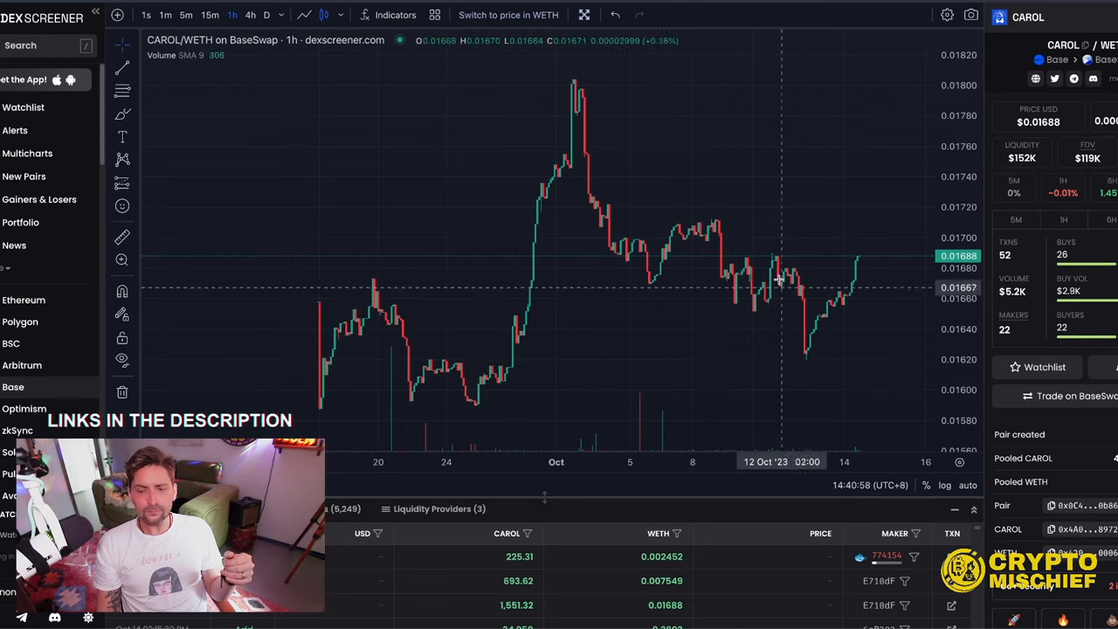
{"action": "mouse_move", "coordinate": [776, 259]}
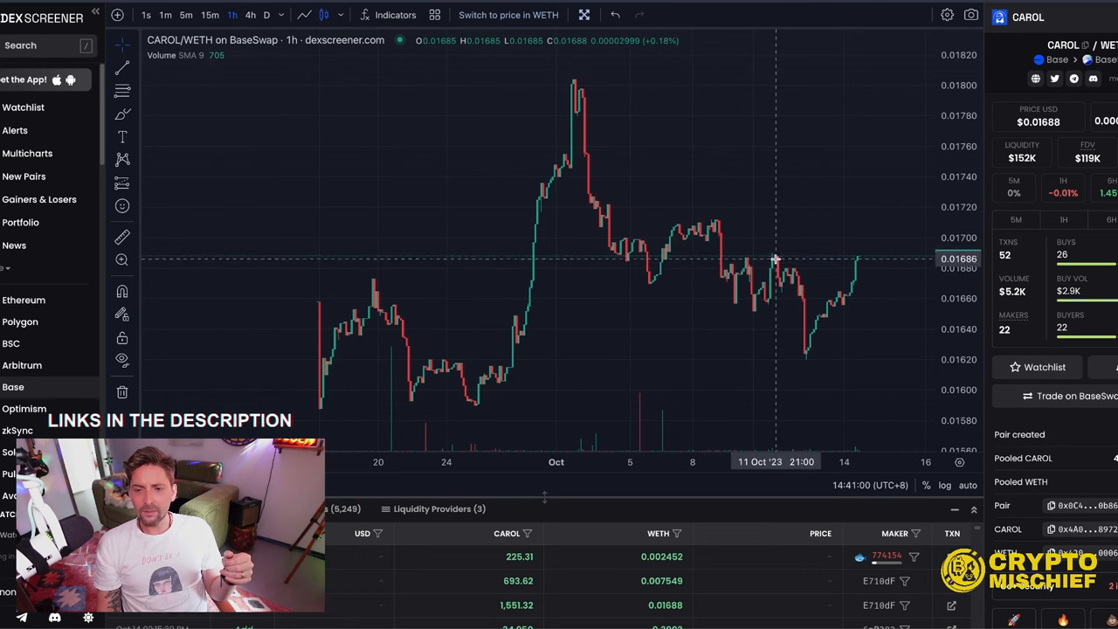
{"action": "mouse_move", "coordinate": [817, 343]}
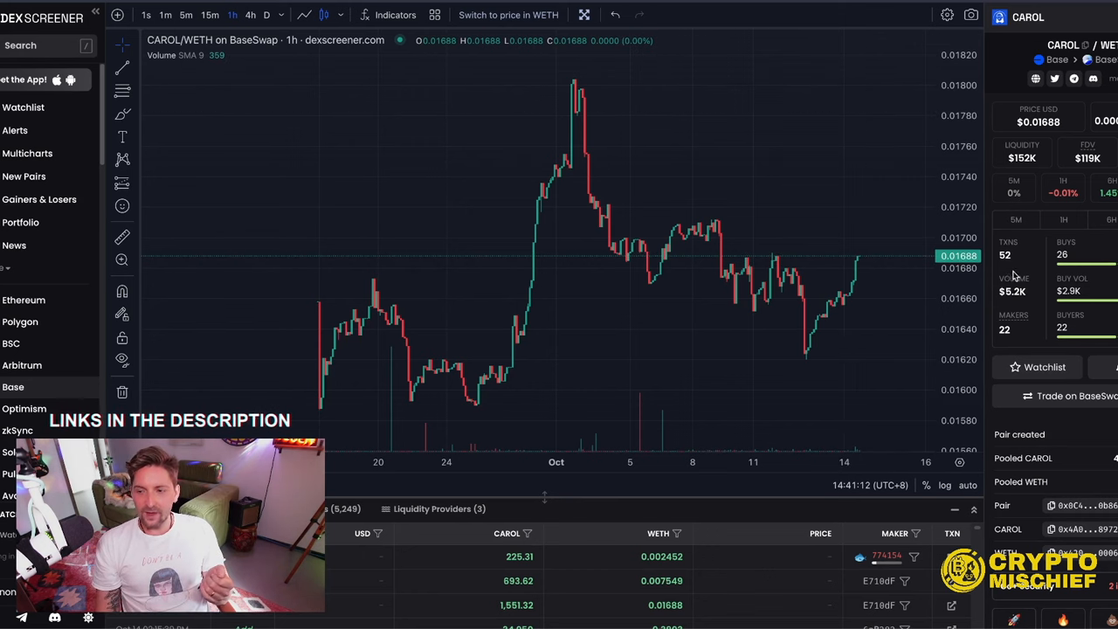
{"action": "mouse_move", "coordinate": [1099, 304]}
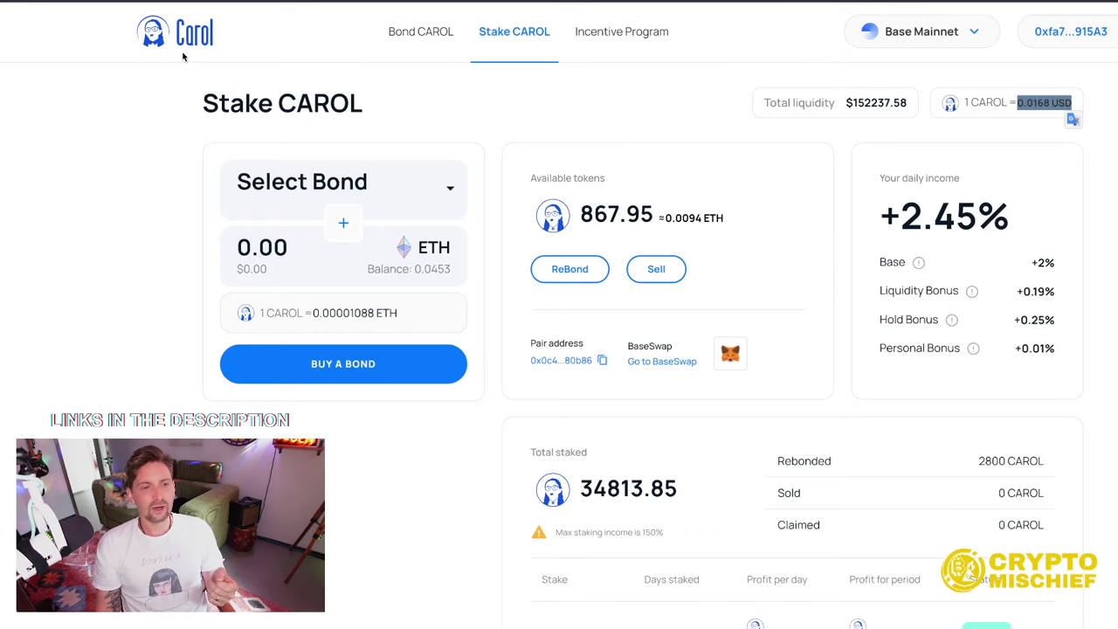
{"action": "mouse_move", "coordinate": [419, 31]}
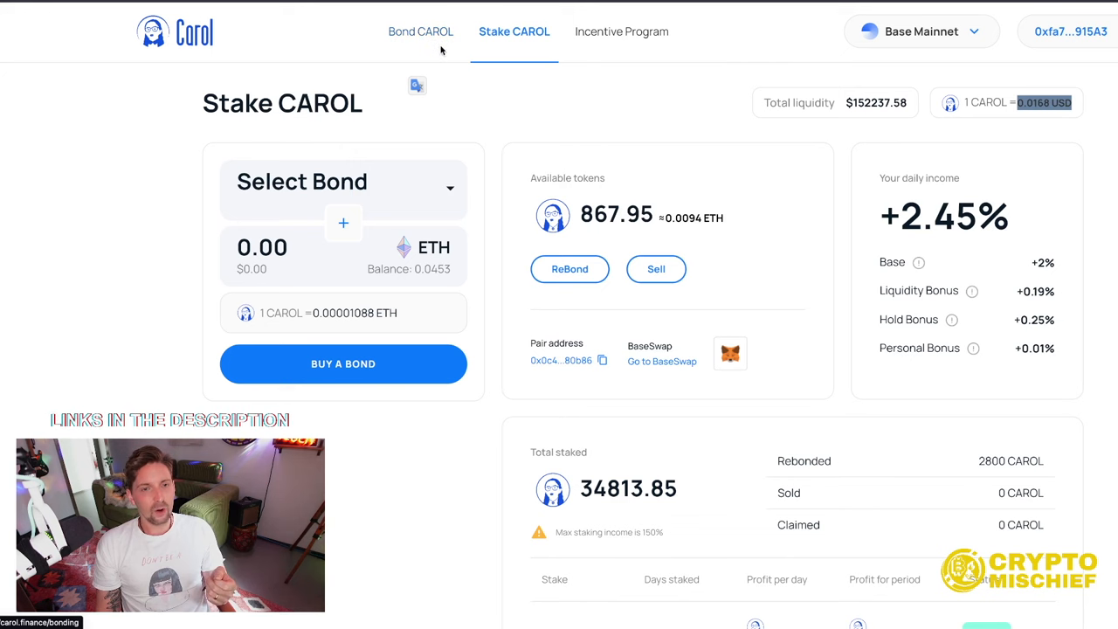
Go to the Bond CAROL page offering a 30-day ETH bond with a +30% bonus
{"action": "left_click", "coordinate": [423, 32]}
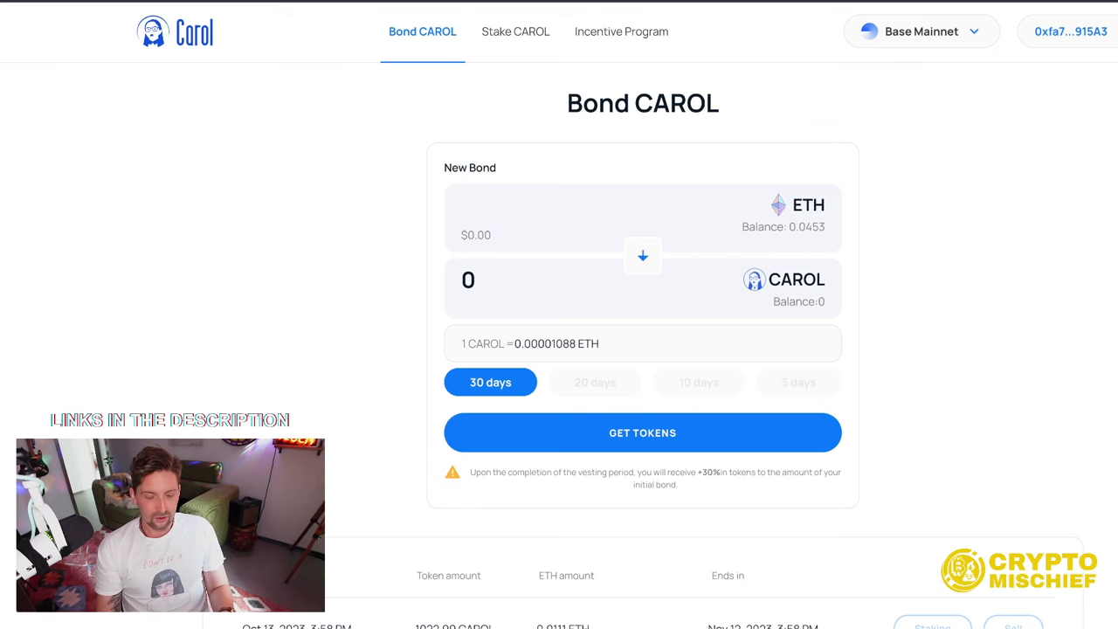
Quote a 0.1 ETH bond at 9,188.28 CAROL, then return to the Stake CAROL overview
{"action": "type", "text": "0.1"}
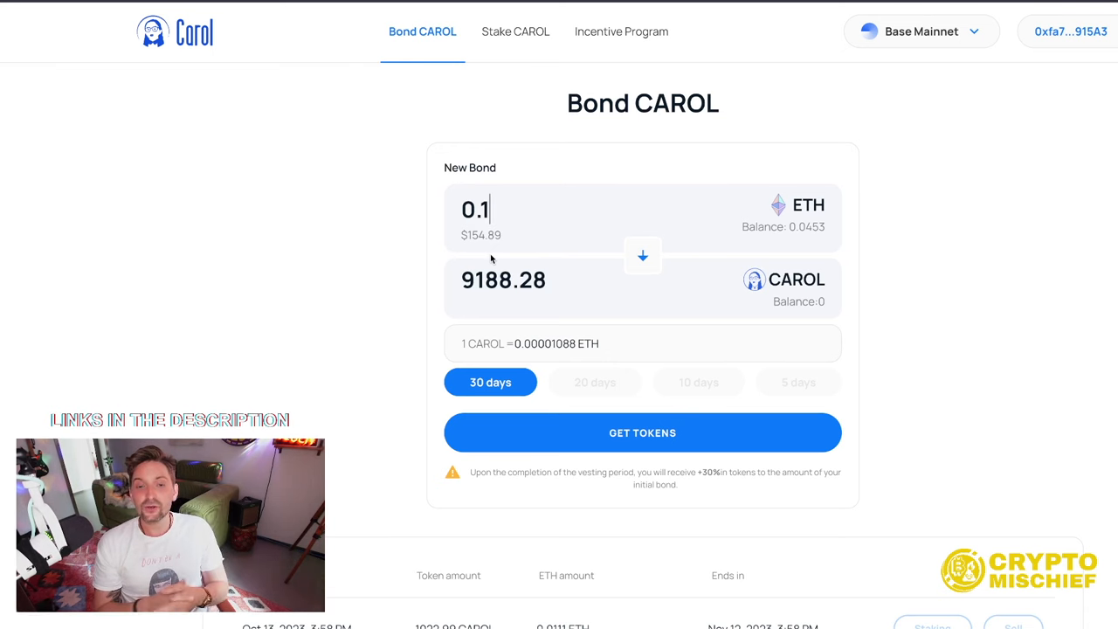
{"action": "double_click", "coordinate": [503, 279]}
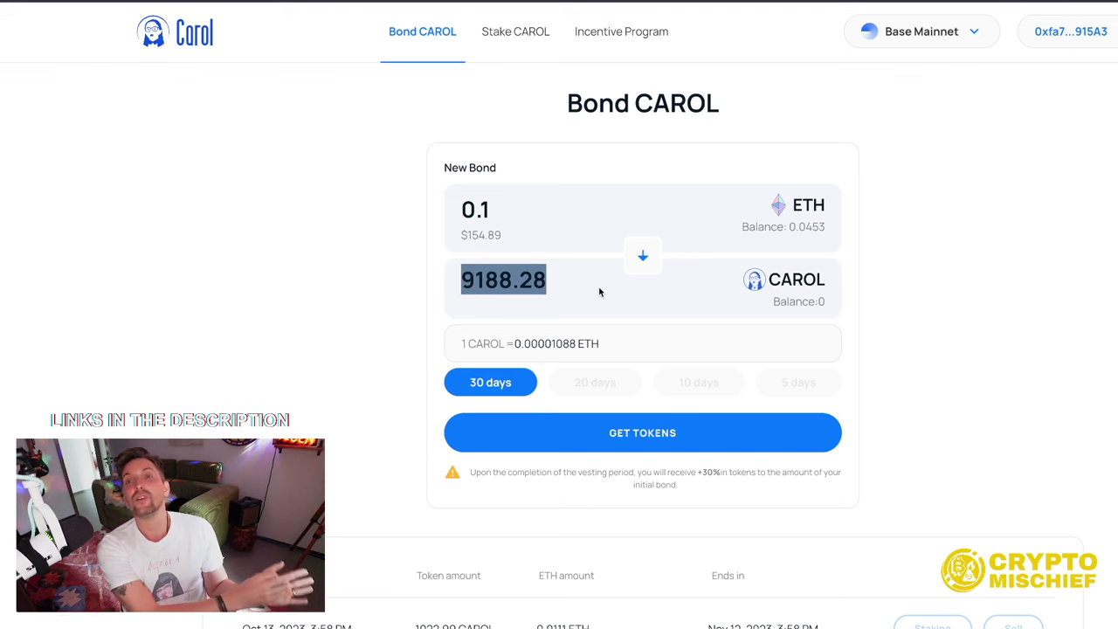
{"action": "left_click", "coordinate": [514, 32]}
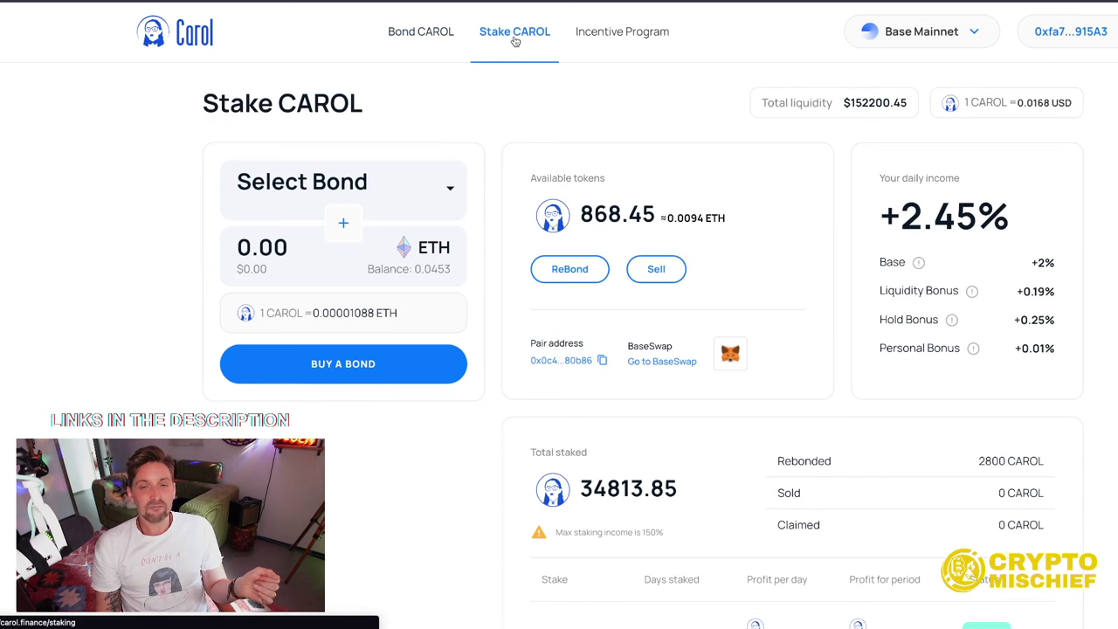
{"action": "scroll", "scroll_direction": "down", "scroll_amount": 3}
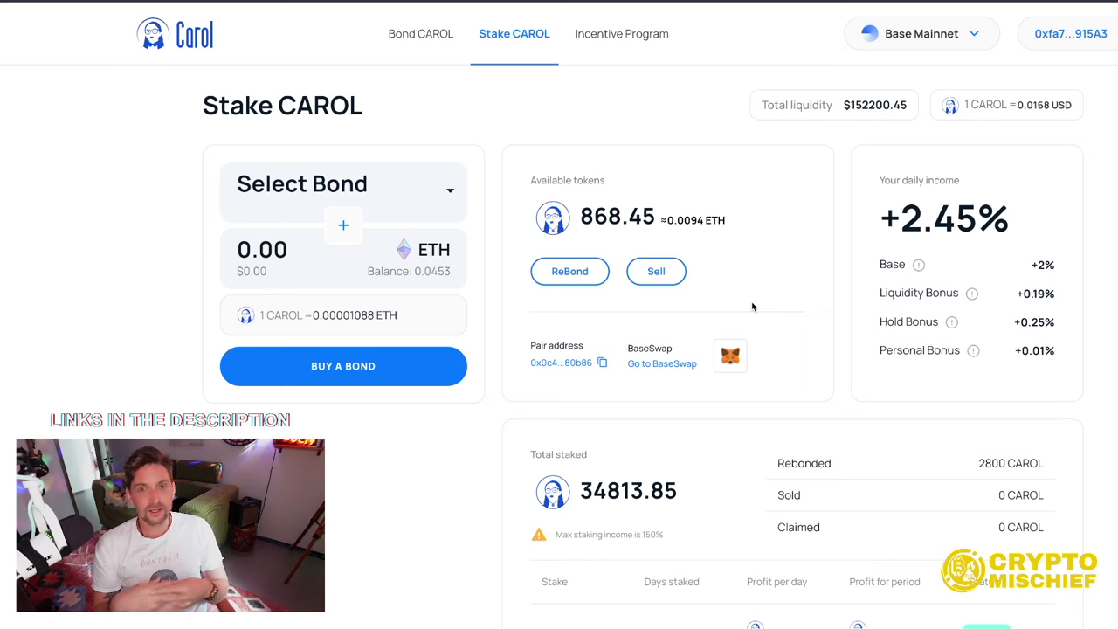
{"action": "scroll", "scroll_direction": "down", "scroll_amount": 3}
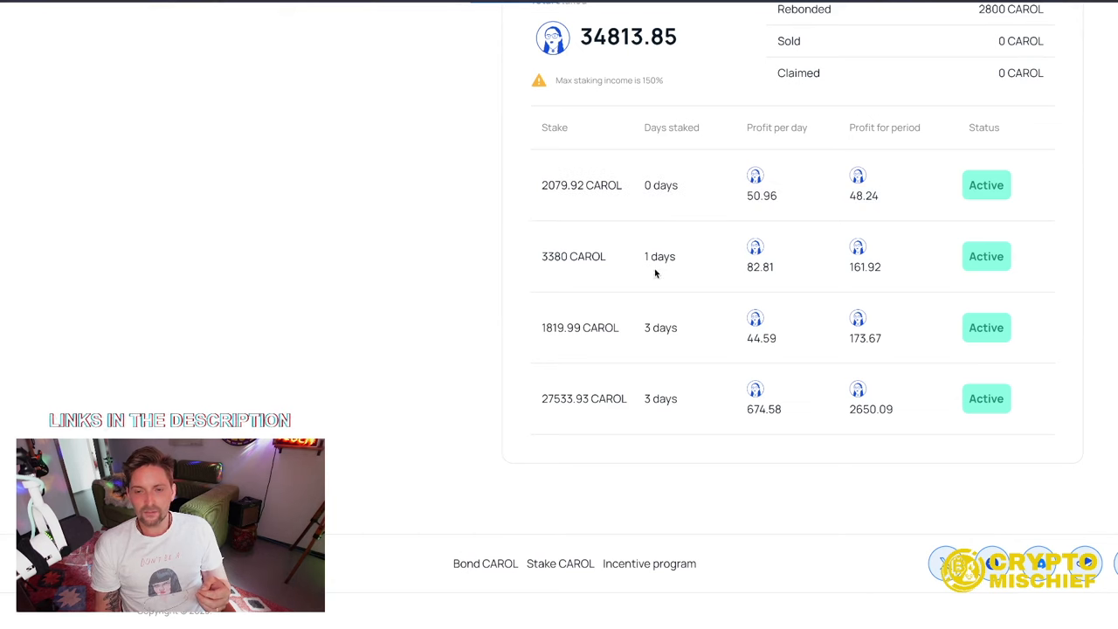
{"action": "mouse_move", "coordinate": [609, 209]}
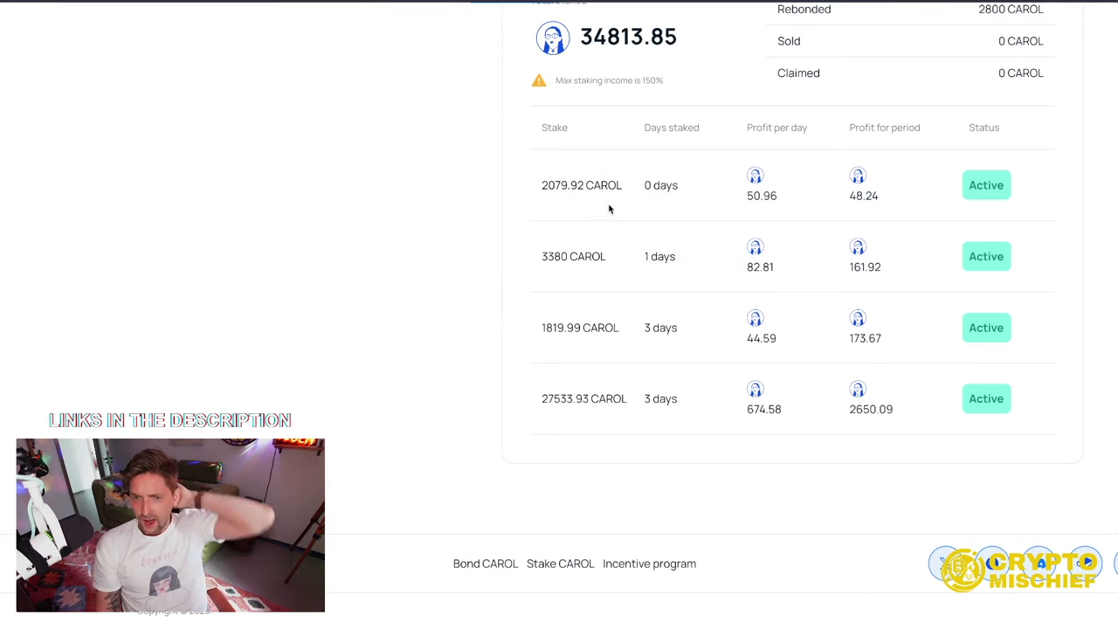
{"action": "double_click", "coordinate": [660, 398]}
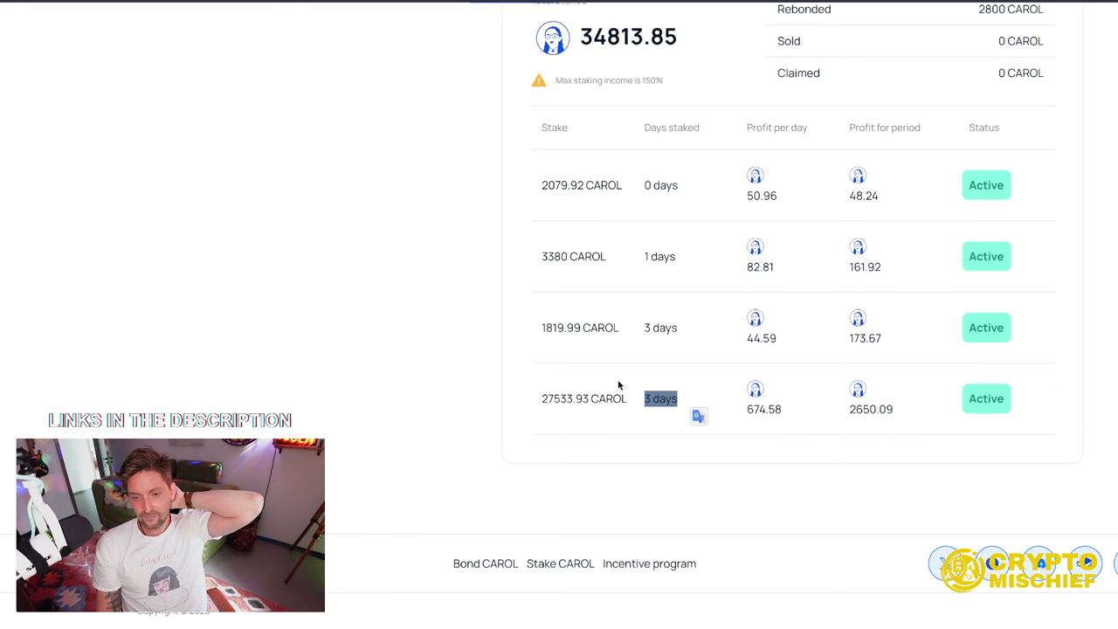
{"action": "mouse_move", "coordinate": [699, 269]}
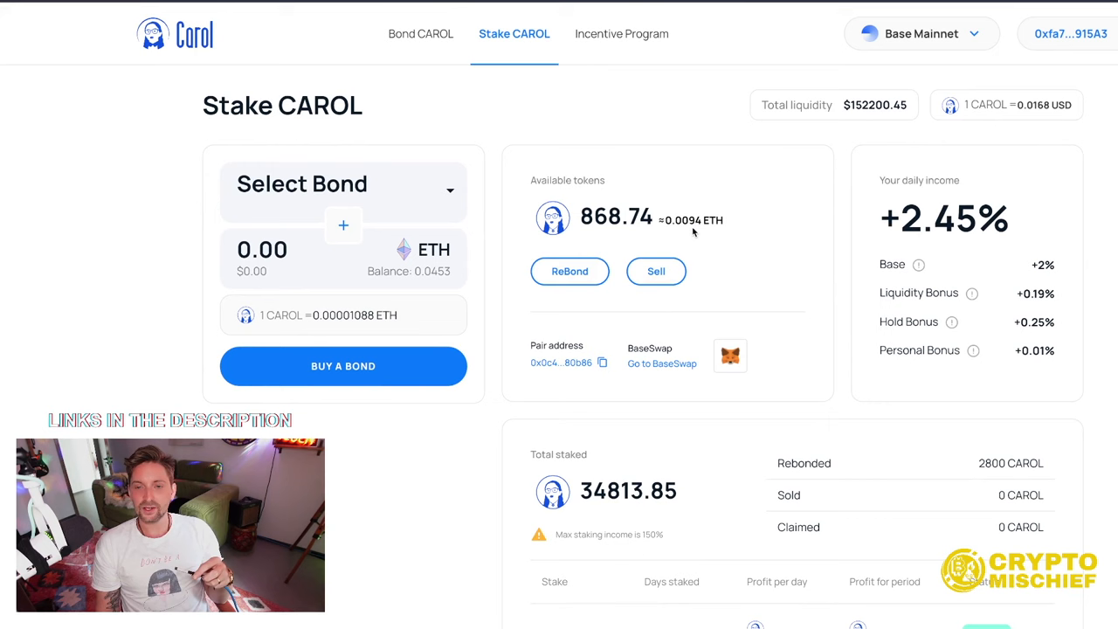
{"action": "mouse_move", "coordinate": [688, 230]}
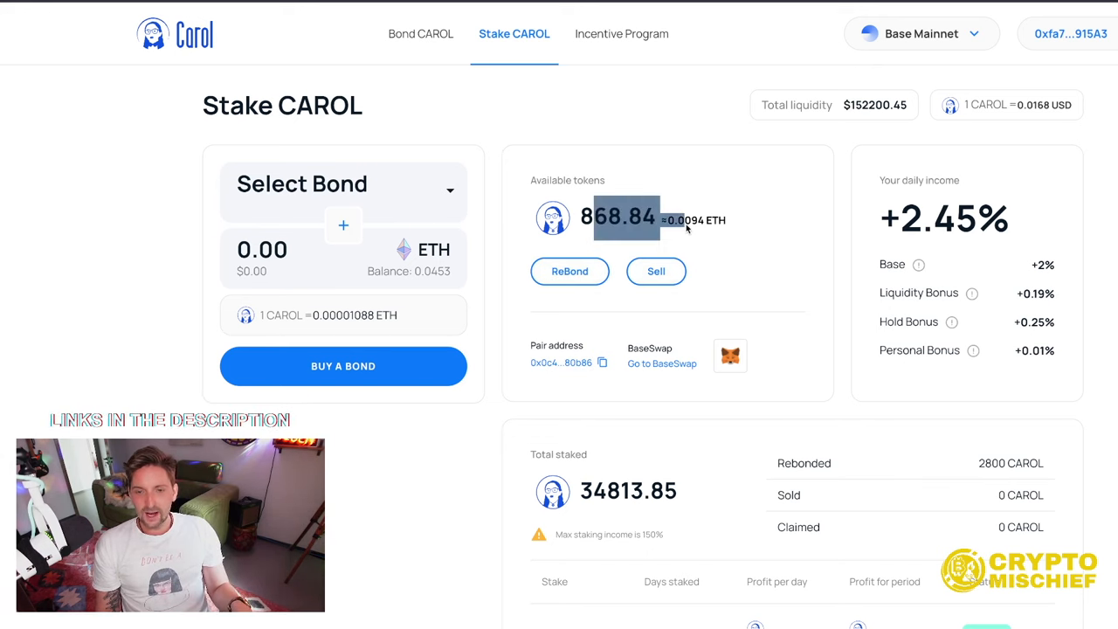
Rebond 800 available CAROL for 1,040 CAROL over 30 days and reload the staking overview
{"action": "left_click", "coordinate": [569, 271]}
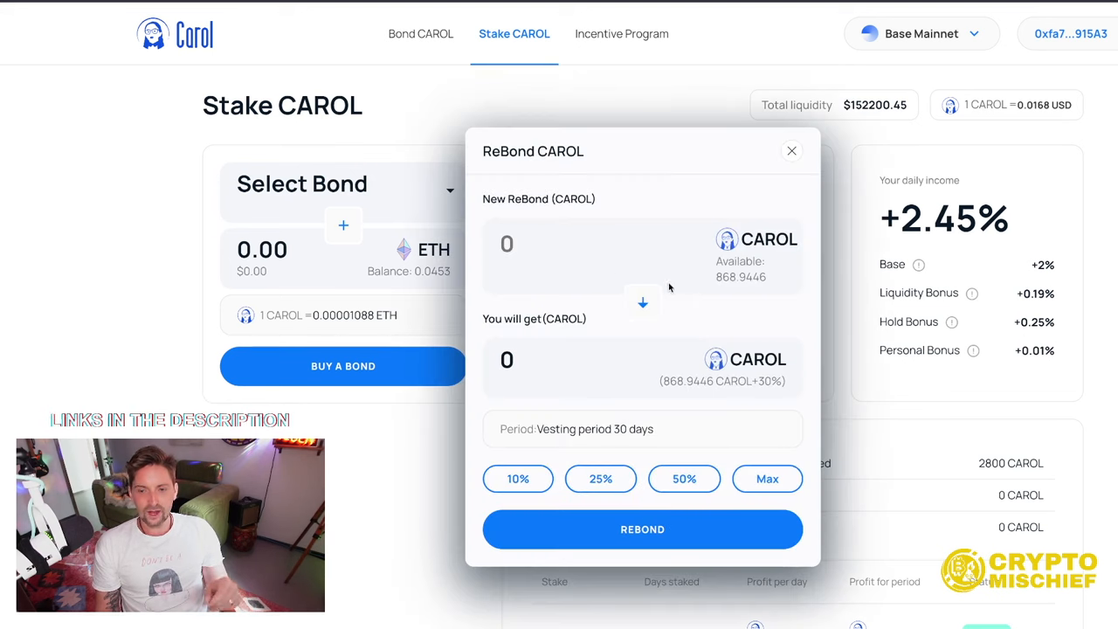
{"action": "type", "text": "8"}
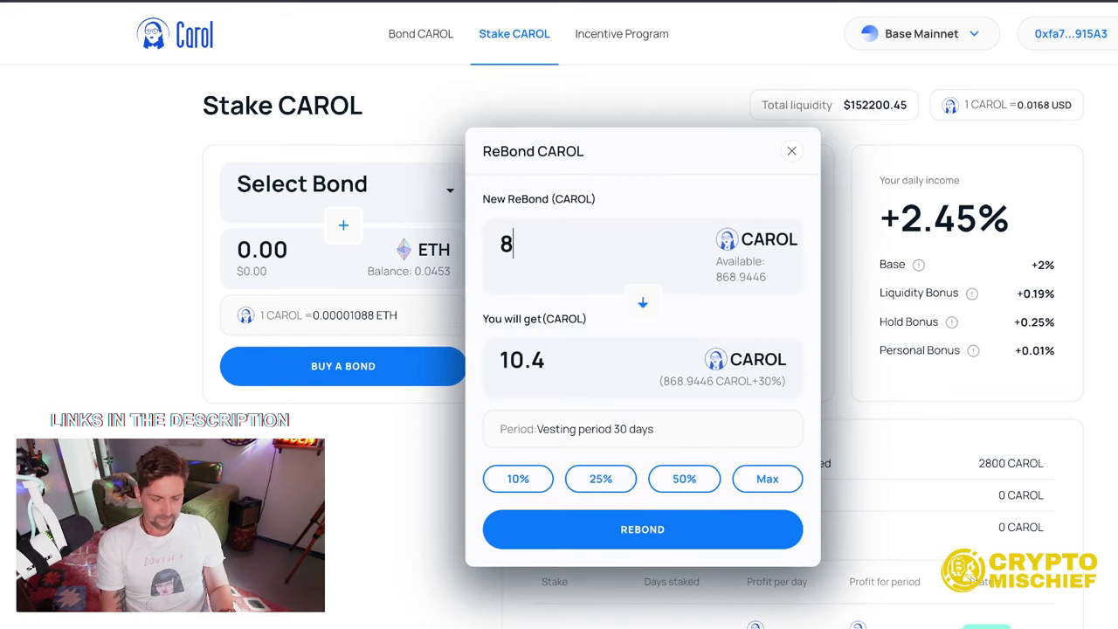
{"action": "type", "text": "00"}
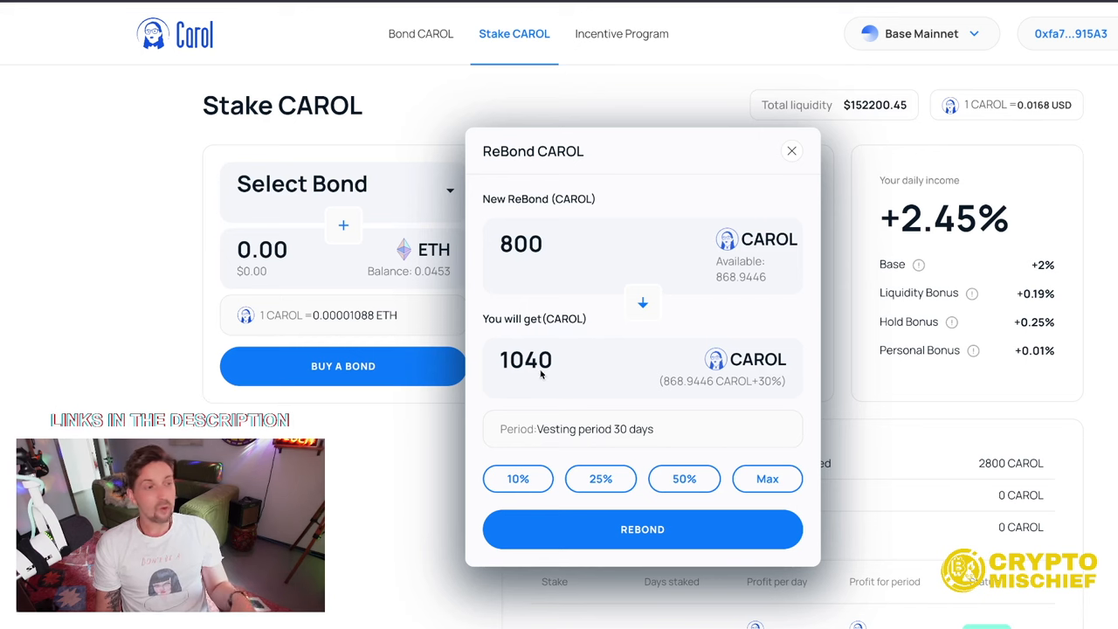
{"action": "mouse_move", "coordinate": [645, 454]}
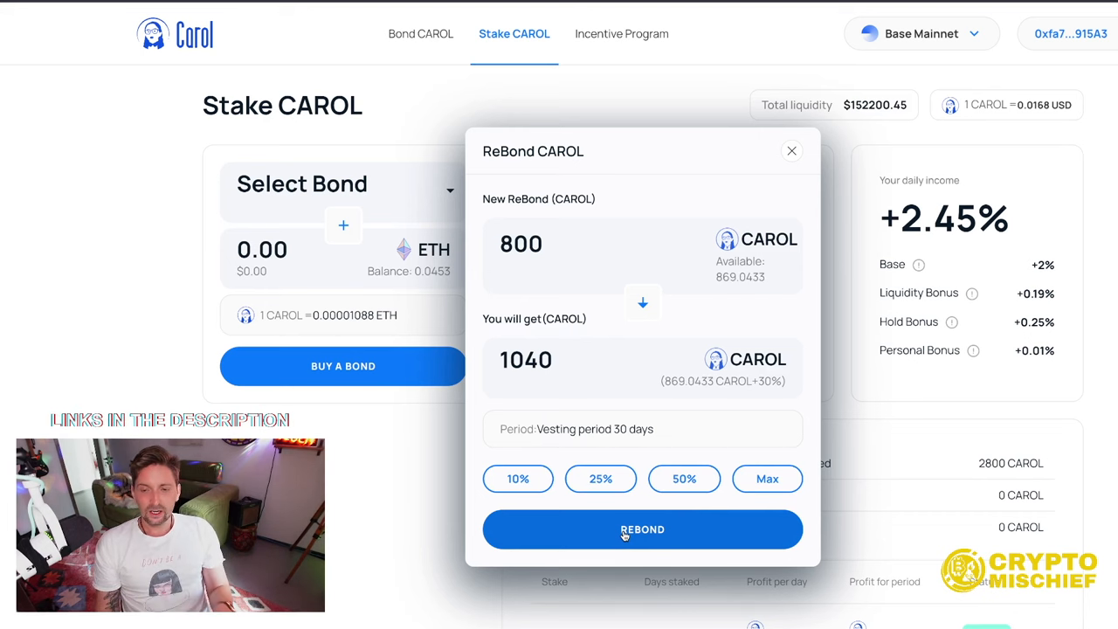
{"action": "left_click", "coordinate": [643, 528]}
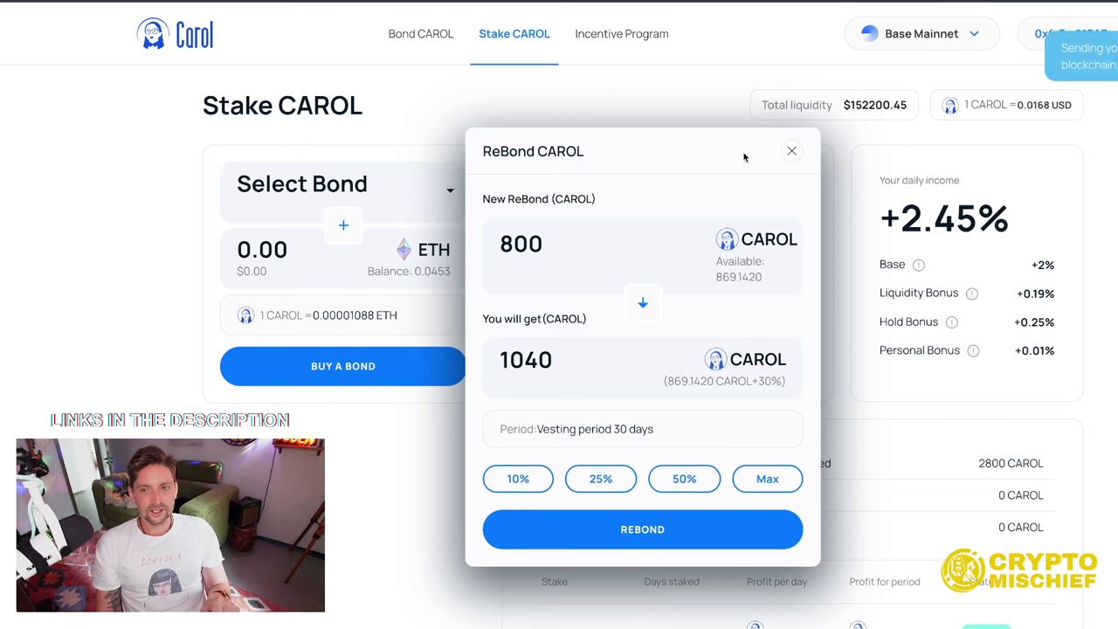
{"action": "left_click", "coordinate": [423, 33]}
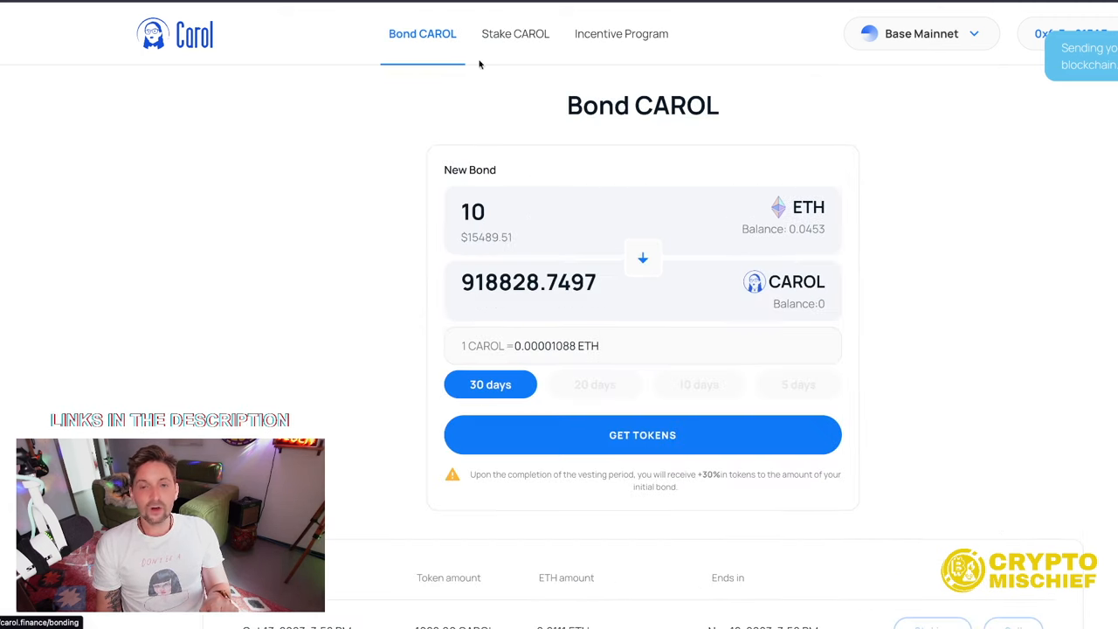
{"action": "left_click", "coordinate": [514, 33]}
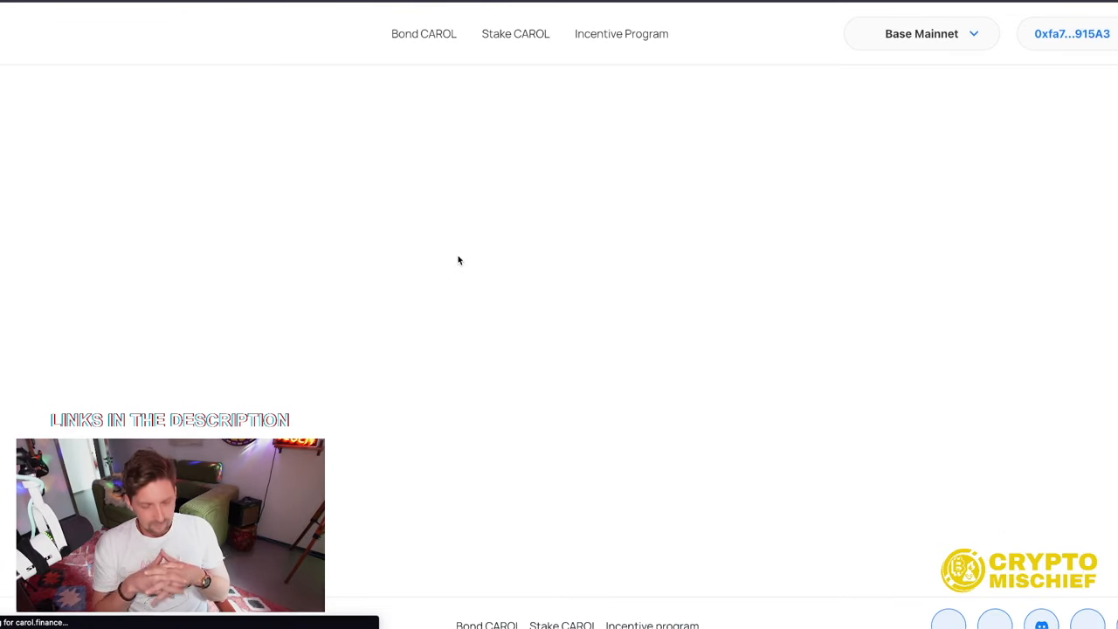
Stake the 1,040 CAROL bond and verify total staked of 36,893.85 with the new 2,080 CAROL stake
{"action": "left_click", "coordinate": [514, 34]}
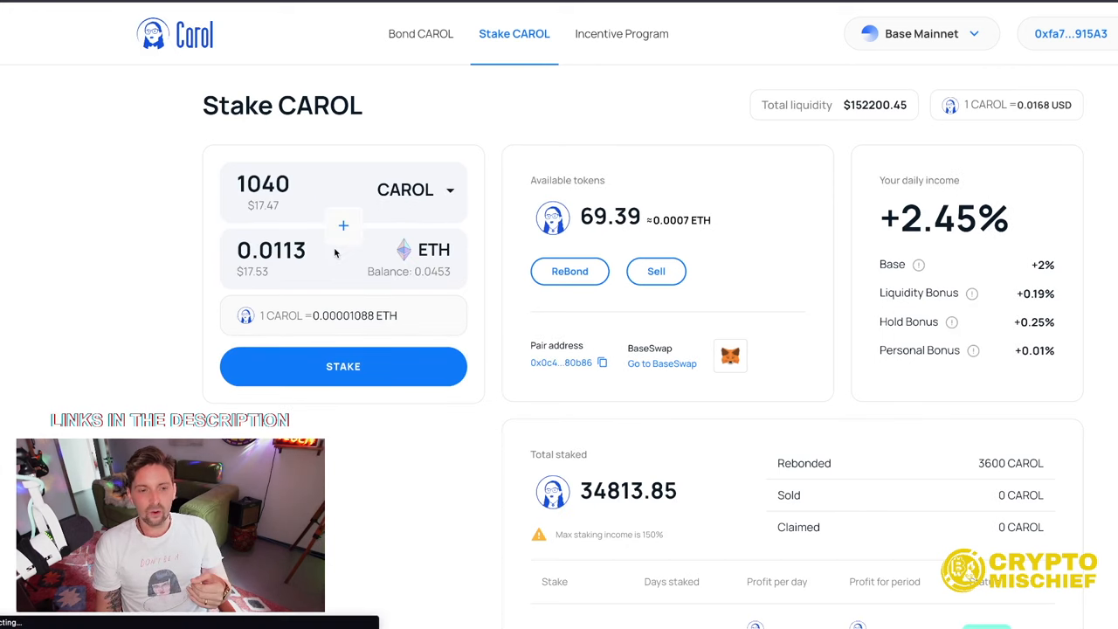
{"action": "mouse_move", "coordinate": [310, 254]}
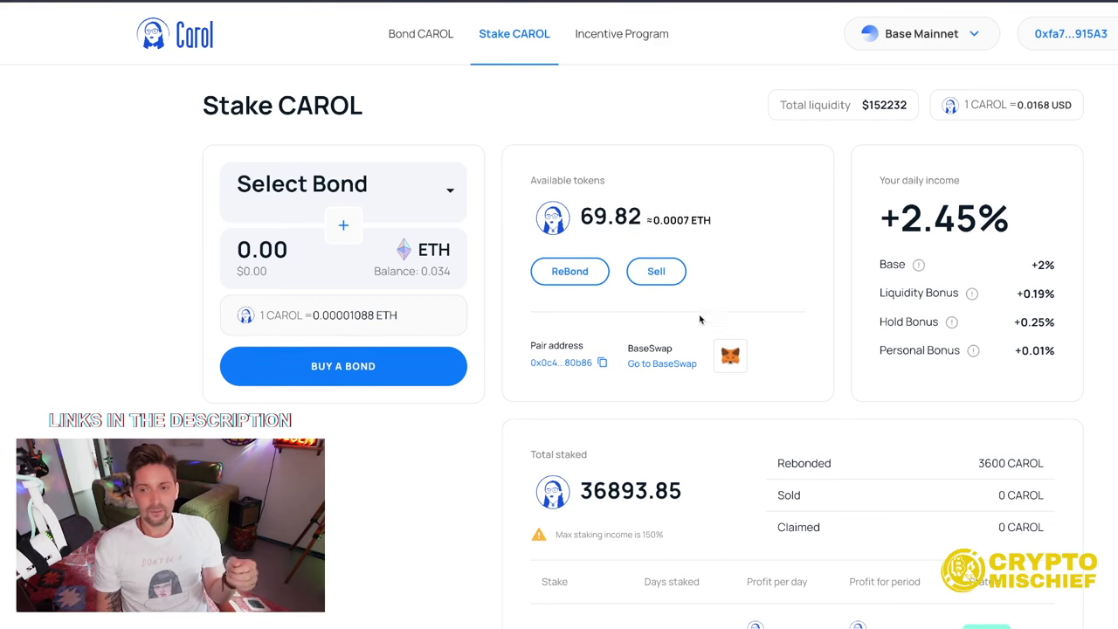
{"action": "mouse_move", "coordinate": [601, 425]}
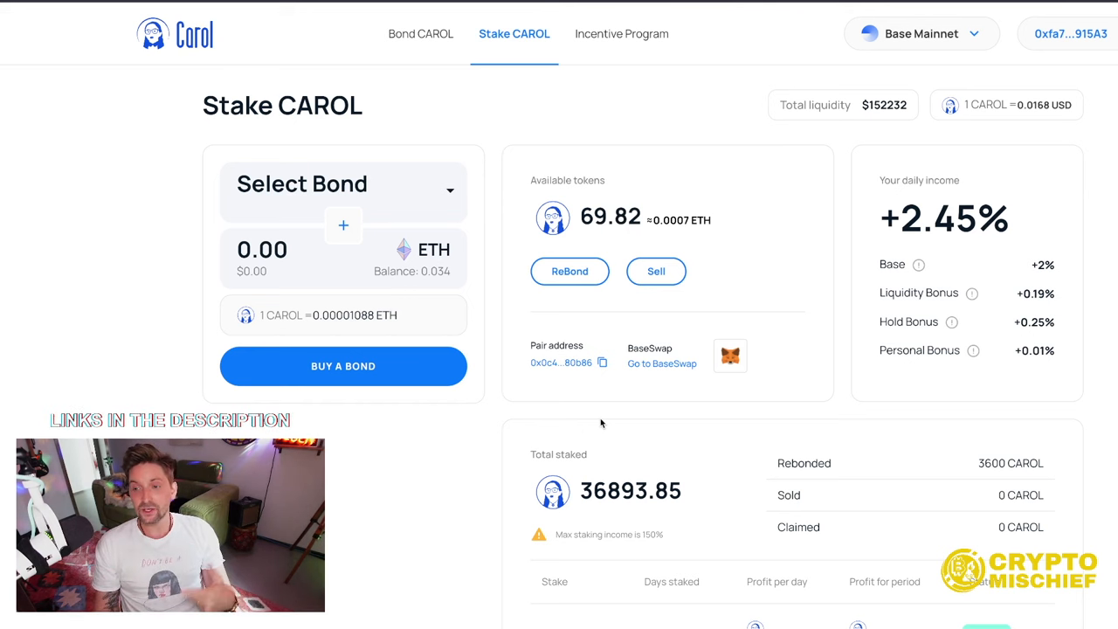
{"action": "scroll", "scroll_direction": "down", "scroll_amount": 3}
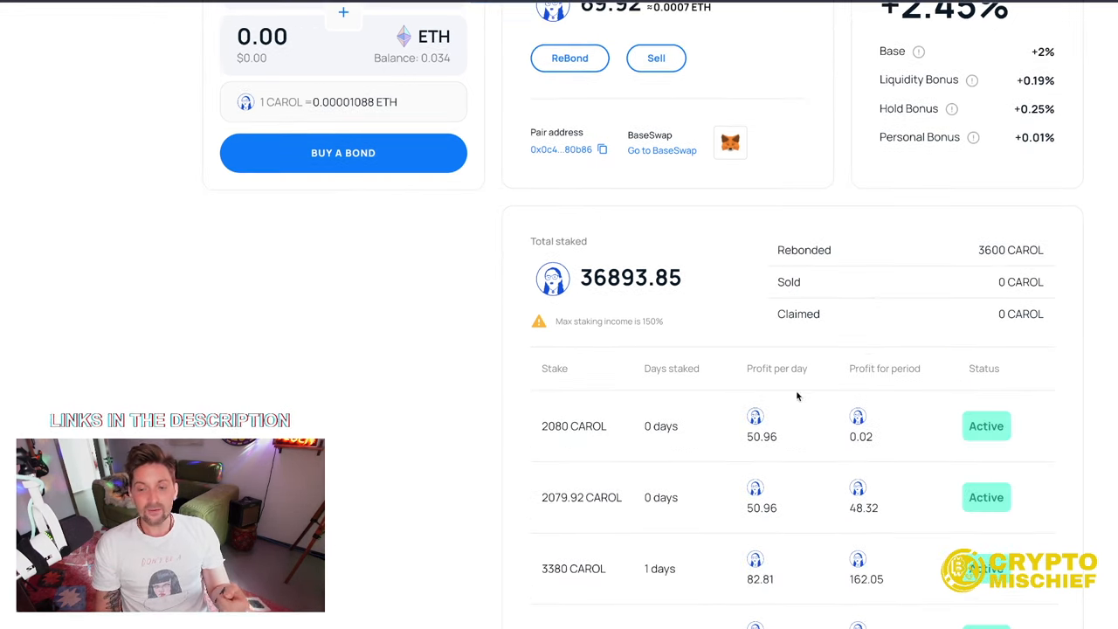
{"action": "mouse_move", "coordinate": [1024, 283]}
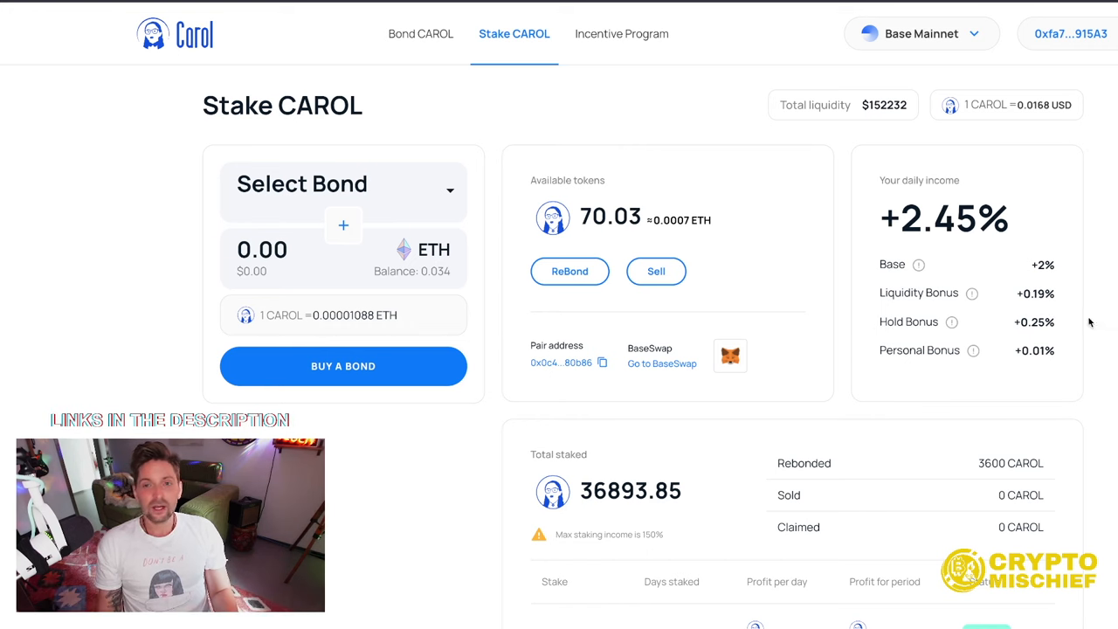
{"action": "mouse_move", "coordinate": [793, 372]}
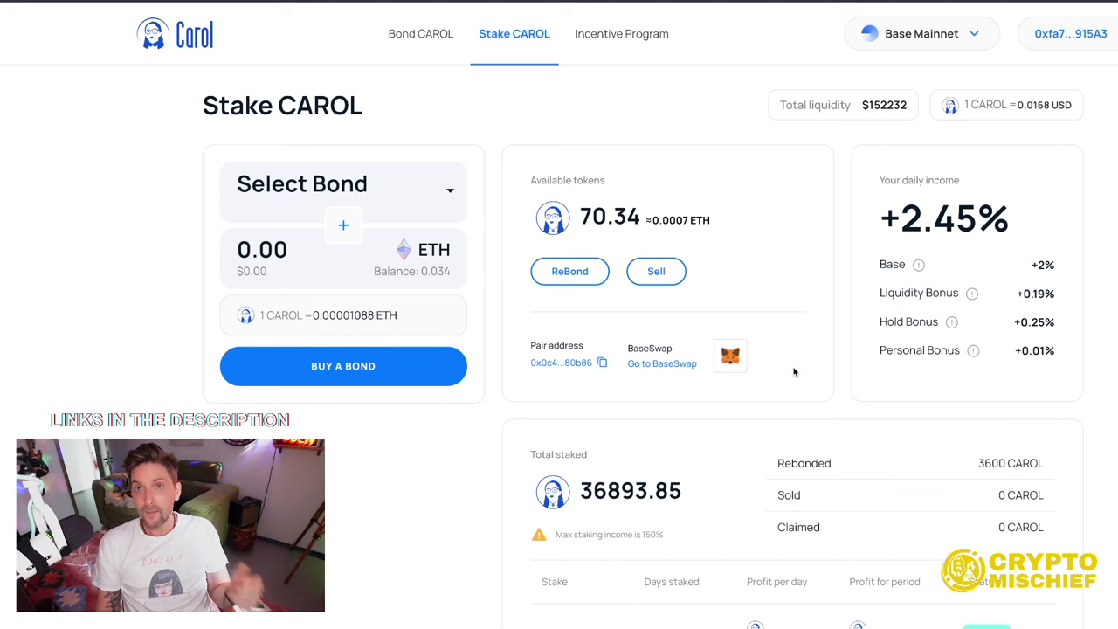
{"action": "mouse_move", "coordinate": [917, 329]}
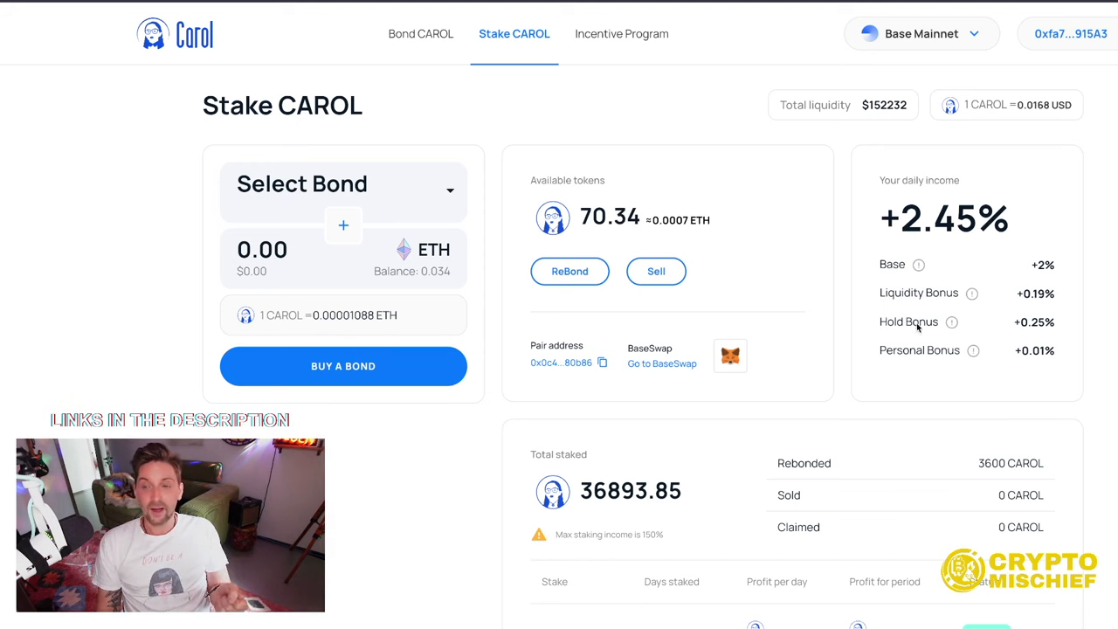
{"action": "scroll", "scroll_direction": "down", "scroll_amount": 3}
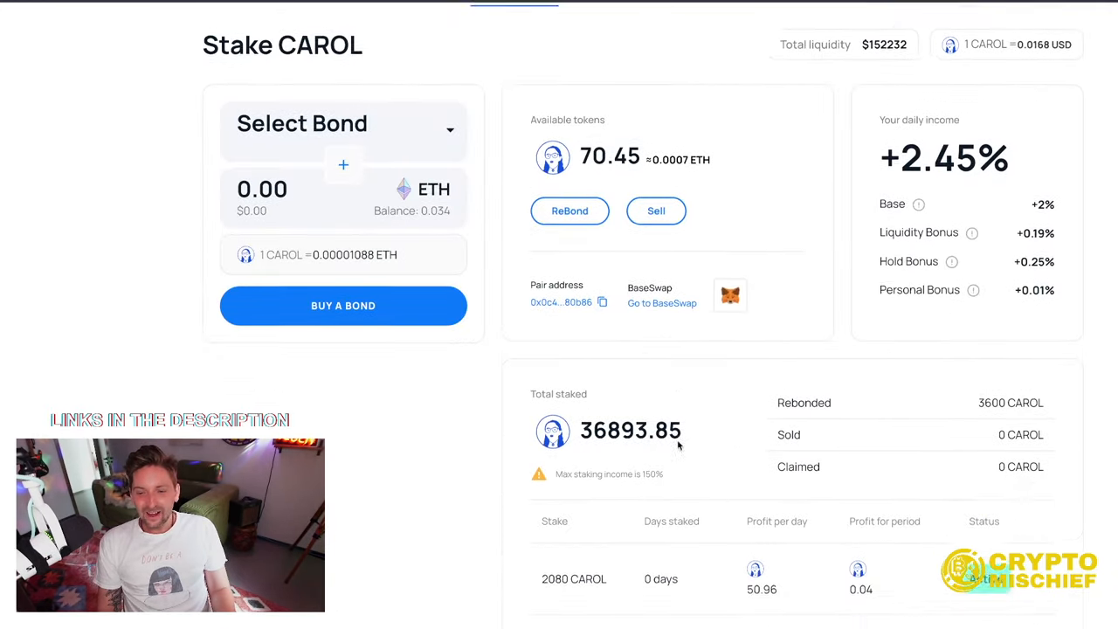
{"action": "scroll", "scroll_direction": "down", "scroll_amount": 3}
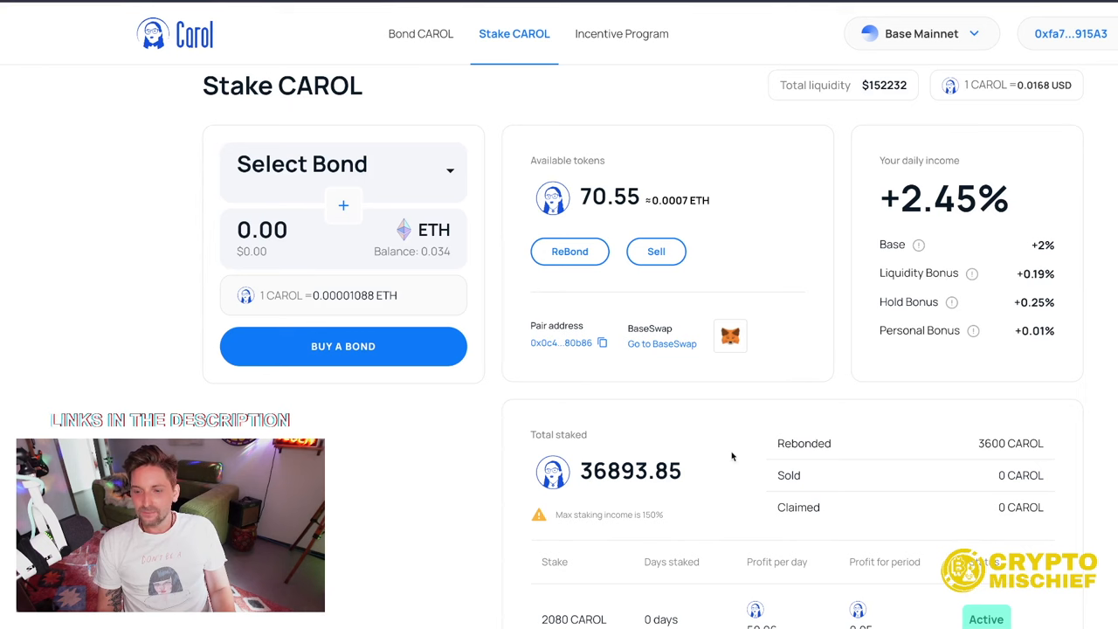
{"action": "scroll", "scroll_direction": "down", "scroll_amount": 3}
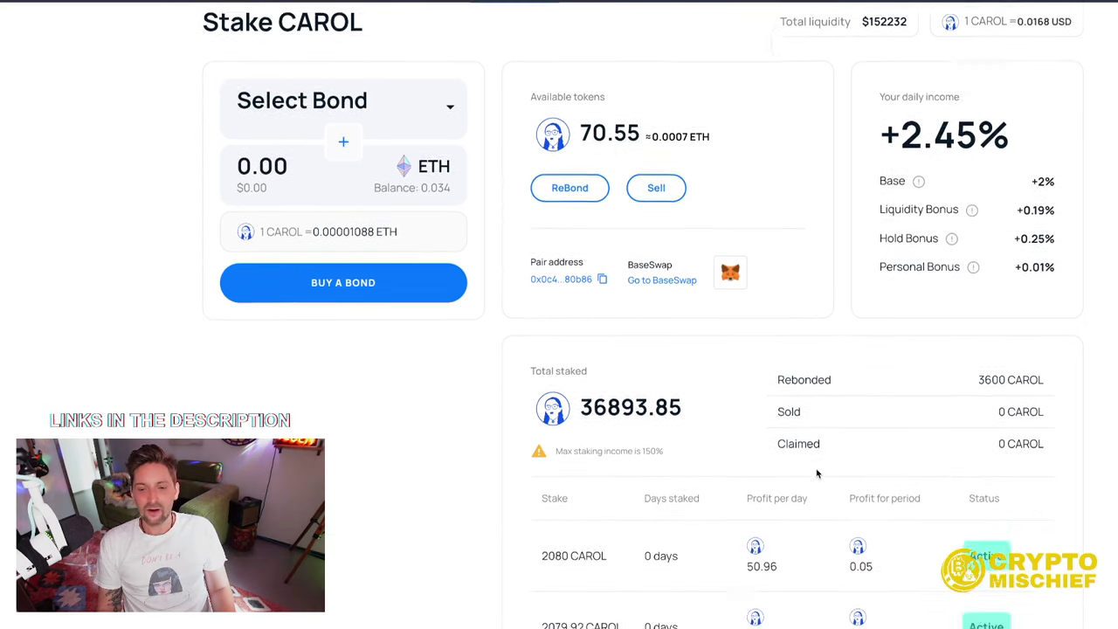
{"action": "scroll", "scroll_direction": "down", "scroll_amount": 3}
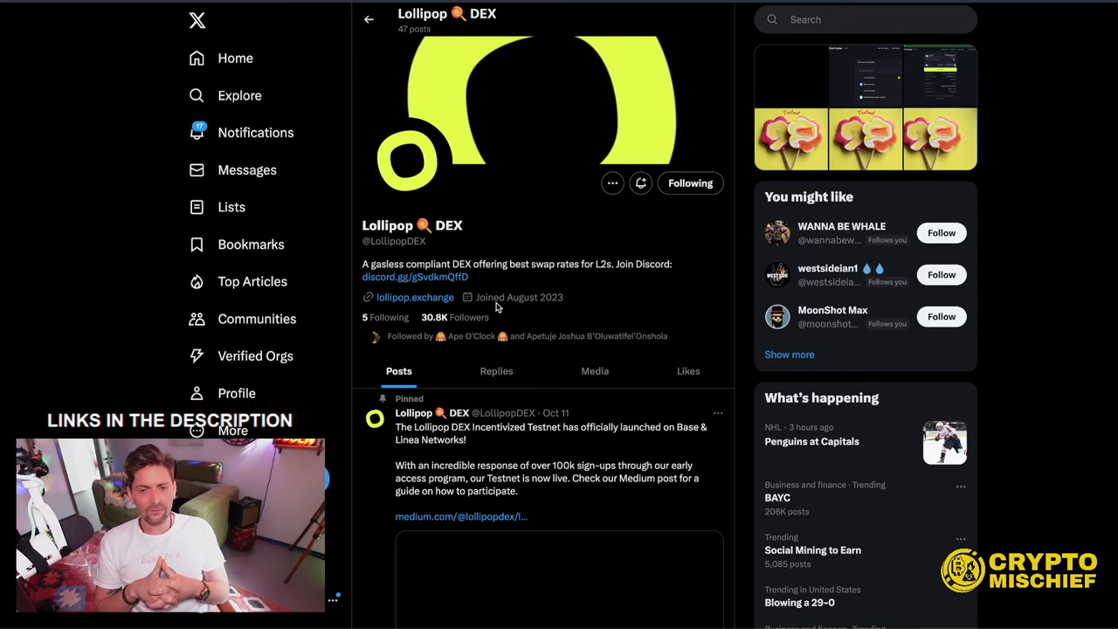
Scroll the Lollipop DEX profile and its pinned testnet post before heading to lollipop.exchange
{"action": "scroll", "scroll_direction": "down", "scroll_amount": 3}
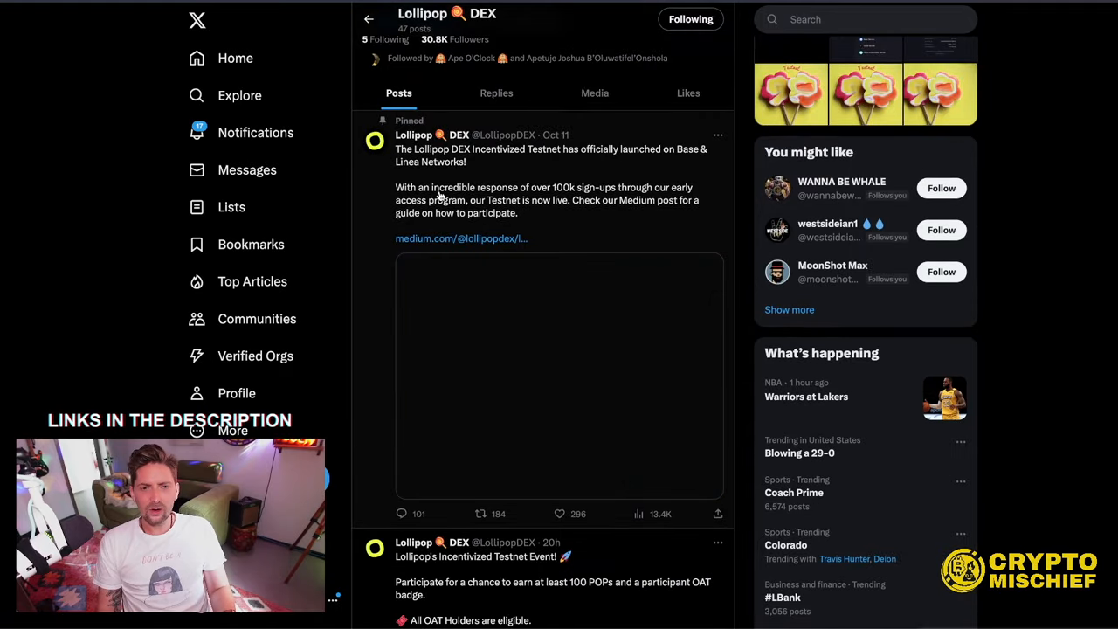
{"action": "mouse_move", "coordinate": [527, 213]}
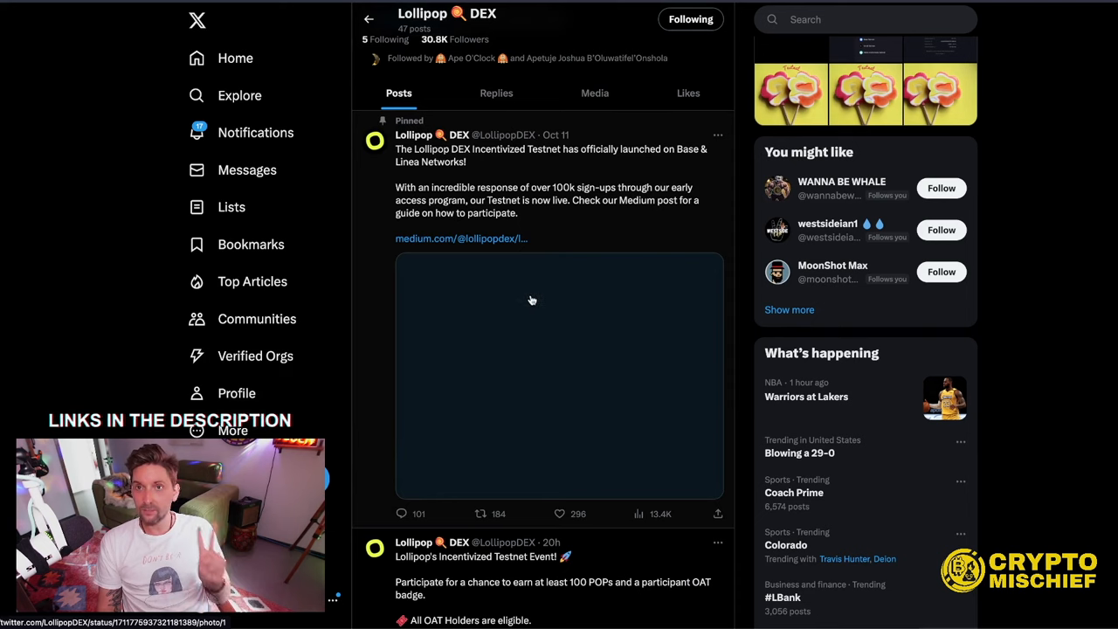
{"action": "scroll", "scroll_direction": "down", "scroll_amount": 3}
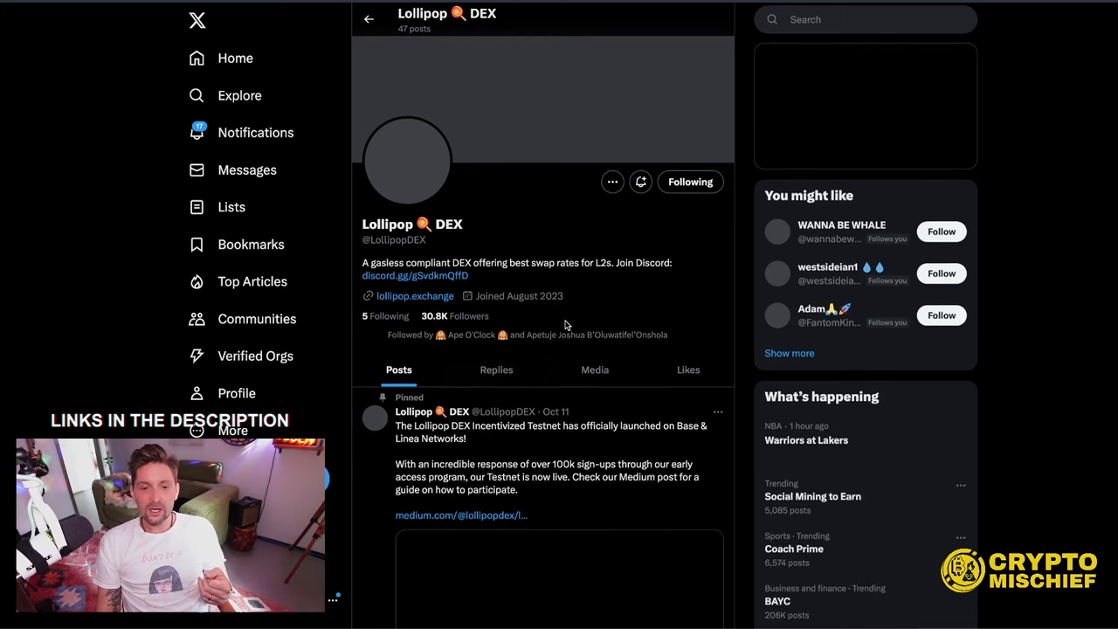
{"action": "scroll", "scroll_direction": "down", "scroll_amount": 3}
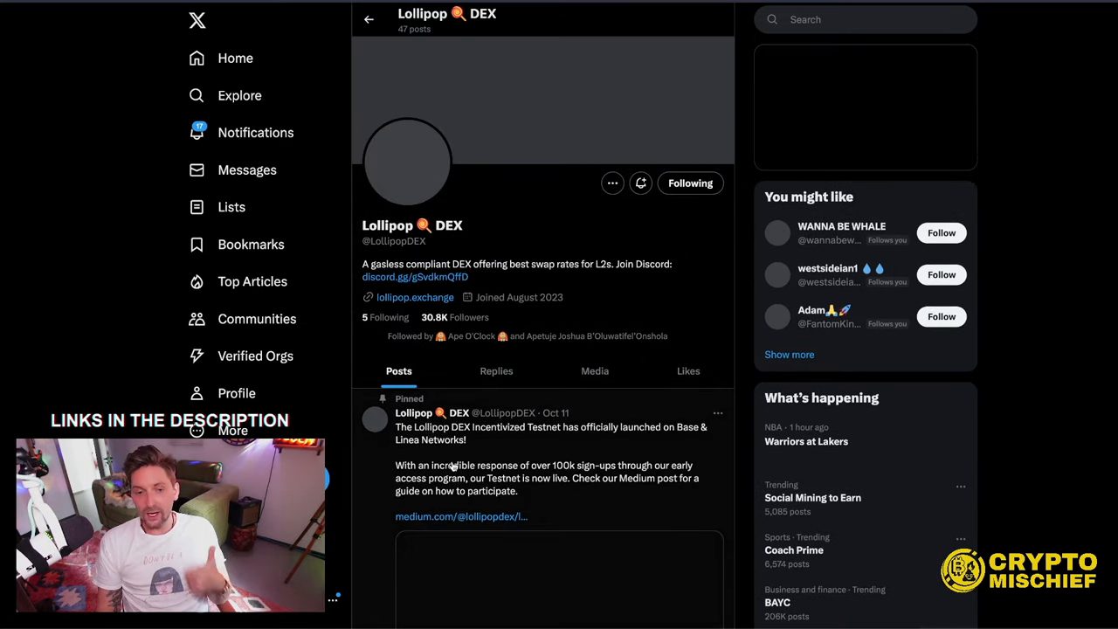
{"action": "scroll", "scroll_direction": "down", "scroll_amount": 3}
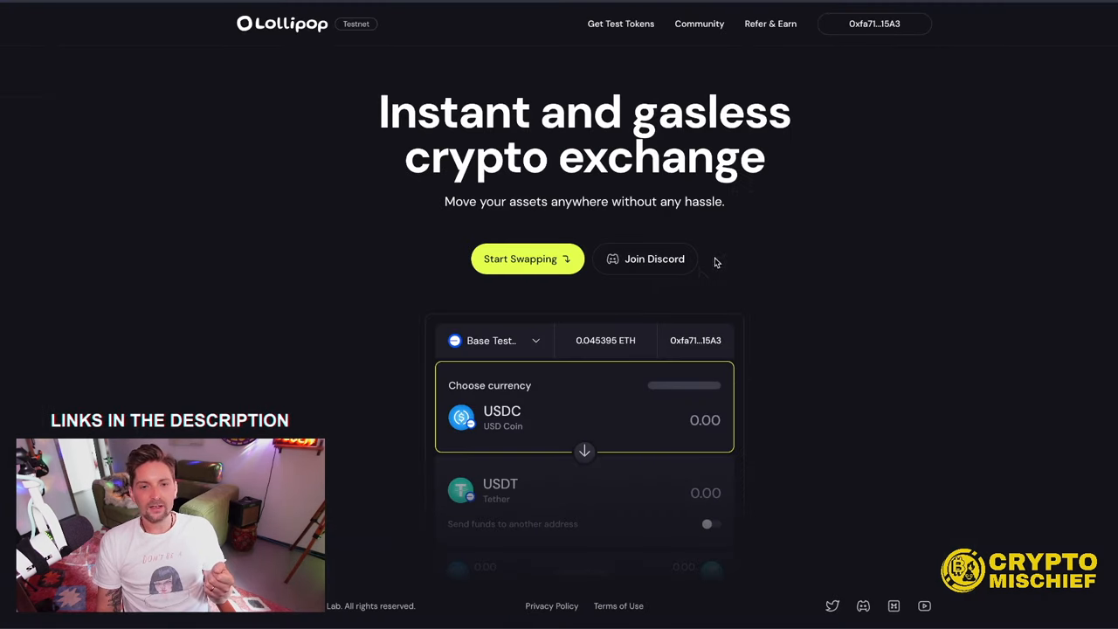
{"action": "mouse_move", "coordinate": [708, 311]}
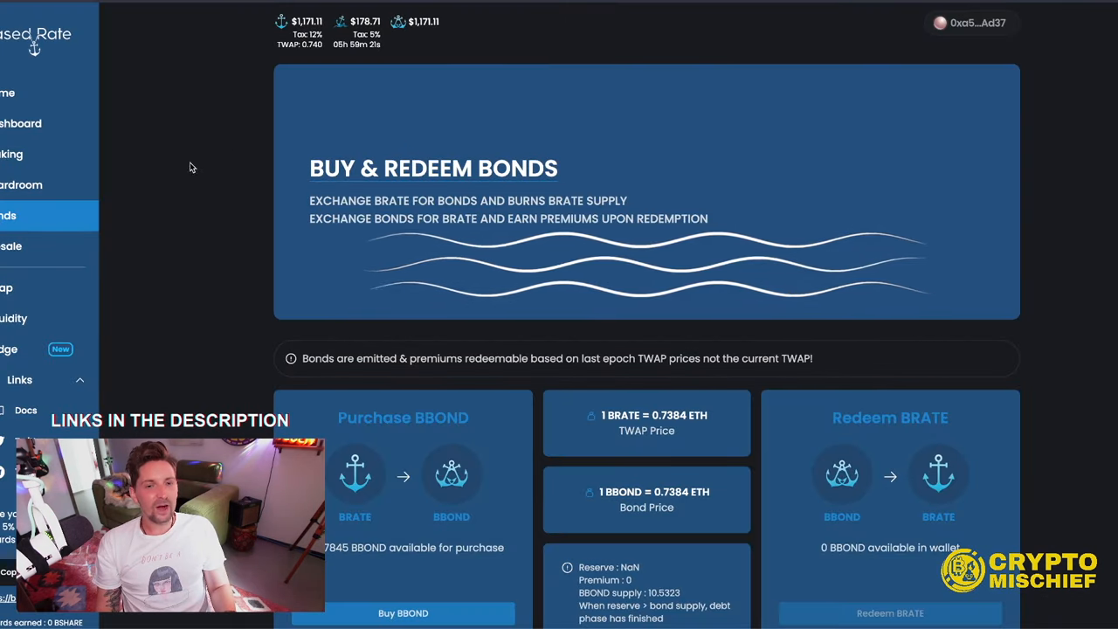
Review the dashboard's $96 total worth and list only staked pools, showing the $54 WETH-BRATE stake
{"action": "left_click", "coordinate": [8, 93]}
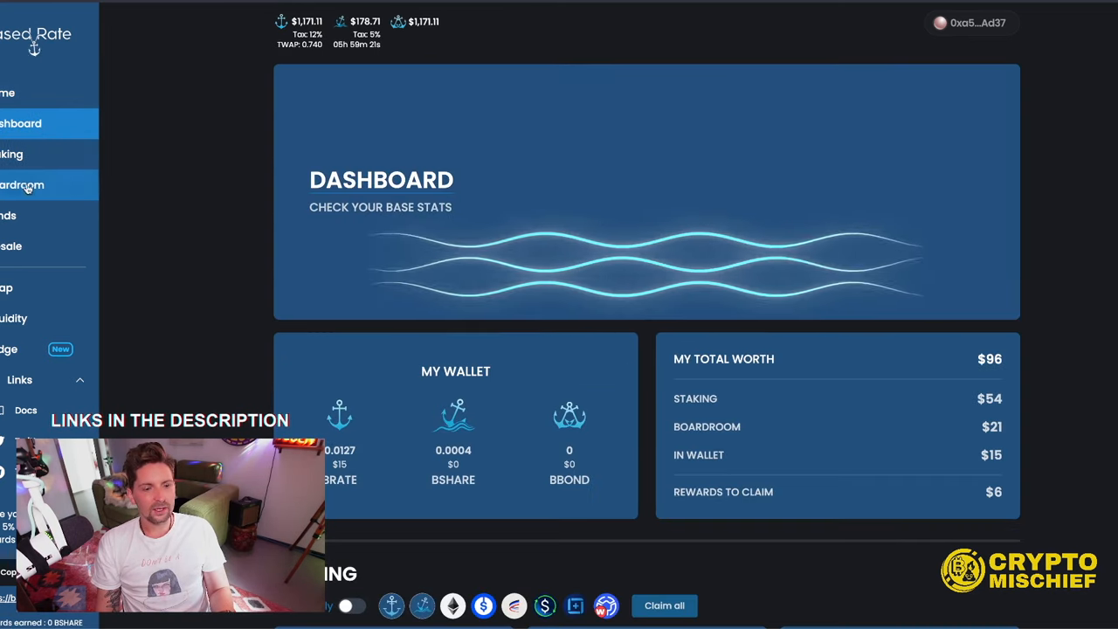
{"action": "scroll", "scroll_direction": "down", "scroll_amount": 3}
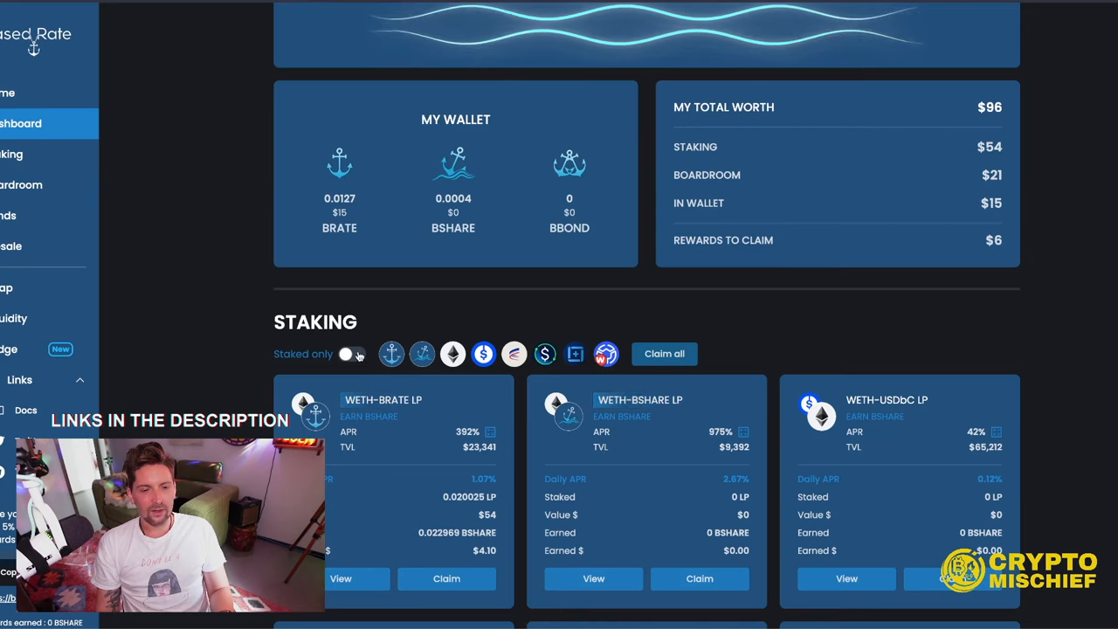
{"action": "left_click", "coordinate": [353, 352]}
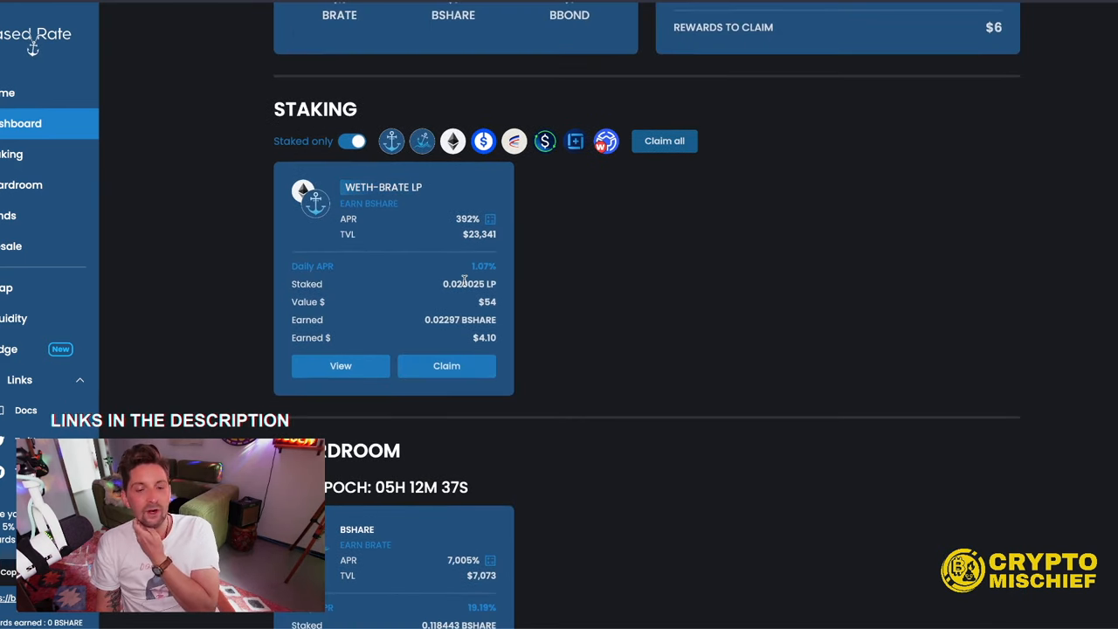
{"action": "mouse_move", "coordinate": [514, 281]}
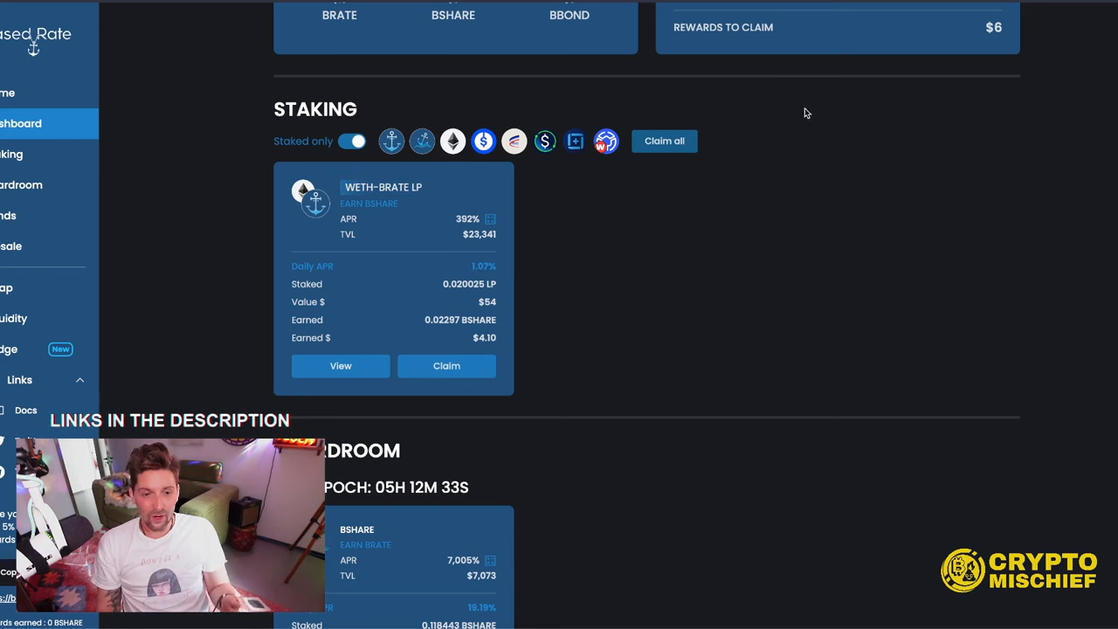
Bring up the home page showing $169,304 total value locked
{"action": "left_click", "coordinate": [663, 140]}
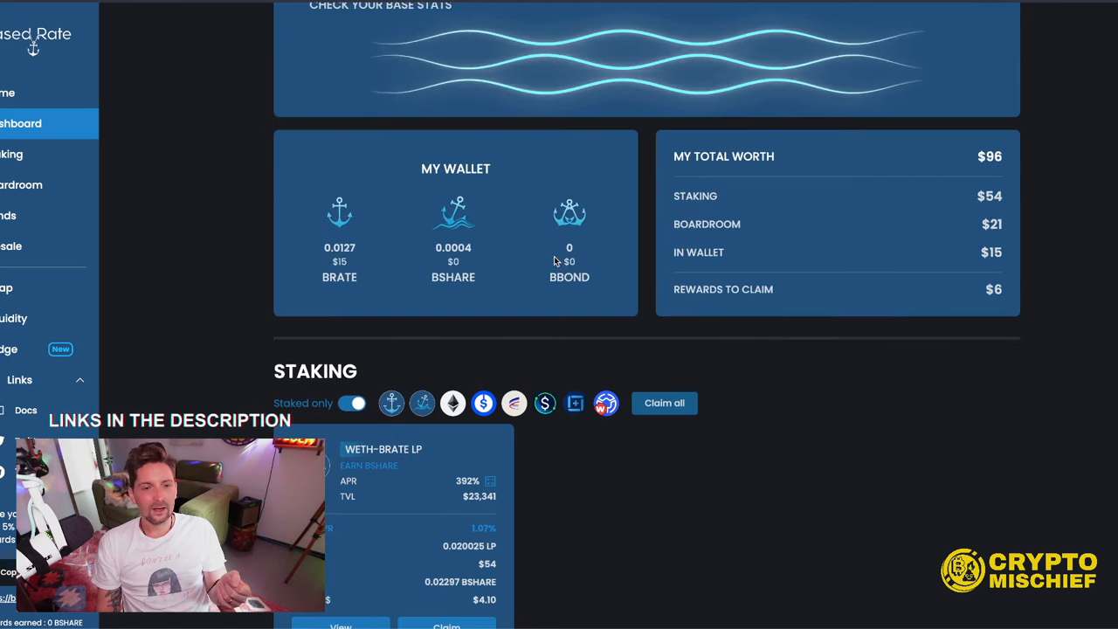
{"action": "scroll", "scroll_direction": "down", "scroll_amount": 3}
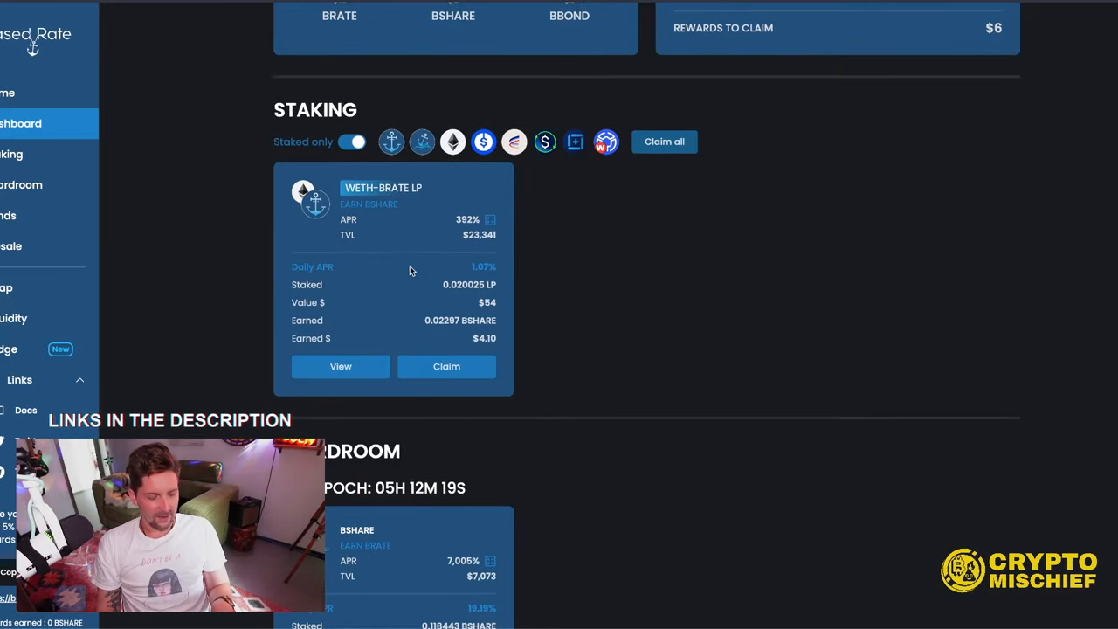
{"action": "left_click", "coordinate": [21, 122]}
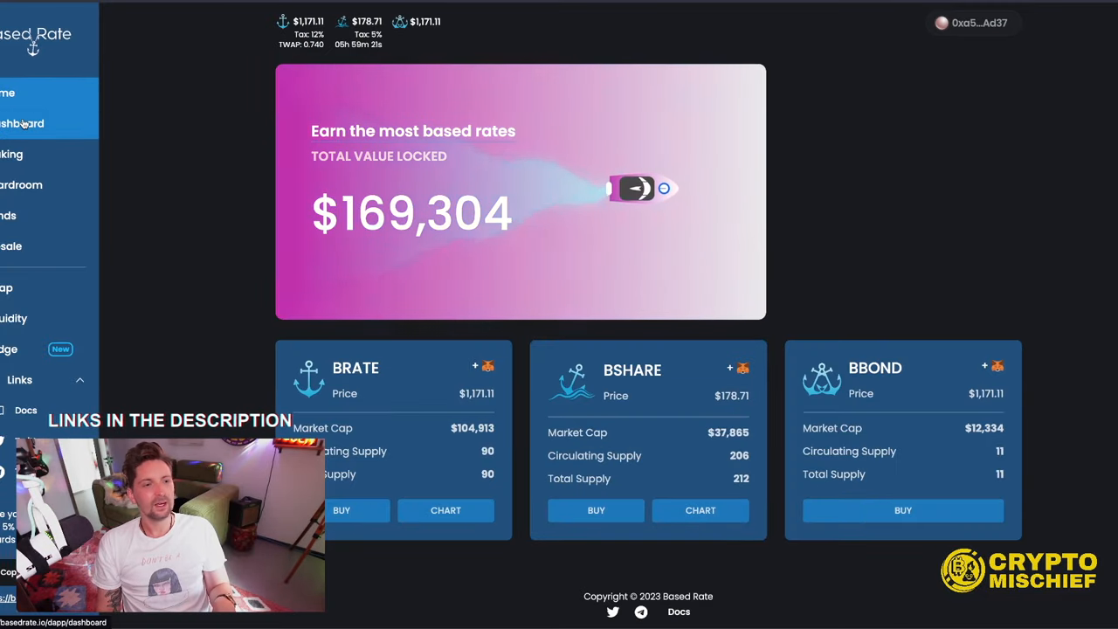
Disconnect the current wallet from the dashboard and start reconnecting through MetaMask
{"action": "left_click", "coordinate": [21, 122]}
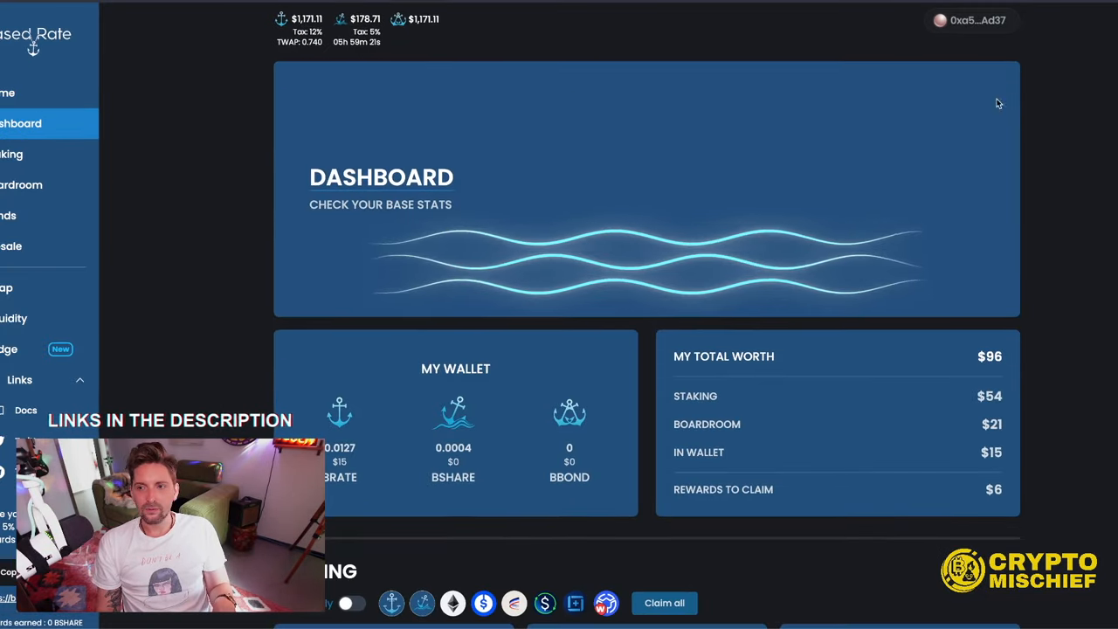
{"action": "left_click", "coordinate": [969, 21]}
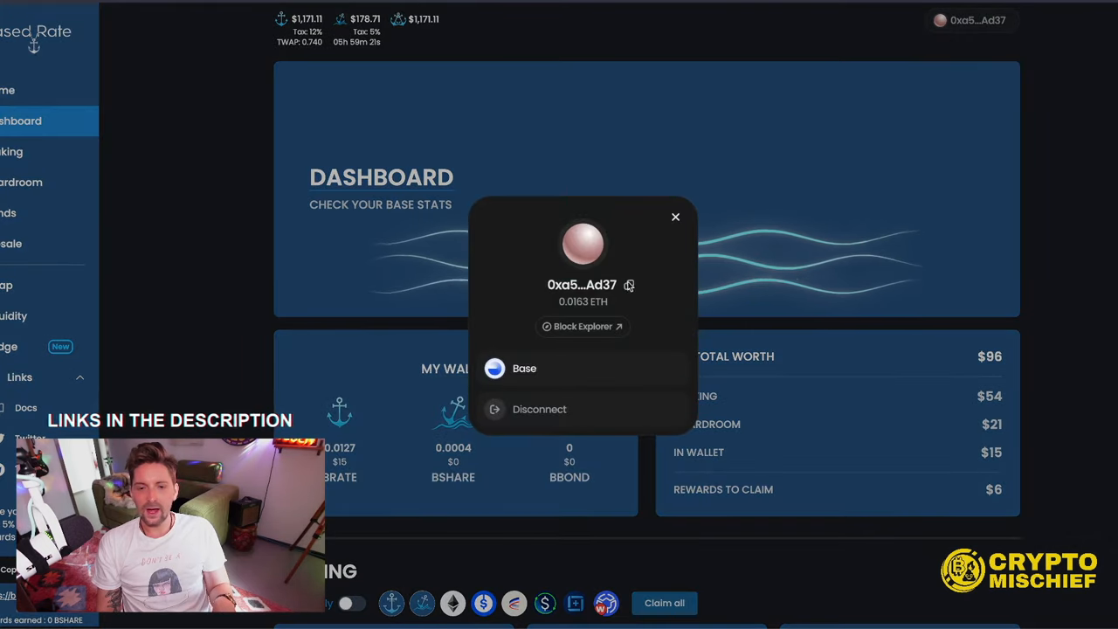
{"action": "left_click", "coordinate": [538, 409]}
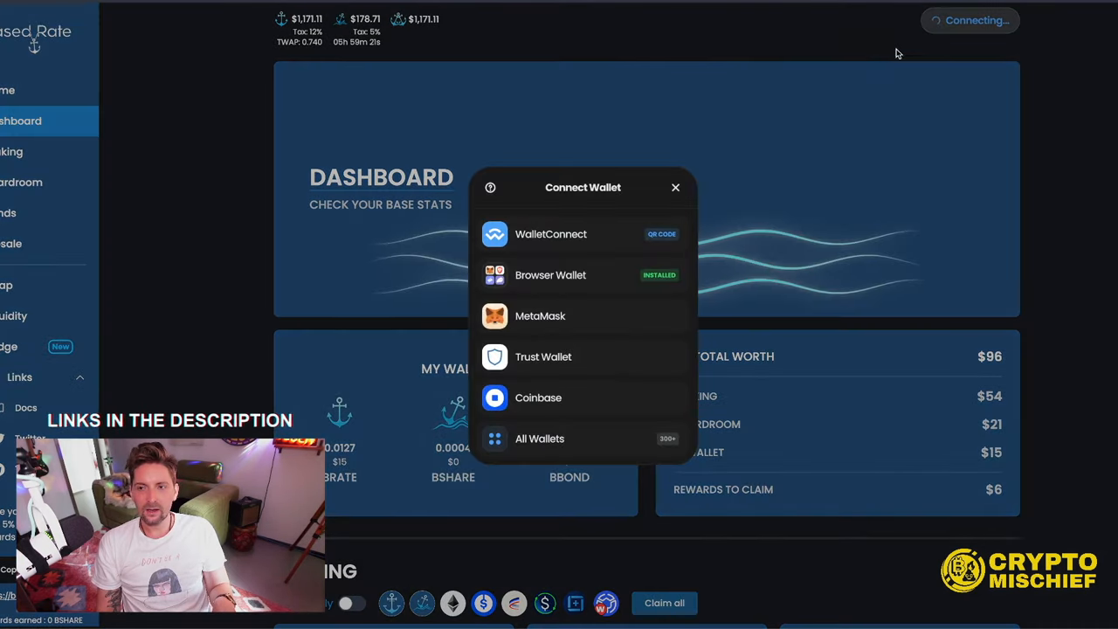
{"action": "left_click", "coordinate": [540, 315]}
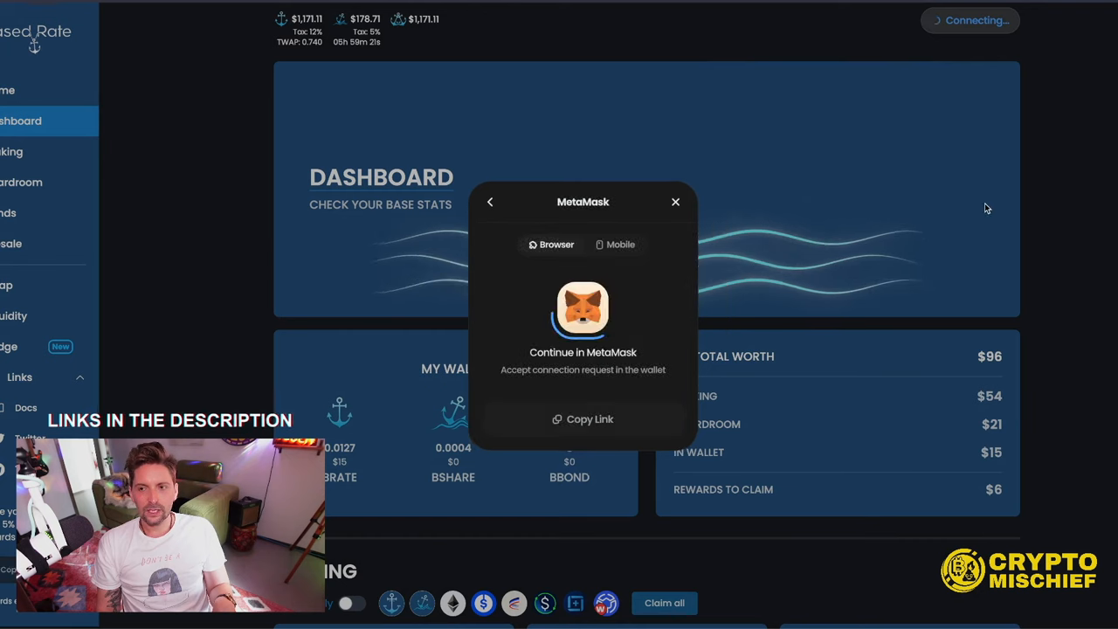
{"action": "mouse_move", "coordinate": [1003, 307]}
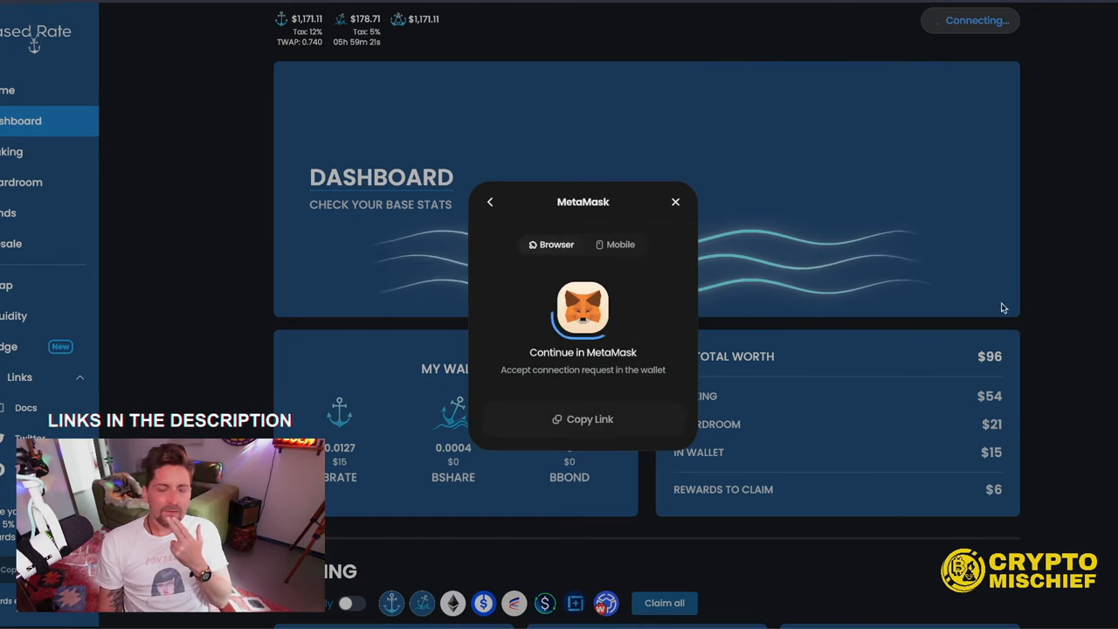
{"action": "mouse_move", "coordinate": [590, 441]}
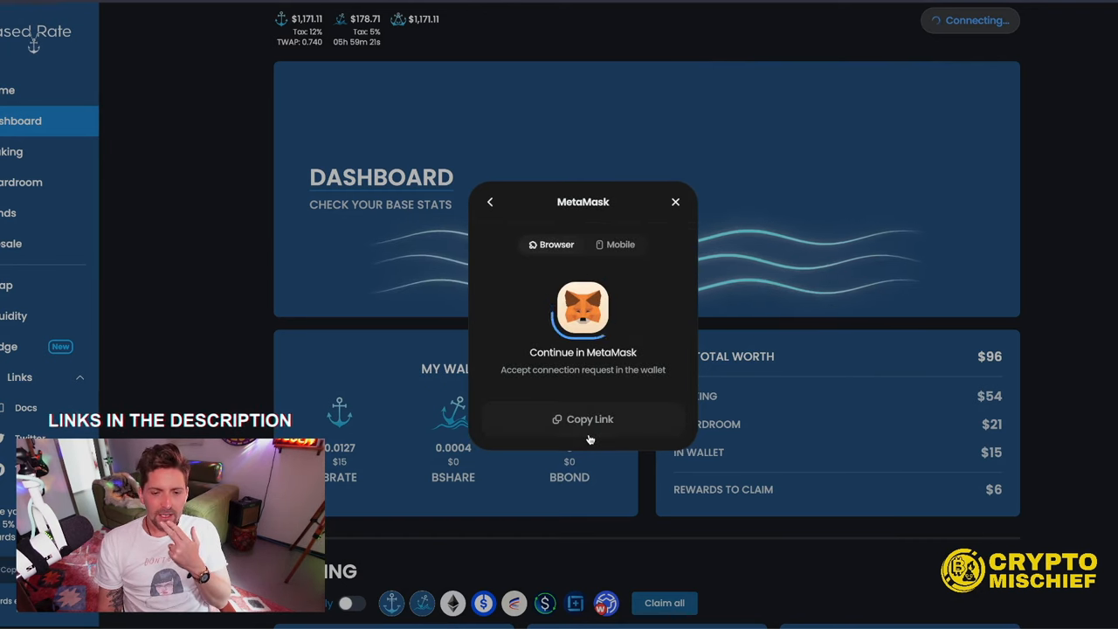
{"action": "mouse_move", "coordinate": [196, 228]}
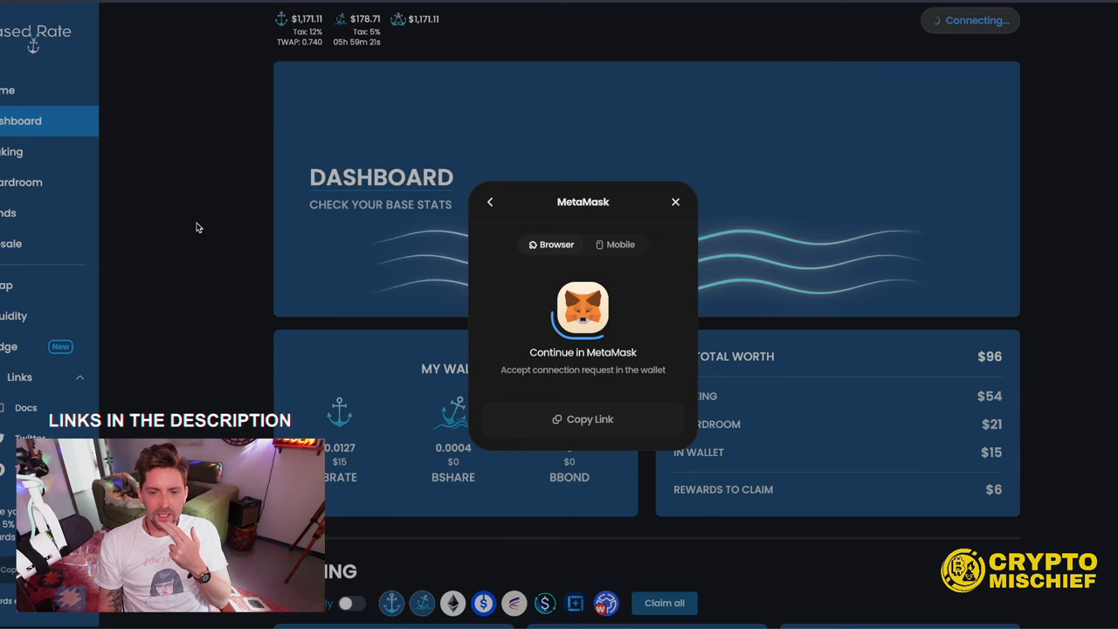
{"action": "mouse_move", "coordinate": [14, 248]}
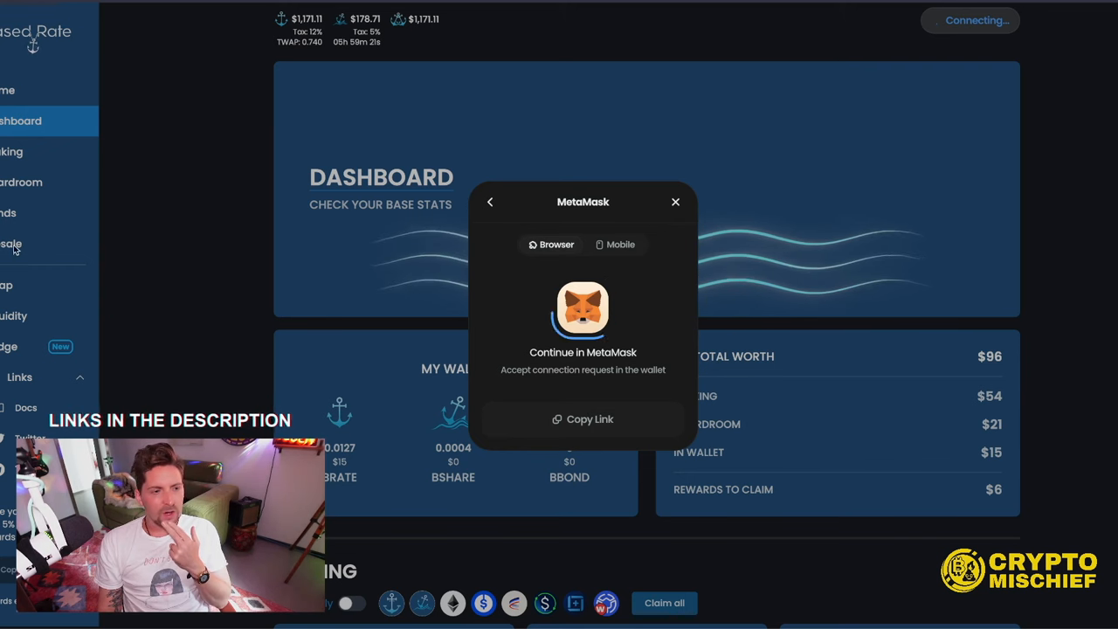
{"action": "left_click", "coordinate": [9, 215]}
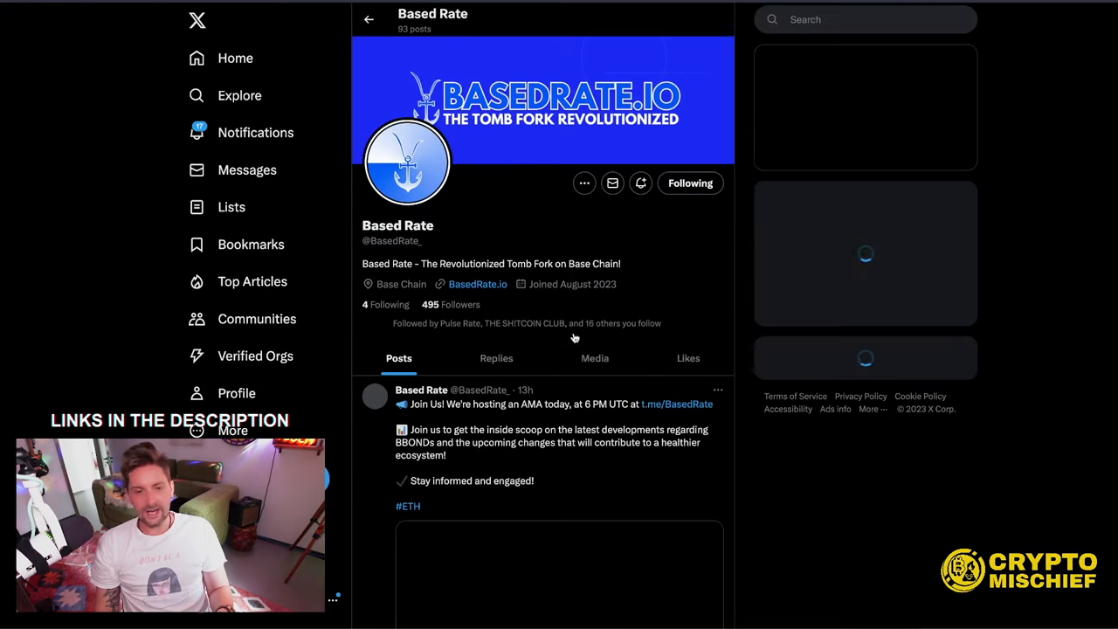
Scroll the Based Rate X profile's posts before returning to the Bonds page
{"action": "scroll", "scroll_direction": "down", "scroll_amount": 3}
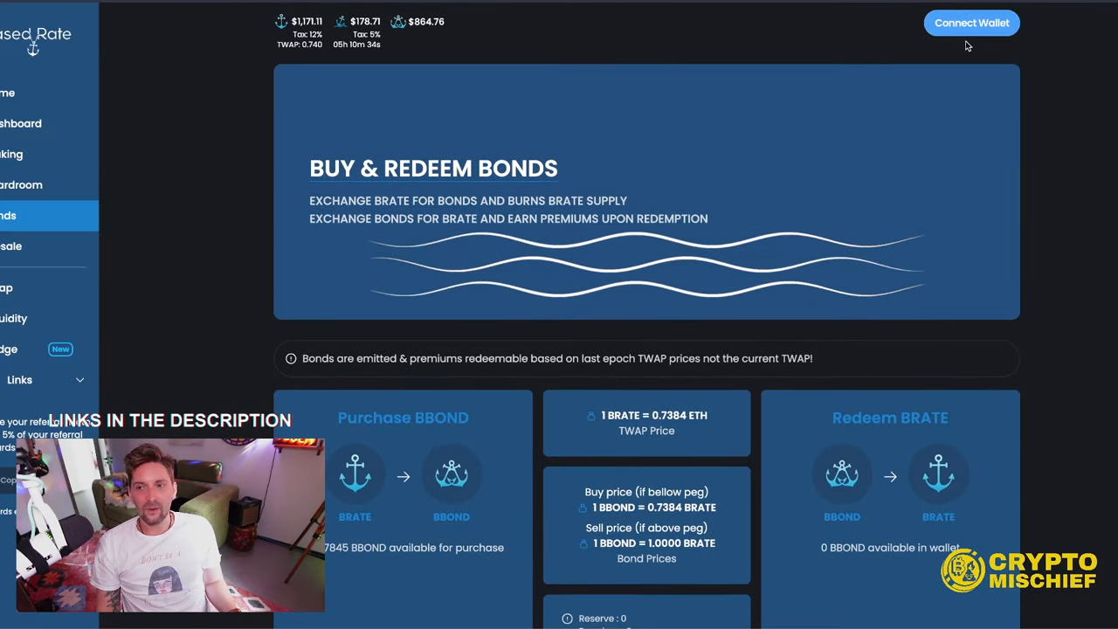
Connect a wallet via MetaMask and review its staked-only dashboard worth $2,170 with $2,071 staked
{"action": "left_click", "coordinate": [971, 23]}
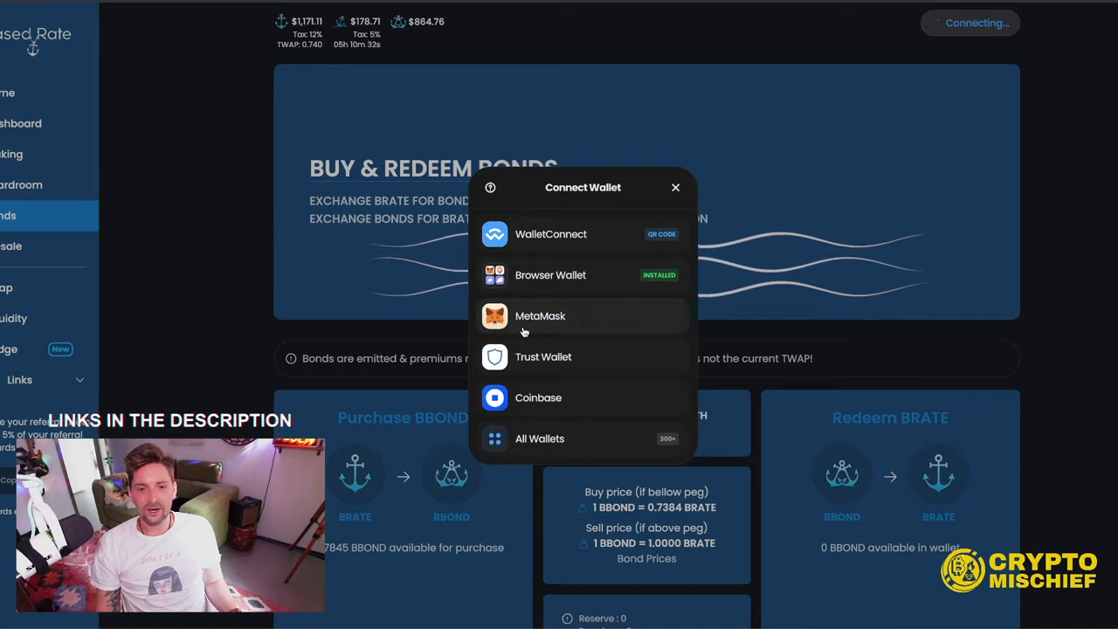
{"action": "left_click", "coordinate": [539, 314]}
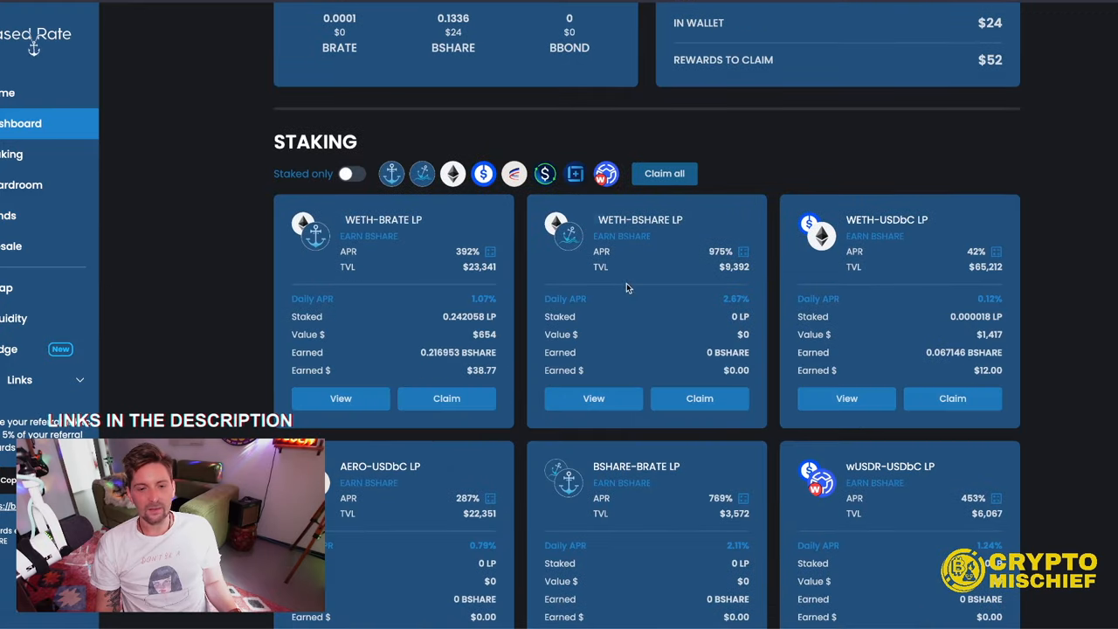
{"action": "left_click", "coordinate": [353, 173]}
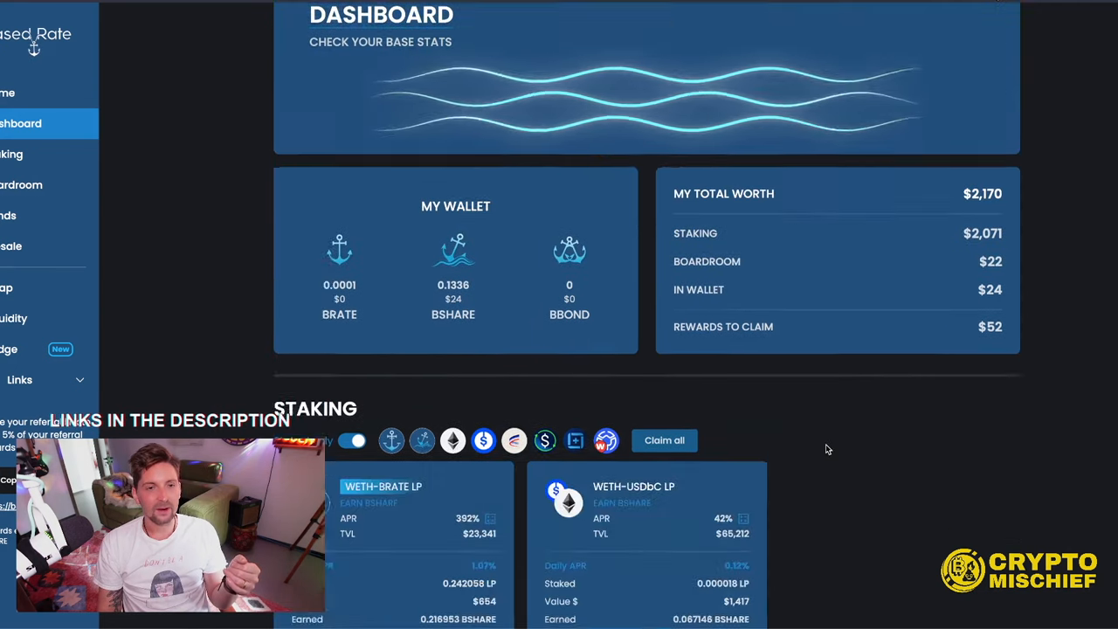
{"action": "scroll", "scroll_direction": "down", "scroll_amount": 3}
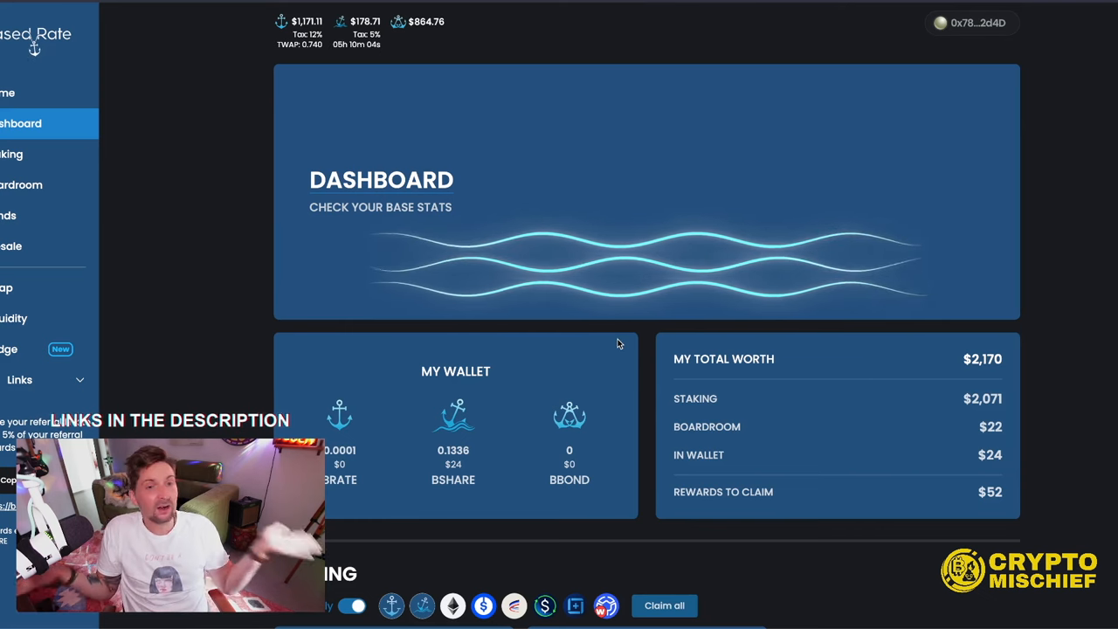
{"action": "mouse_move", "coordinate": [660, 304]}
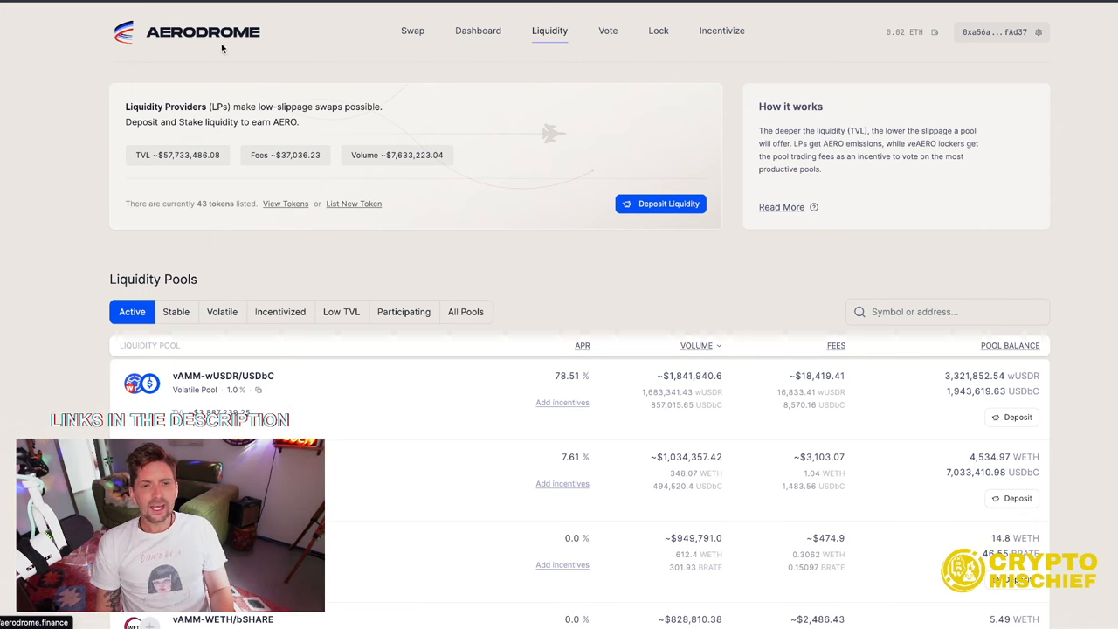
{"action": "scroll", "scroll_direction": "down", "scroll_amount": 3}
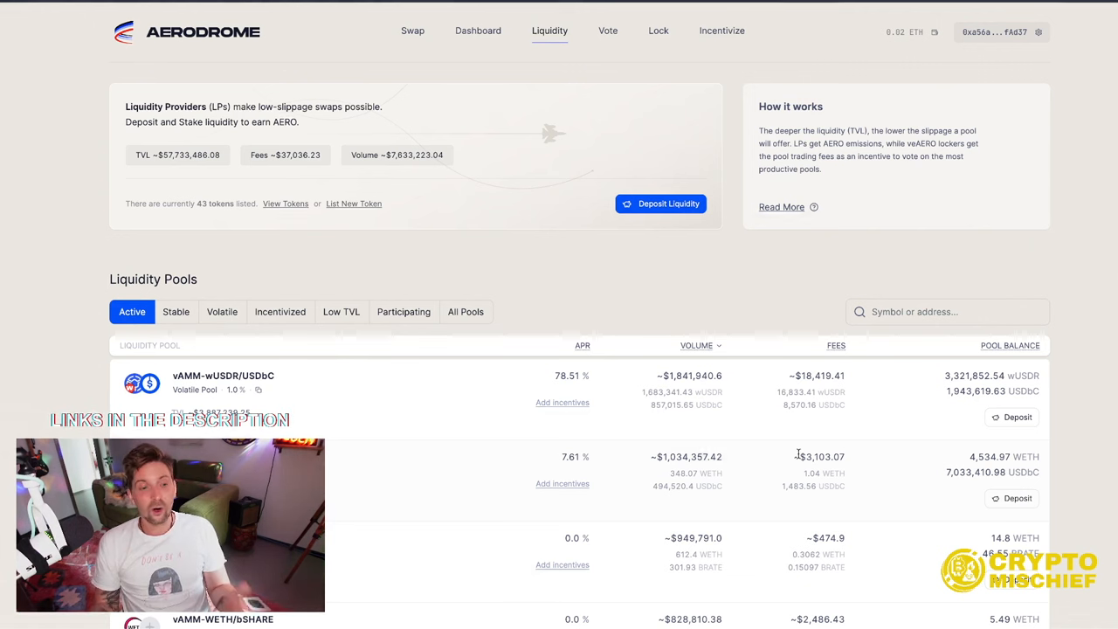
{"action": "scroll", "scroll_direction": "down", "scroll_amount": 3}
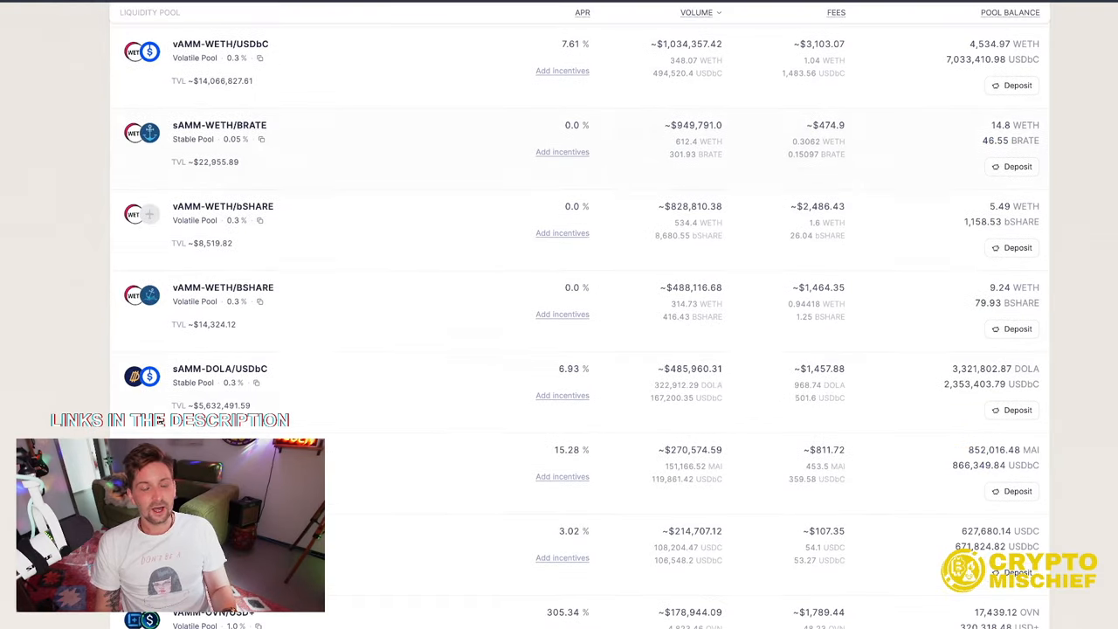
{"action": "scroll", "scroll_direction": "up", "scroll_amount": 3}
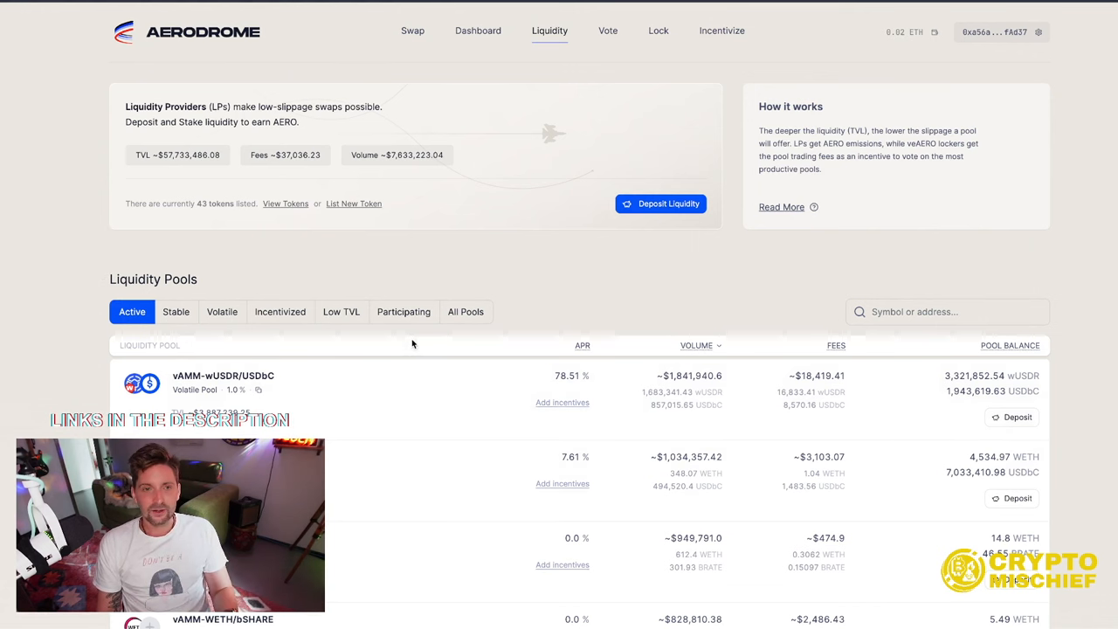
{"action": "scroll", "scroll_direction": "down", "scroll_amount": 3}
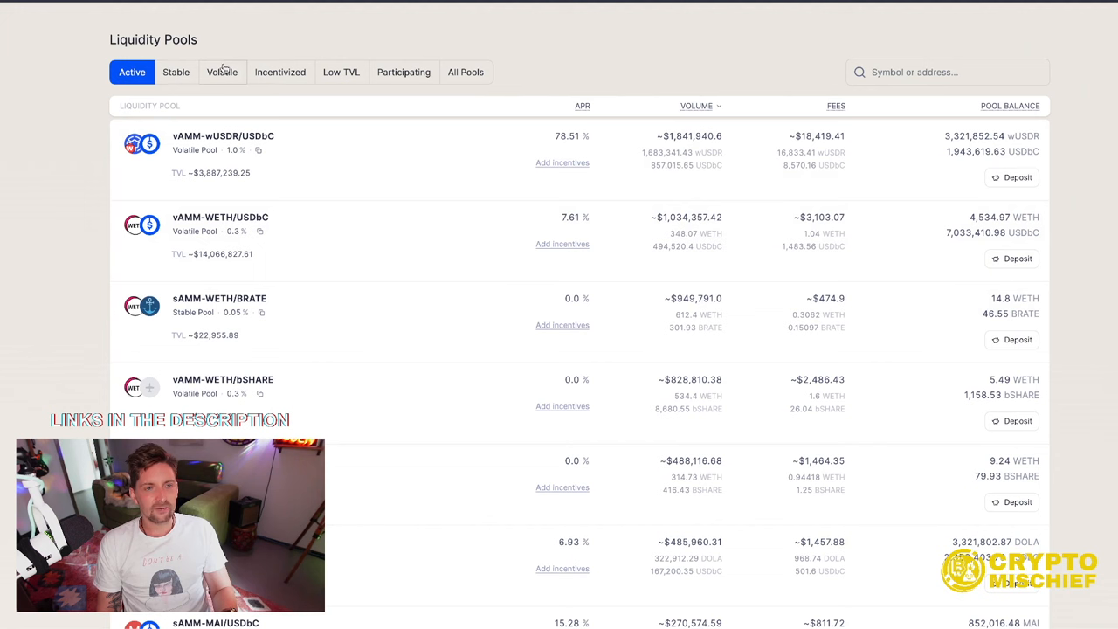
{"action": "left_click", "coordinate": [222, 72]}
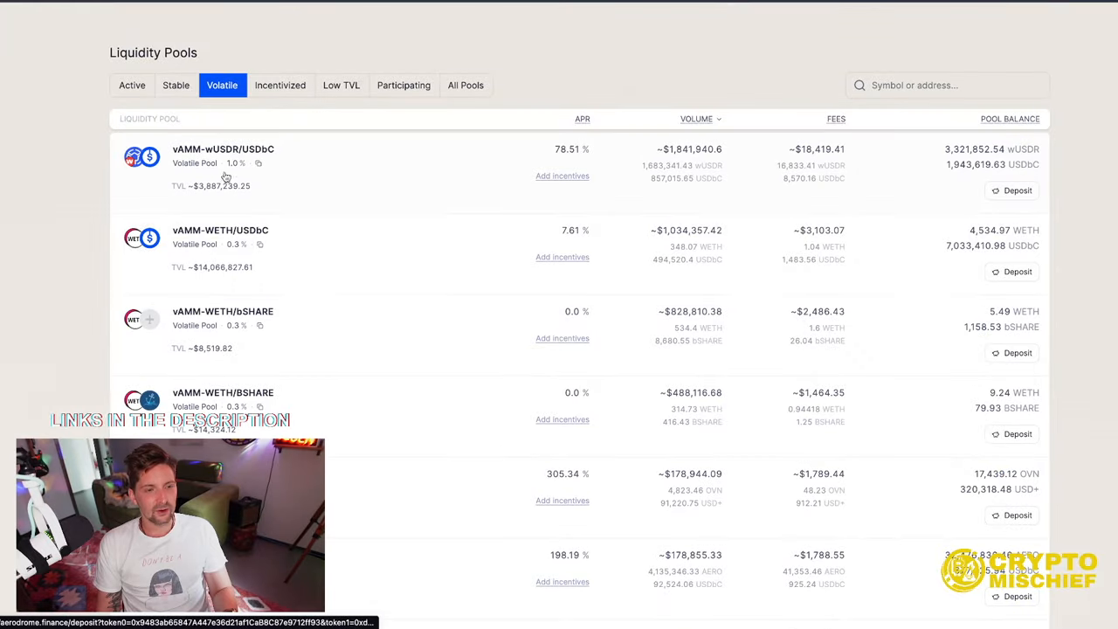
{"action": "scroll", "scroll_direction": "down", "scroll_amount": 3}
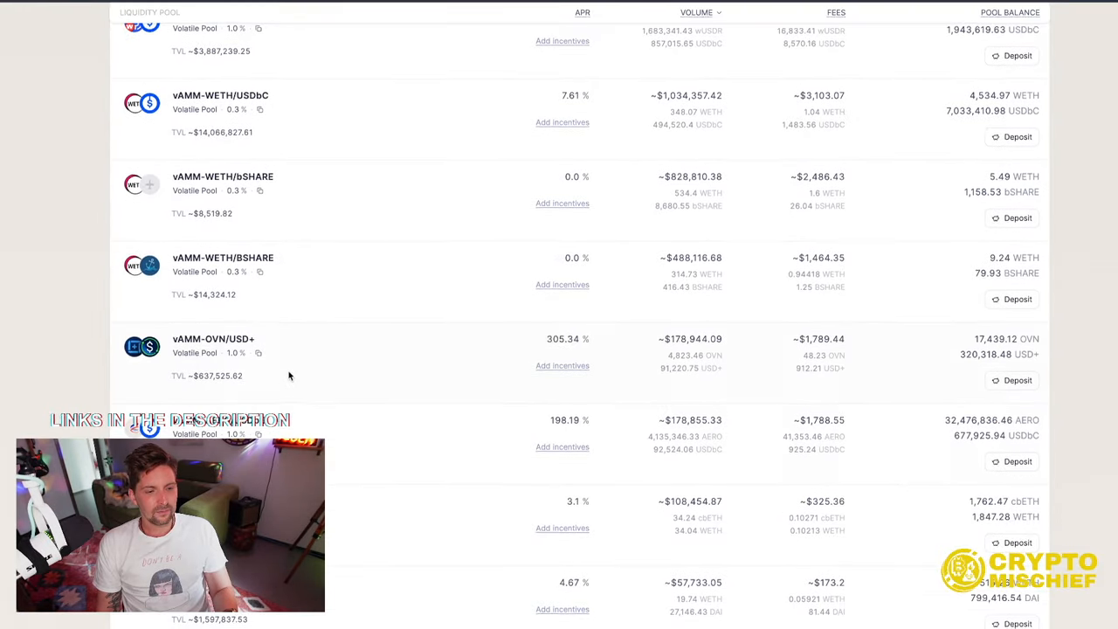
{"action": "scroll", "scroll_direction": "down", "scroll_amount": 3}
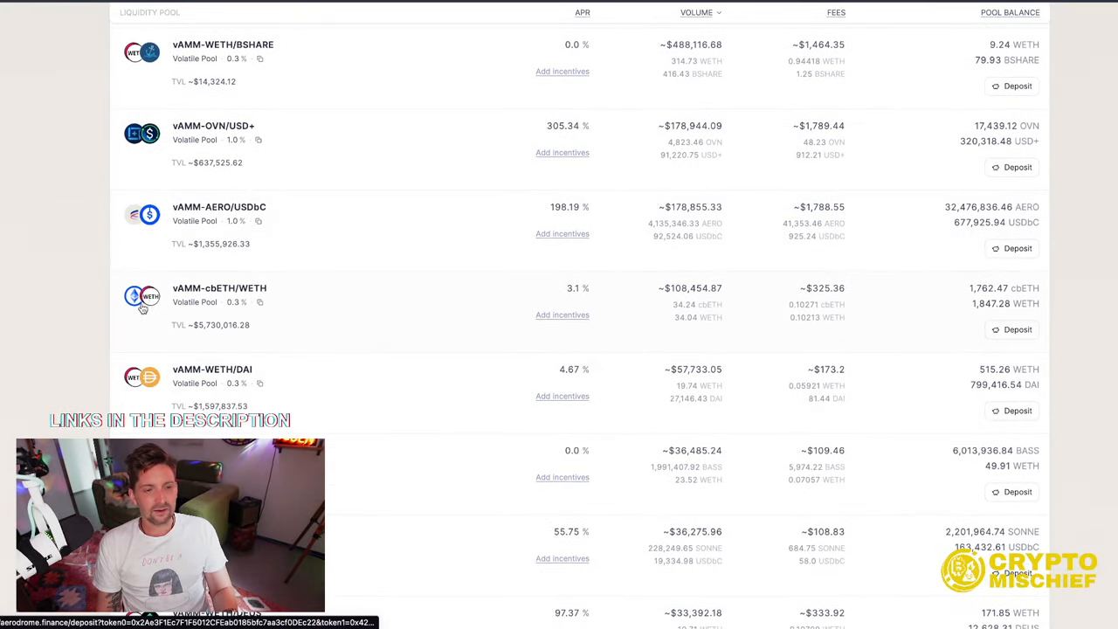
{"action": "scroll", "scroll_direction": "down", "scroll_amount": 3}
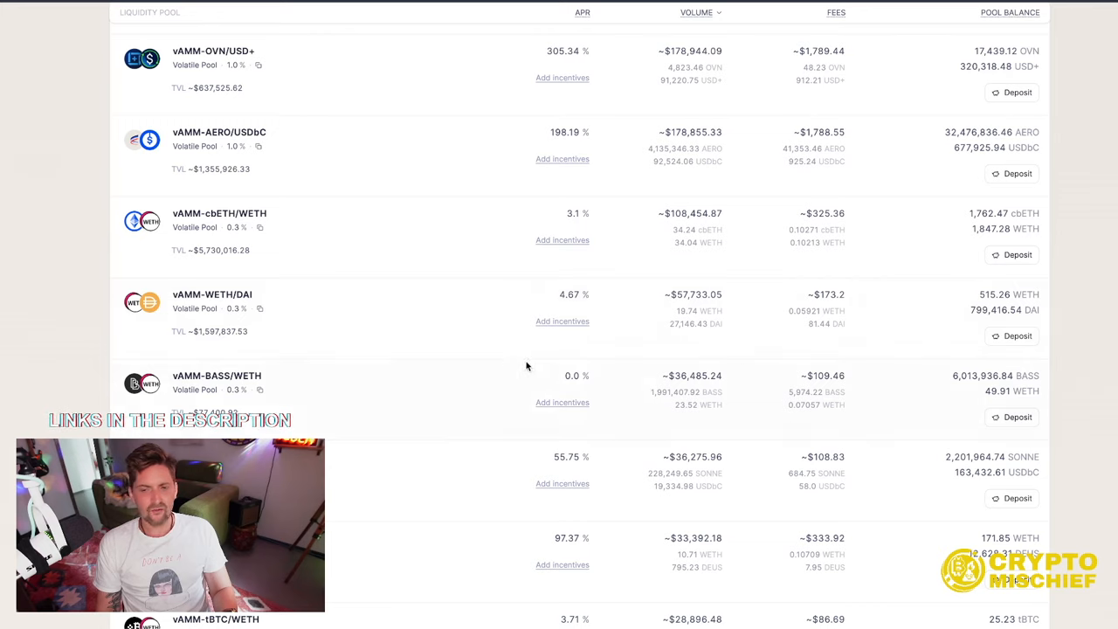
{"action": "scroll", "scroll_direction": "down", "scroll_amount": 3}
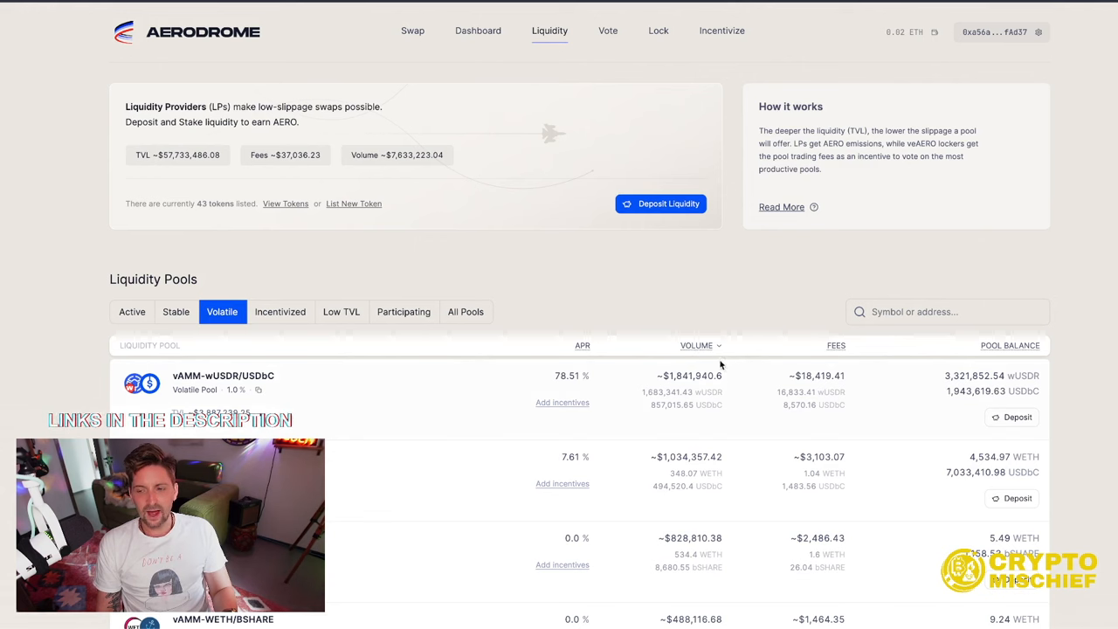
{"action": "left_click", "coordinate": [695, 346]}
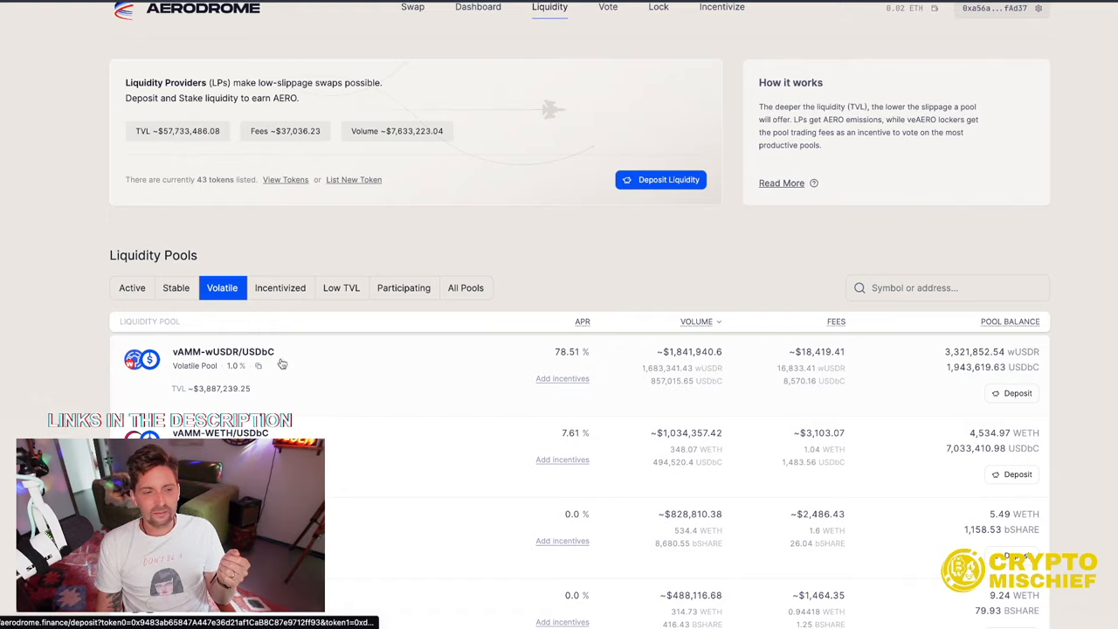
{"action": "scroll", "scroll_direction": "down", "scroll_amount": 3}
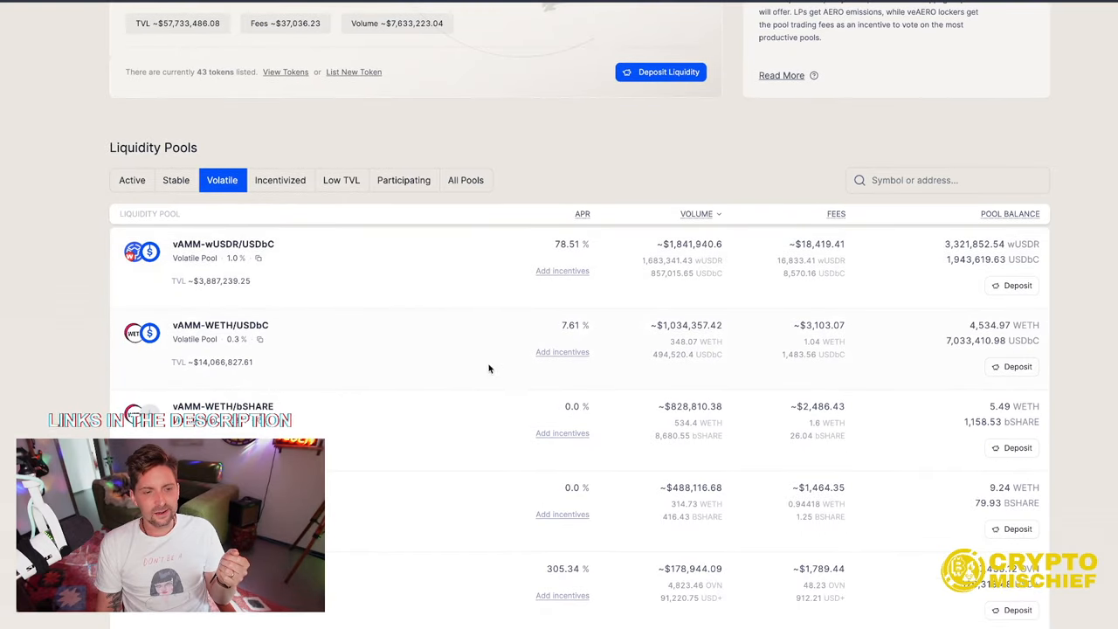
{"action": "left_click", "coordinate": [174, 95]}
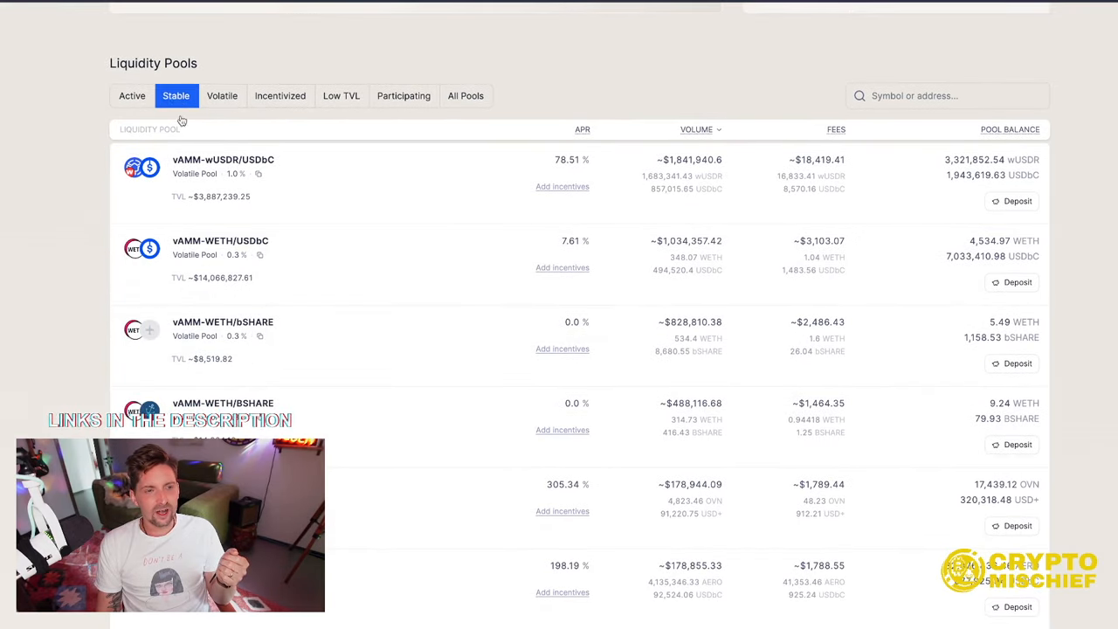
{"action": "left_click", "coordinate": [133, 94]}
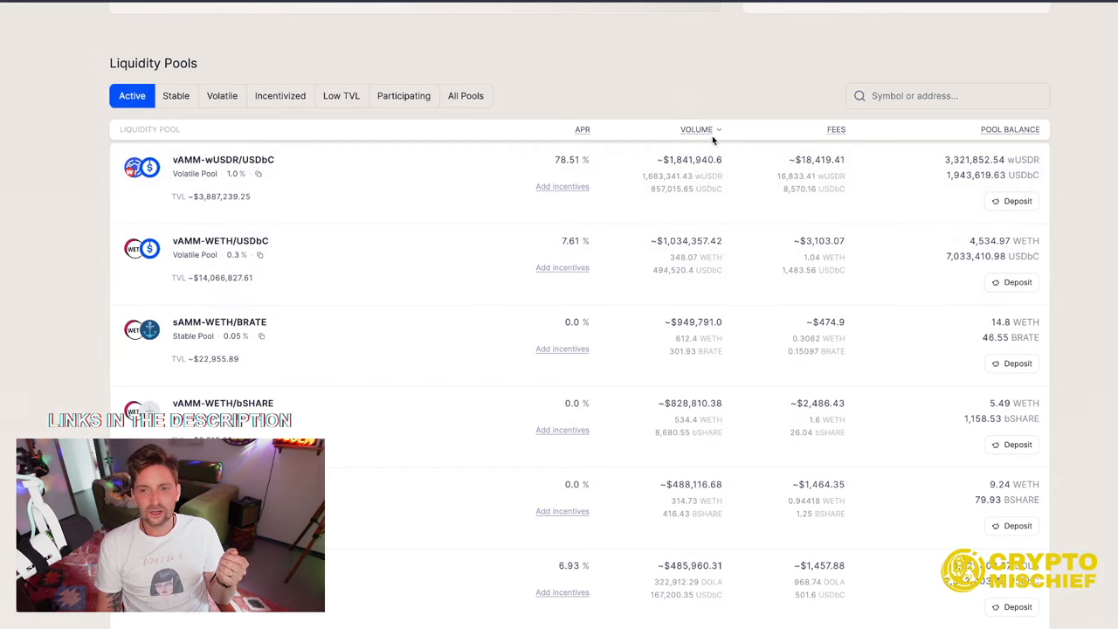
{"action": "mouse_move", "coordinate": [563, 185]}
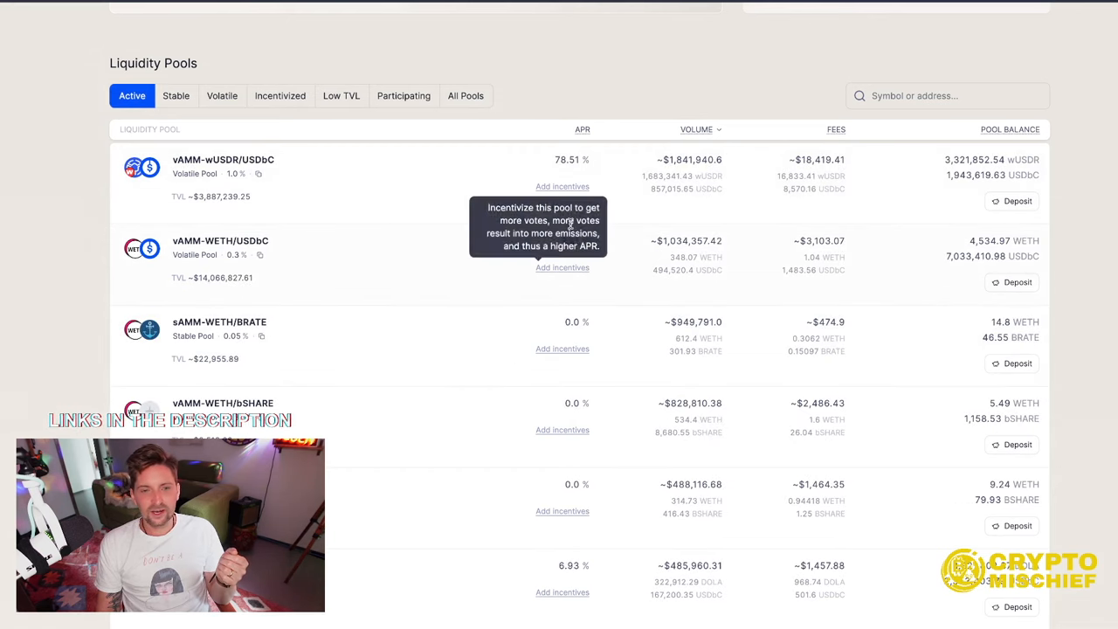
{"action": "scroll", "scroll_direction": "down", "scroll_amount": 3}
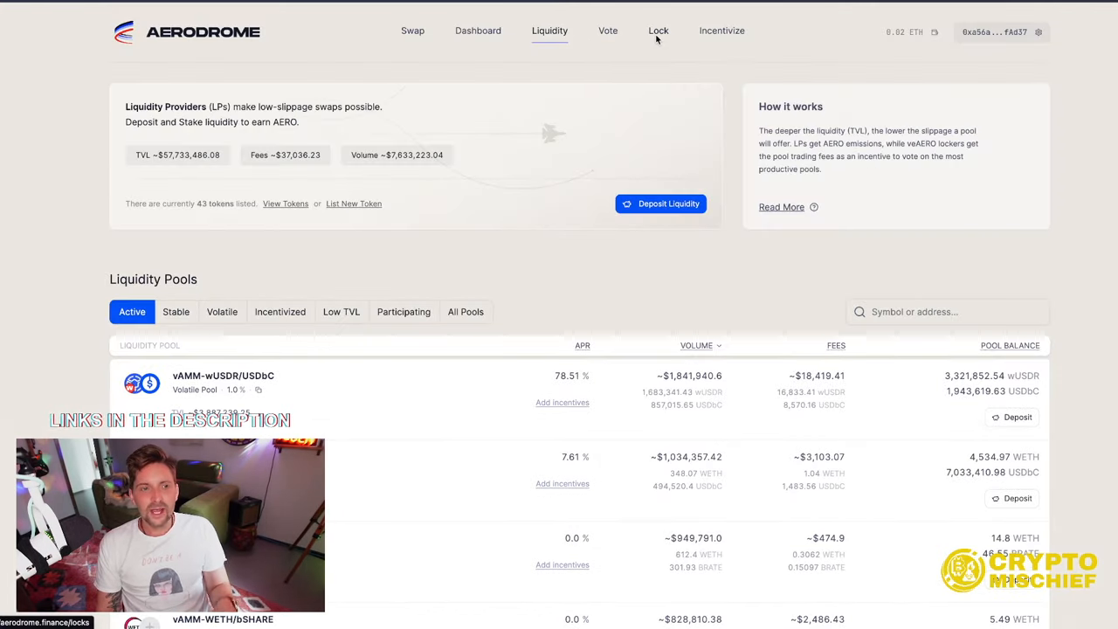
Go to Aerodrome's Lock page for creating voting-power locks
{"action": "left_click", "coordinate": [659, 31]}
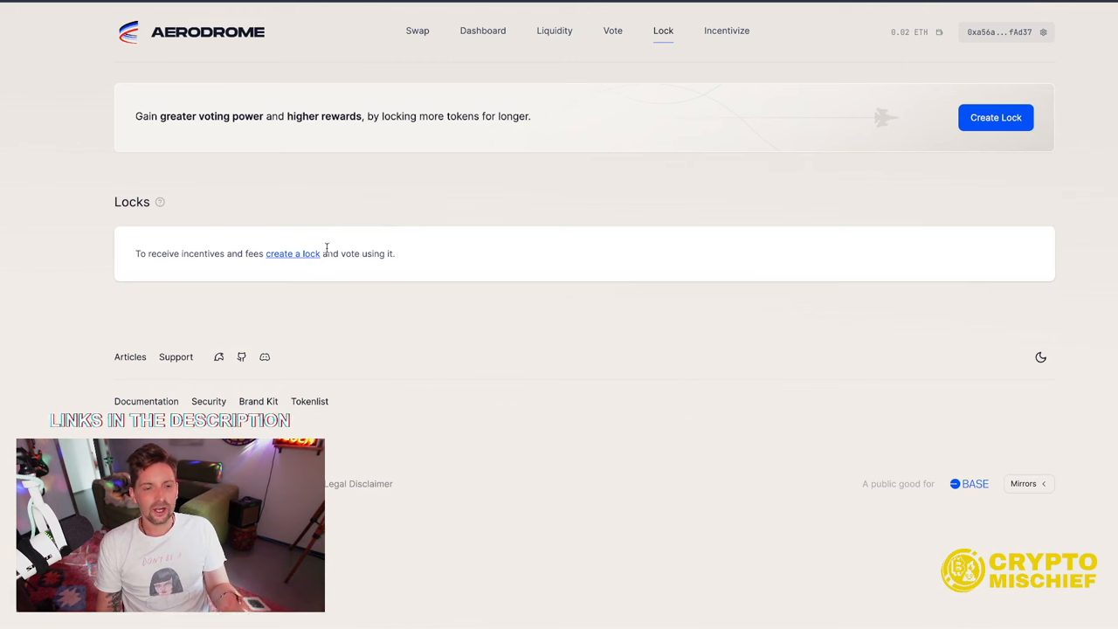
{"action": "mouse_move", "coordinate": [324, 306]}
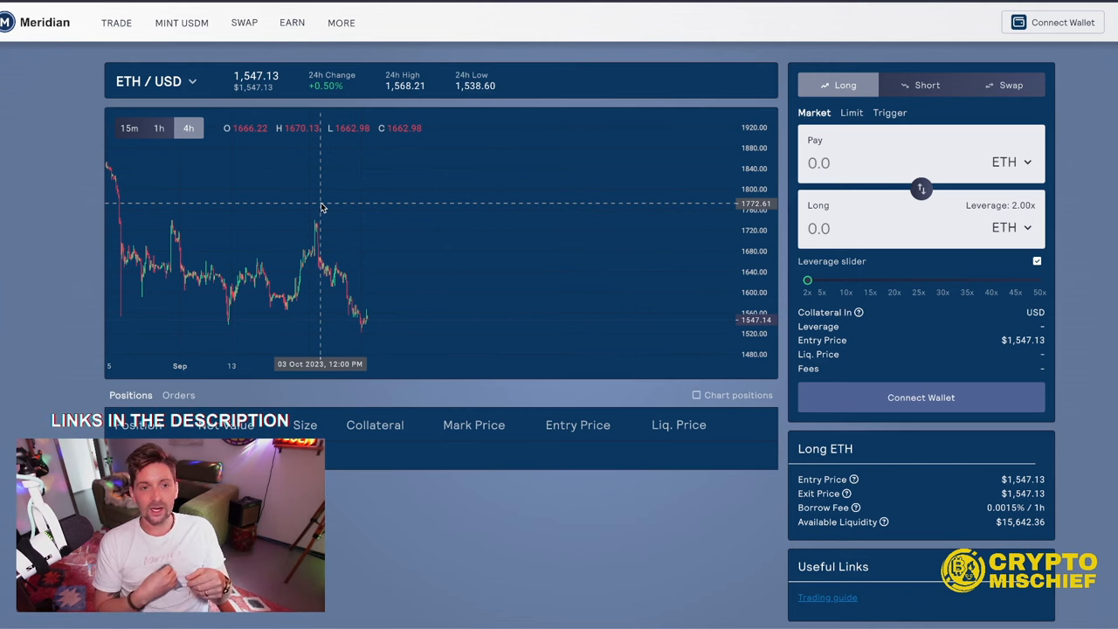
Navigate from the Mint USDM menu to Meridian's USDM Dashboard
{"action": "left_click", "coordinate": [182, 22]}
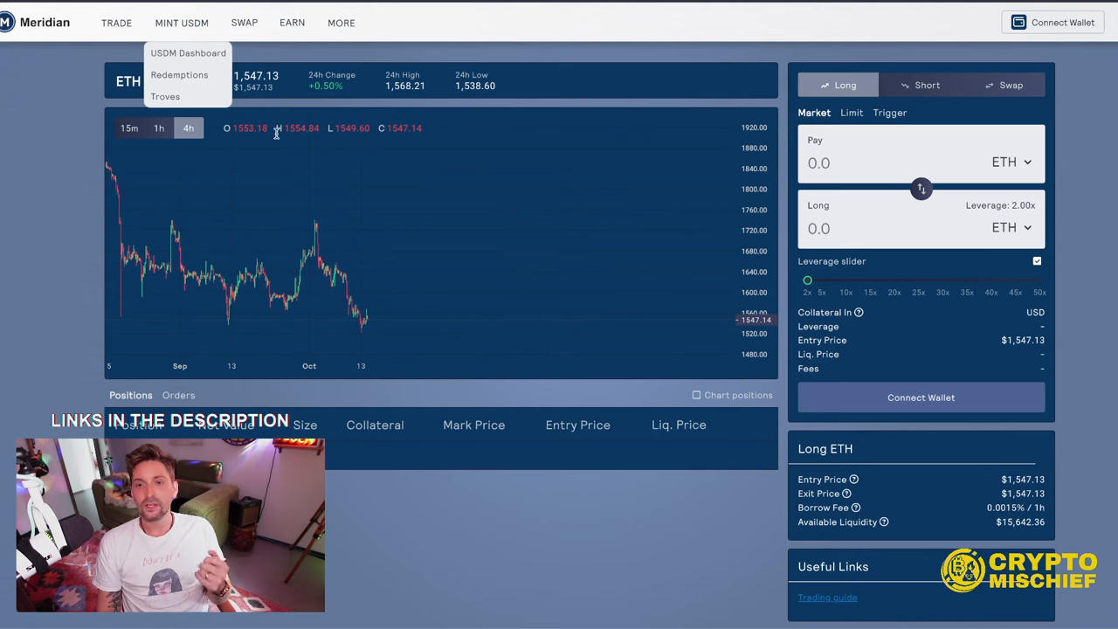
{"action": "mouse_move", "coordinate": [1022, 287]}
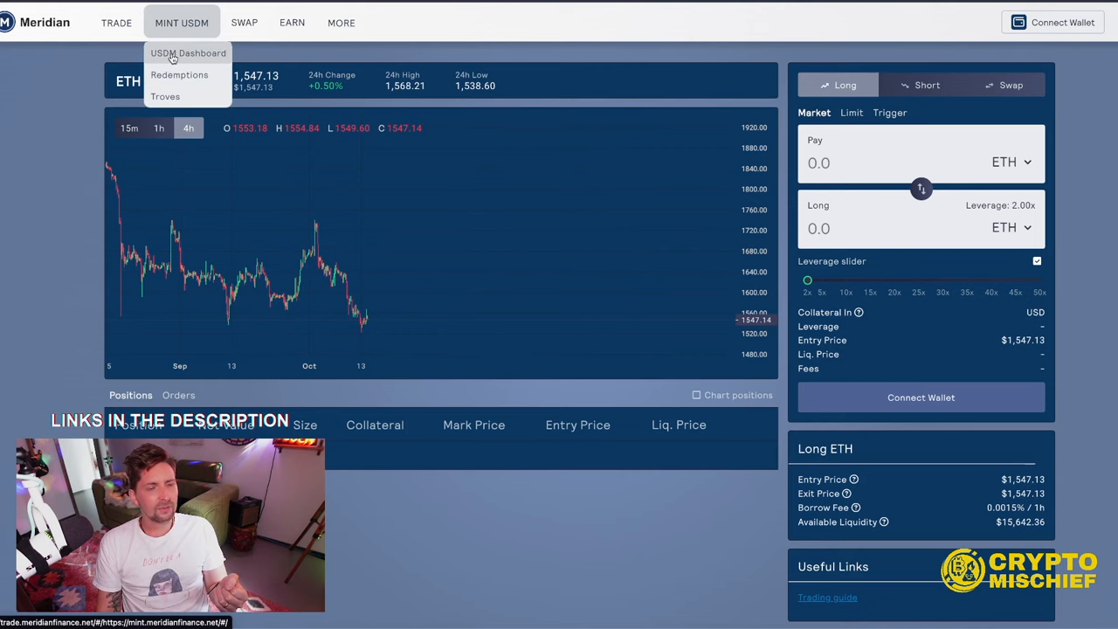
{"action": "left_click", "coordinate": [189, 52]}
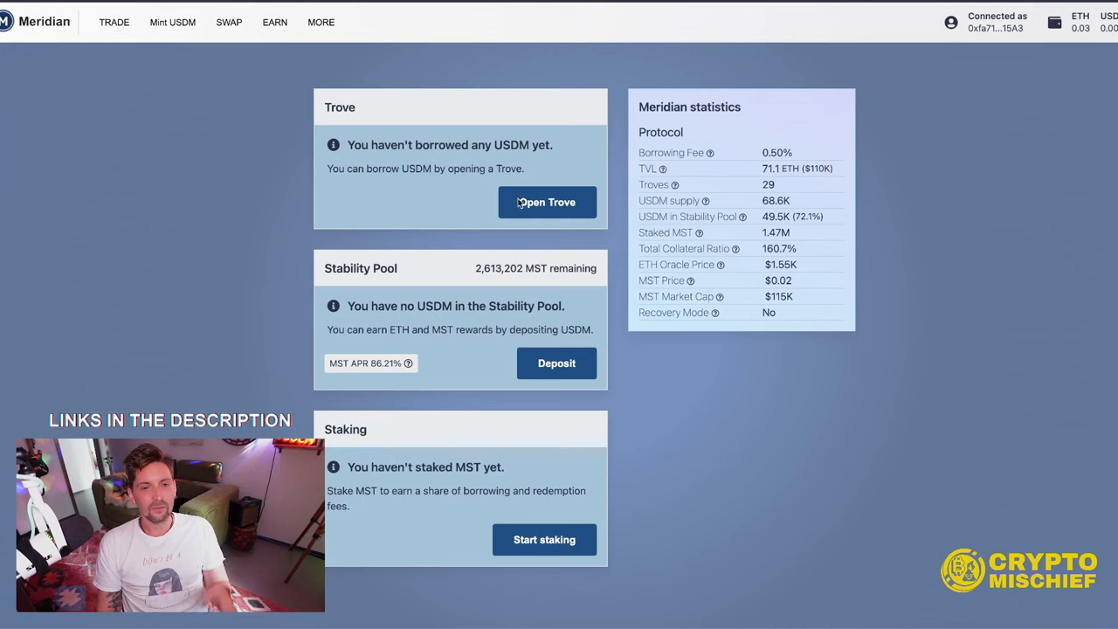
{"action": "mouse_move", "coordinate": [381, 192]}
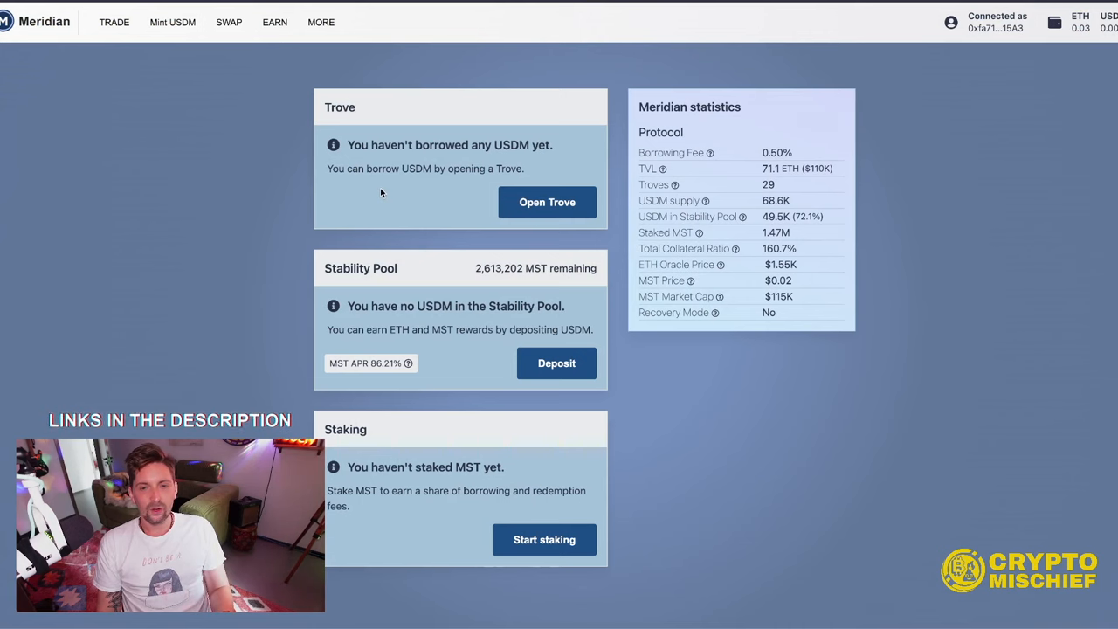
Begin a new Trove with 0.2 ETH collateral borrowing 180 USDM
{"action": "left_click", "coordinate": [547, 203]}
{"action": "type", "text": "0.2"}
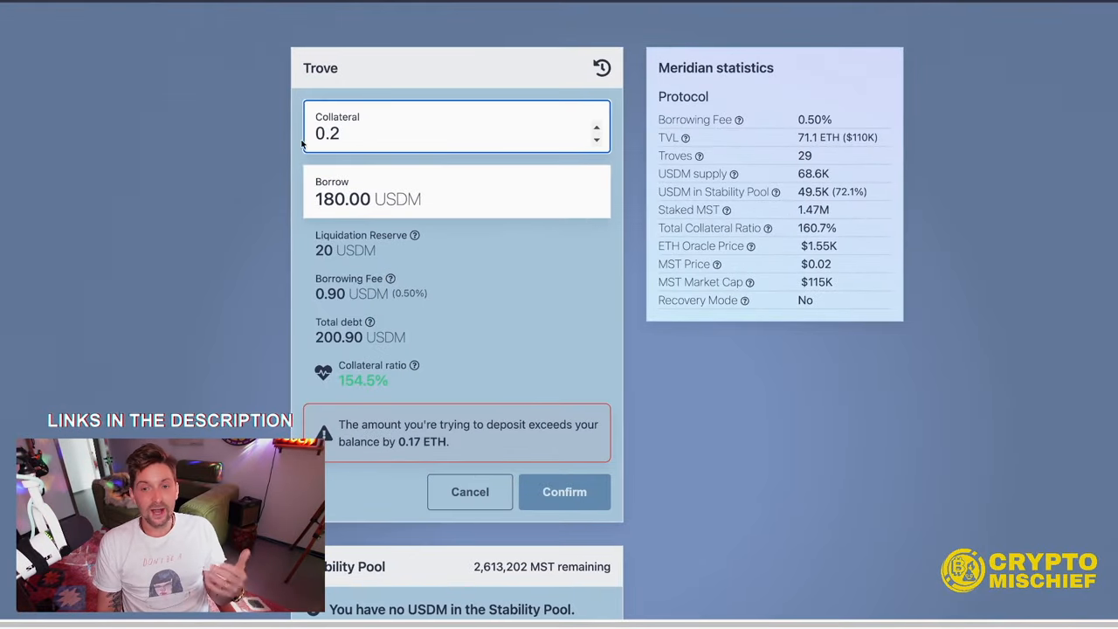
{"action": "mouse_move", "coordinate": [415, 234]}
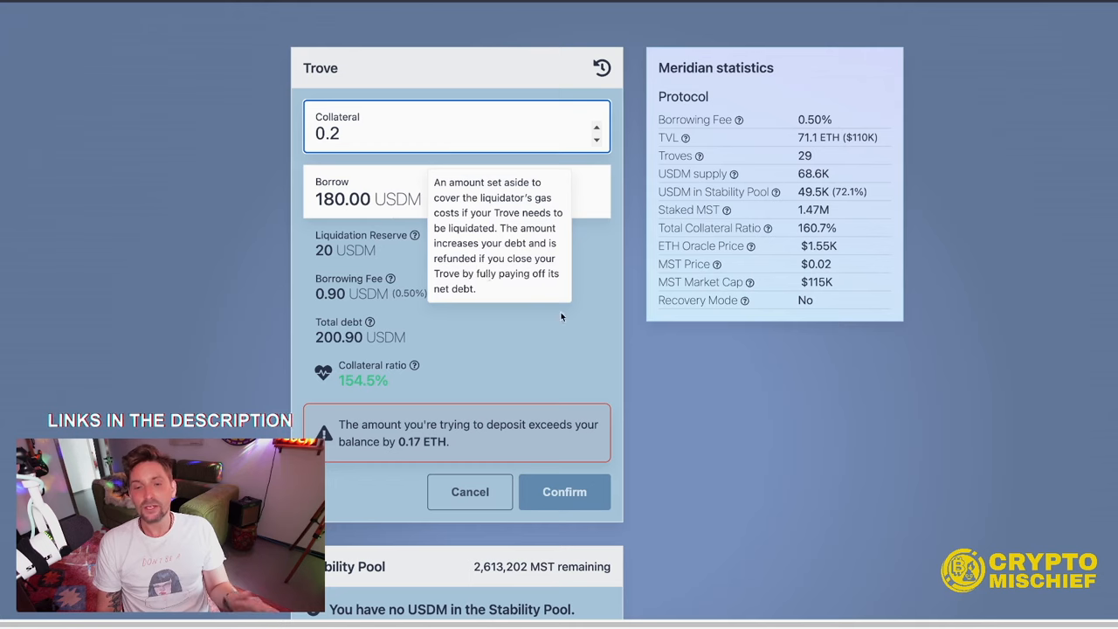
Review the trove terms and stability pool details, then return to the ETH/USD trading page
{"action": "scroll", "scroll_direction": "down", "scroll_amount": 3}
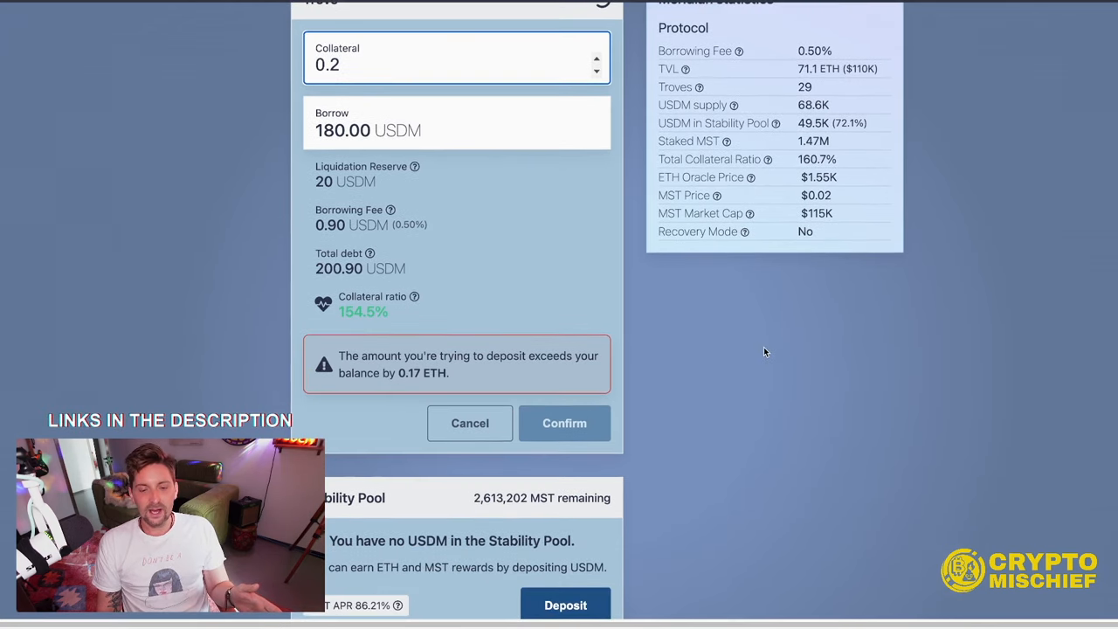
{"action": "scroll", "scroll_direction": "down", "scroll_amount": 3}
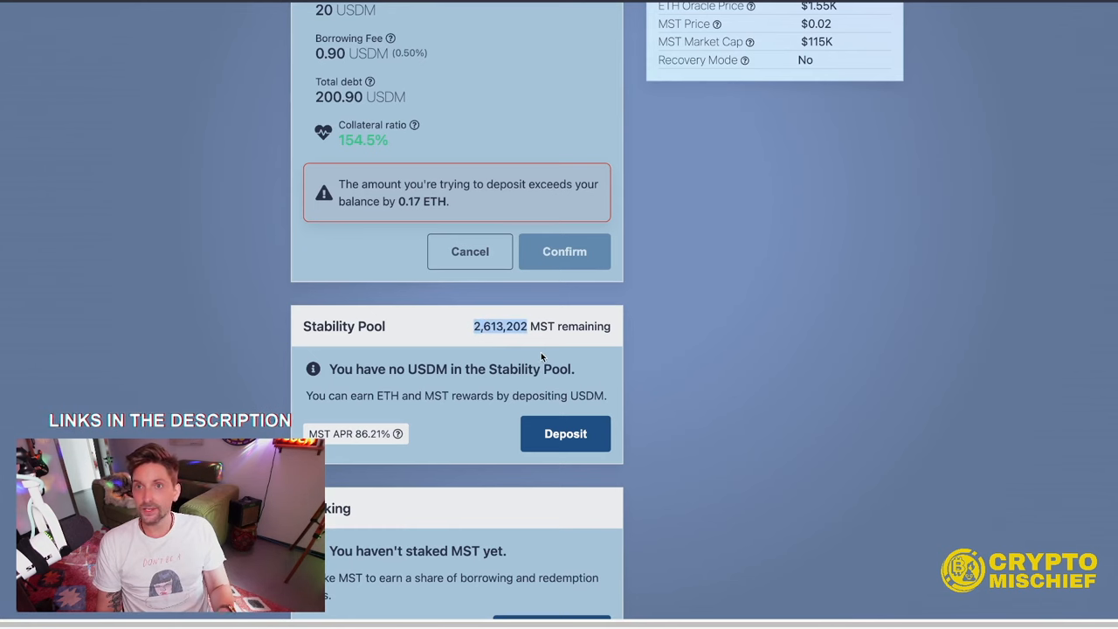
{"action": "mouse_move", "coordinate": [481, 412]}
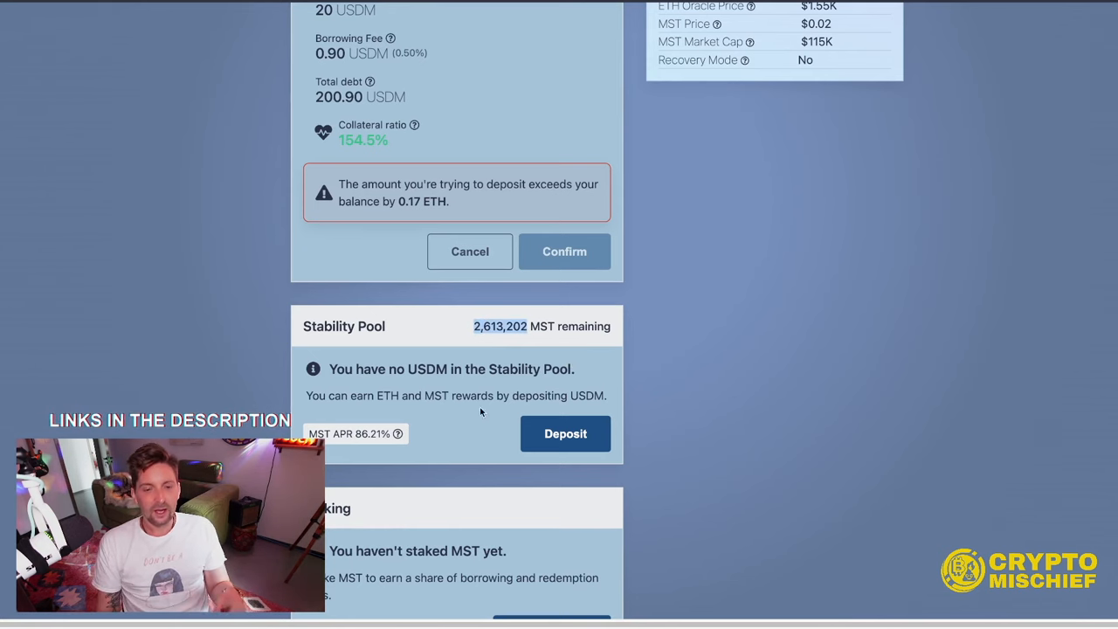
{"action": "scroll", "scroll_direction": "down", "scroll_amount": 3}
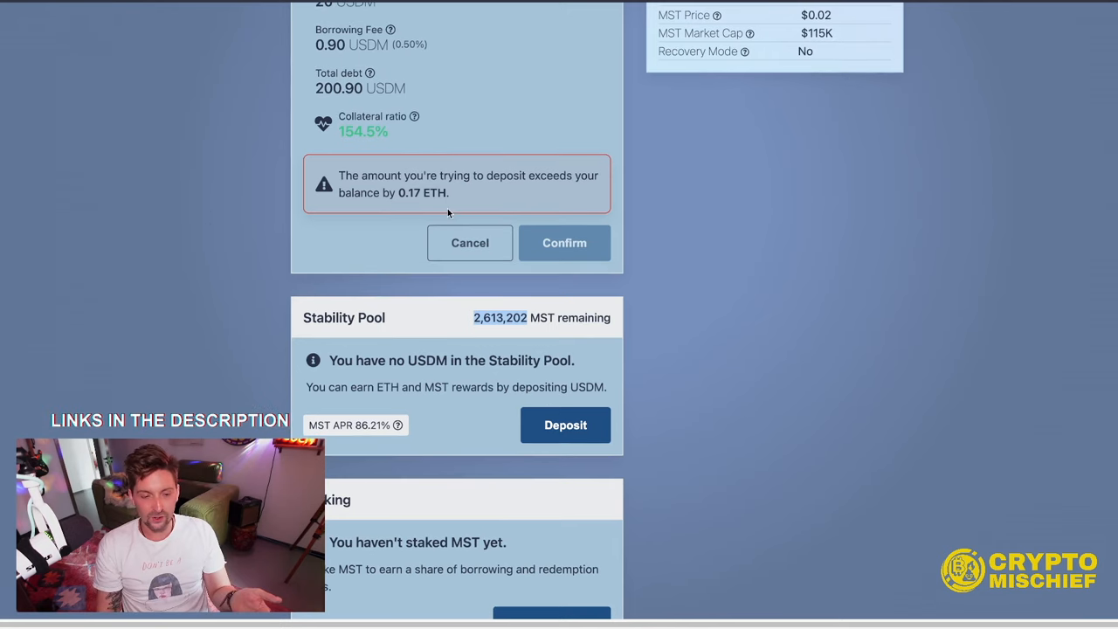
{"action": "scroll", "scroll_direction": "down", "scroll_amount": 3}
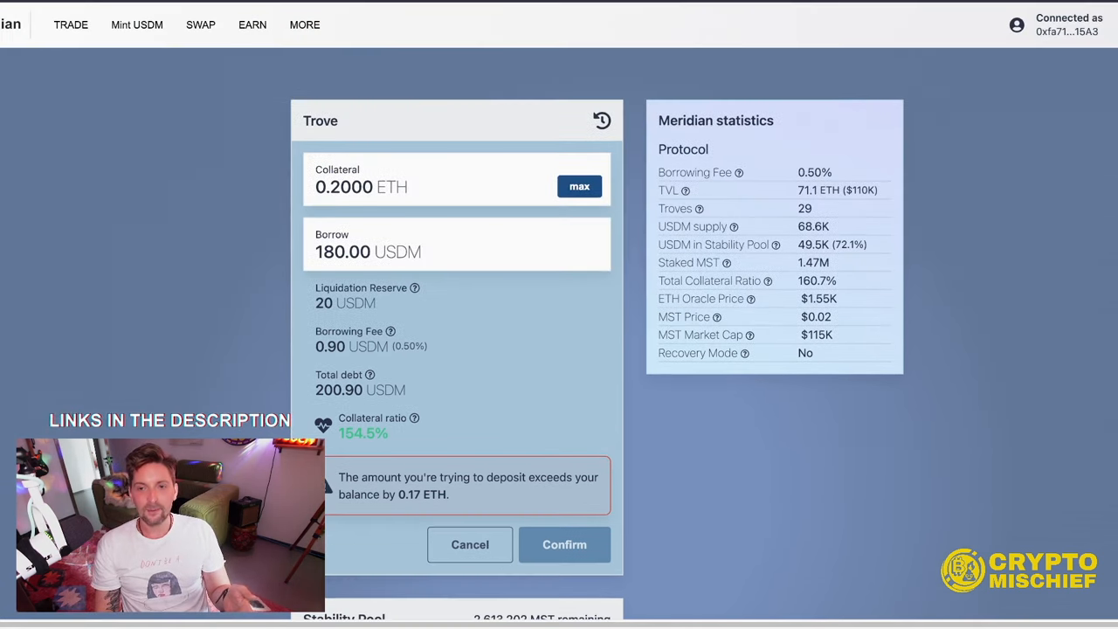
{"action": "left_click", "coordinate": [70, 25]}
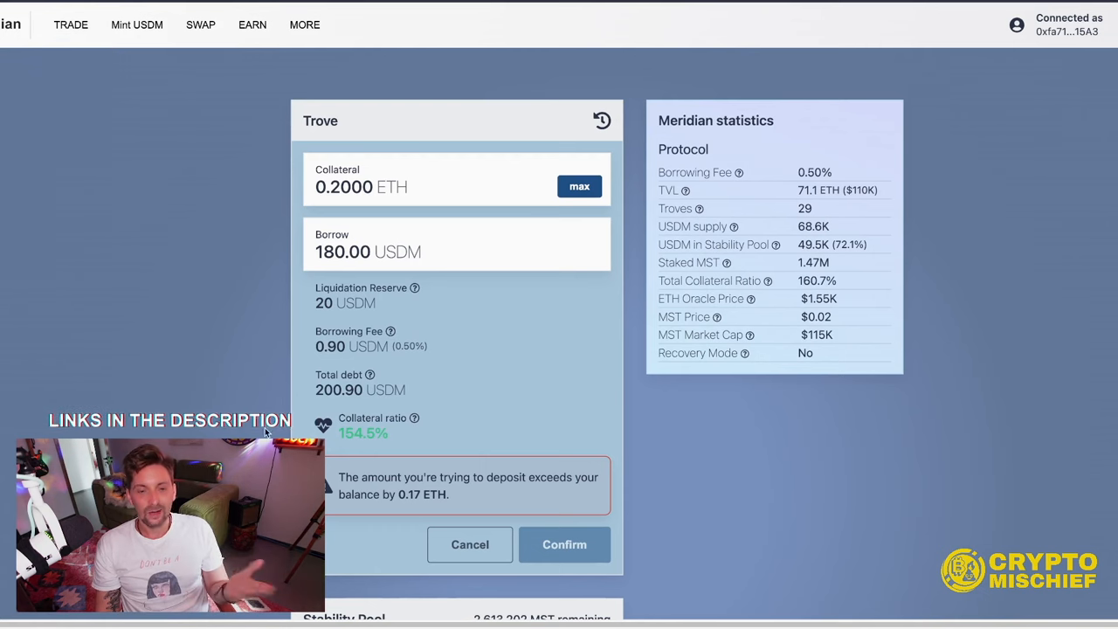
{"action": "left_click", "coordinate": [469, 545]}
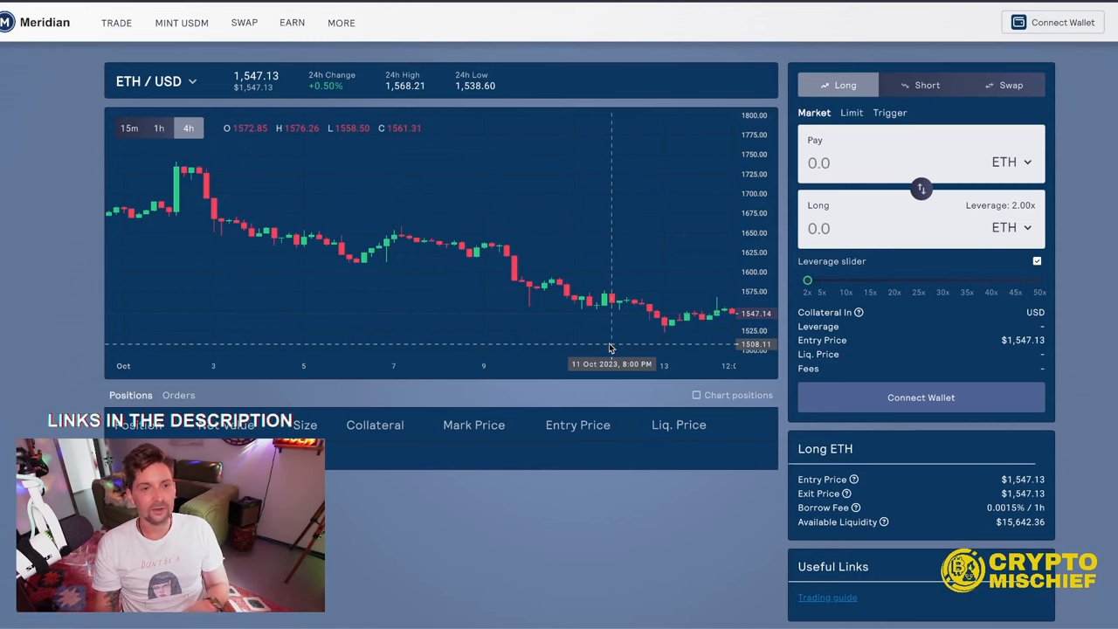
{"action": "mouse_move", "coordinate": [304, 42]}
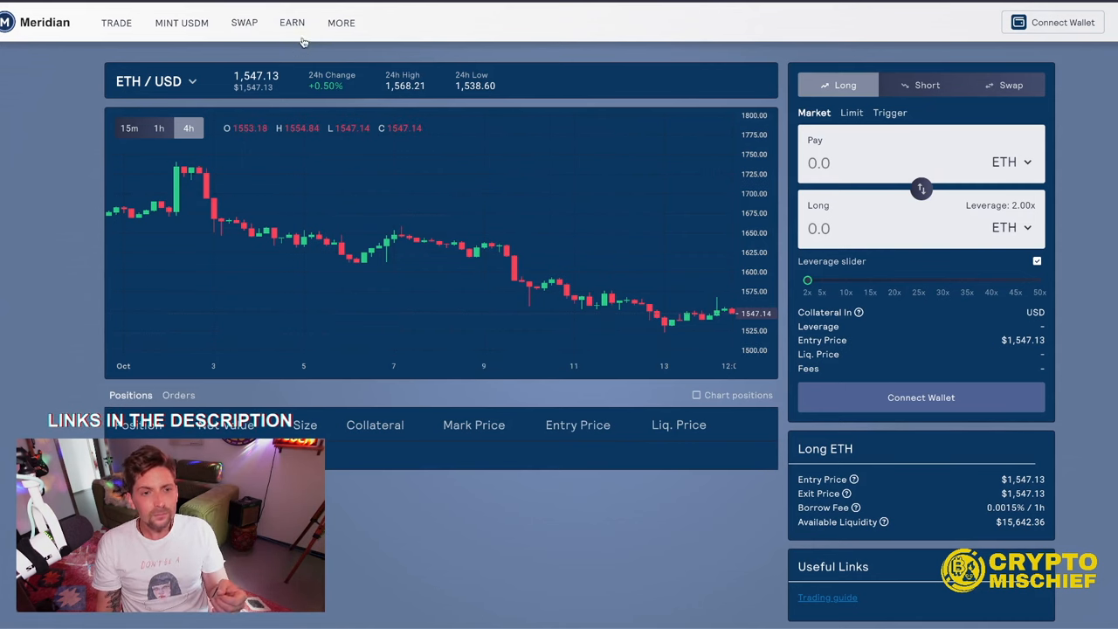
Browse the Earn page's MLP and MST Super Staking panels, then return to the USDM dashboard
{"action": "left_click", "coordinate": [292, 21]}
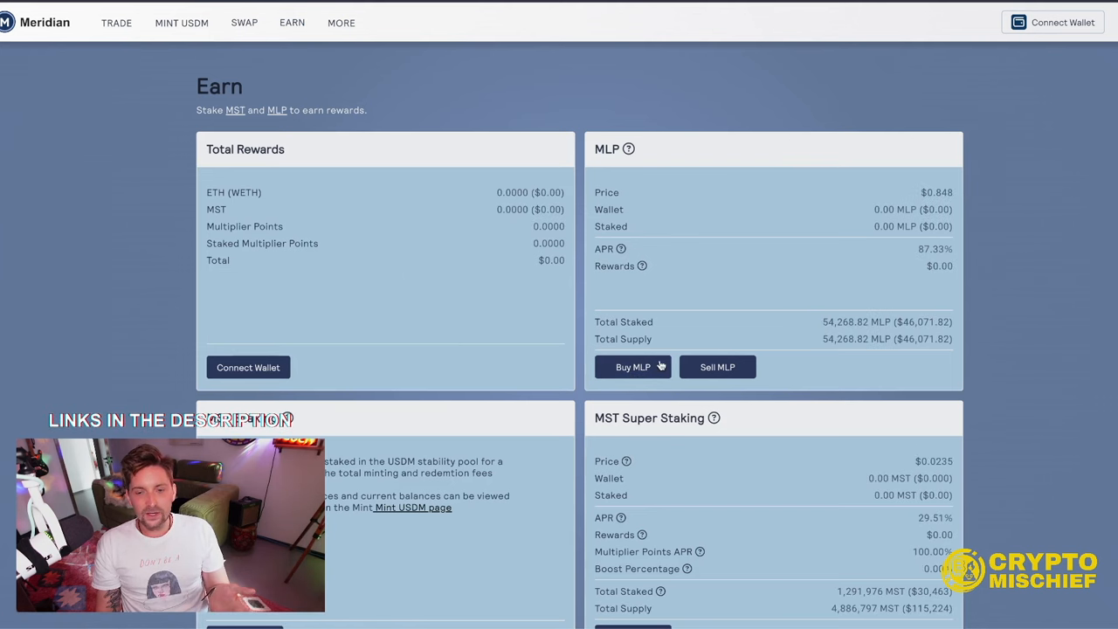
{"action": "scroll", "scroll_direction": "down", "scroll_amount": 3}
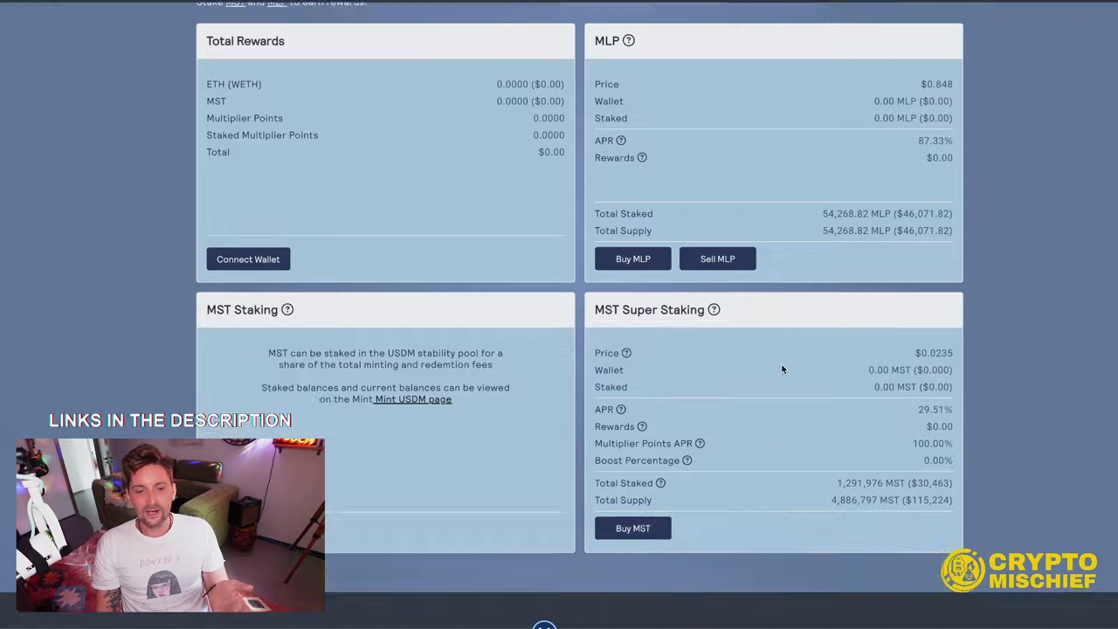
{"action": "scroll", "scroll_direction": "down", "scroll_amount": 3}
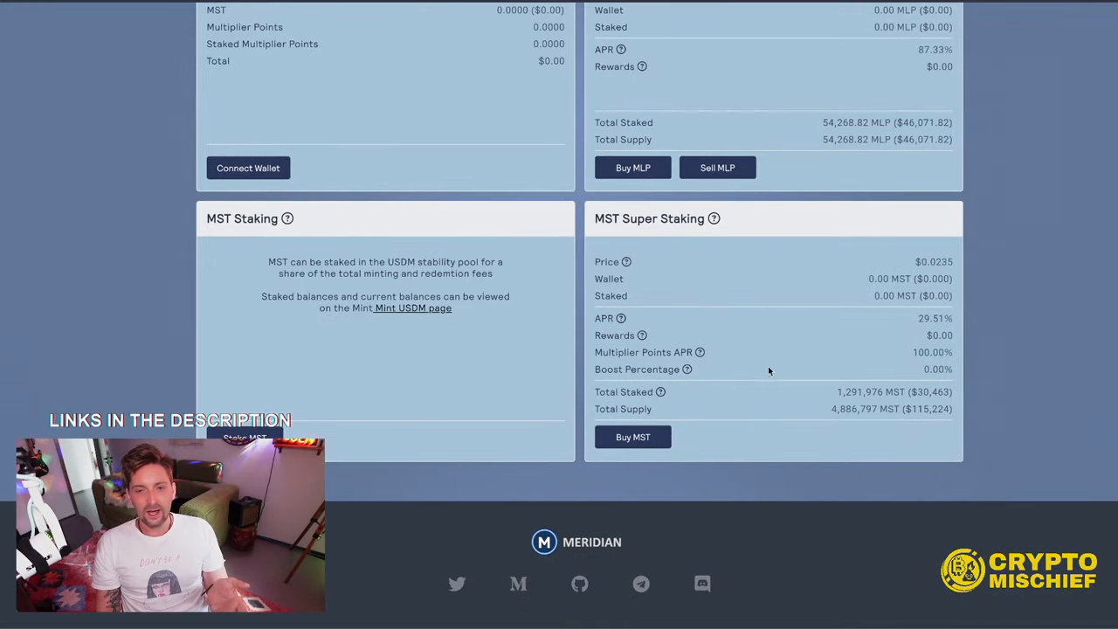
{"action": "mouse_move", "coordinate": [606, 262]}
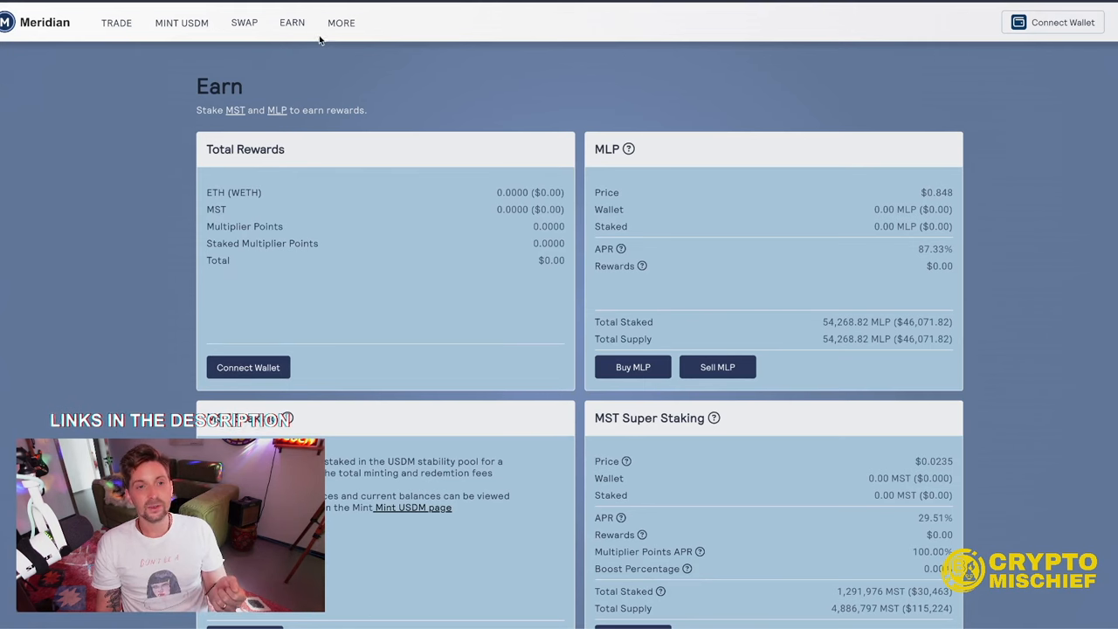
{"action": "left_click", "coordinate": [341, 22]}
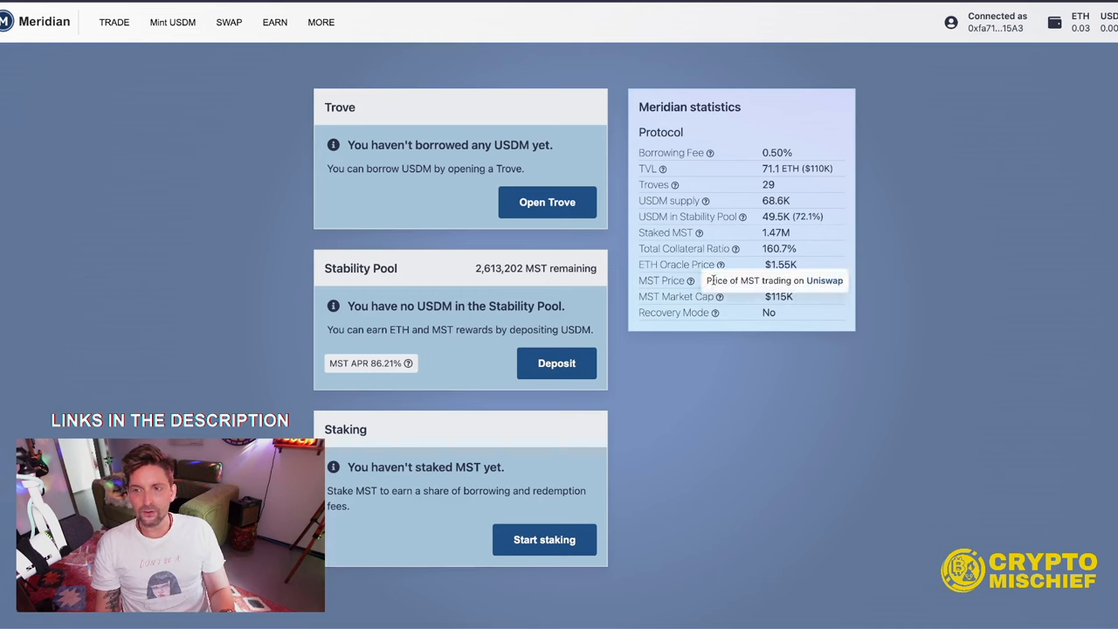
{"action": "mouse_move", "coordinate": [860, 199]}
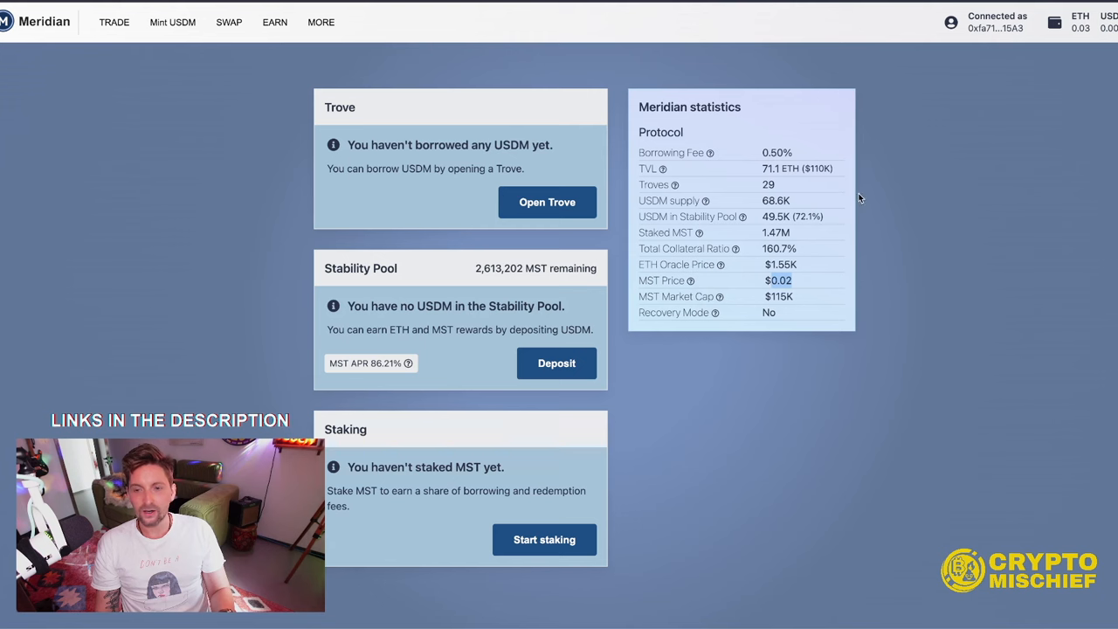
{"action": "mouse_move", "coordinate": [933, 322]}
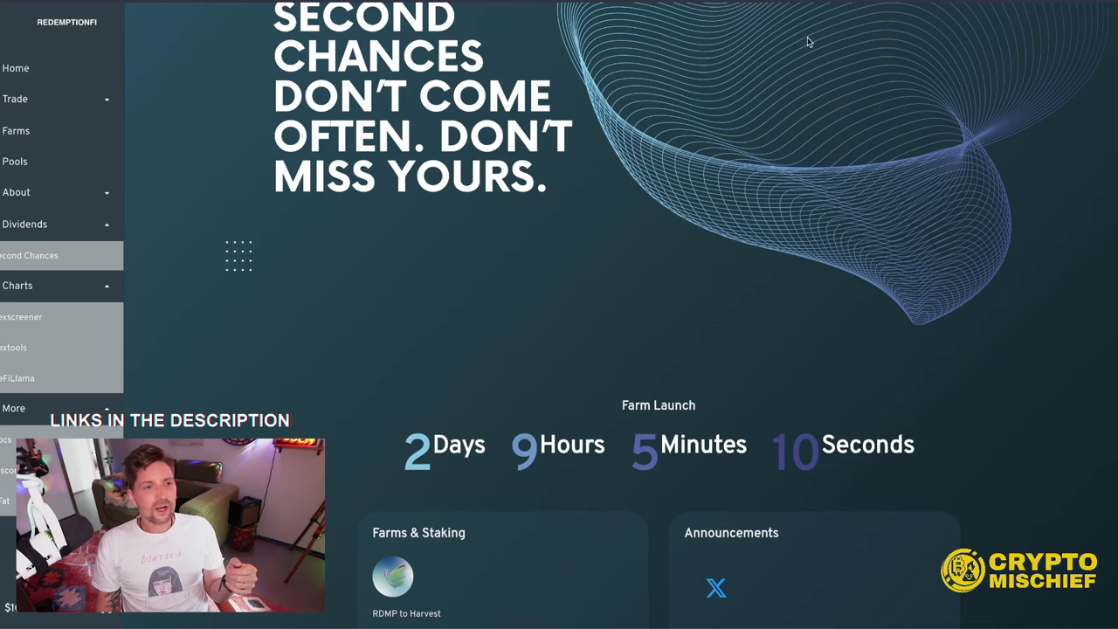
Scan the Redemption Finance homepage and go to the Farms list of RDMP LP pools
{"action": "scroll", "scroll_direction": "down", "scroll_amount": 3}
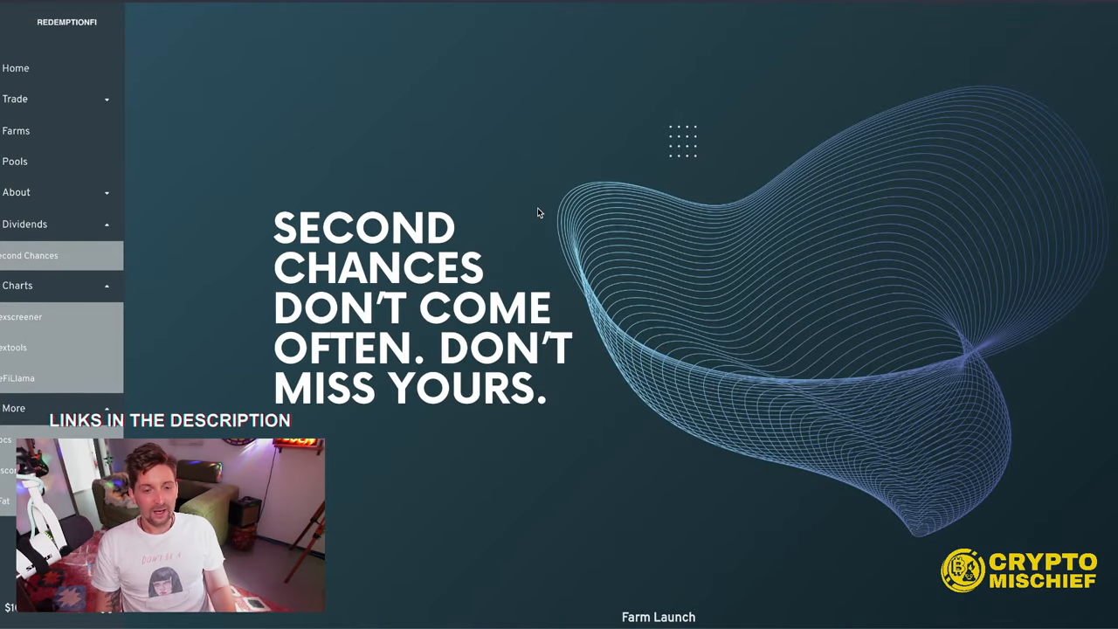
{"action": "scroll", "scroll_direction": "down", "scroll_amount": 3}
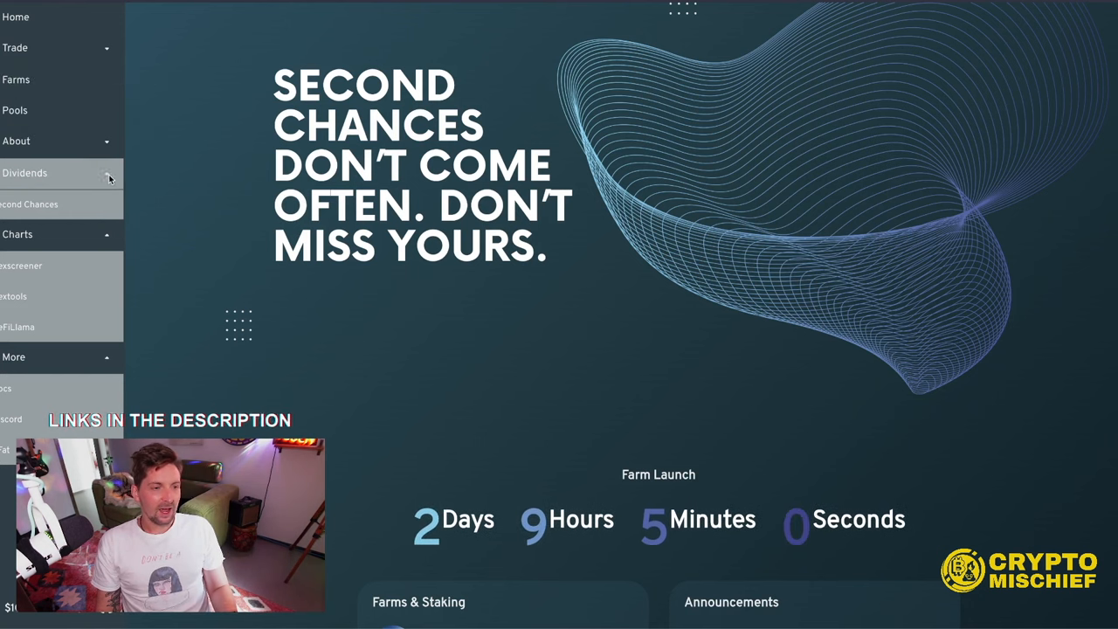
{"action": "scroll", "scroll_direction": "down", "scroll_amount": 3}
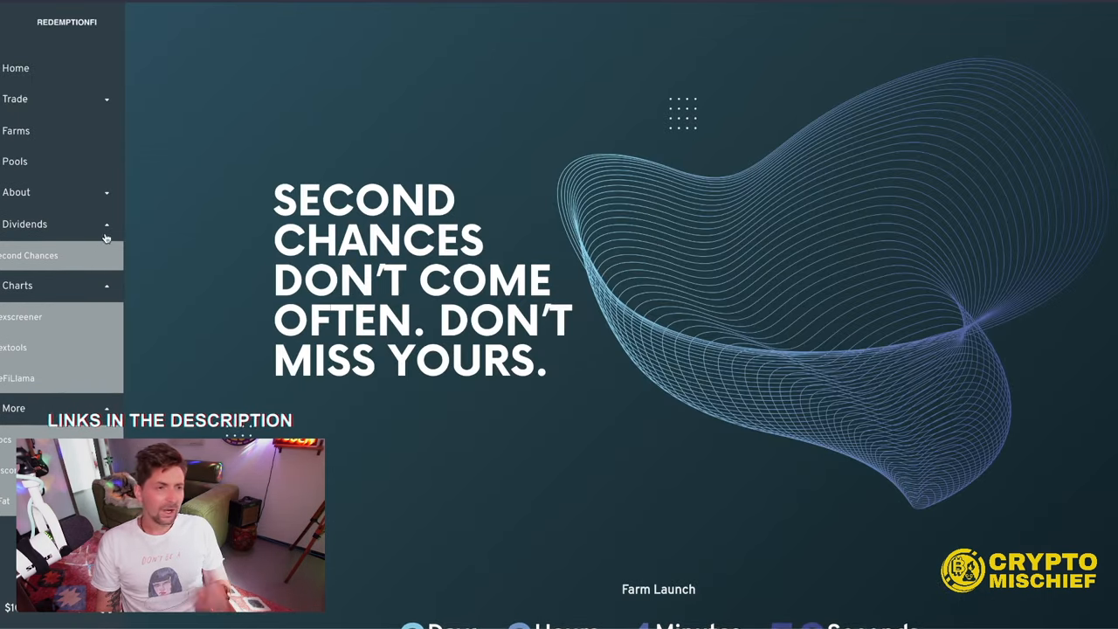
{"action": "left_click", "coordinate": [14, 98]}
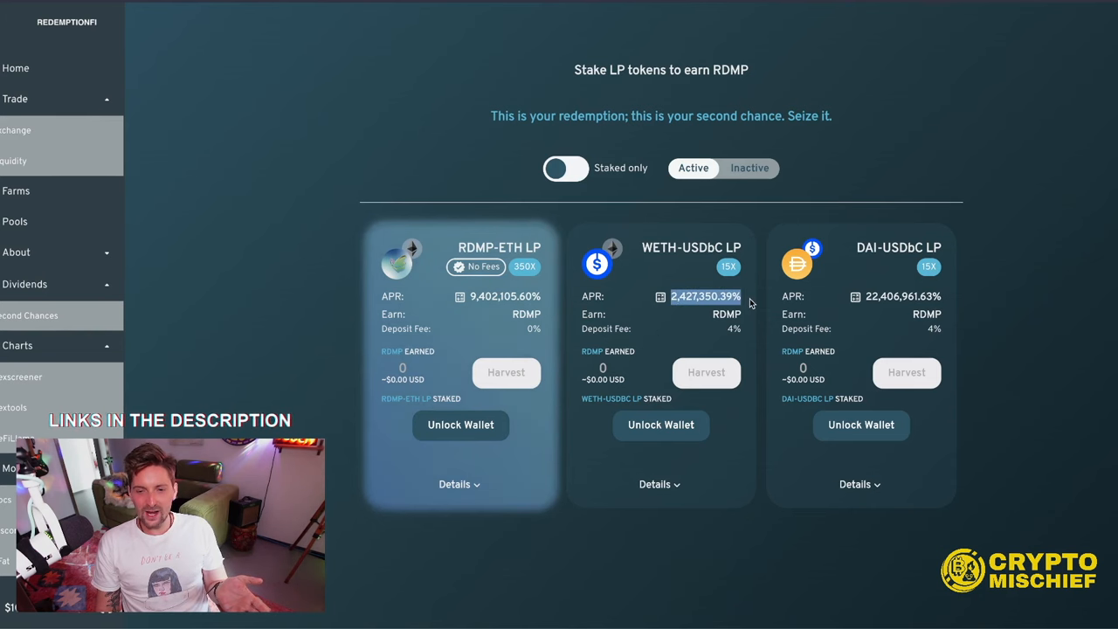
{"action": "mouse_move", "coordinate": [724, 489]}
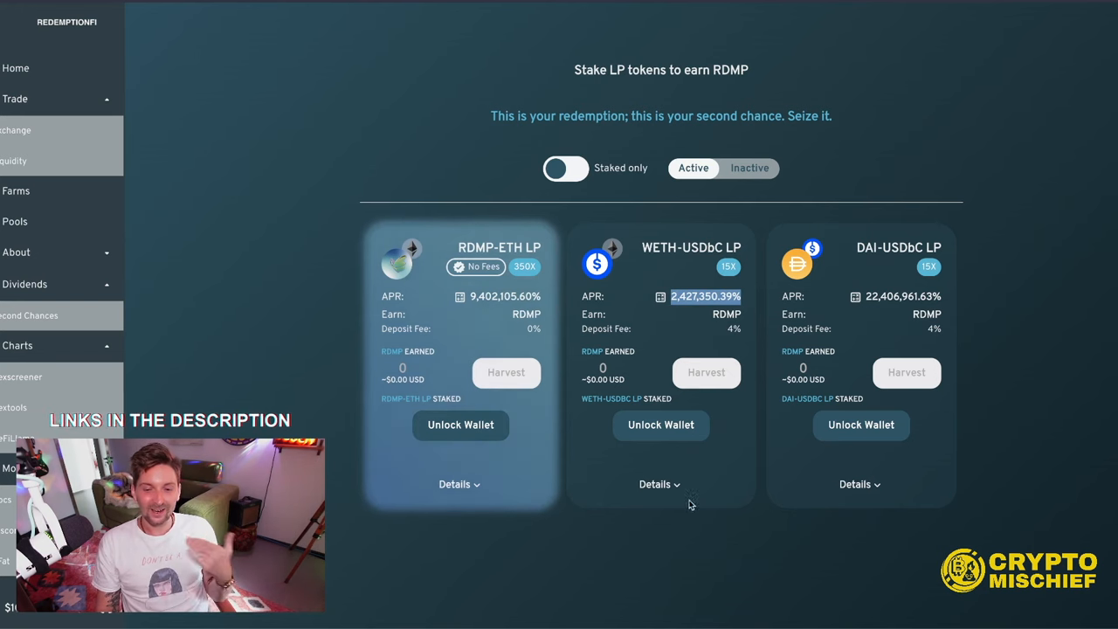
Return to the Redemption Finance homepage with its farm-launch countdown
{"action": "left_click", "coordinate": [658, 483]}
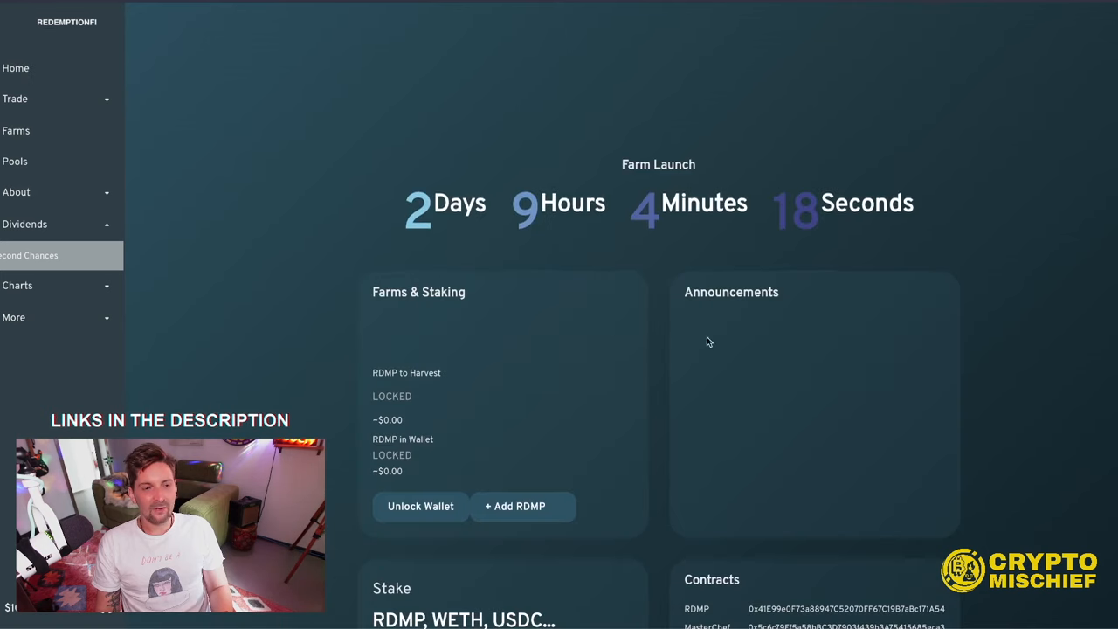
Scroll to the RDMP stats showing $51,464 market cap, 488 supply and $14,928.87 TVL
{"action": "scroll", "scroll_direction": "down", "scroll_amount": 3}
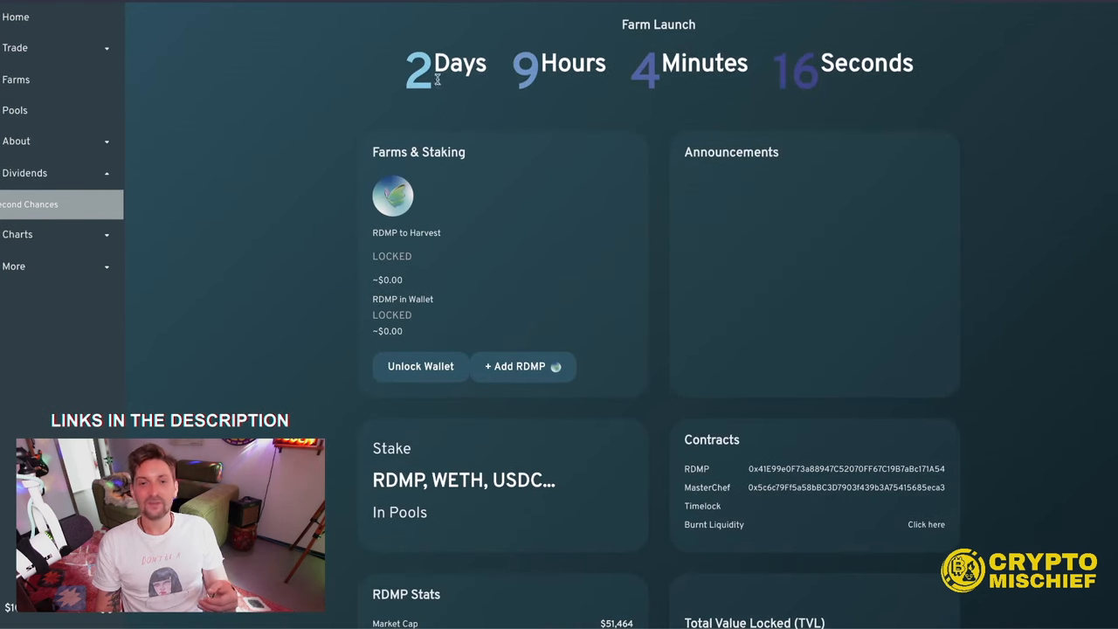
{"action": "scroll", "scroll_direction": "down", "scroll_amount": 3}
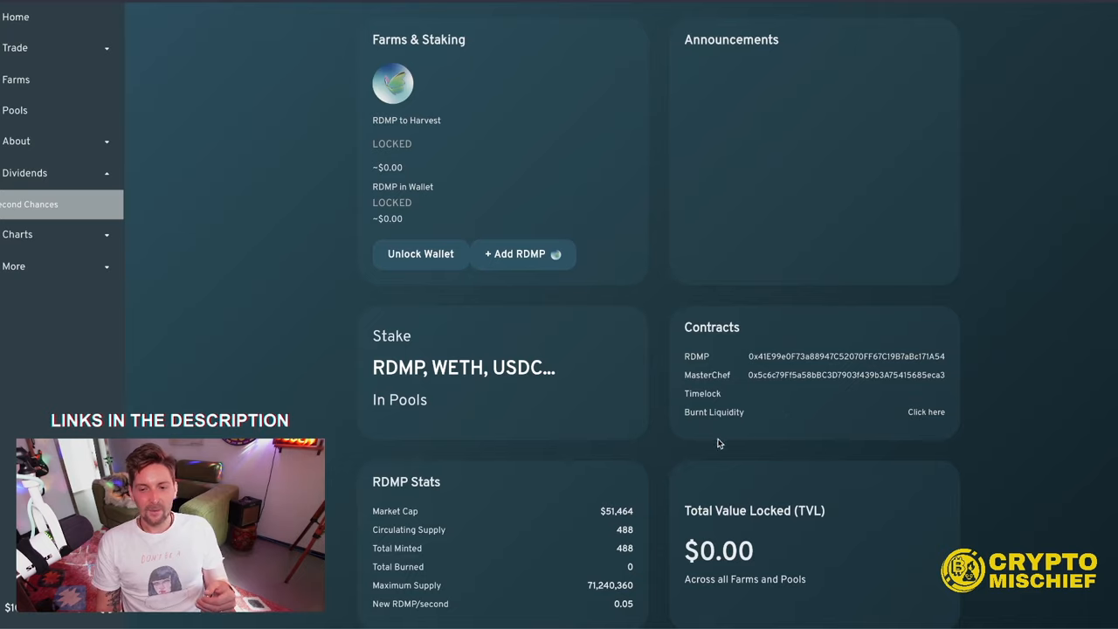
{"action": "scroll", "scroll_direction": "down", "scroll_amount": 3}
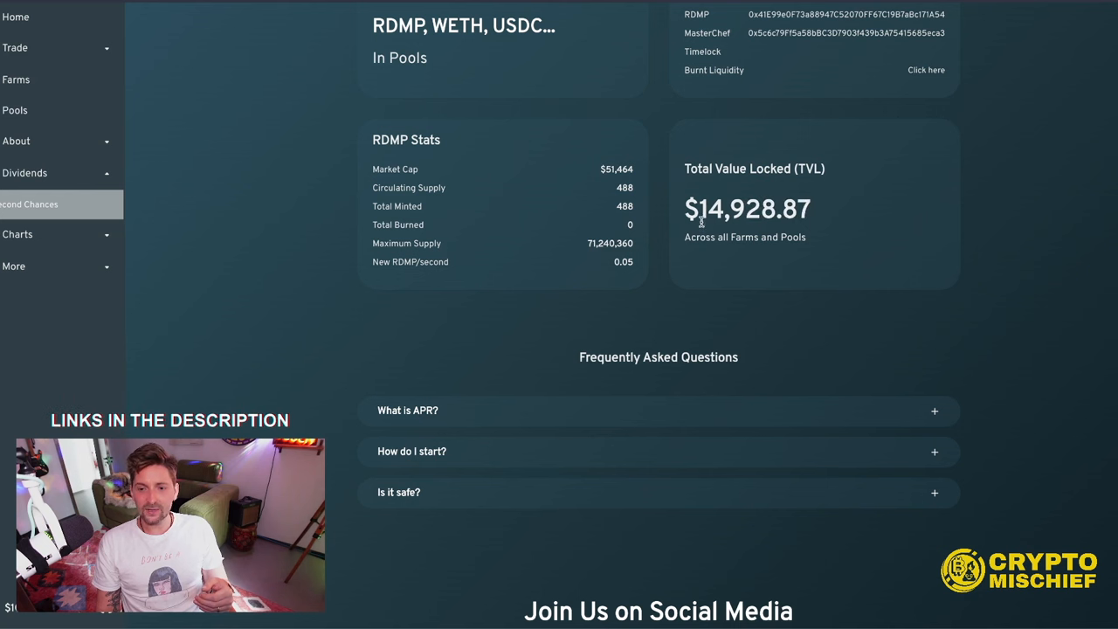
{"action": "mouse_move", "coordinate": [545, 259]}
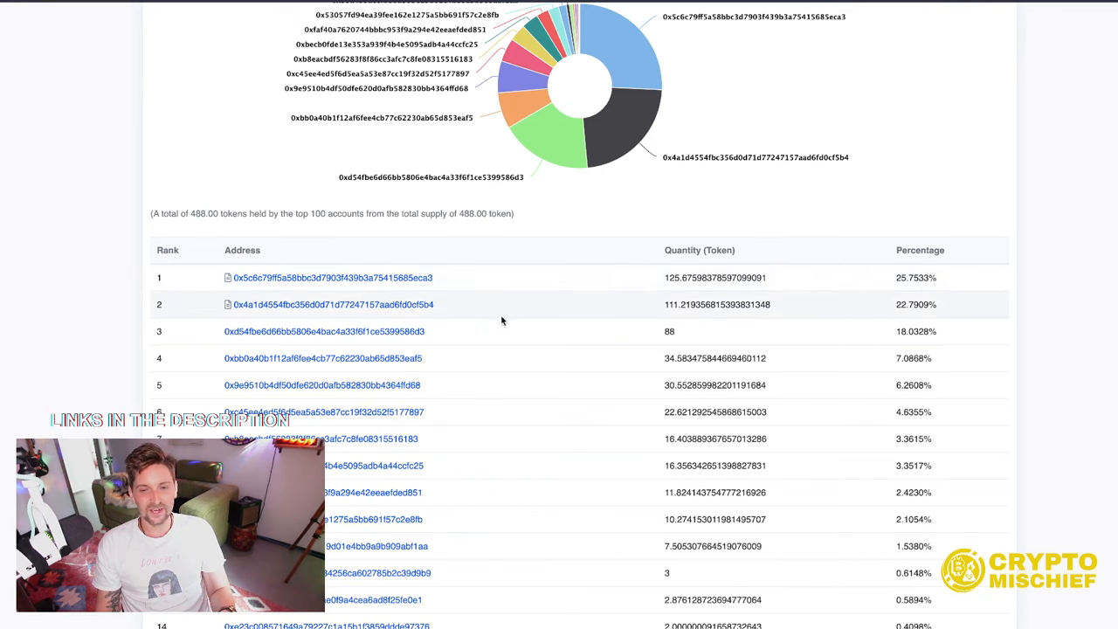
Inspect the top RDMP holders table on Basescan and switch to the WILDx tab
{"action": "double_click", "coordinate": [669, 332]}
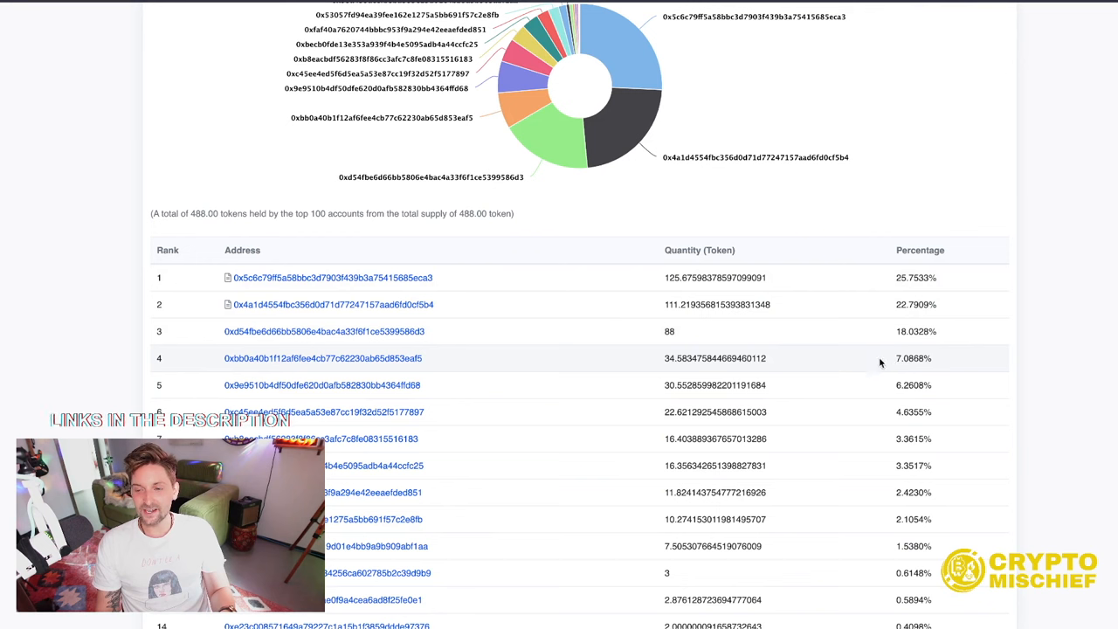
{"action": "double_click", "coordinate": [912, 386]}
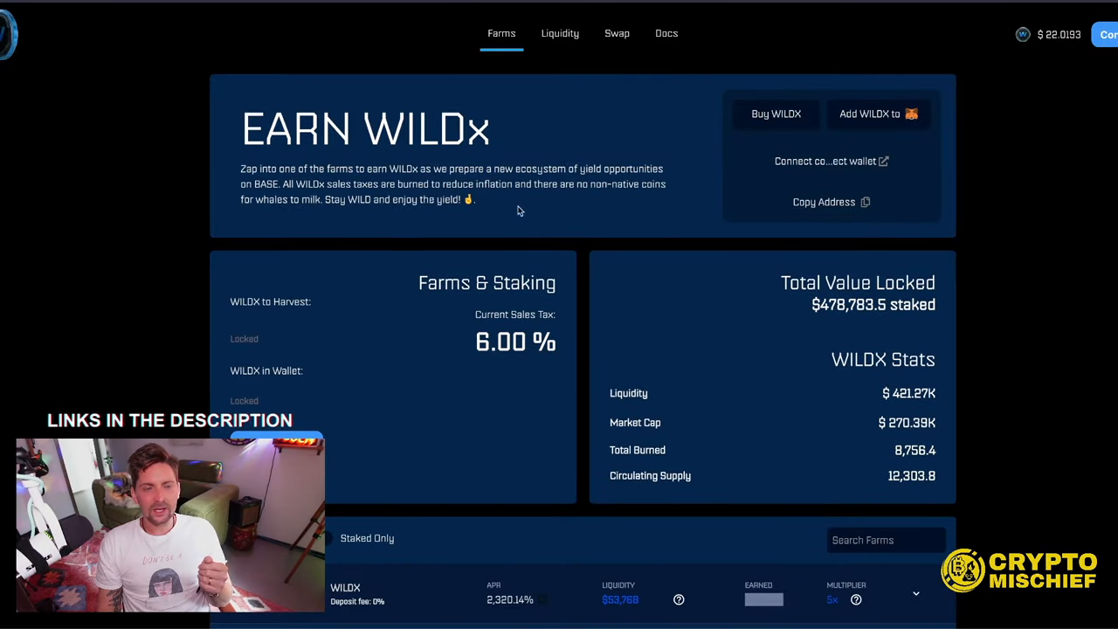
Read the Earn WILDx stats, then browse the Liquidity page toward the docs
{"action": "scroll", "scroll_direction": "down", "scroll_amount": 3}
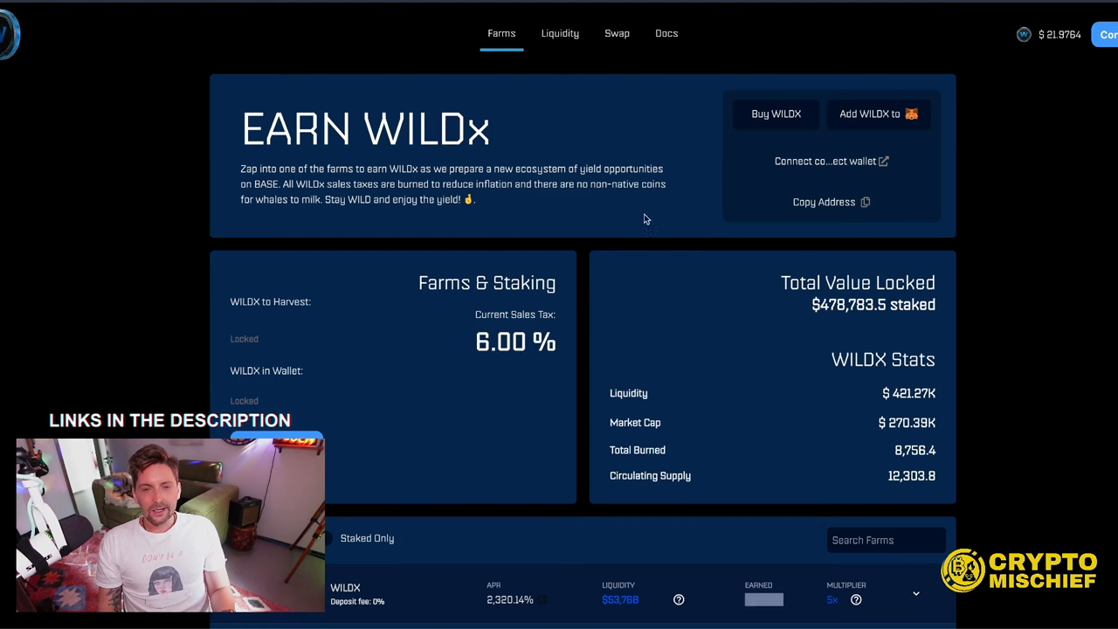
{"action": "mouse_move", "coordinate": [559, 33]}
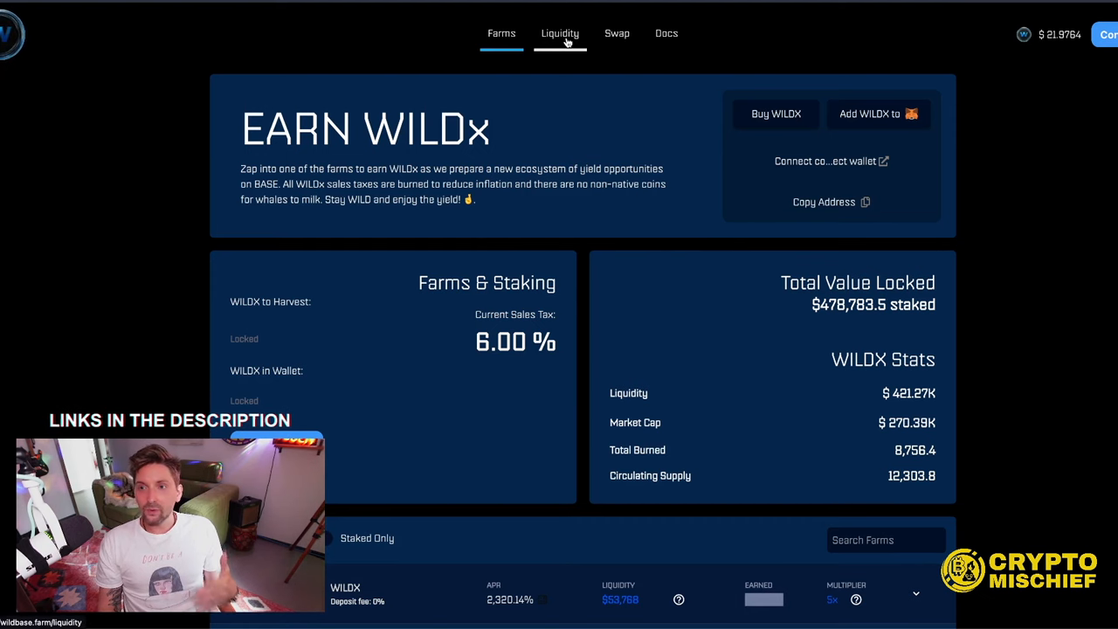
{"action": "left_click", "coordinate": [501, 33]}
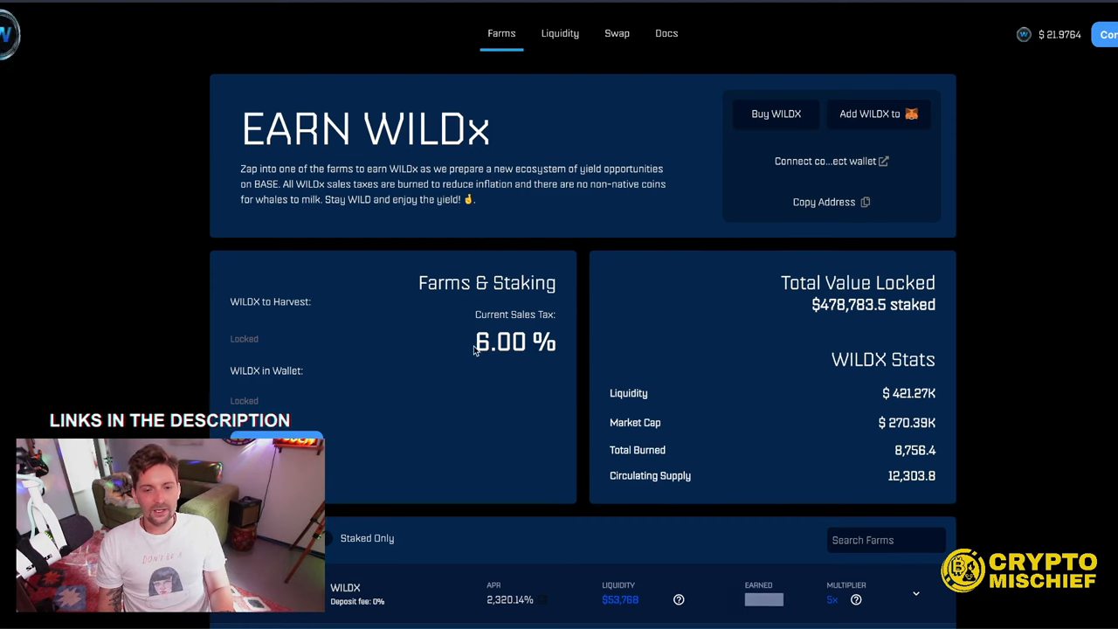
{"action": "scroll", "scroll_direction": "down", "scroll_amount": 3}
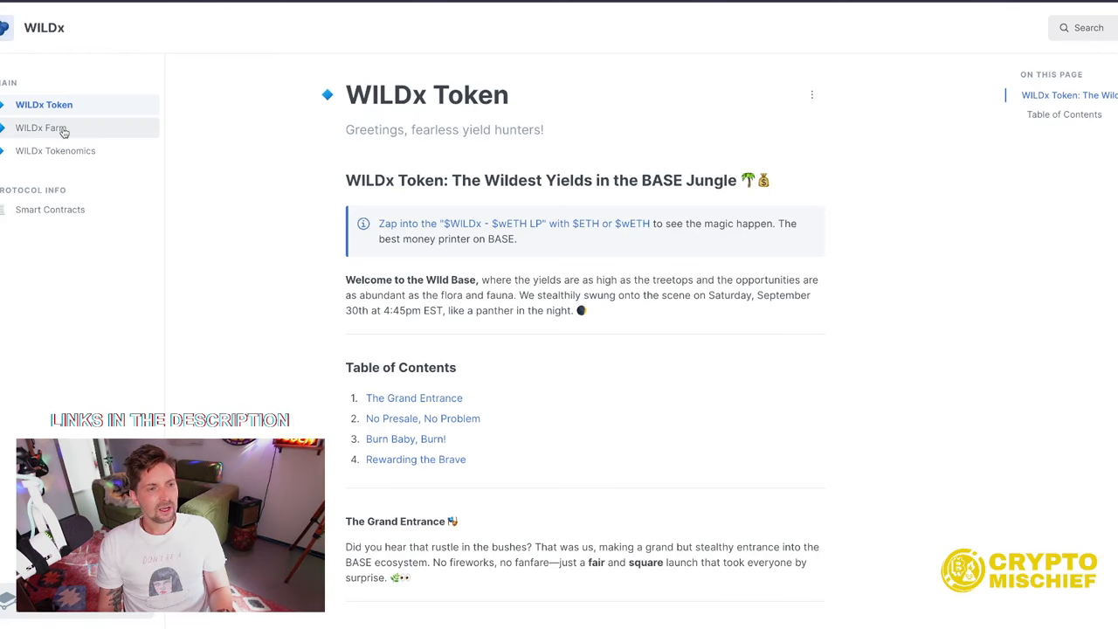
Read the WILDx Tokenomics page, highlighting the sentence on secret tokenomic strategies
{"action": "left_click", "coordinate": [56, 150]}
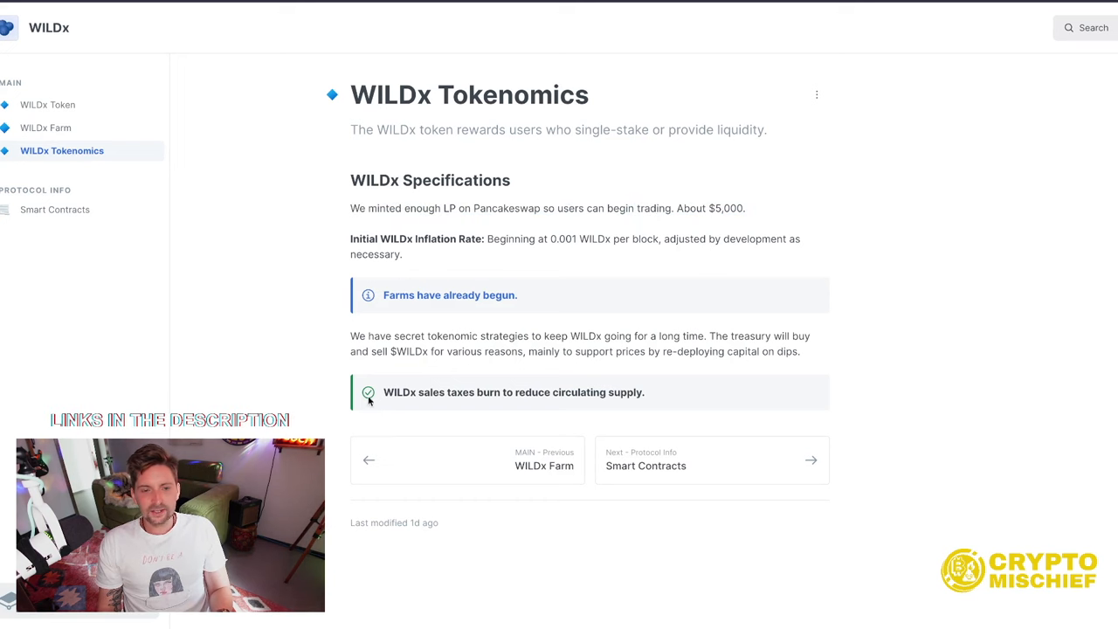
{"action": "left_click_drag", "start_coordinate": [370, 336], "coordinate": [592, 351]}
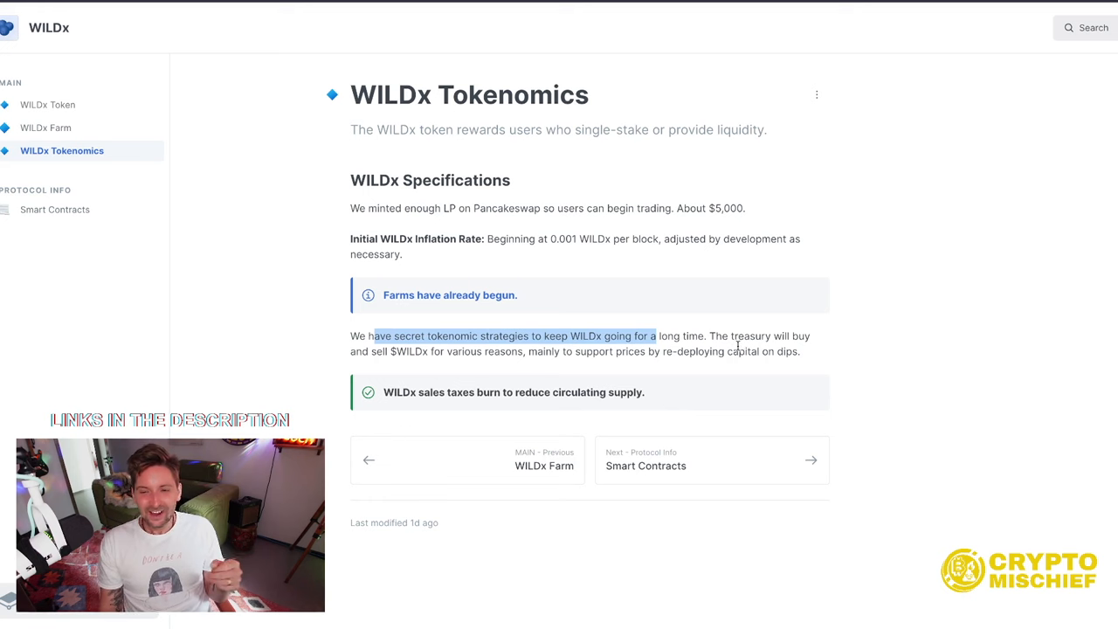
{"action": "mouse_move", "coordinate": [498, 374]}
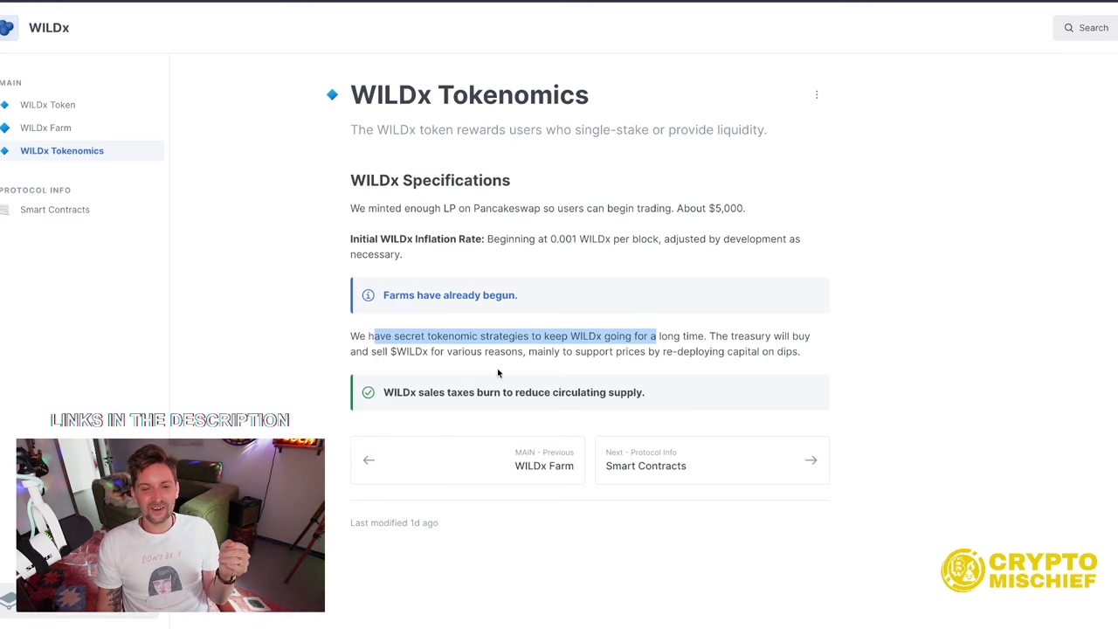
{"action": "mouse_move", "coordinate": [63, 142]}
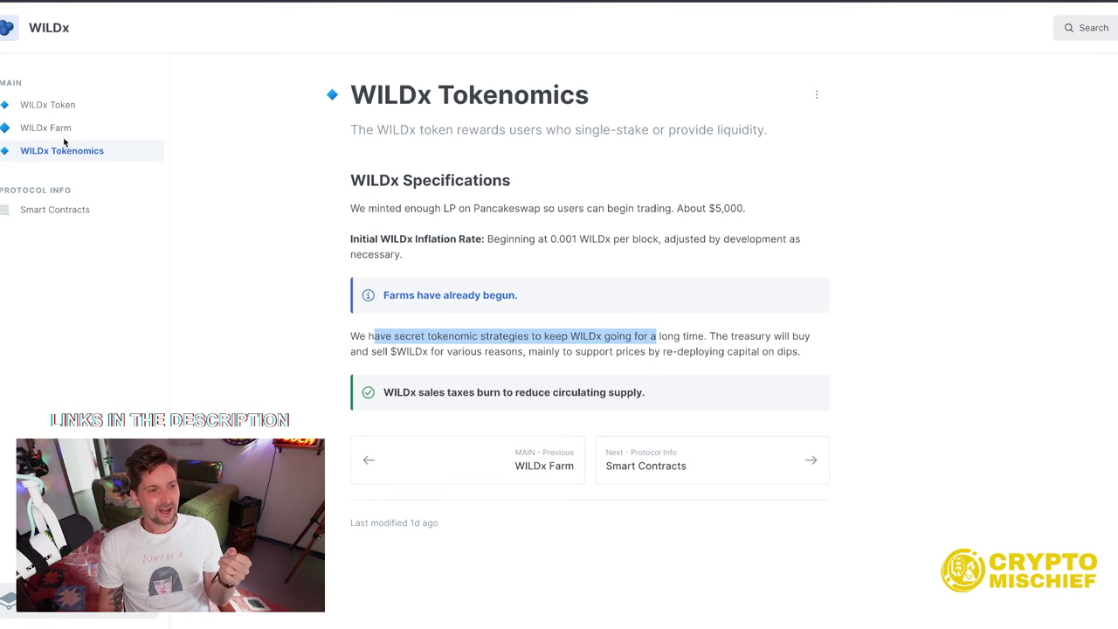
Review the WILDx Farm and WILDx Token doc pages
{"action": "left_click", "coordinate": [46, 127]}
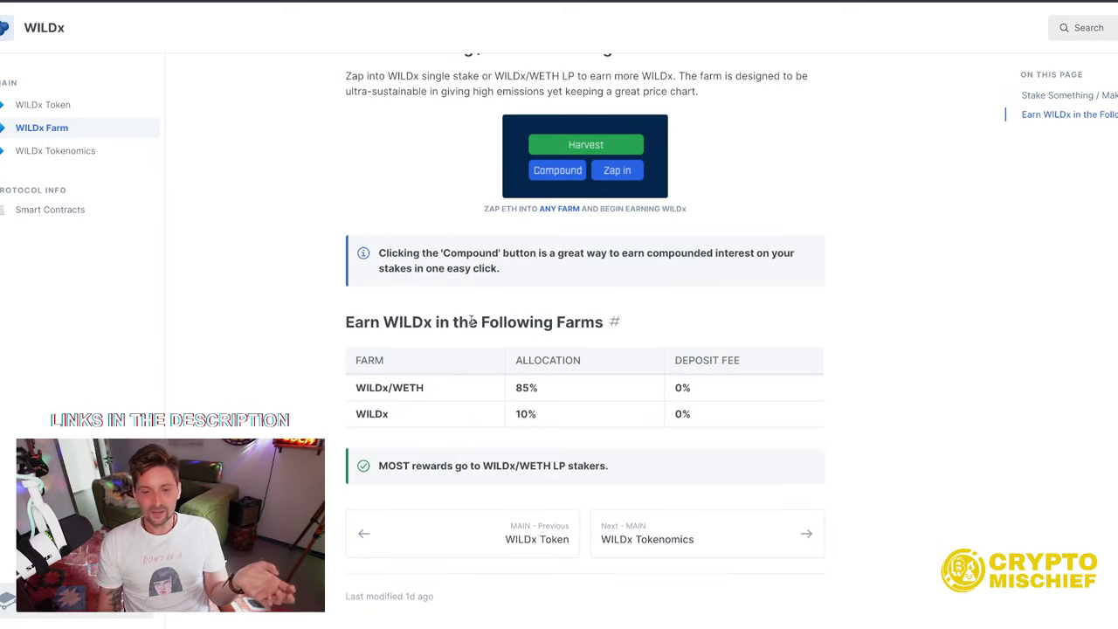
{"action": "left_click", "coordinate": [42, 105]}
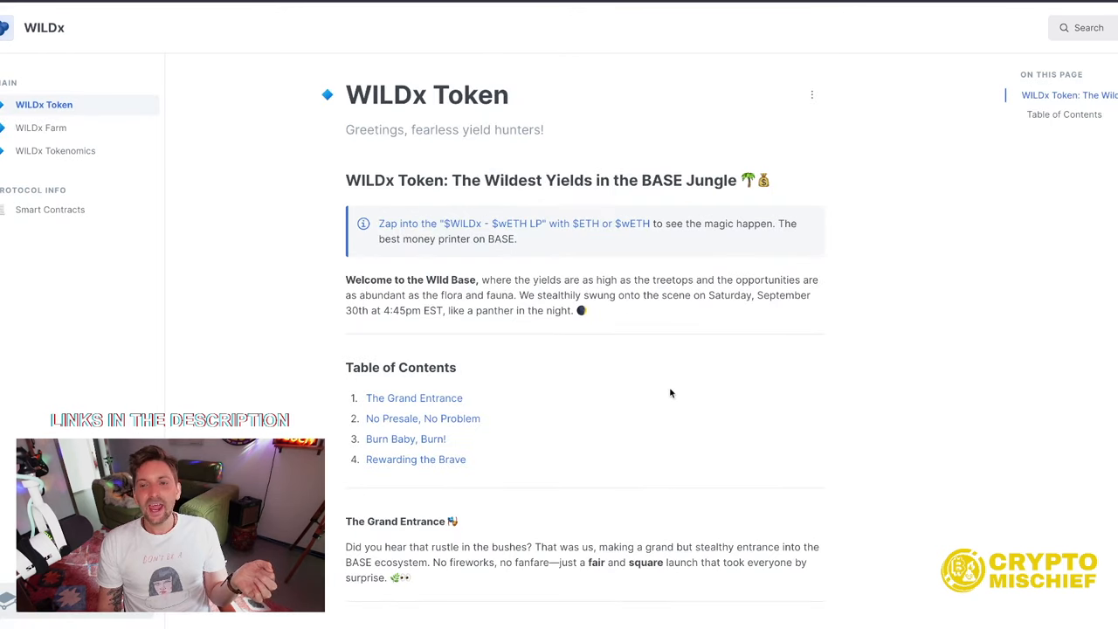
{"action": "scroll", "scroll_direction": "down", "scroll_amount": 3}
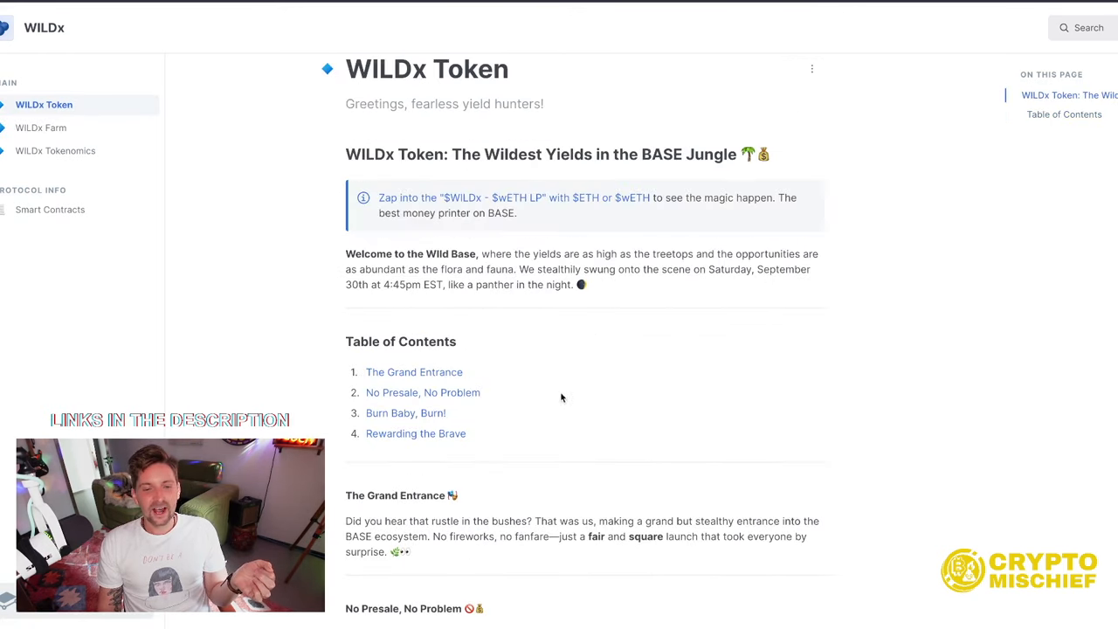
{"action": "scroll", "scroll_direction": "down", "scroll_amount": 3}
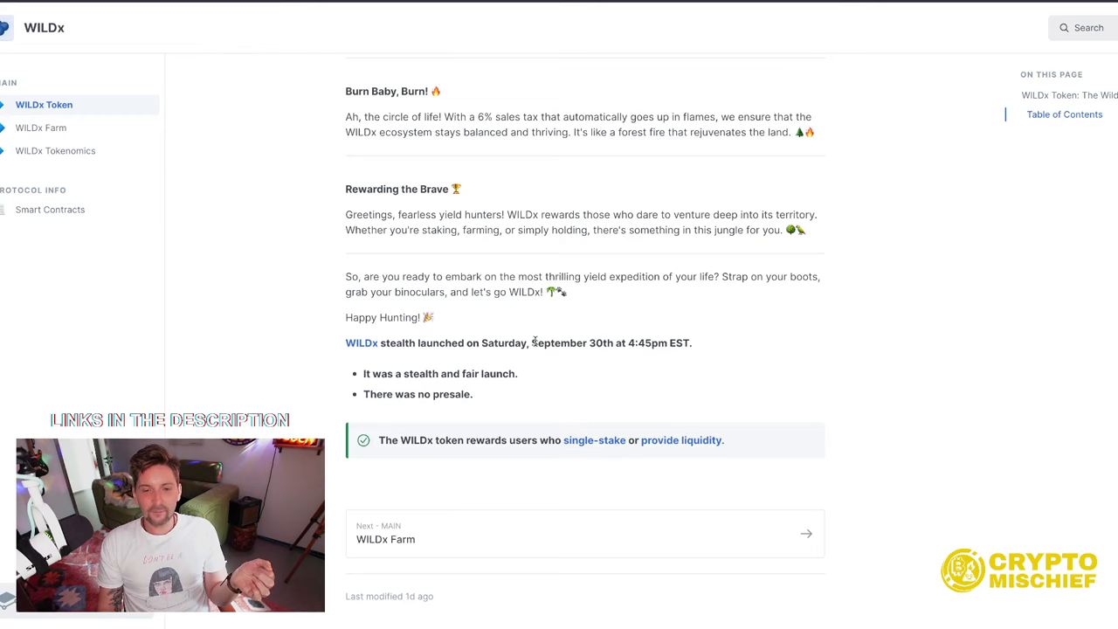
{"action": "scroll", "scroll_direction": "up", "scroll_amount": 3}
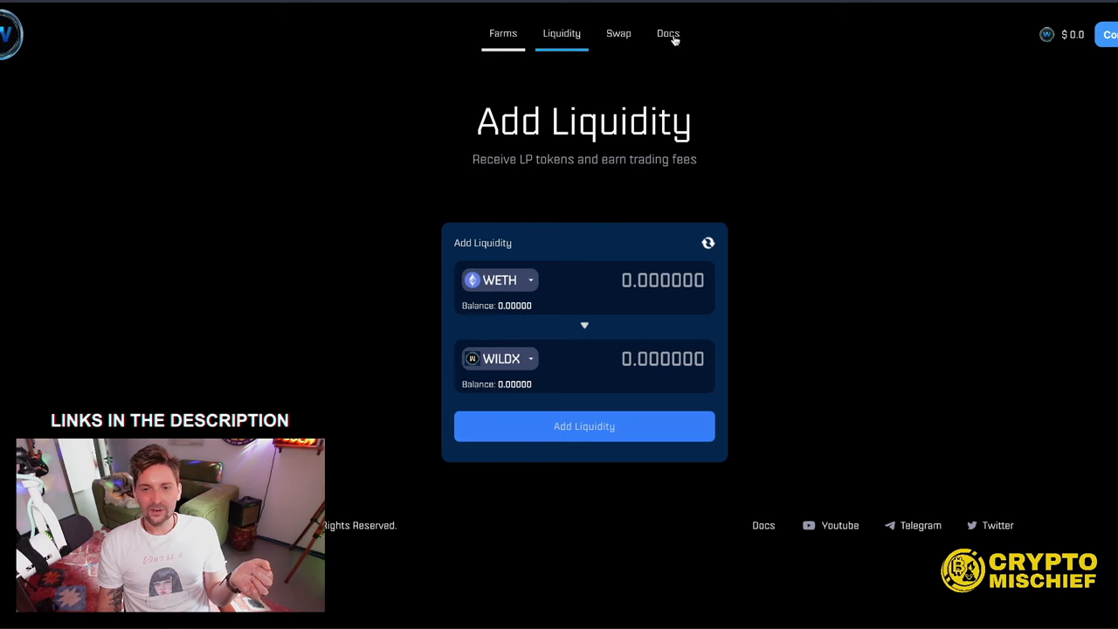
Return to the Earn WILDx farms page and copy the WILDx token address
{"action": "left_click", "coordinate": [500, 33]}
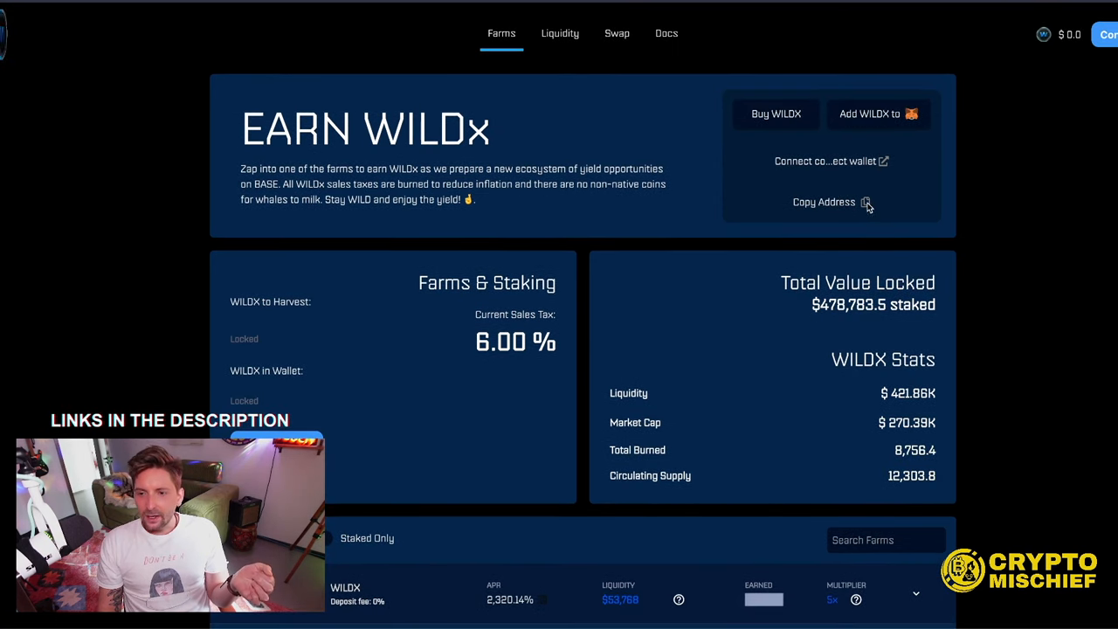
{"action": "left_click", "coordinate": [823, 203]}
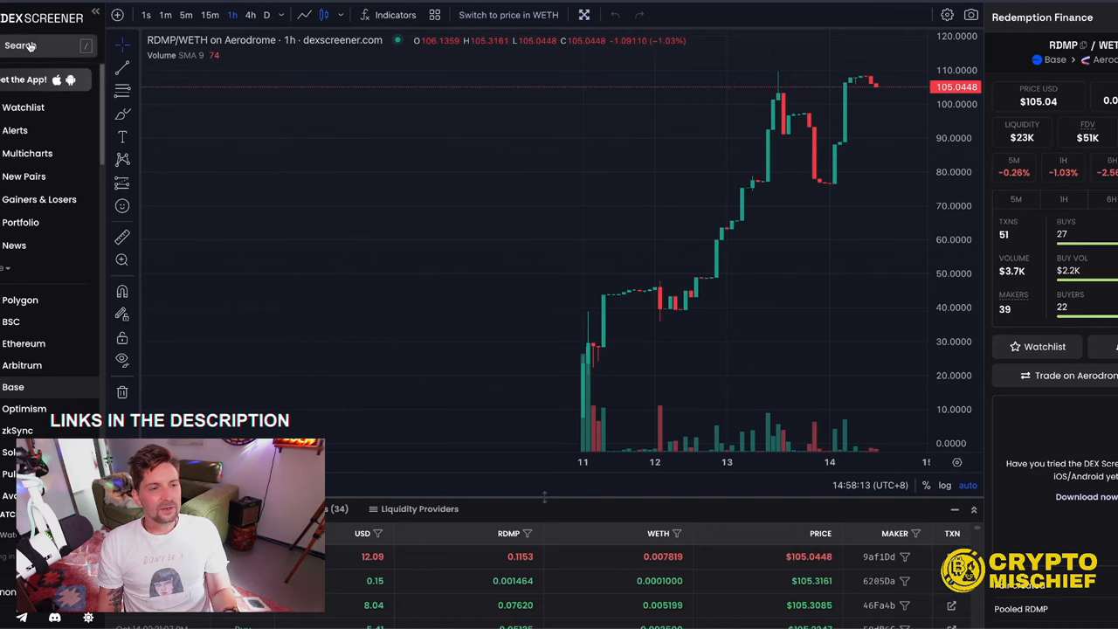
Search DEX Screener for 'wi' and load the WILDx/WETH pair chart on PancakeSwap
{"action": "left_click", "coordinate": [35, 45]}
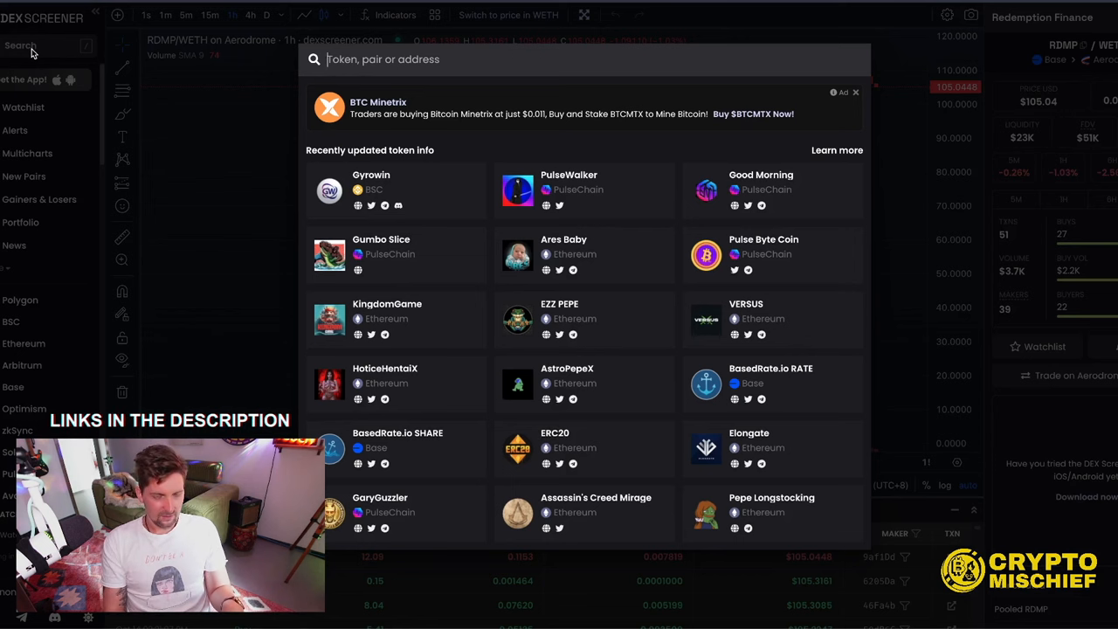
{"action": "type", "text": "Connect correct wallet"}
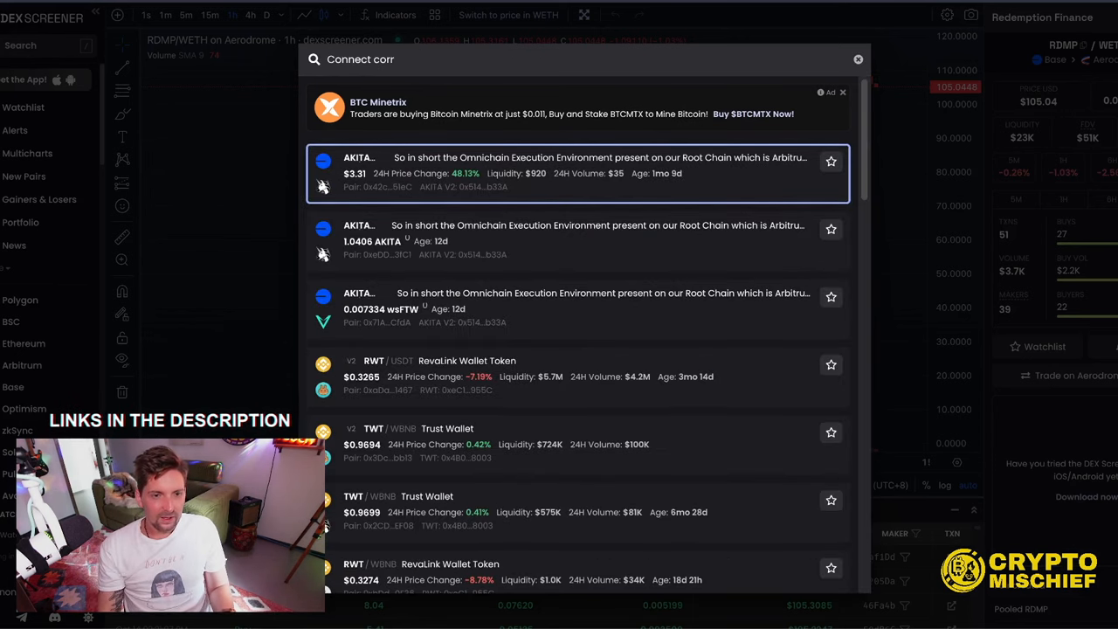
{"action": "type", "text": "wildx"}
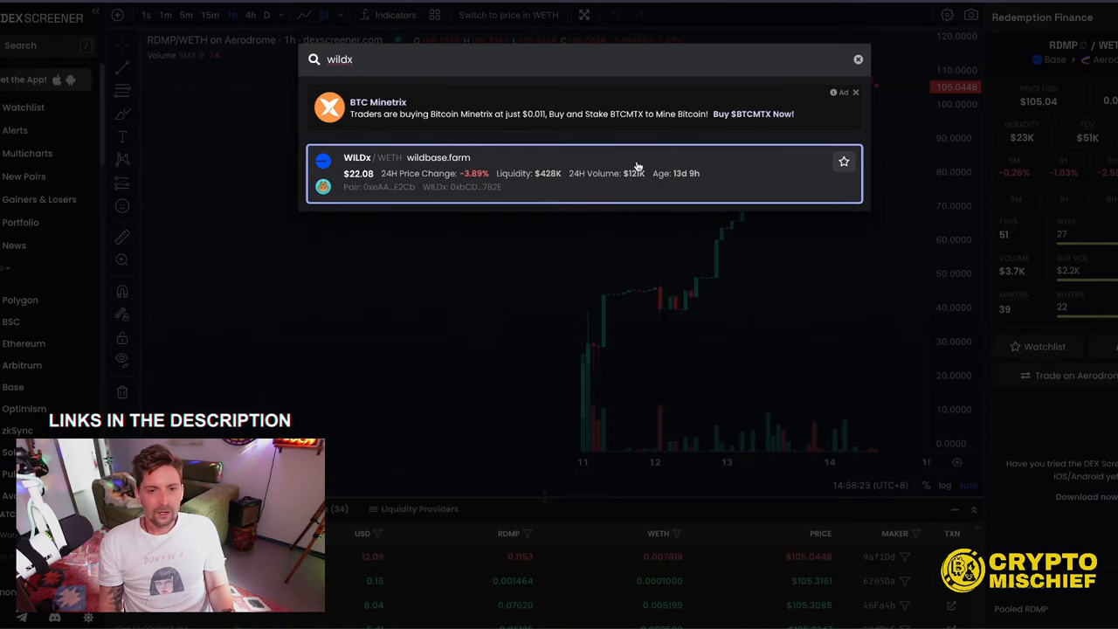
{"action": "left_click", "coordinate": [405, 173]}
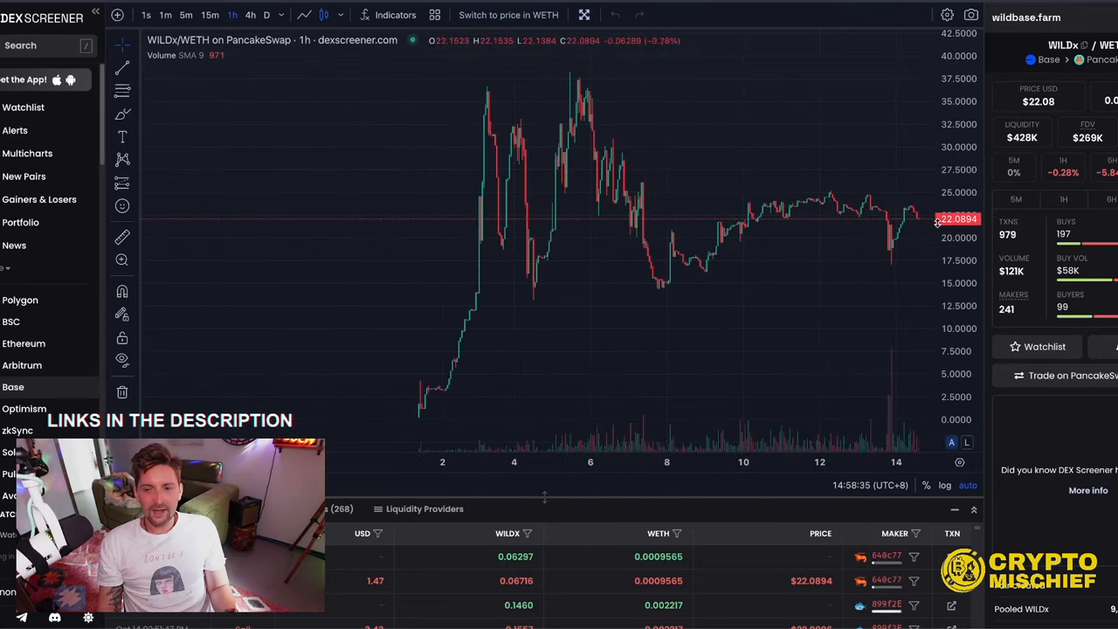
{"action": "mouse_move", "coordinate": [887, 236]}
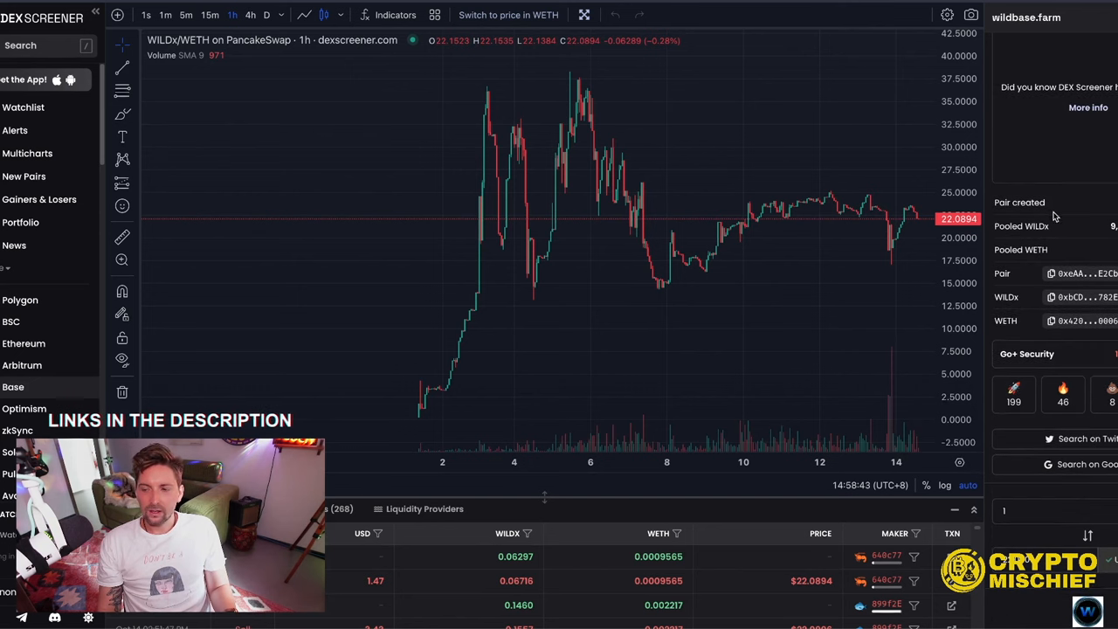
{"action": "mouse_move", "coordinate": [515, 146]}
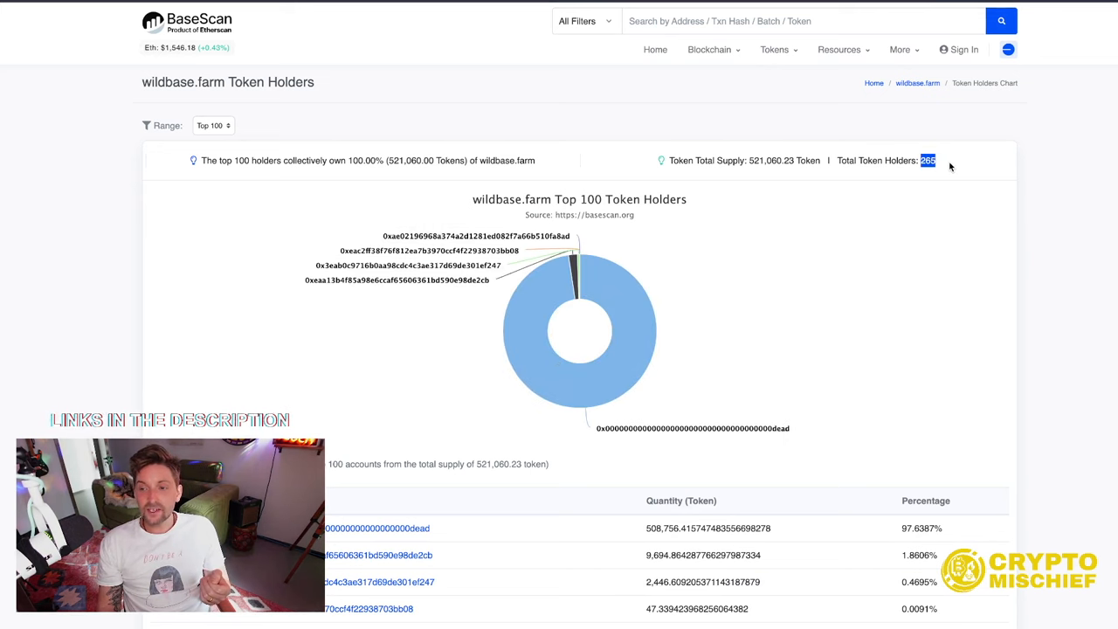
Scroll the wildbase.farm holder table on BaseScan, where the dead address holds 97.64%
{"action": "scroll", "scroll_direction": "down", "scroll_amount": 3}
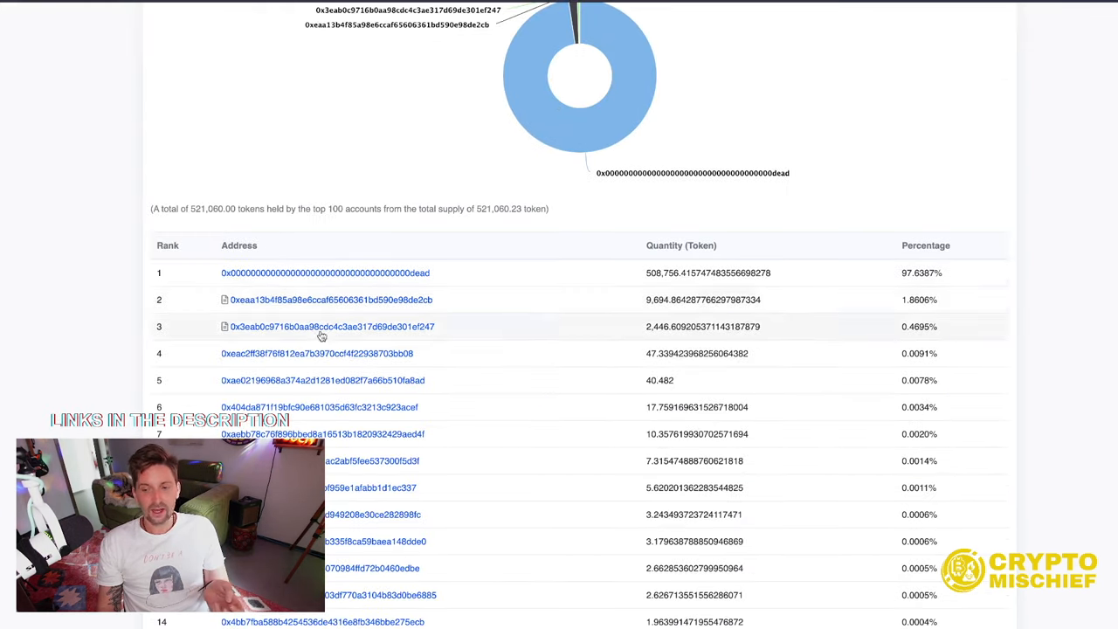
{"action": "mouse_move", "coordinate": [330, 290]}
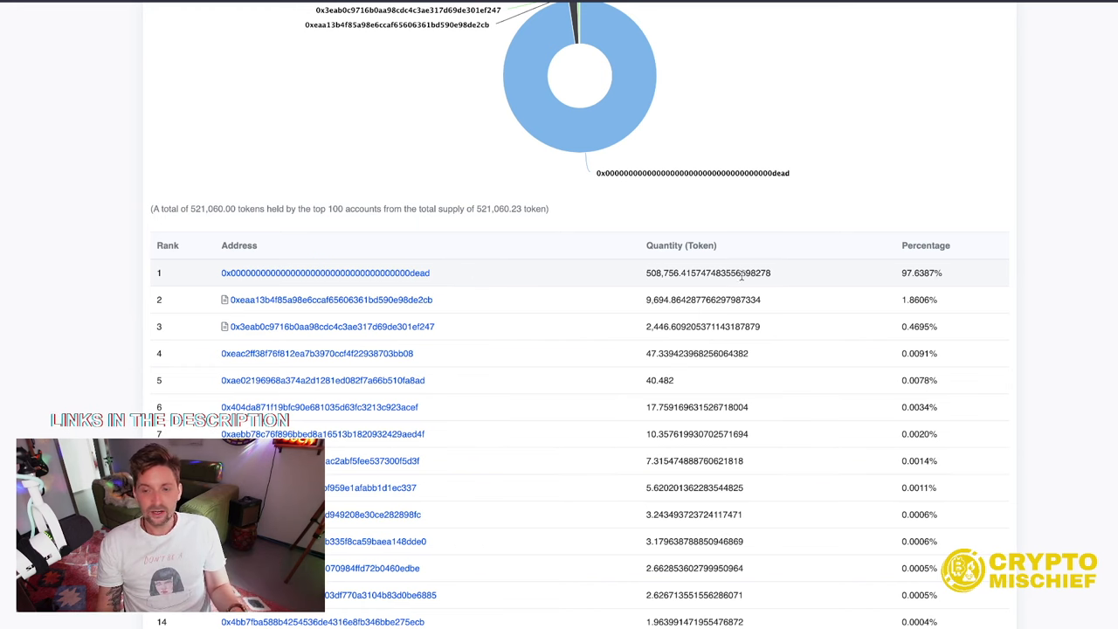
{"action": "scroll", "scroll_direction": "down", "scroll_amount": 3}
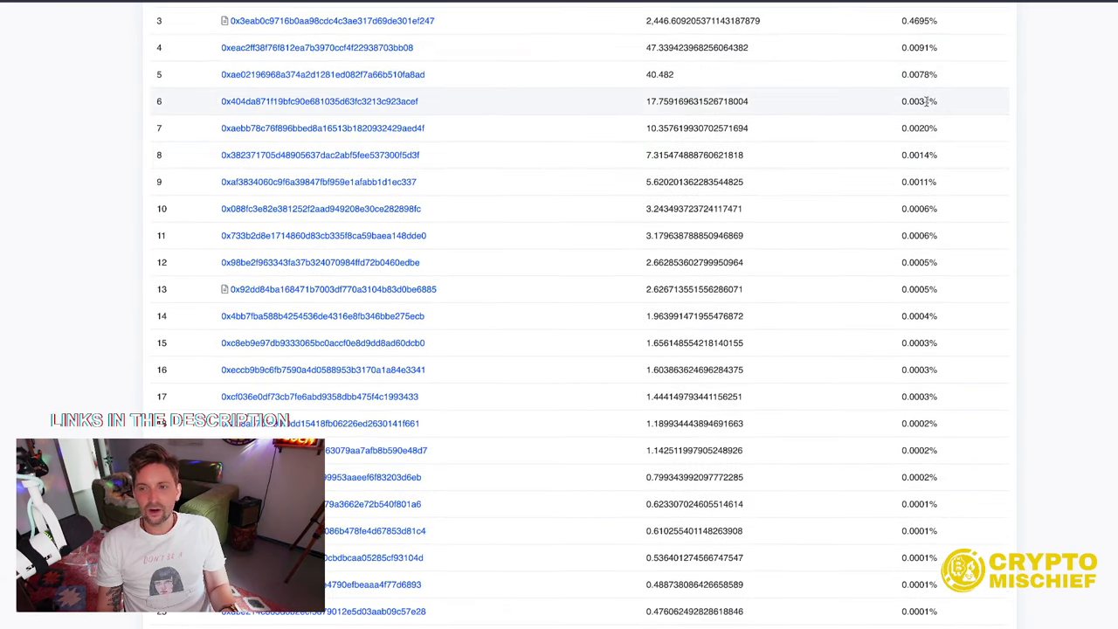
{"action": "scroll", "scroll_direction": "up", "scroll_amount": 3}
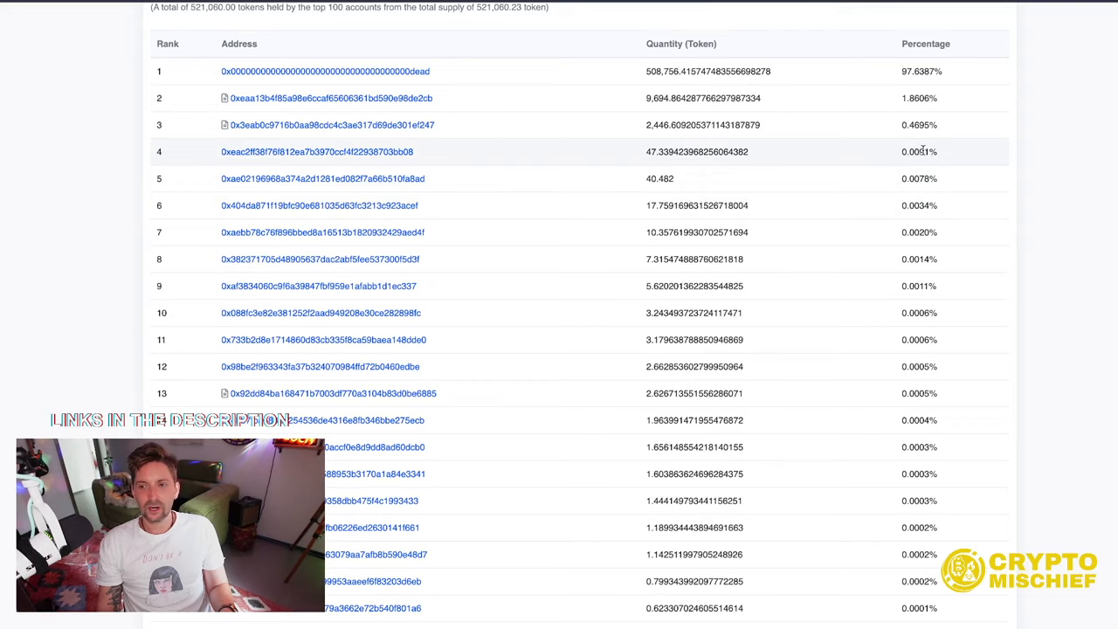
{"action": "scroll", "scroll_direction": "down", "scroll_amount": 3}
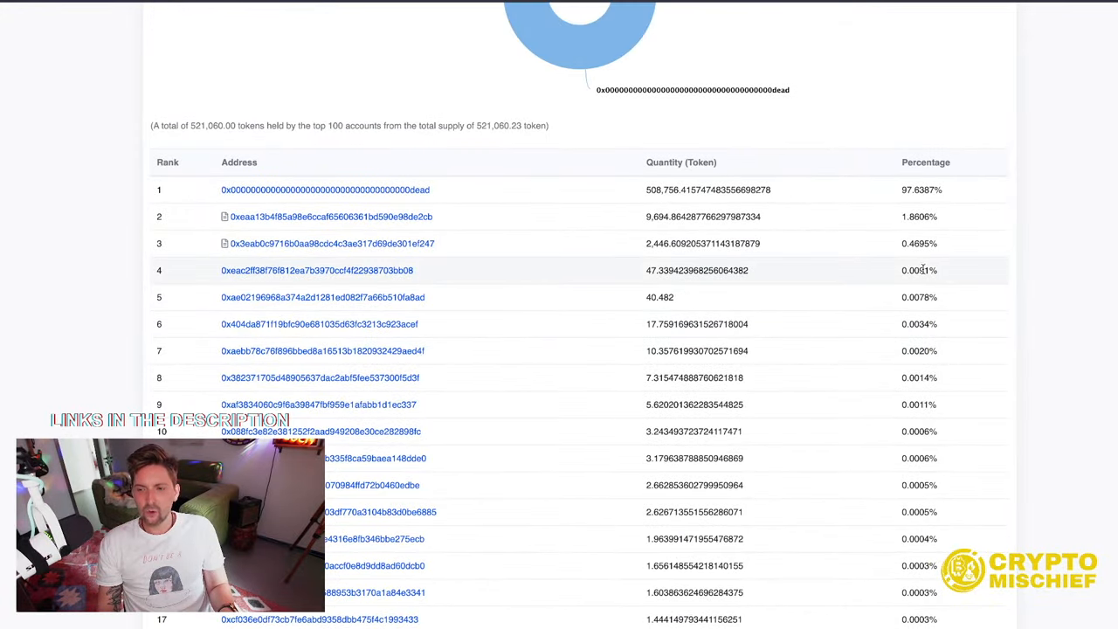
{"action": "mouse_move", "coordinate": [915, 265]}
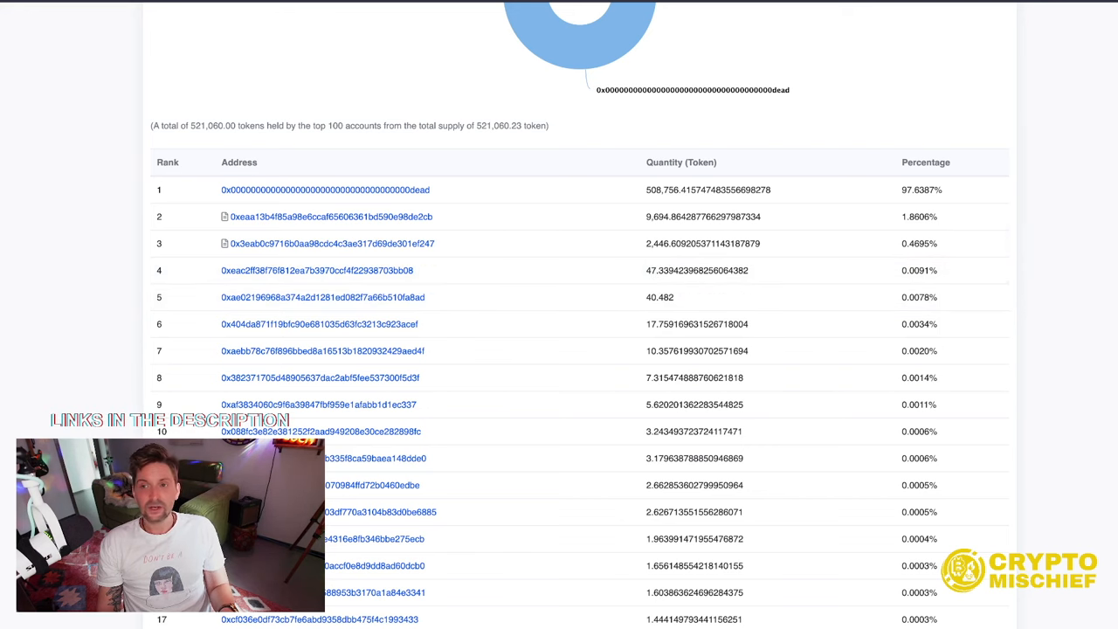
{"action": "scroll", "scroll_direction": "down", "scroll_amount": 3}
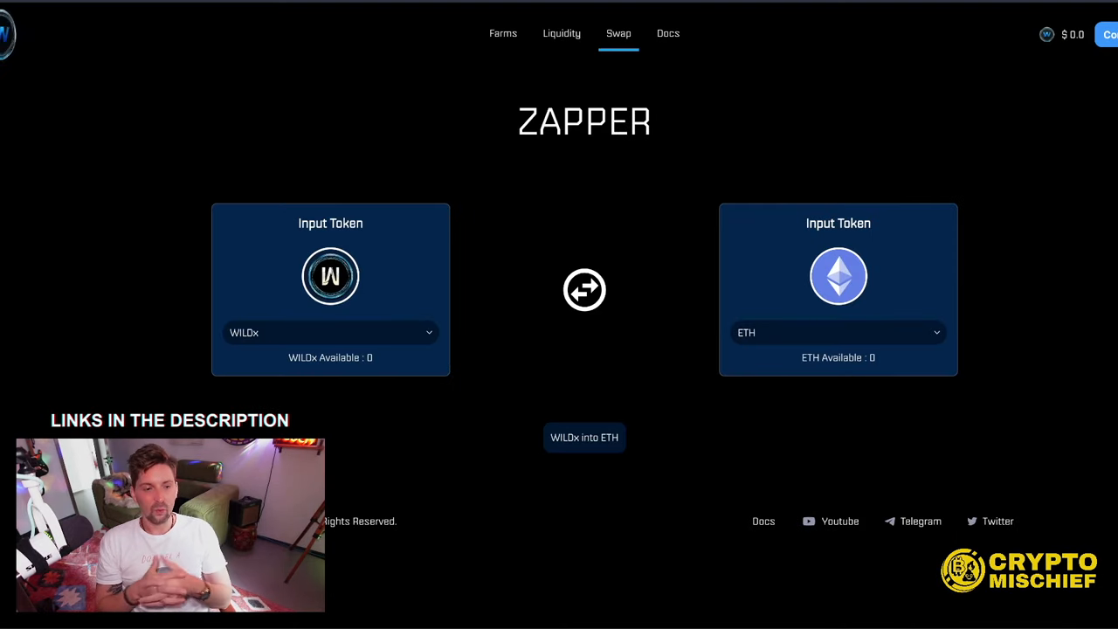
{"action": "mouse_move", "coordinate": [535, 150]}
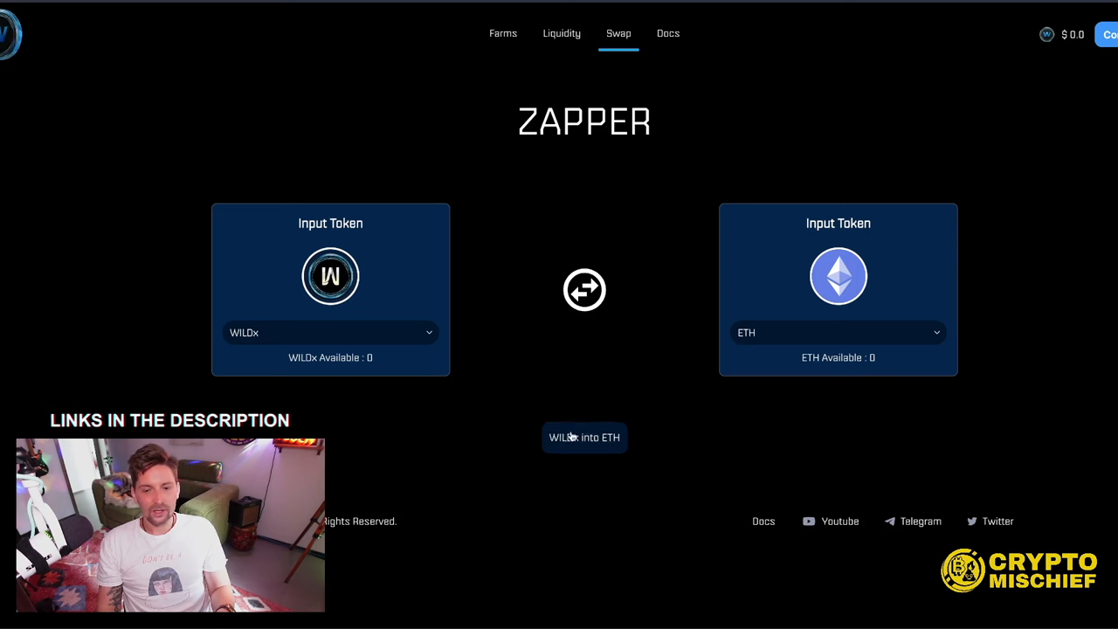
Check the Zapper's output token list and leave ETH selected as the WILDx conversion target
{"action": "left_click", "coordinate": [835, 332]}
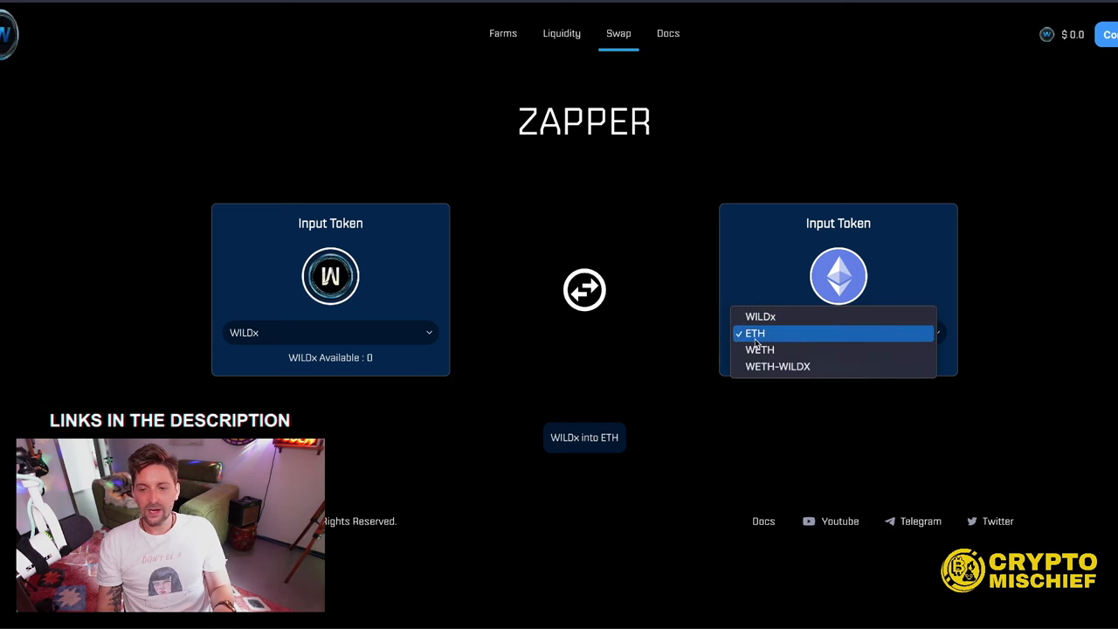
{"action": "mouse_move", "coordinate": [742, 149]}
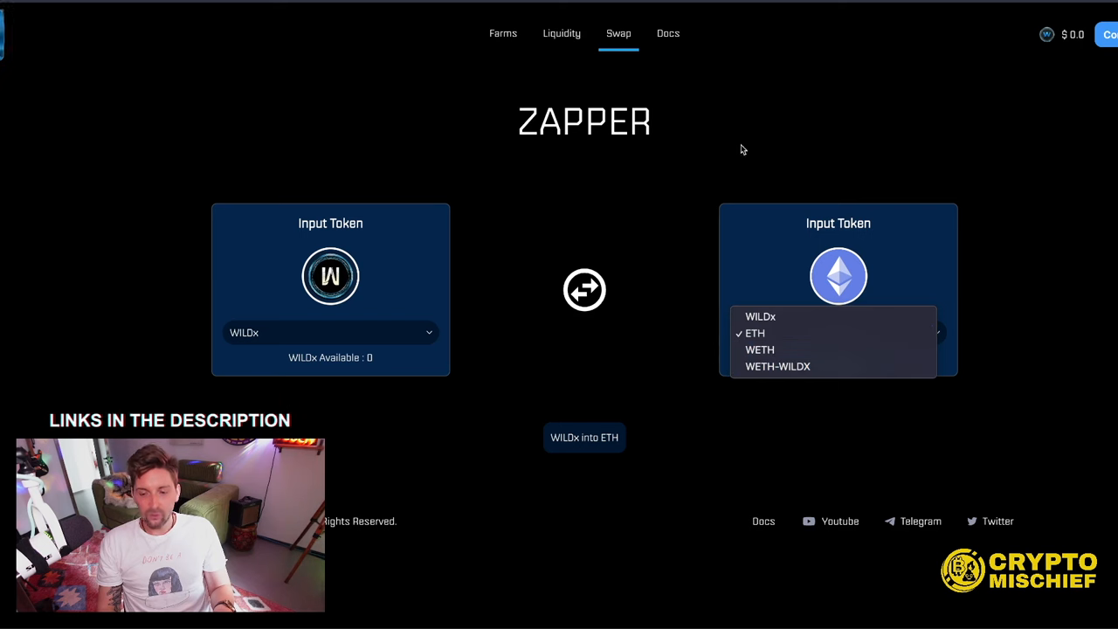
{"action": "left_click", "coordinate": [755, 332]}
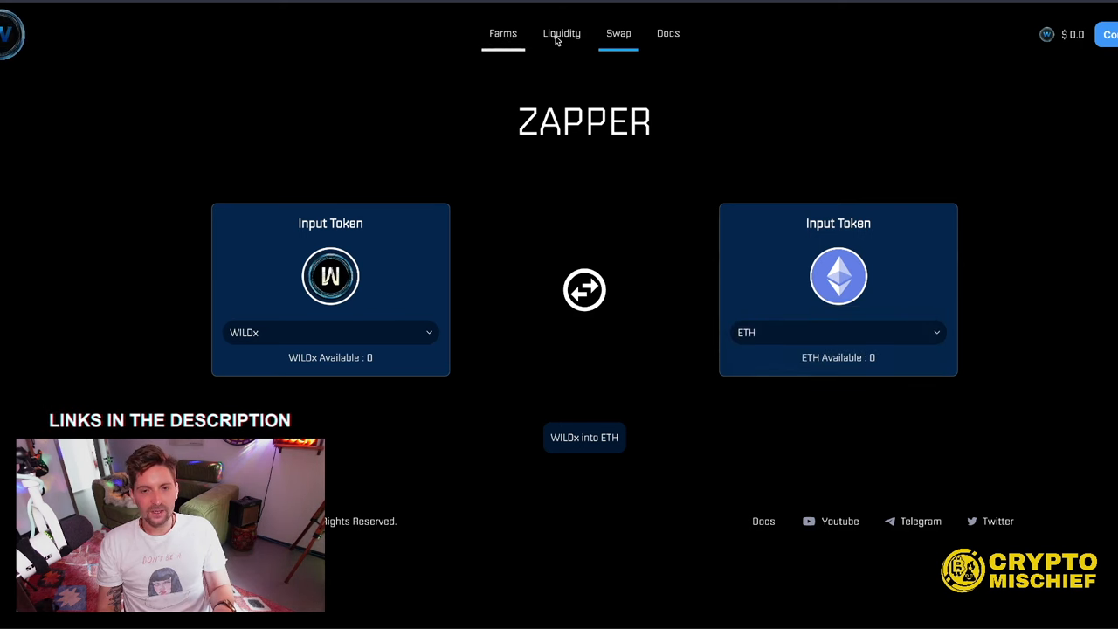
{"action": "left_click", "coordinate": [503, 33]}
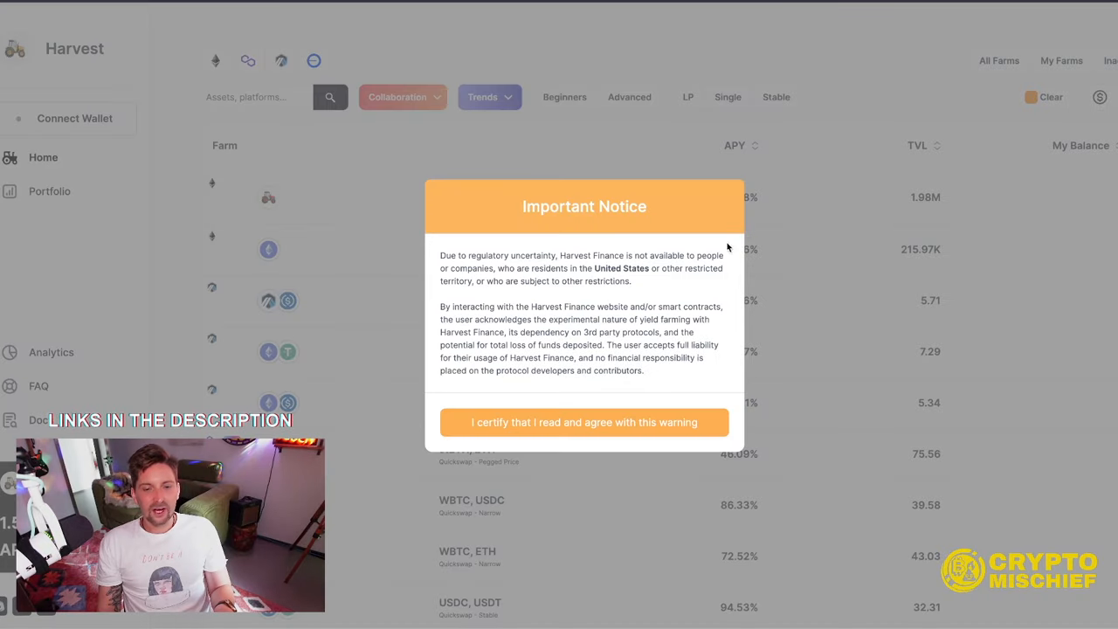
{"action": "mouse_move", "coordinate": [486, 561]}
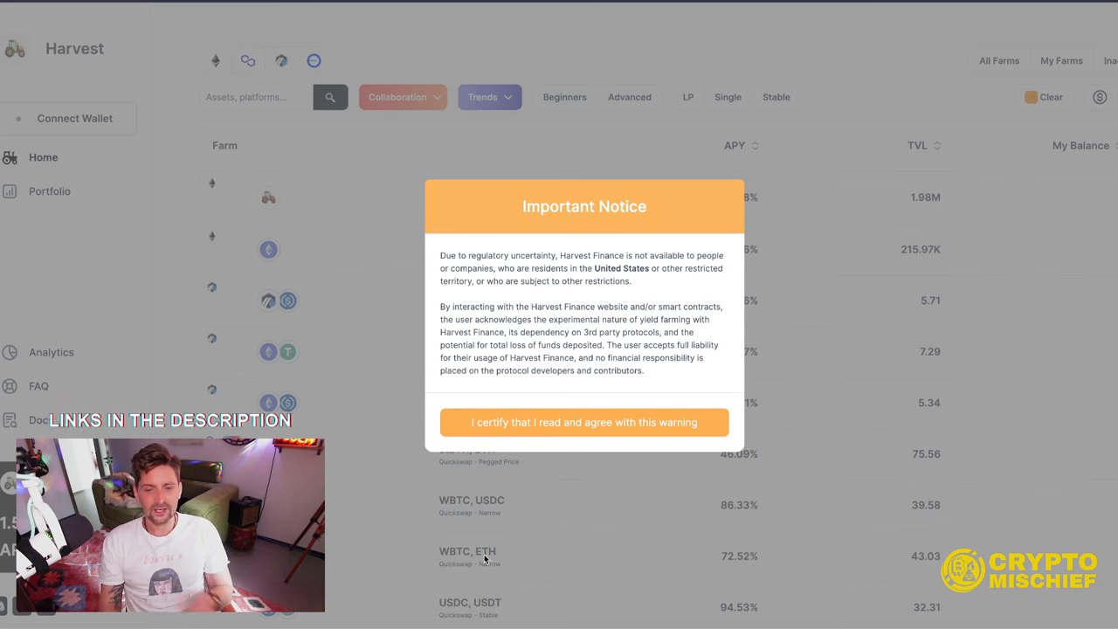
Certify agreement to Harvest's regulatory notice and sort the farms by descending APY
{"action": "left_click", "coordinate": [583, 421]}
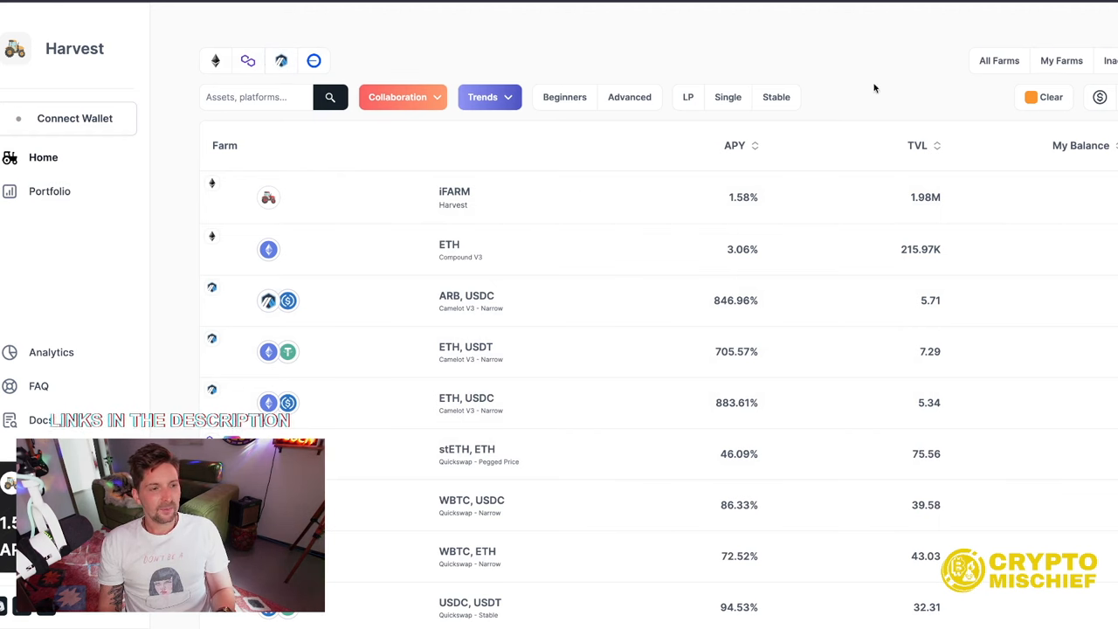
{"action": "scroll", "scroll_direction": "down", "scroll_amount": 3}
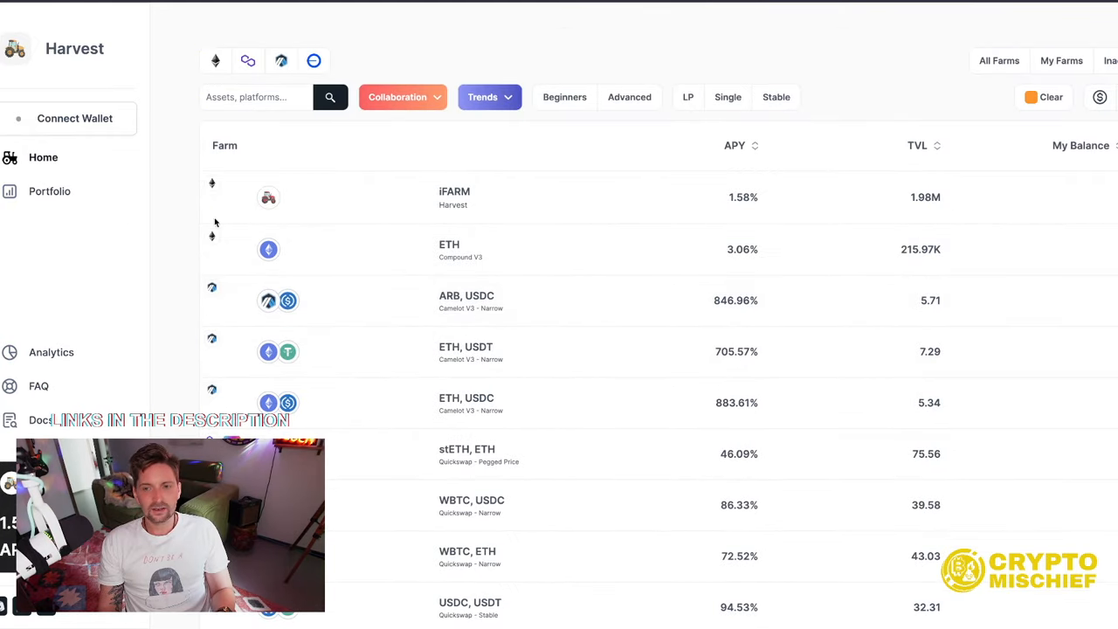
{"action": "left_click", "coordinate": [740, 145]}
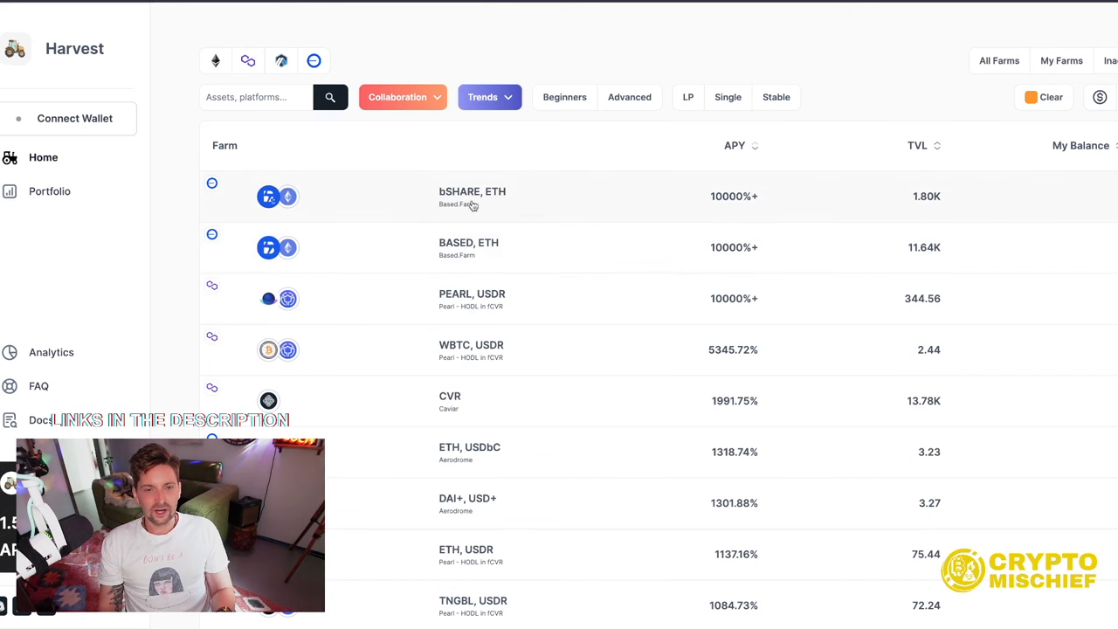
{"action": "mouse_move", "coordinate": [727, 207]}
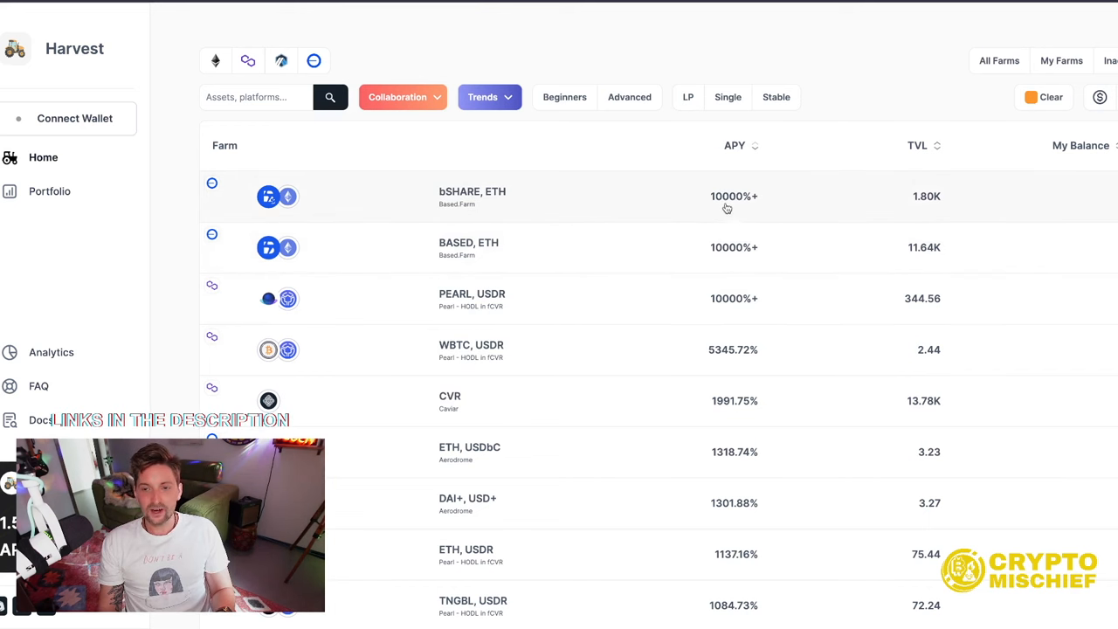
{"action": "mouse_move", "coordinate": [930, 207]}
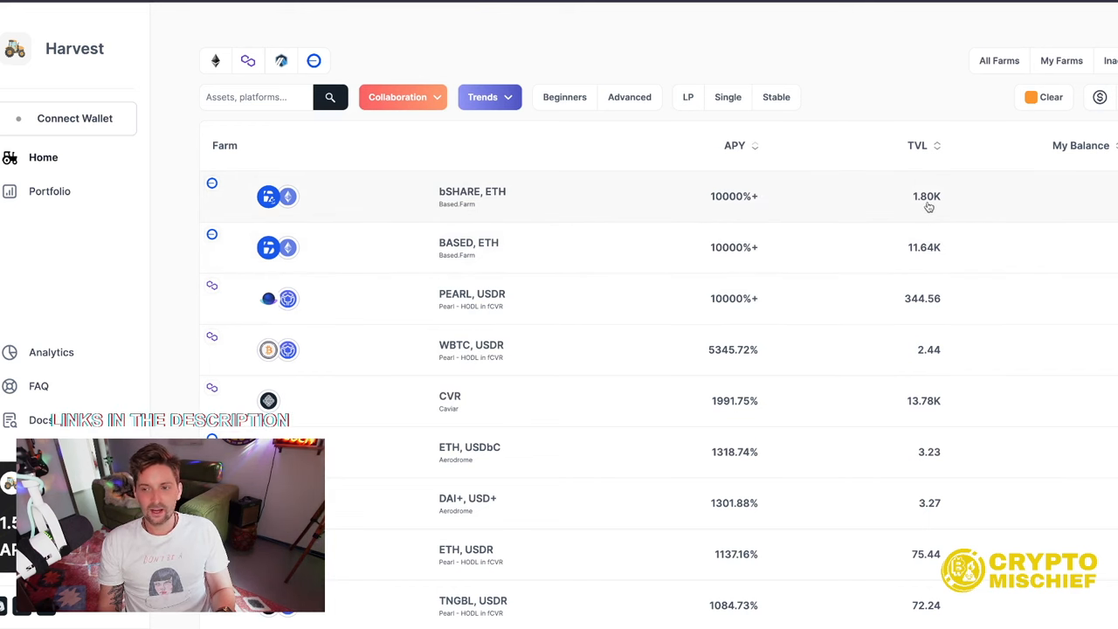
{"action": "mouse_move", "coordinate": [496, 213]}
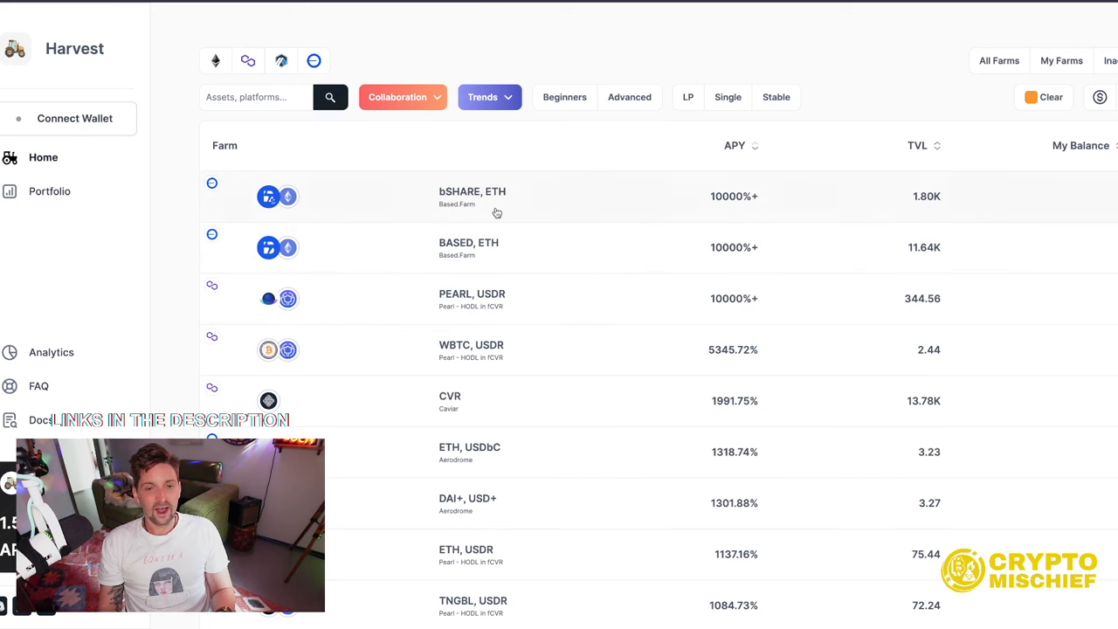
{"action": "mouse_move", "coordinate": [479, 225]}
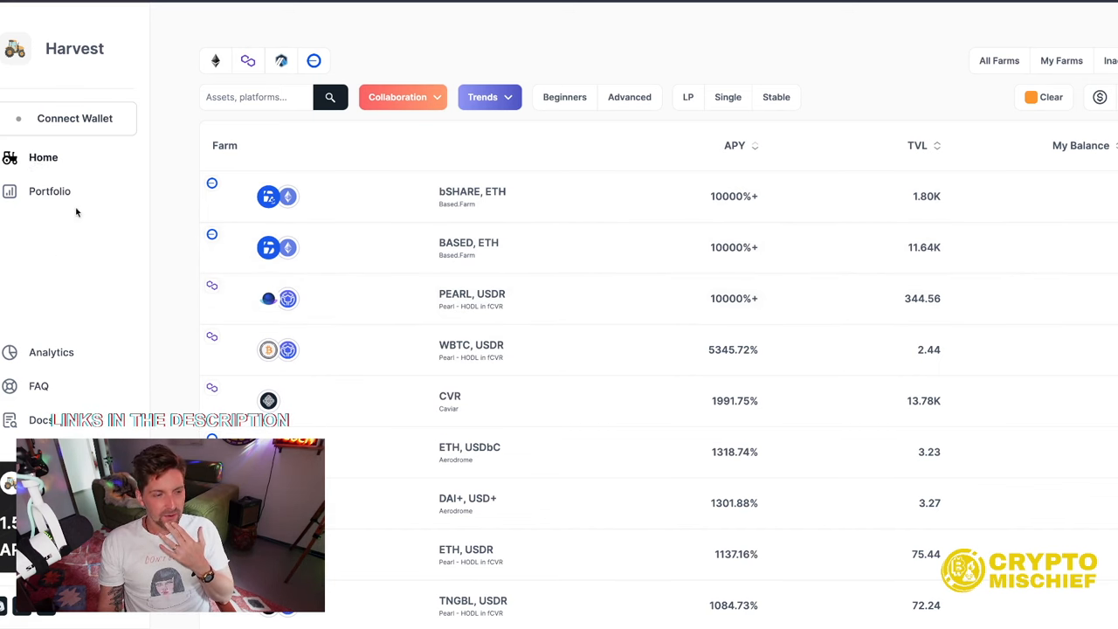
{"action": "scroll", "scroll_direction": "down", "scroll_amount": 3}
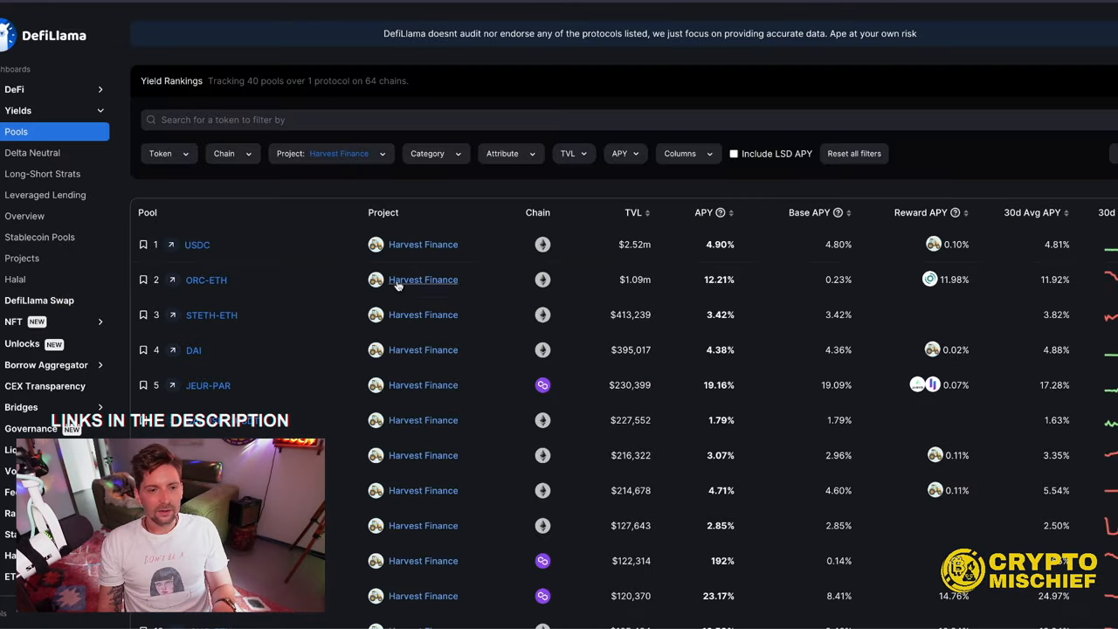
{"action": "mouse_move", "coordinate": [301, 244]}
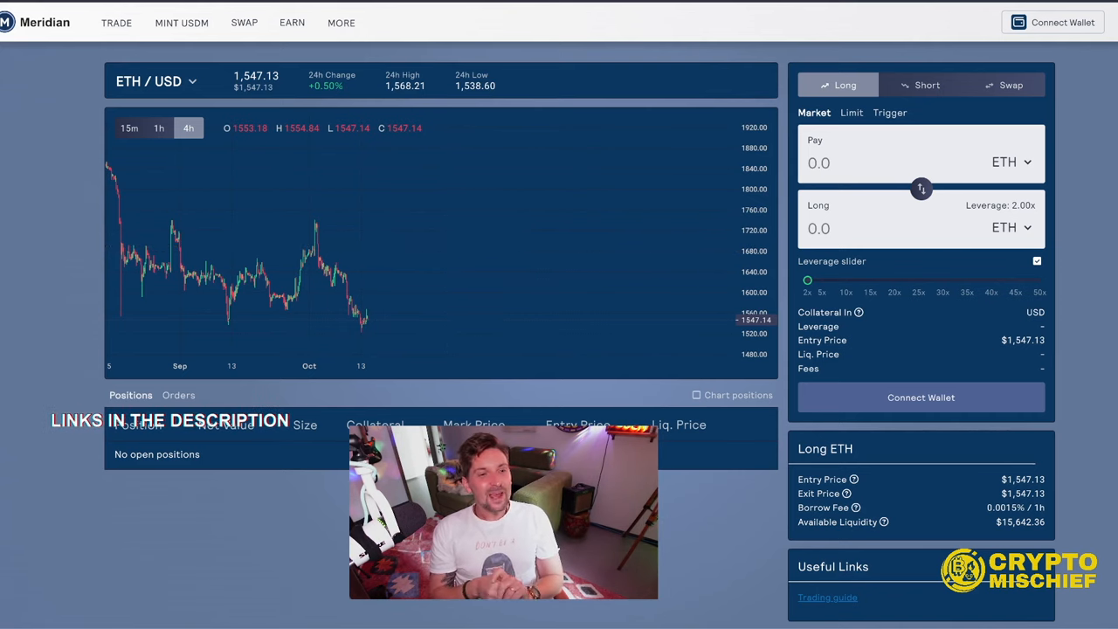
Switch to Meridian's Trade page with the ETH/USD chart and Long tab
{"action": "left_click", "coordinate": [182, 22]}
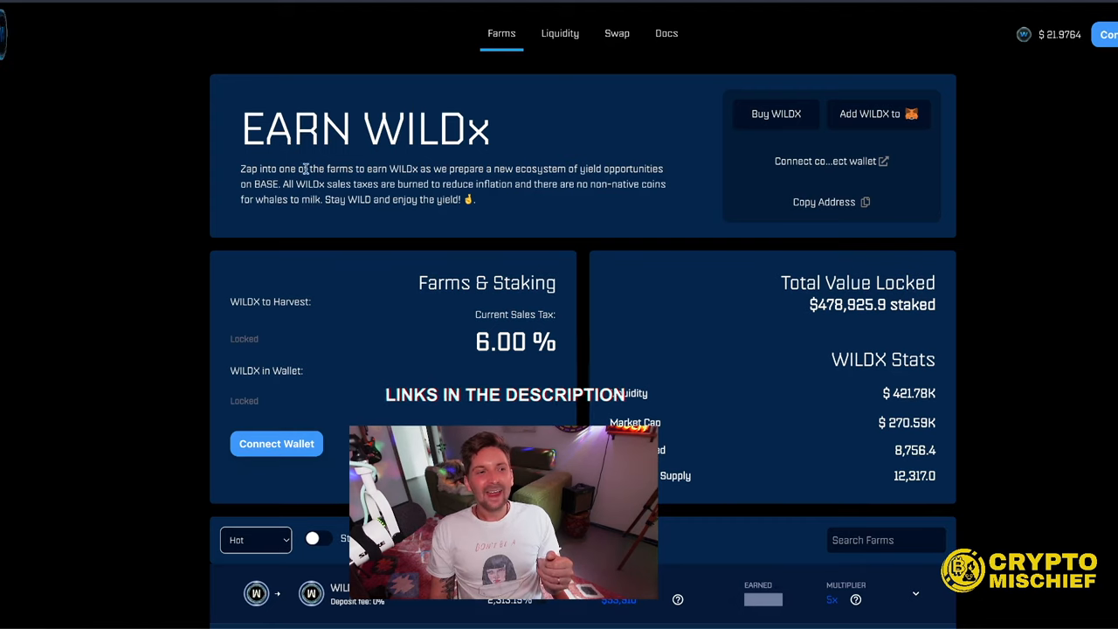
{"action": "mouse_move", "coordinate": [362, 290]}
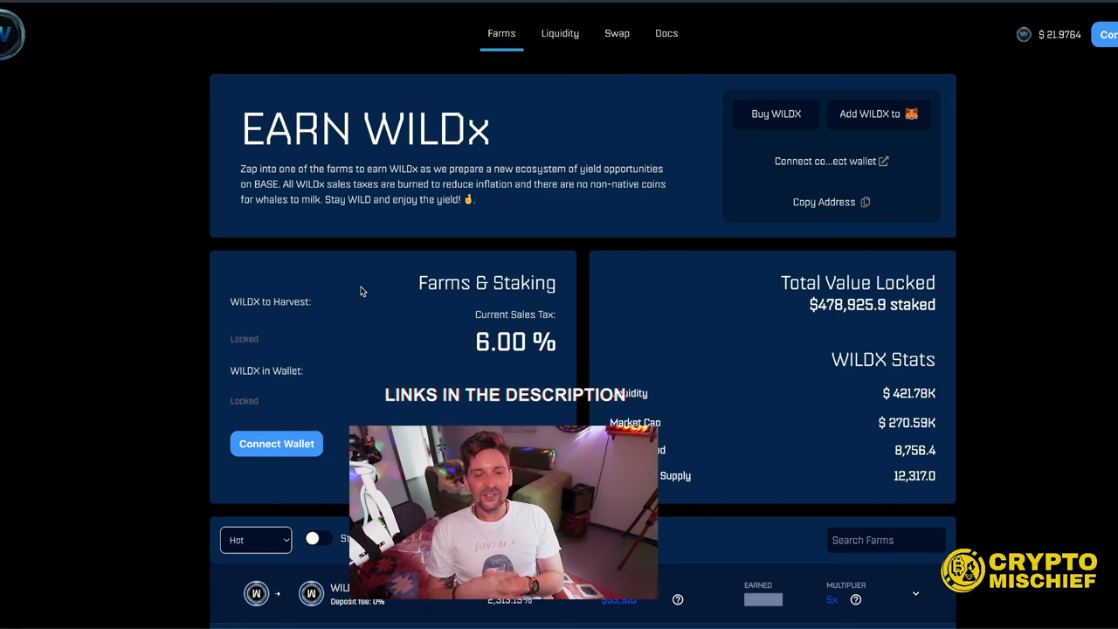
Scroll the Earn WILDx page down to the farm list below the staking stats
{"action": "scroll", "scroll_direction": "down", "scroll_amount": 3}
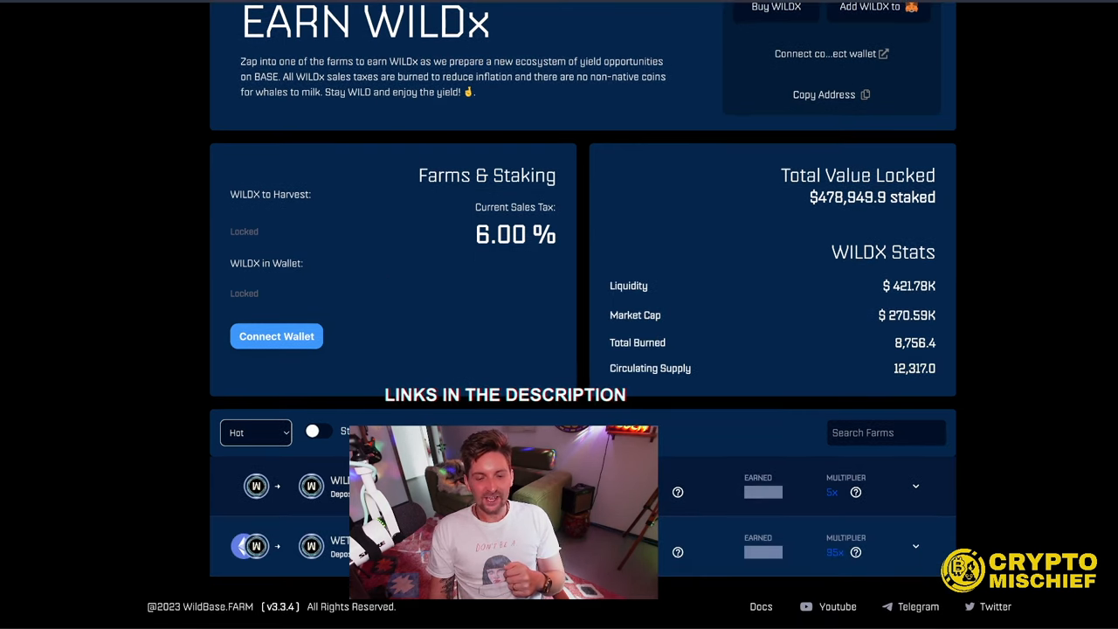